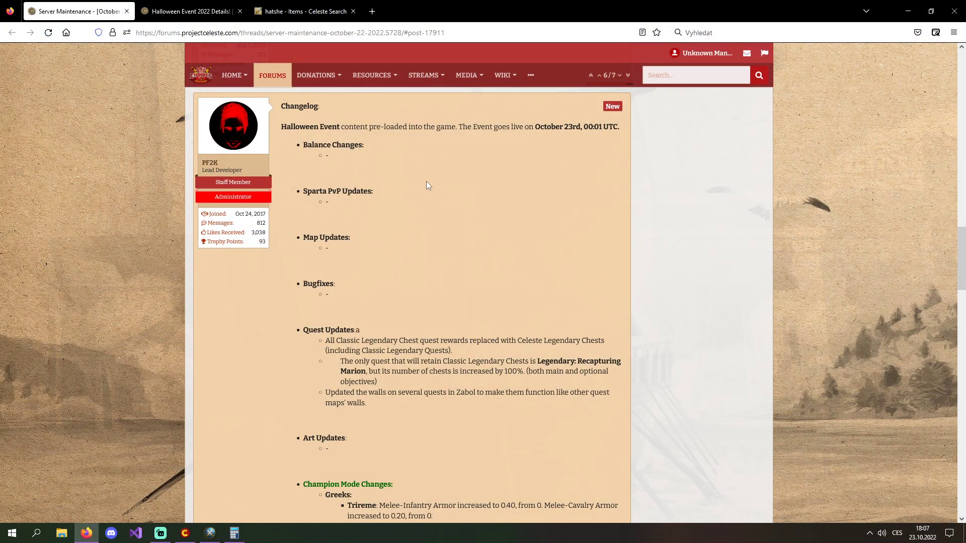
mouse_move(480, 191)
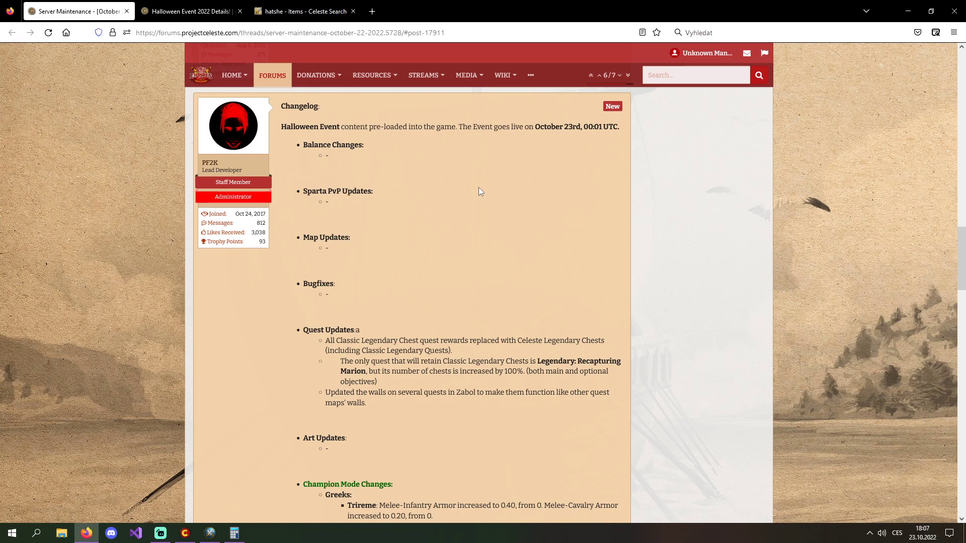
Step: Highlight 'Halloween' and the surrounding intro text of the maintenance changelog post
double_click(289, 127)
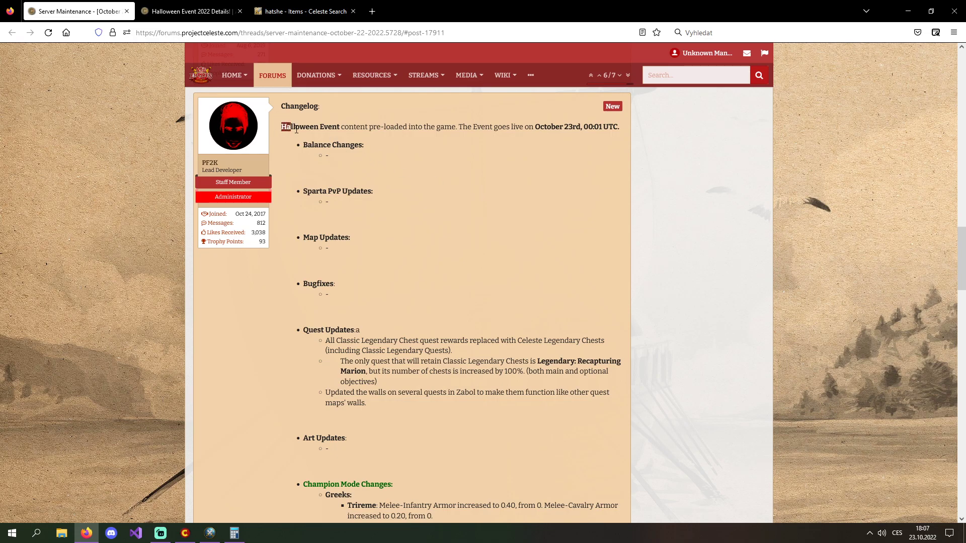
left_click_drag(282, 126, 364, 145)
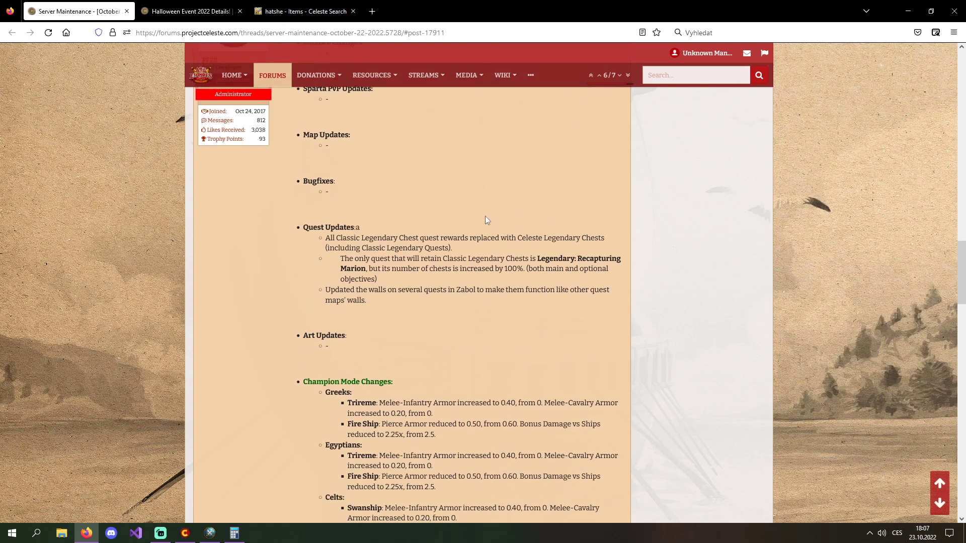
scroll("down", 3)
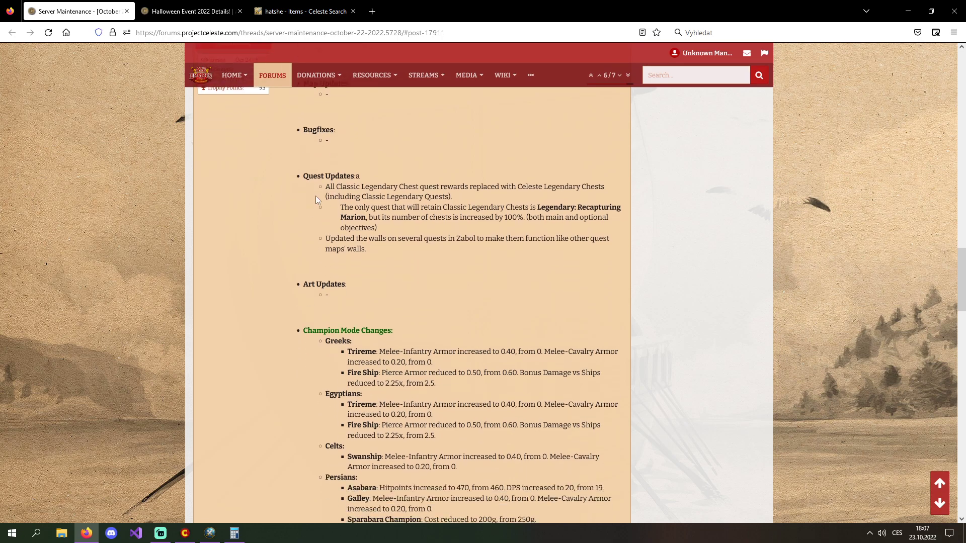
left_click_drag(326, 187, 434, 187)
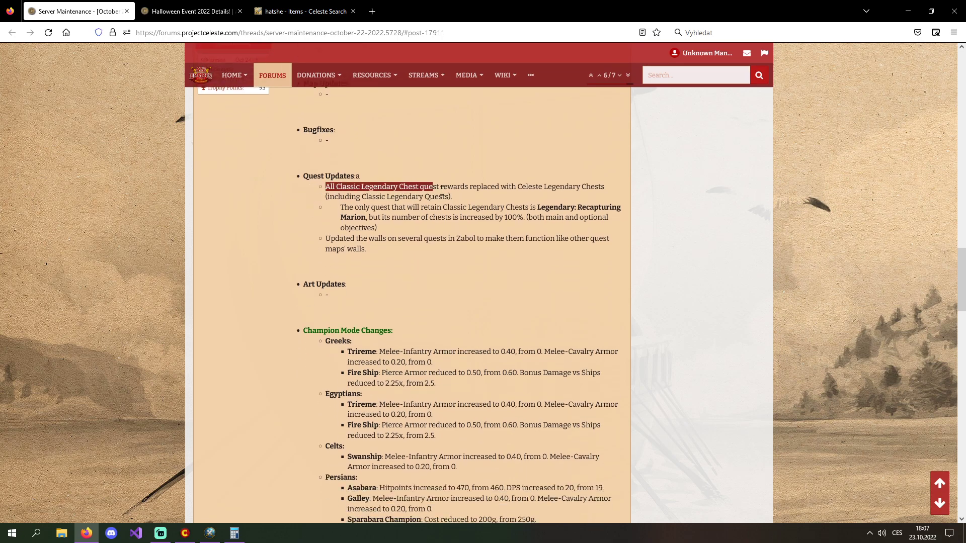
left_click_drag(434, 187, 568, 187)
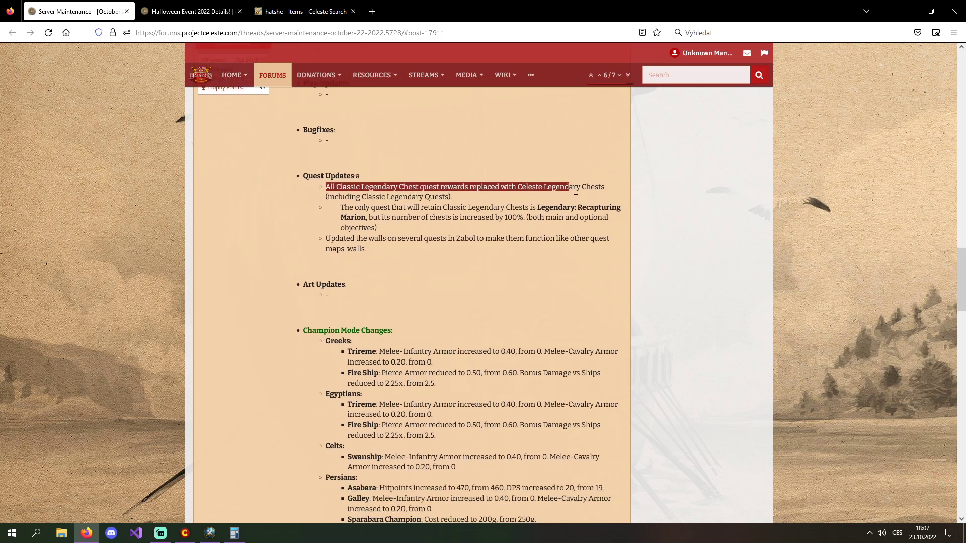
left_click_drag(574, 187, 384, 198)
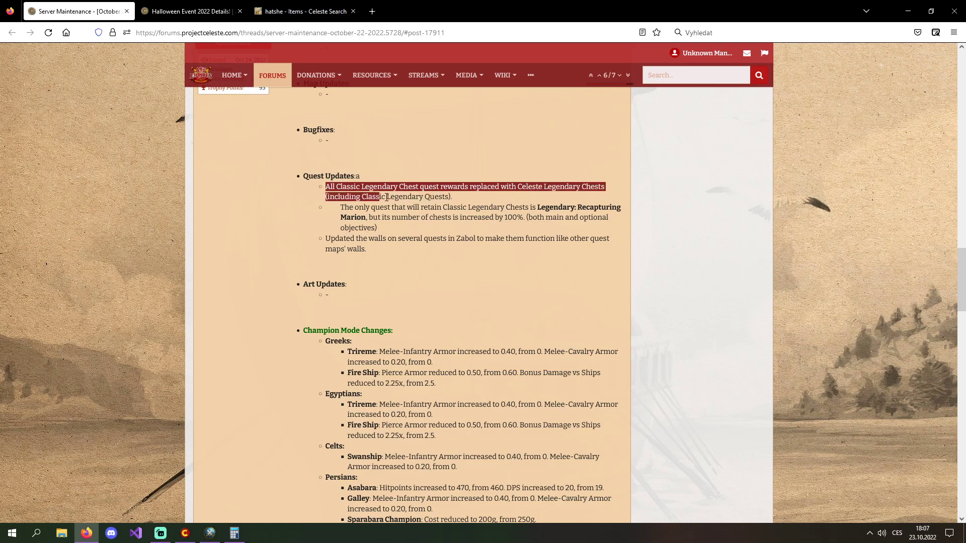
left_click(471, 201)
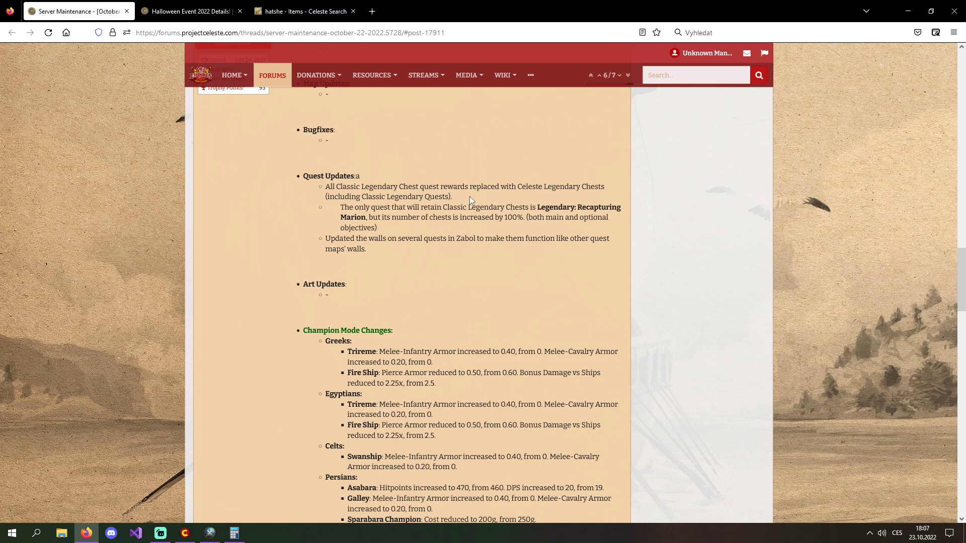
mouse_move(346, 190)
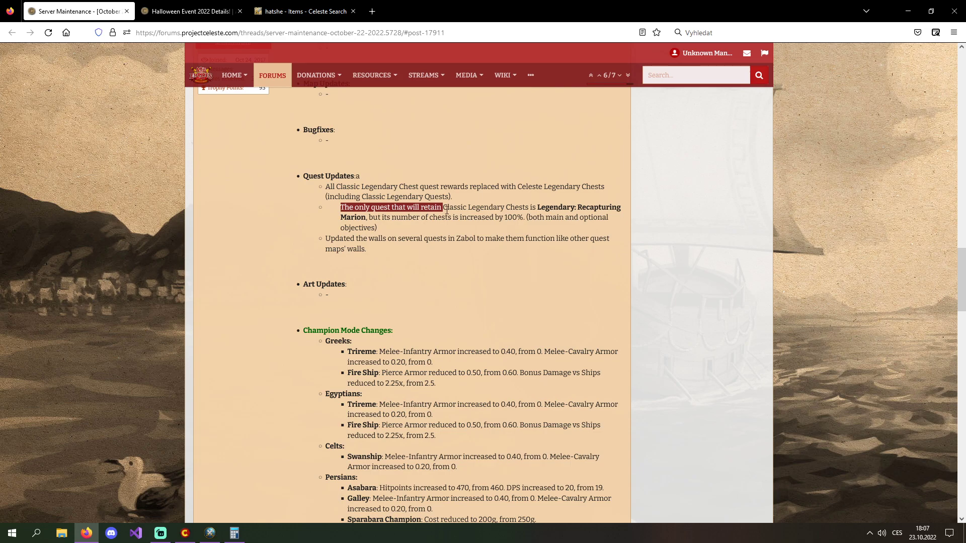
left_click_drag(442, 207, 538, 207)
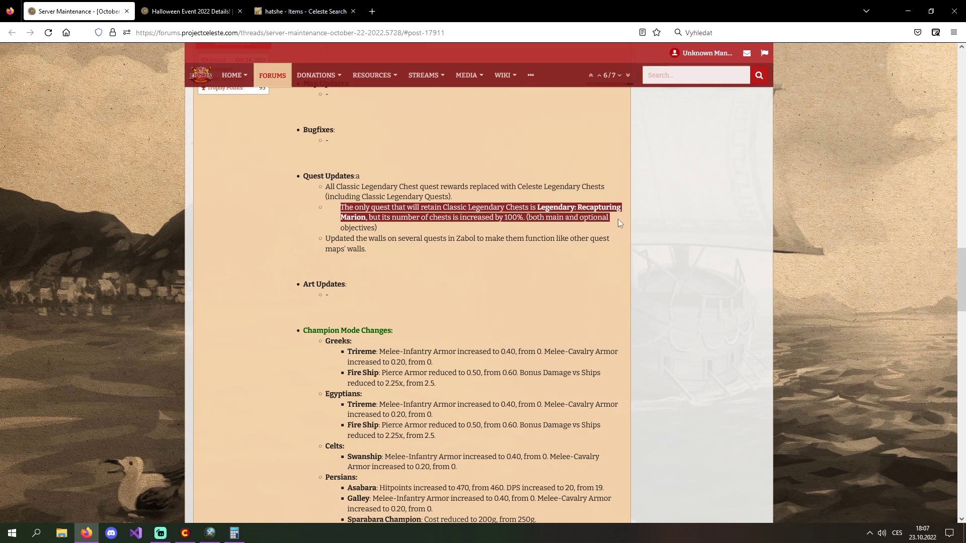
left_click(642, 232)
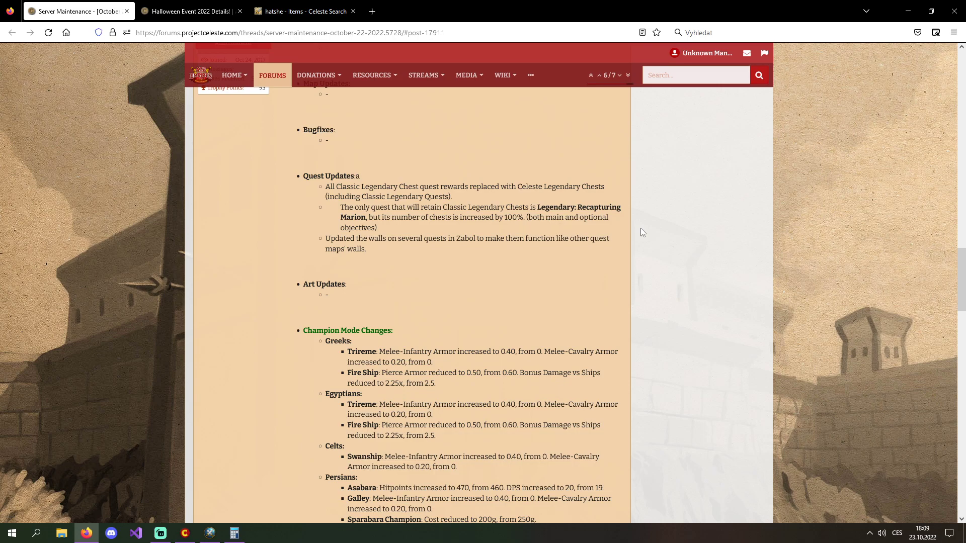
Step: Select a line of text near the start of the Champion Mode Changes list
left_click_drag(531, 238, 367, 249)
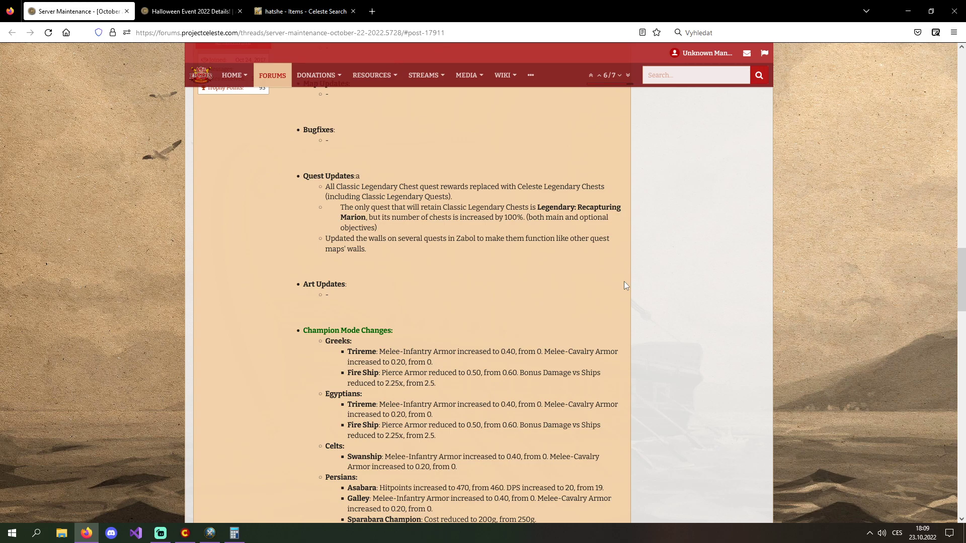
mouse_move(625, 289)
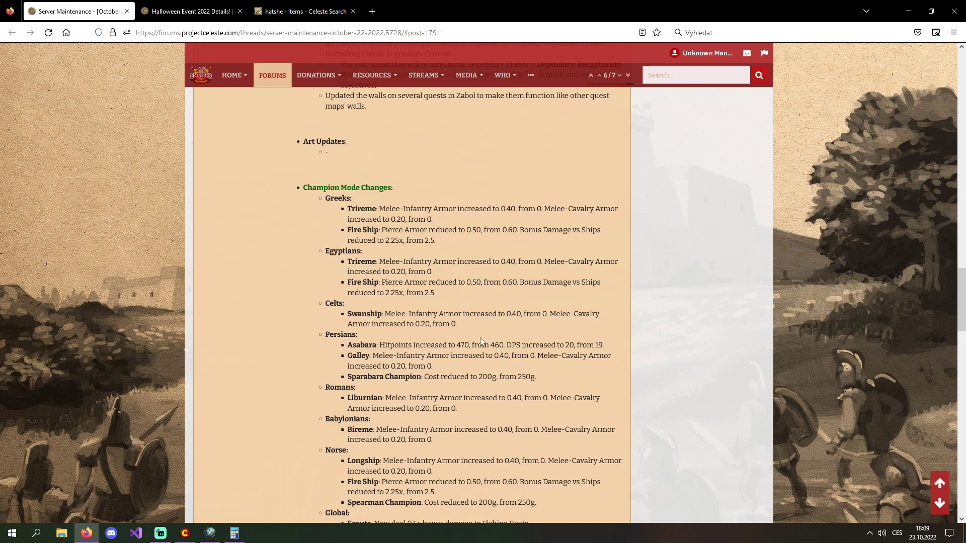
Step: Scroll through Champion Mode changes, highlighting lines including the Scouts bonus damage to Fishing Boats note
scroll("down", 3)
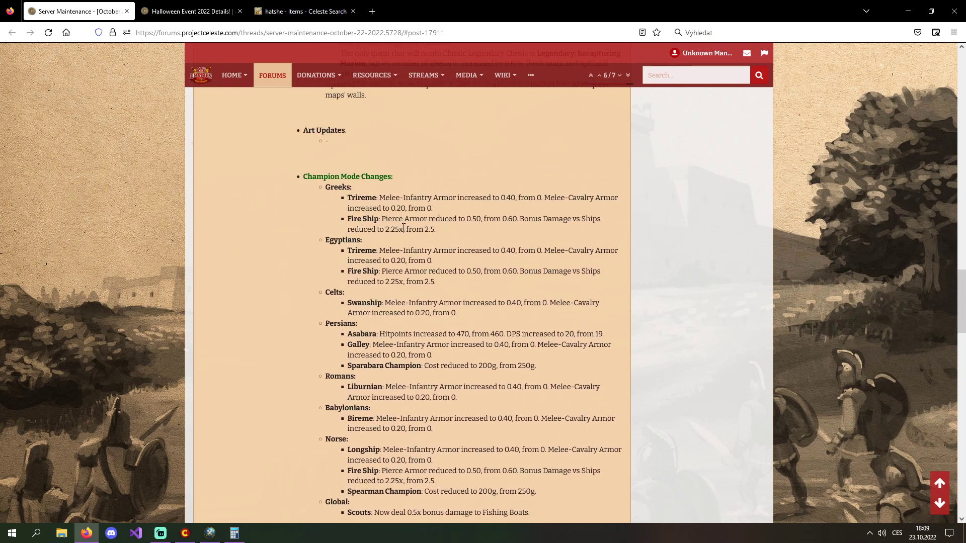
scroll("down", 3)
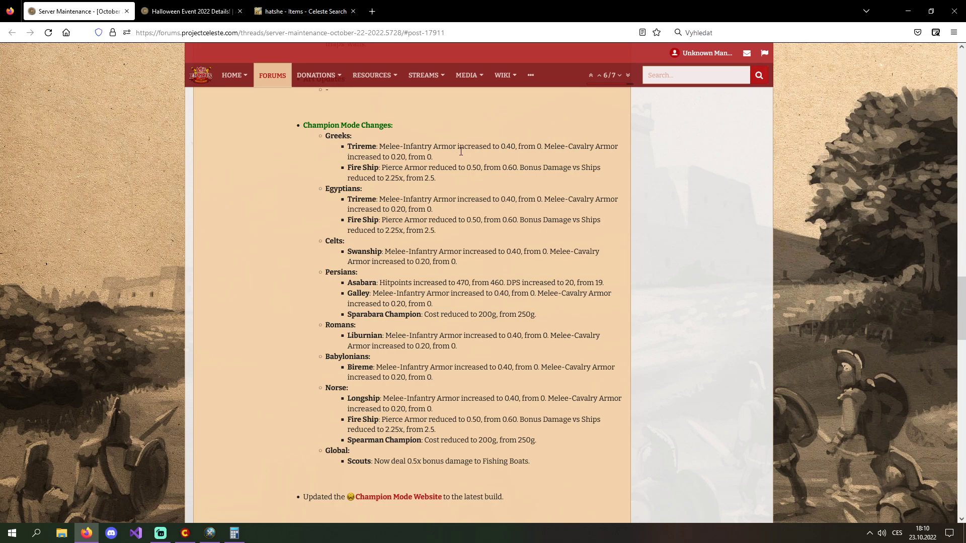
left_click_drag(378, 146, 487, 146)
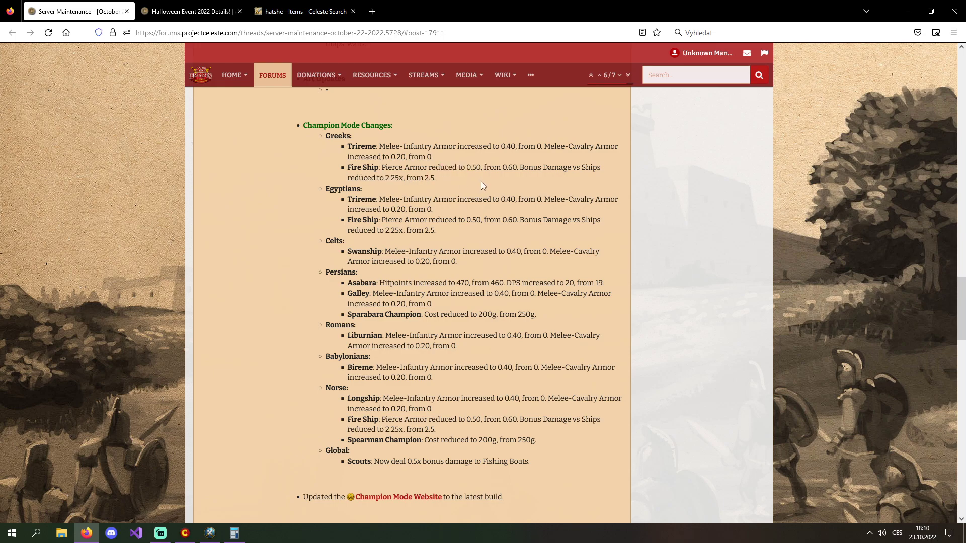
scroll("down", 3)
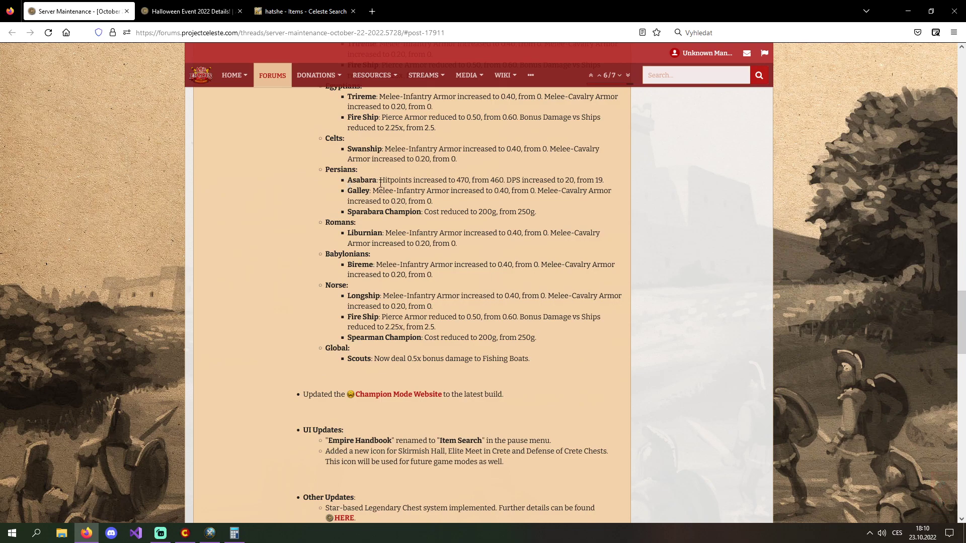
left_click_drag(347, 180, 475, 180)
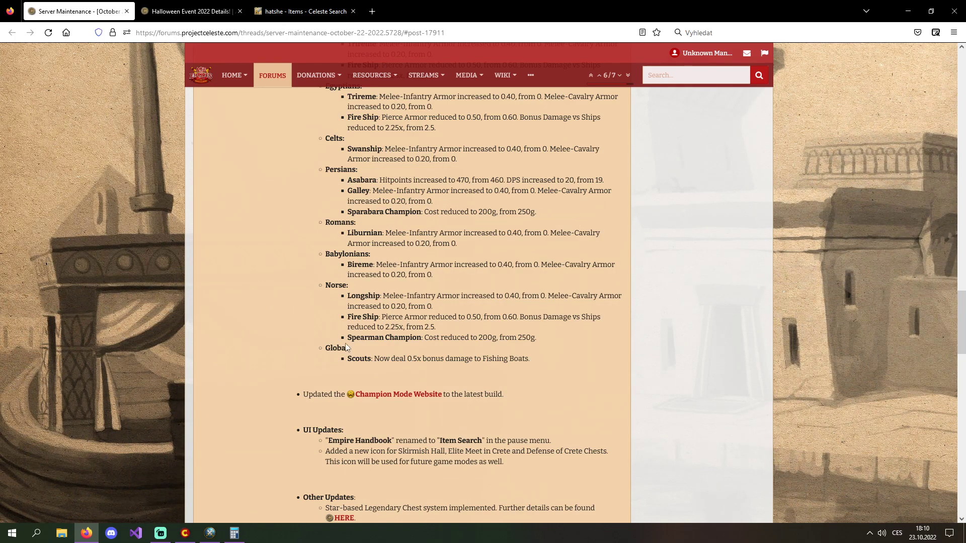
mouse_move(436, 338)
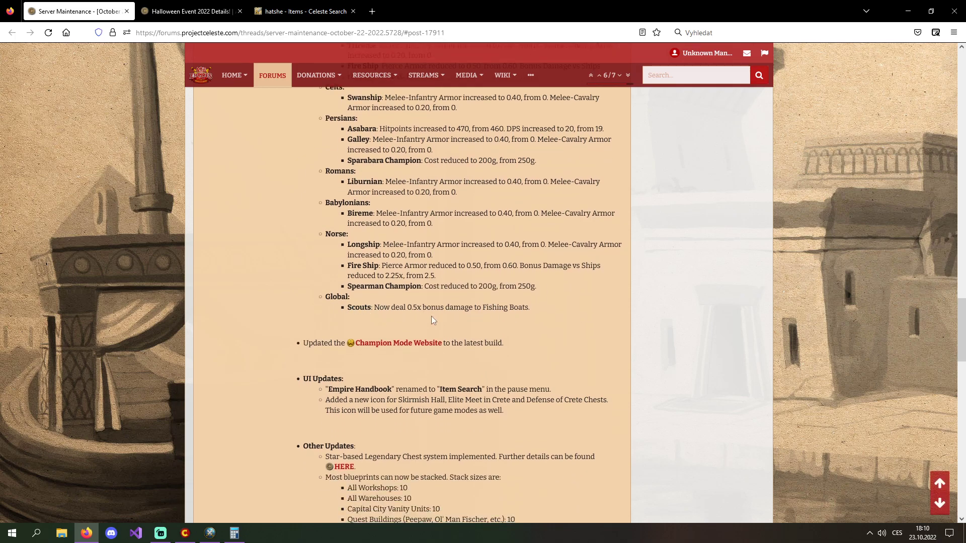
left_click_drag(379, 307, 486, 307)
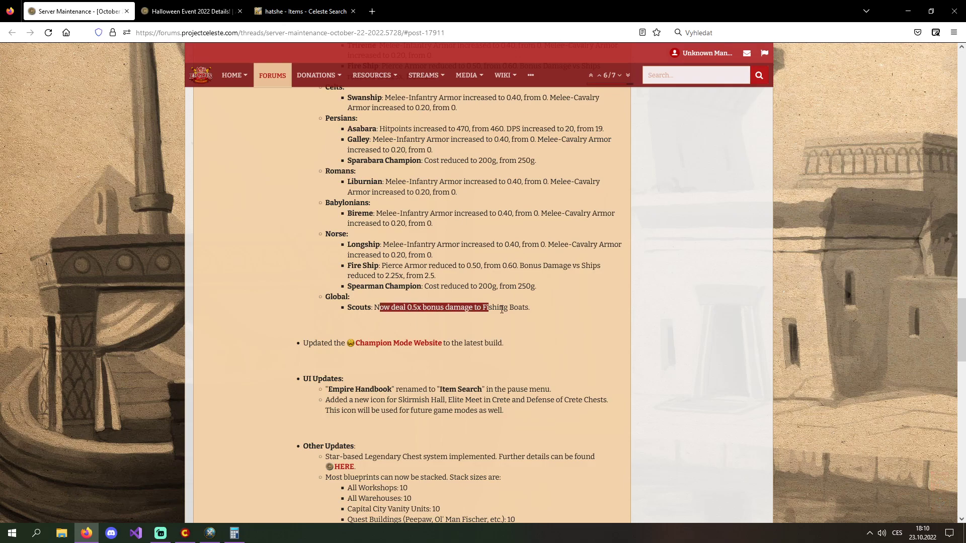
scroll("down", 3)
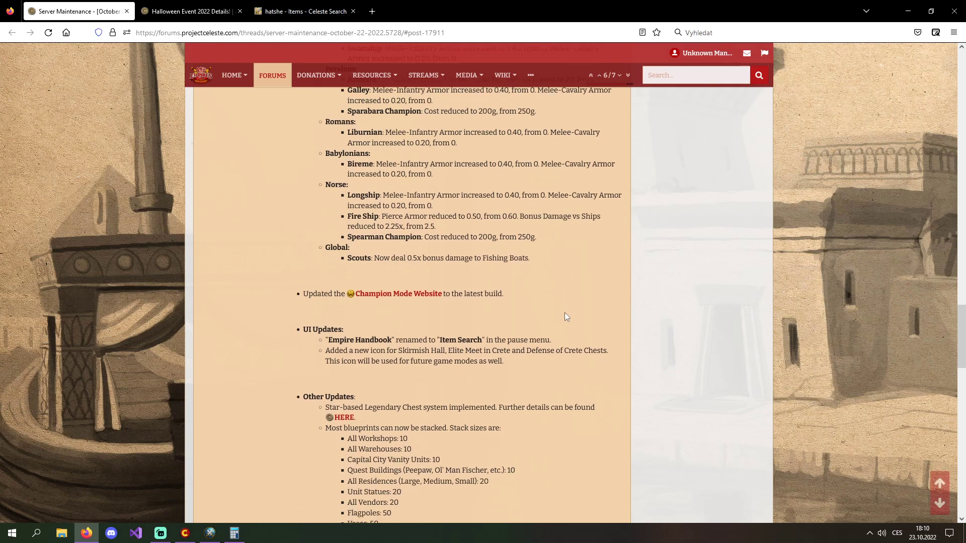
scroll("down", 3)
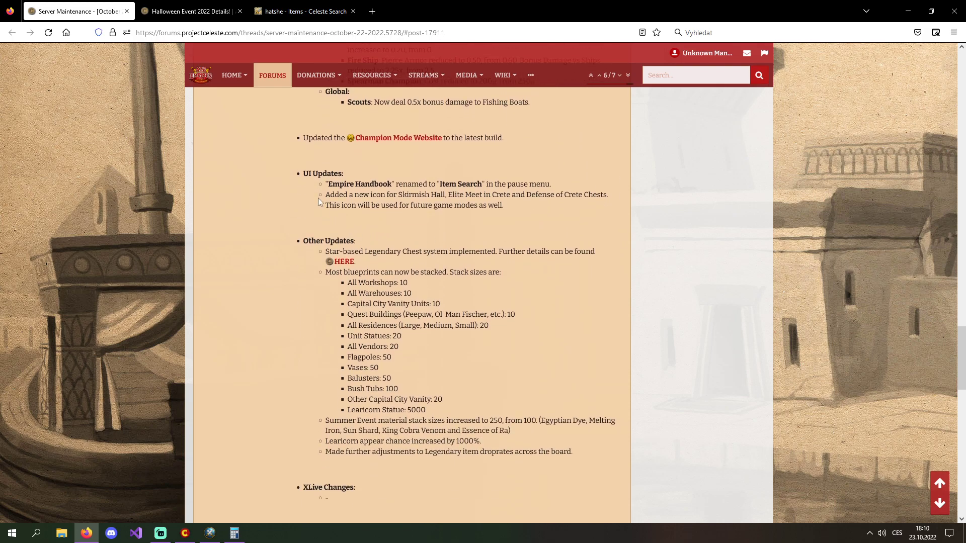
double_click(342, 184)
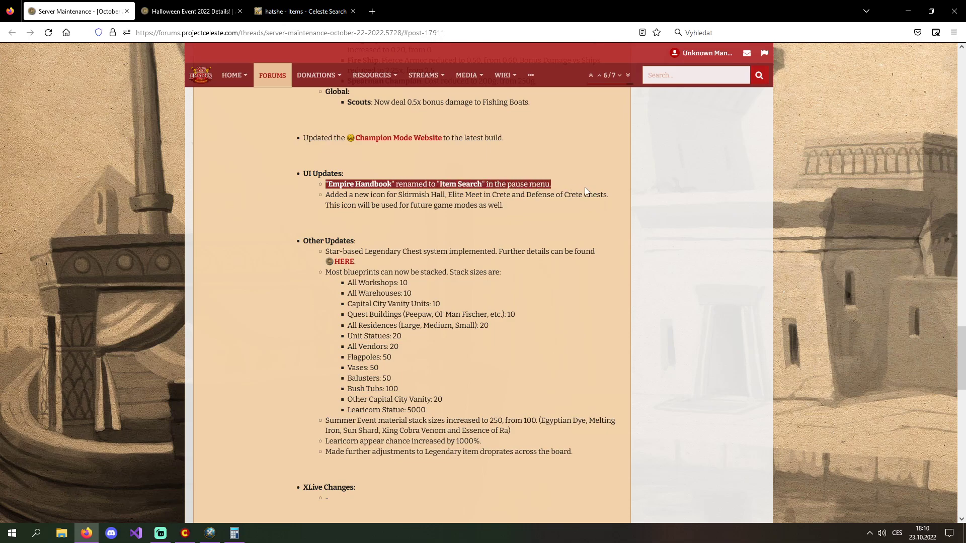
mouse_move(618, 215)
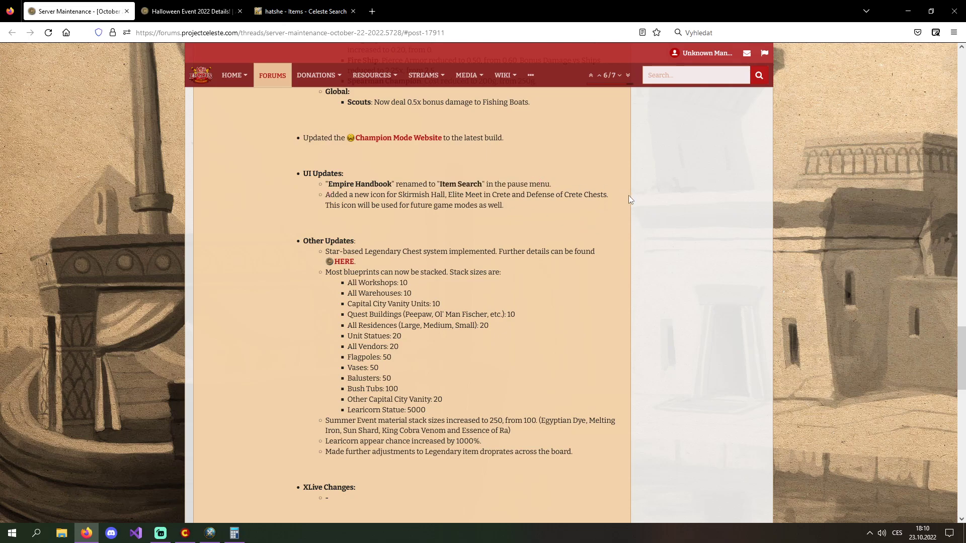
mouse_move(459, 203)
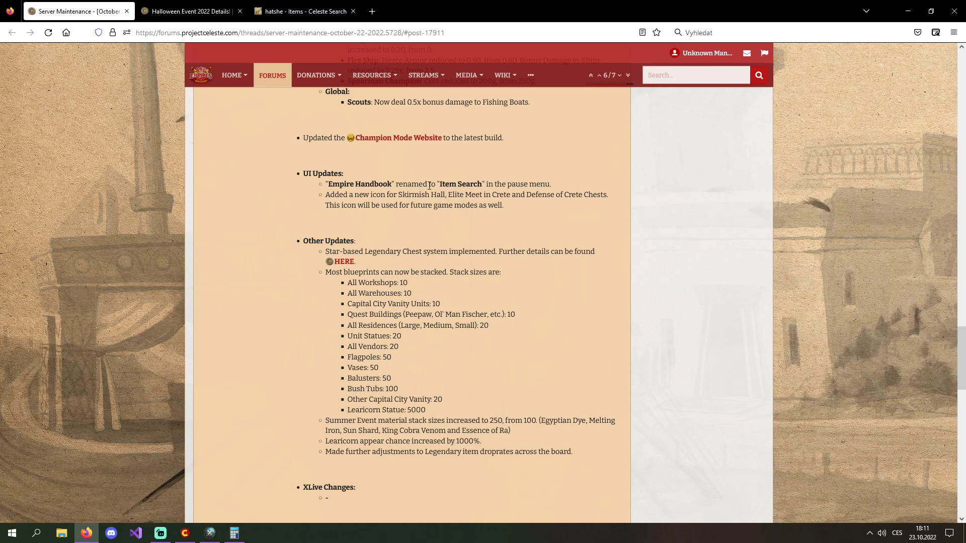
mouse_move(574, 215)
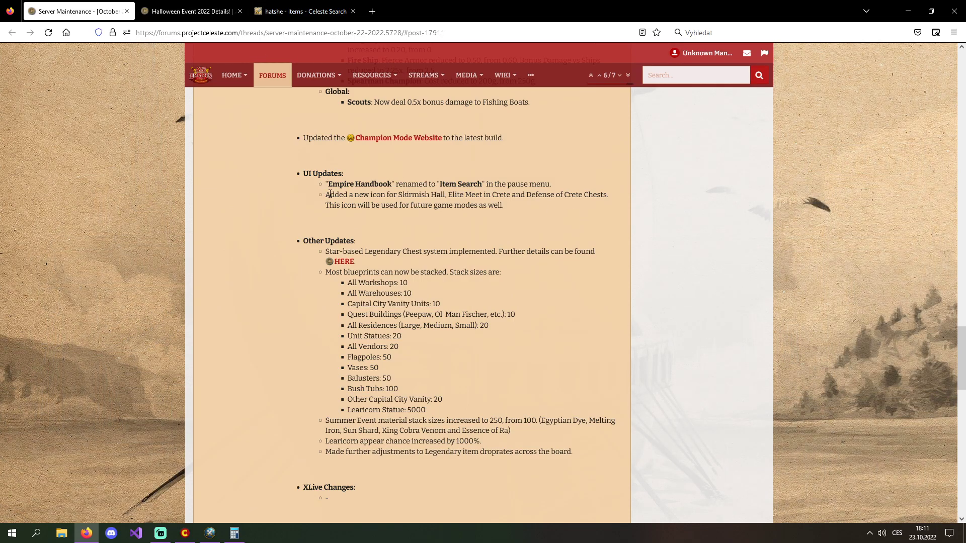
left_click_drag(326, 194, 486, 194)
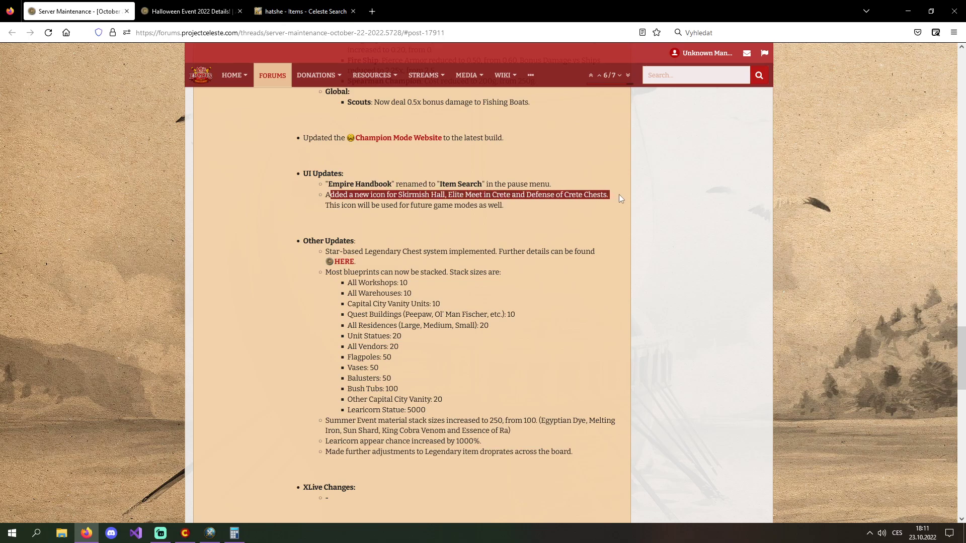
left_click_drag(609, 194, 448, 205)
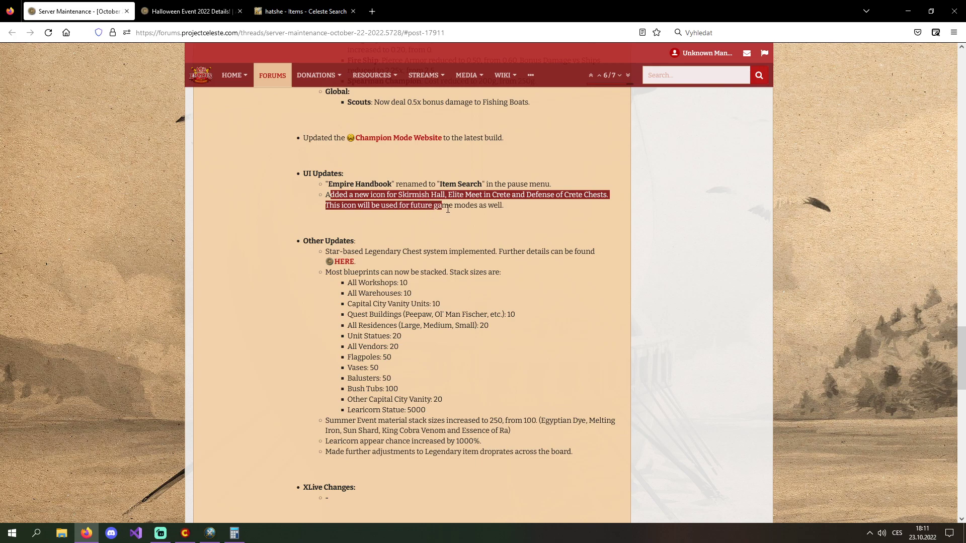
left_click(574, 223)
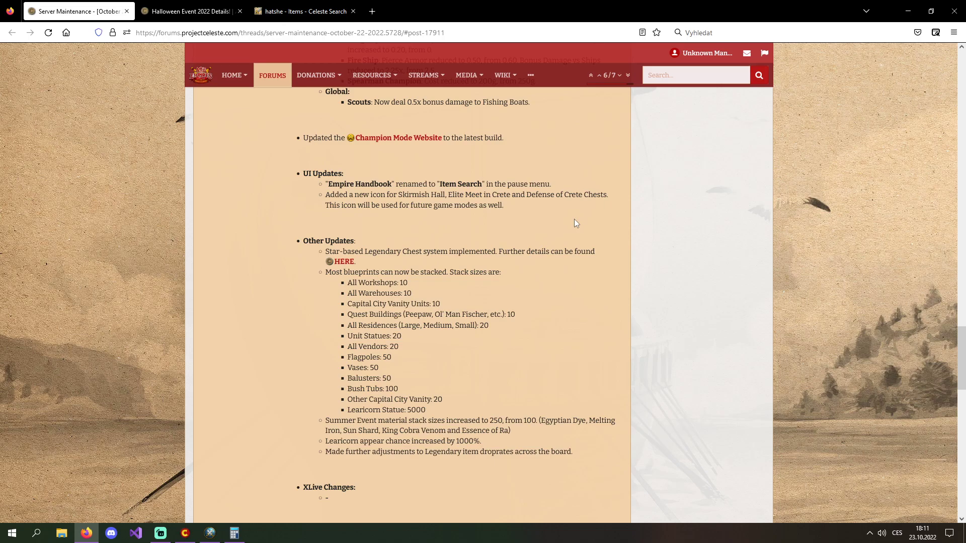
mouse_move(572, 223)
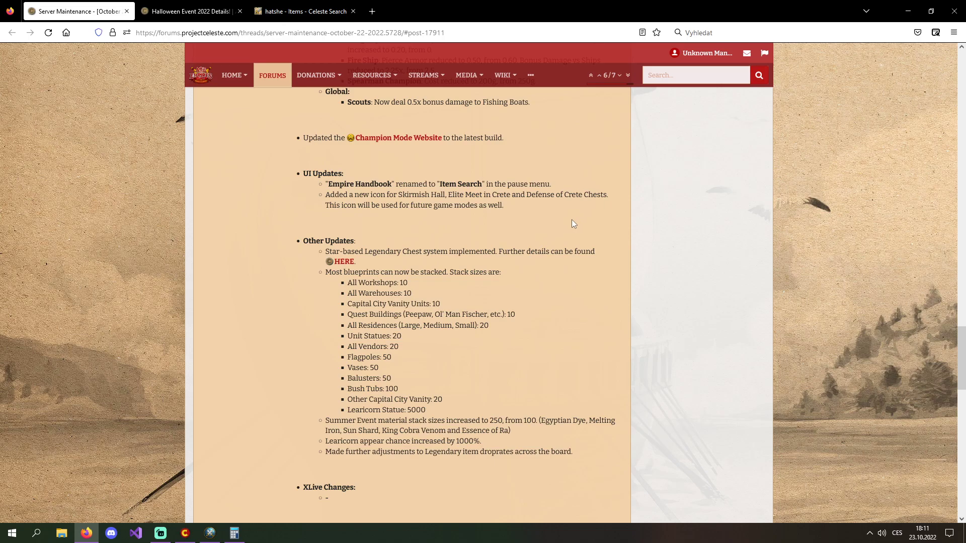
mouse_move(458, 206)
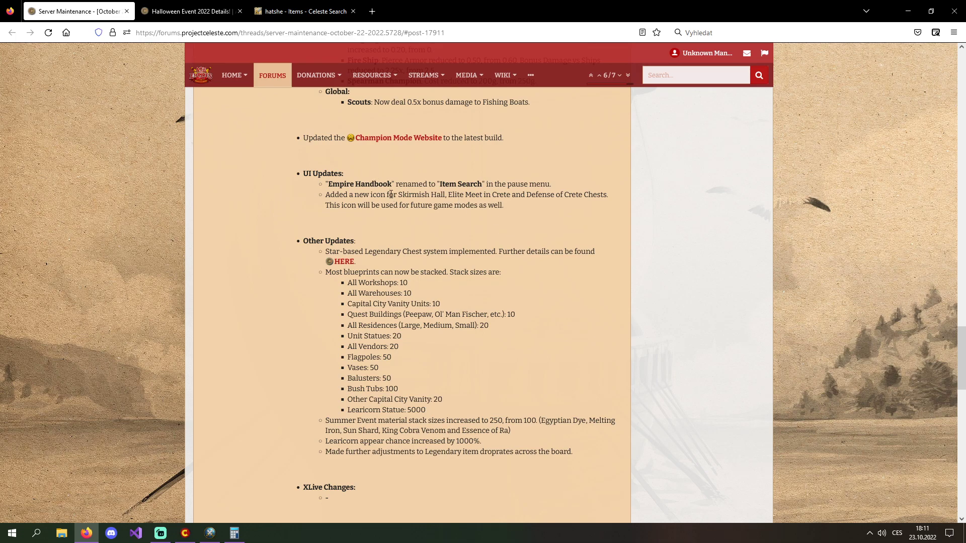
left_click_drag(399, 194, 485, 195)
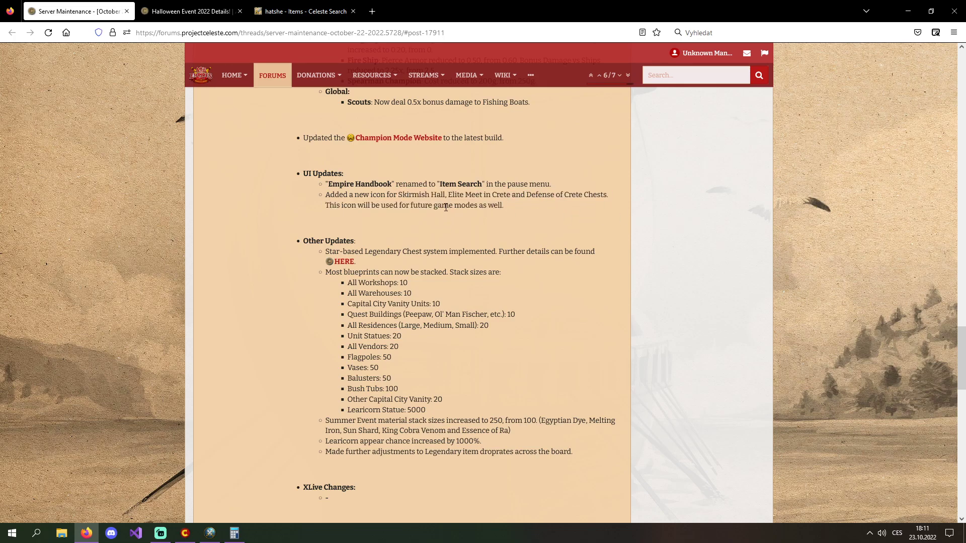
left_click_drag(398, 195, 446, 205)
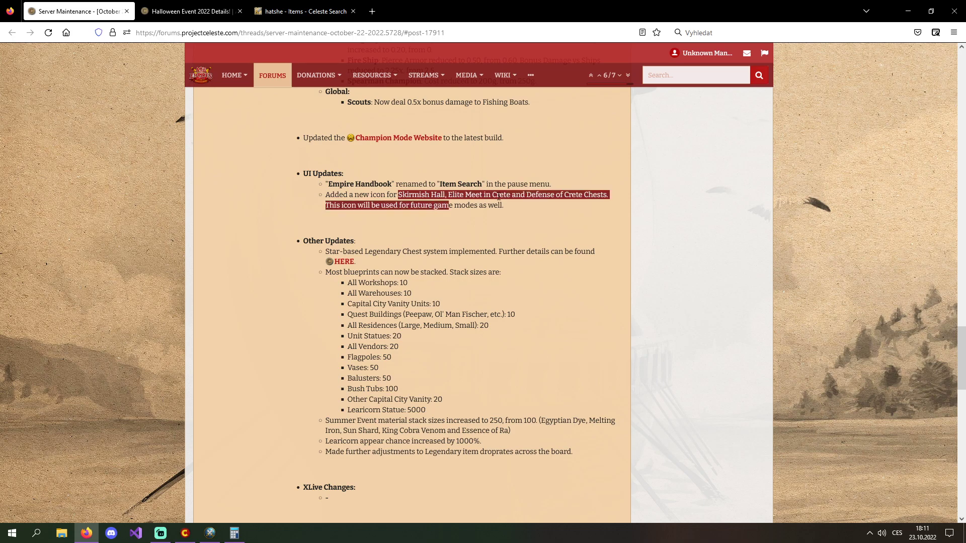
left_click(401, 194)
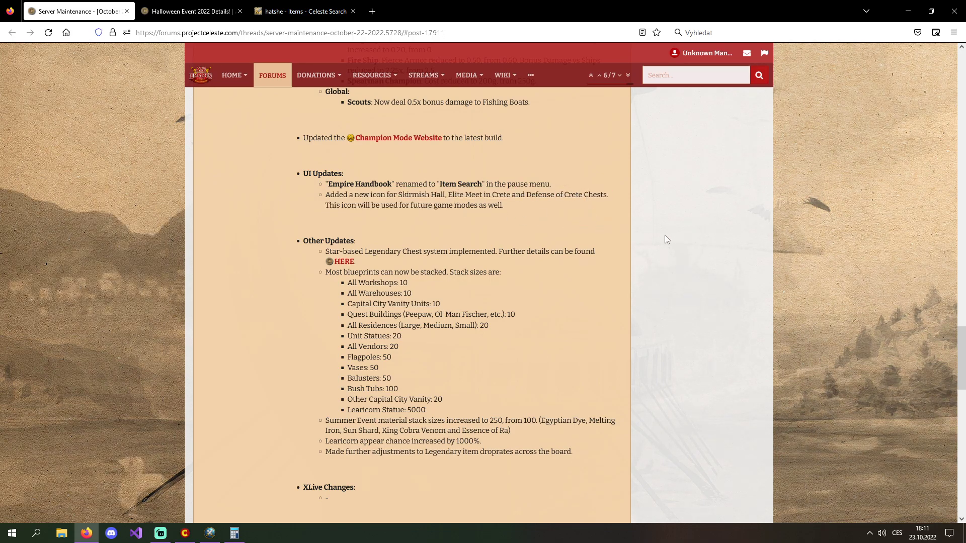
Step: Scroll past the blueprint stacking notes down to XLive and Backend Changes
scroll("down", 3)
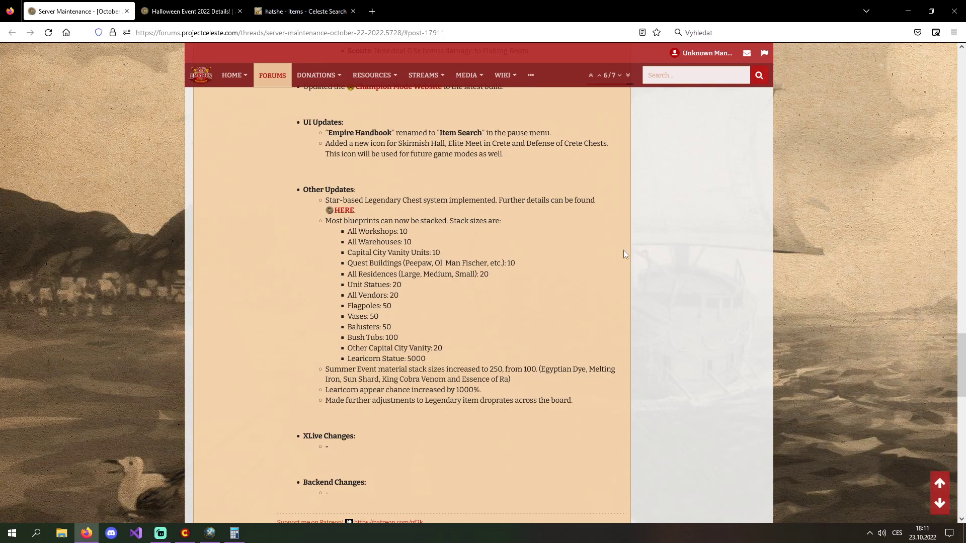
mouse_move(573, 253)
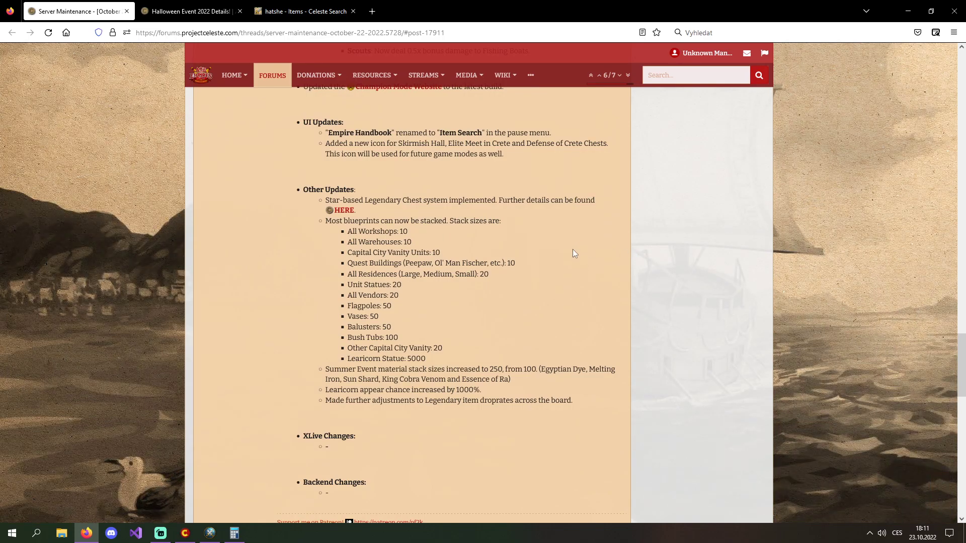
mouse_move(354, 201)
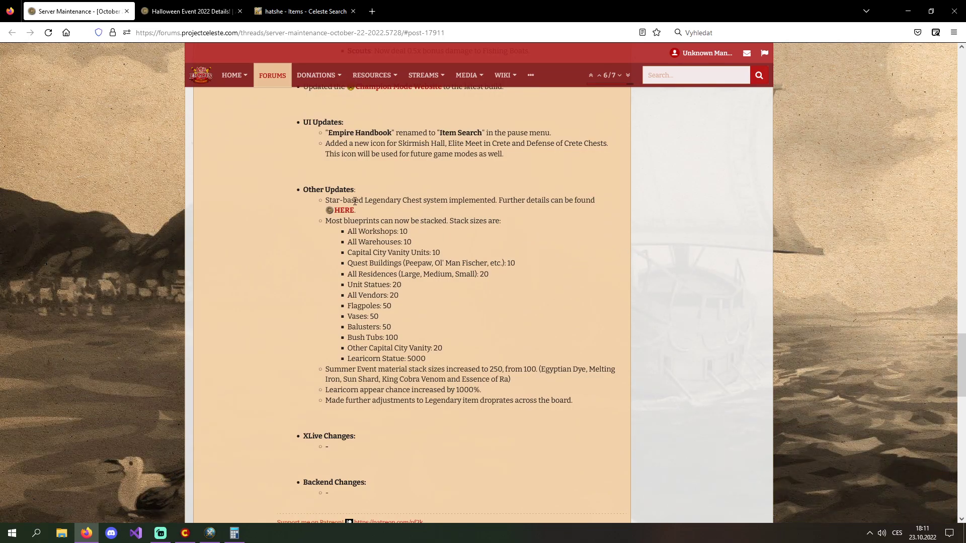
scroll("down", 3)
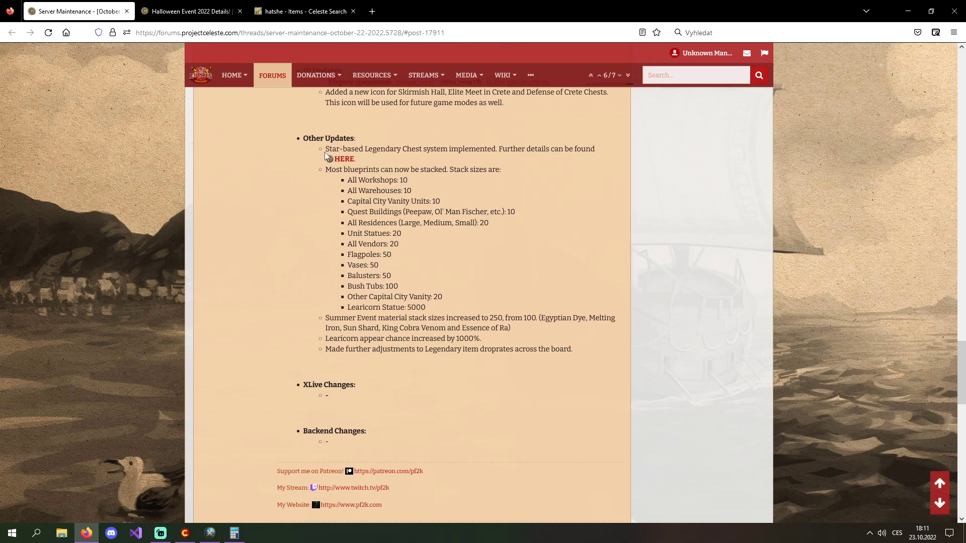
mouse_move(527, 151)
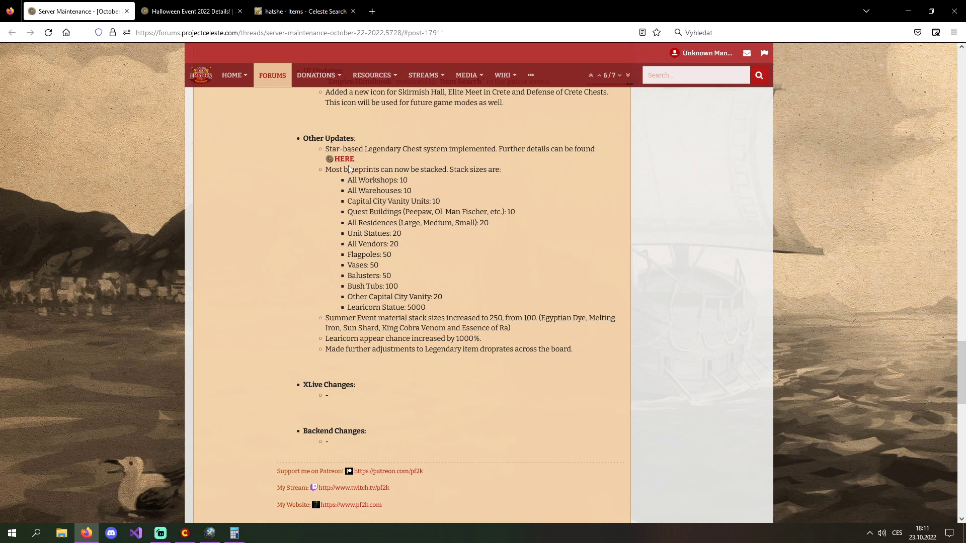
mouse_move(579, 201)
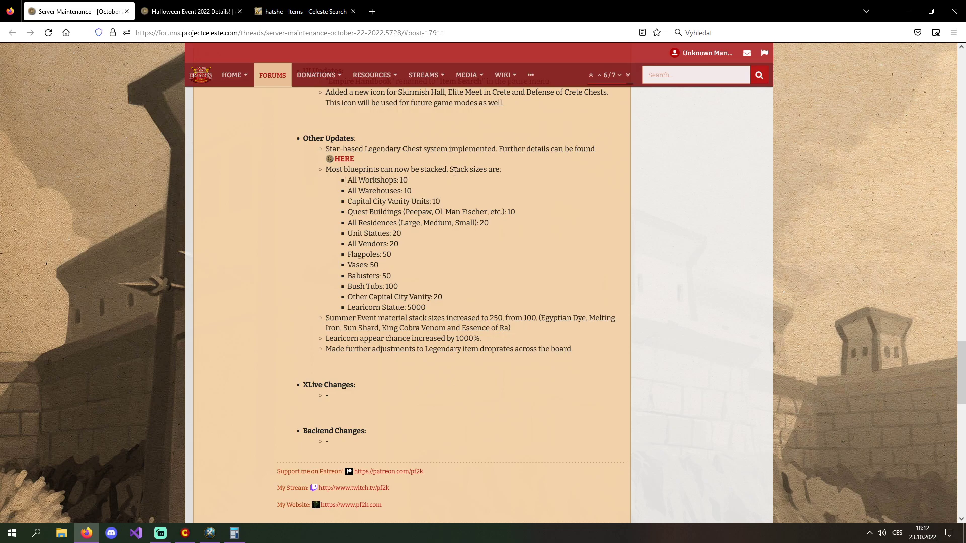
mouse_move(374, 191)
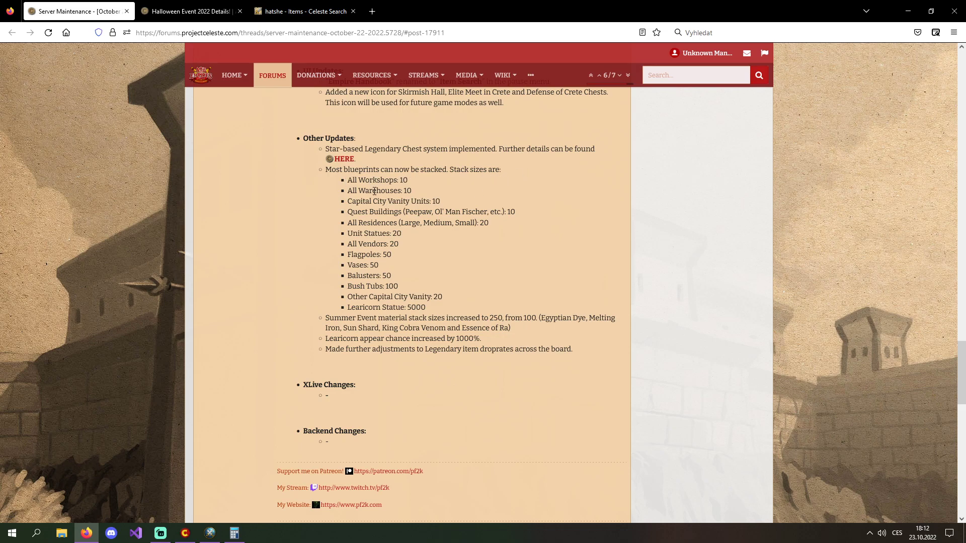
double_click(374, 190)
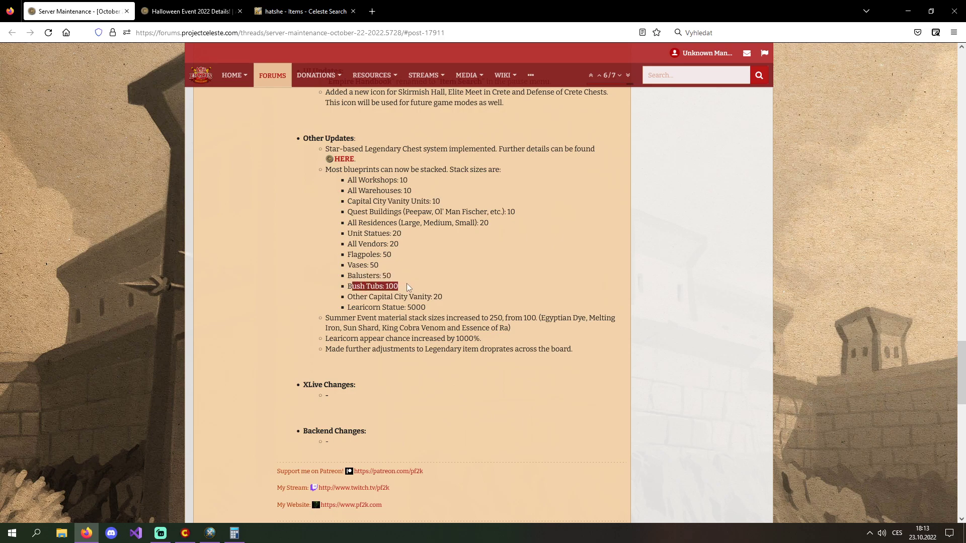
left_click(390, 286)
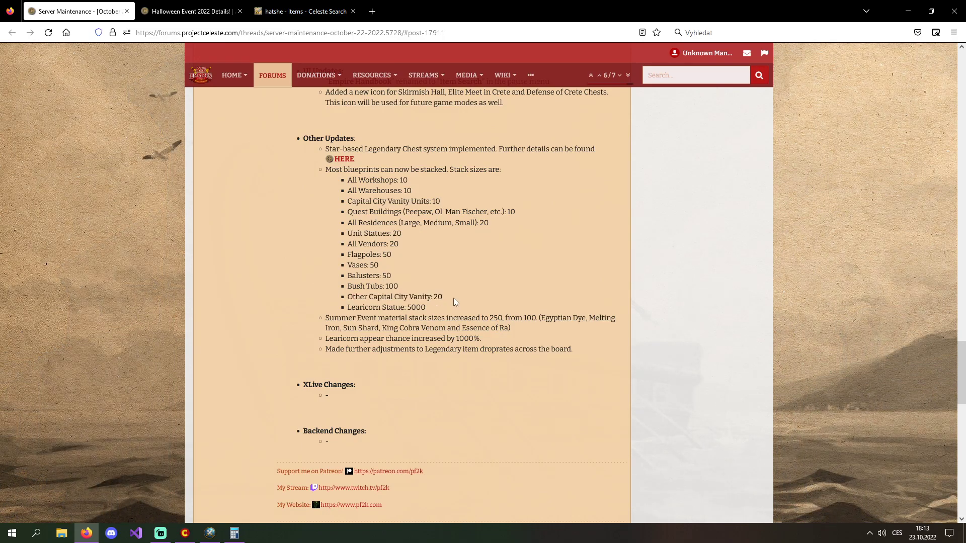
double_click(372, 307)
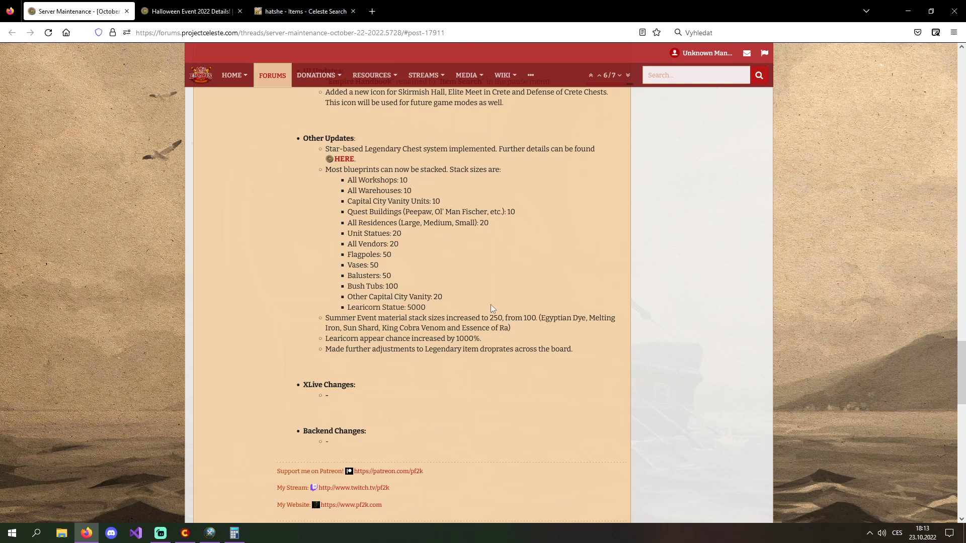
left_click_drag(325, 318, 399, 328)
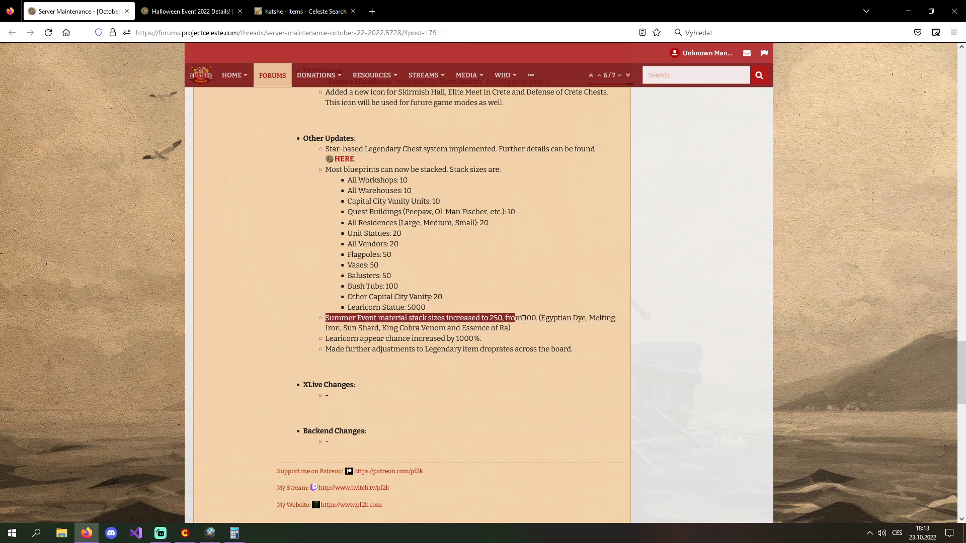
left_click_drag(514, 318, 585, 318)
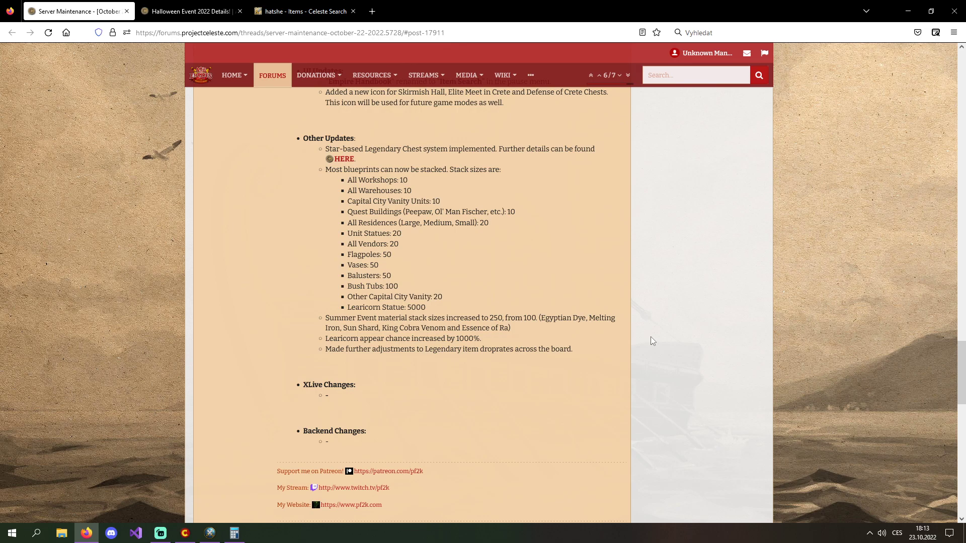
mouse_move(494, 377)
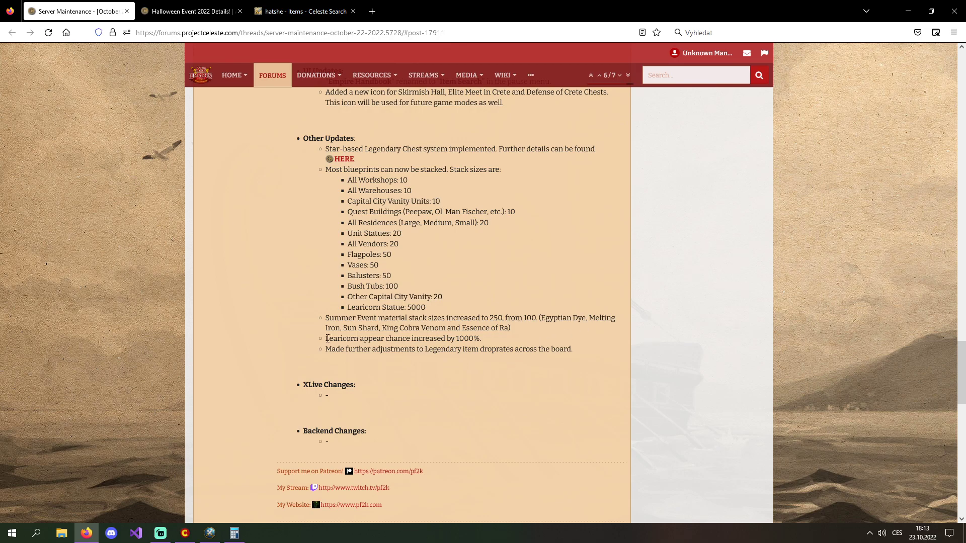
left_click_drag(326, 339, 431, 338)
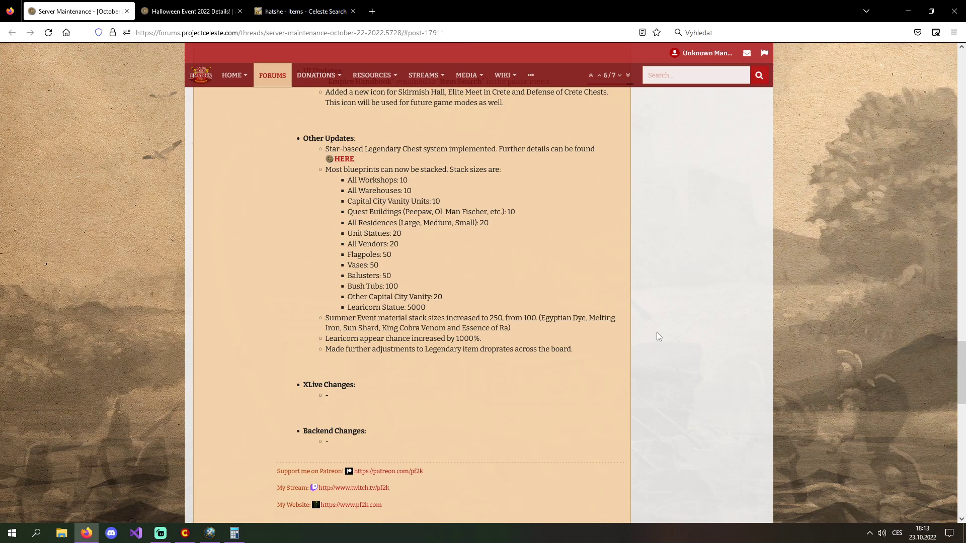
double_click(466, 338)
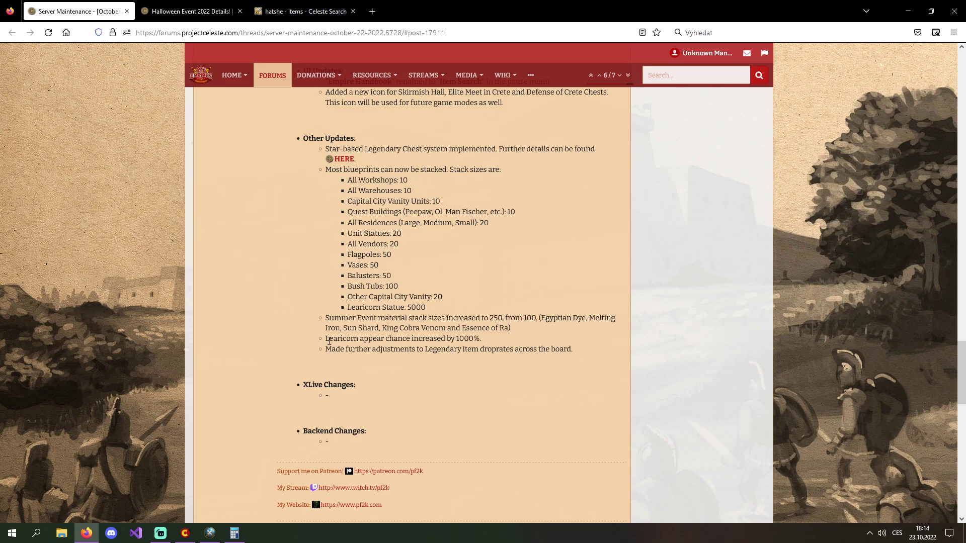
mouse_move(750, 351)
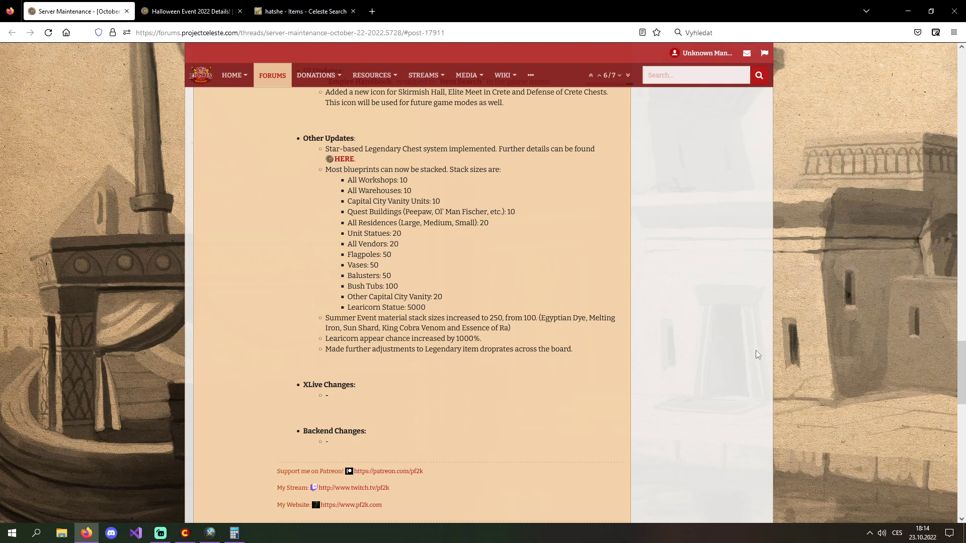
mouse_move(560, 367)
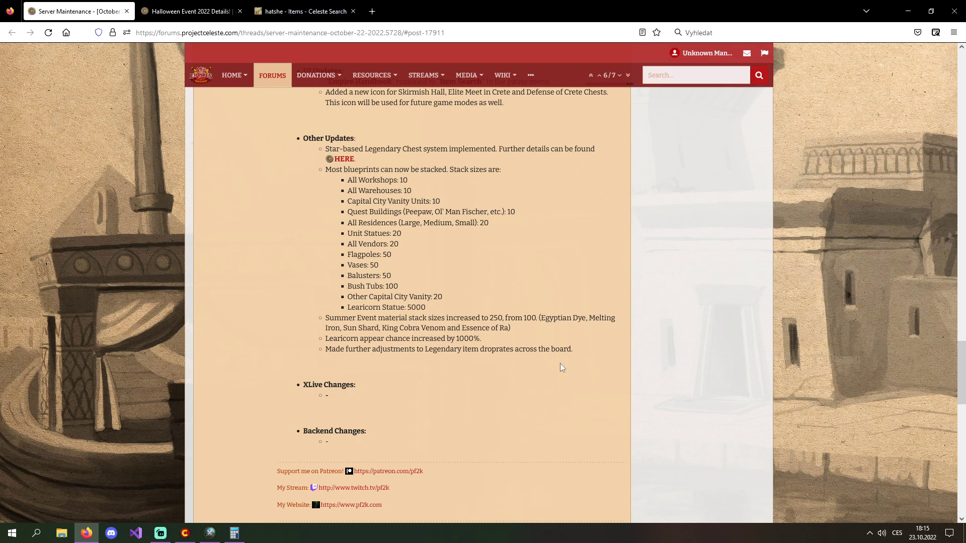
mouse_move(474, 367)
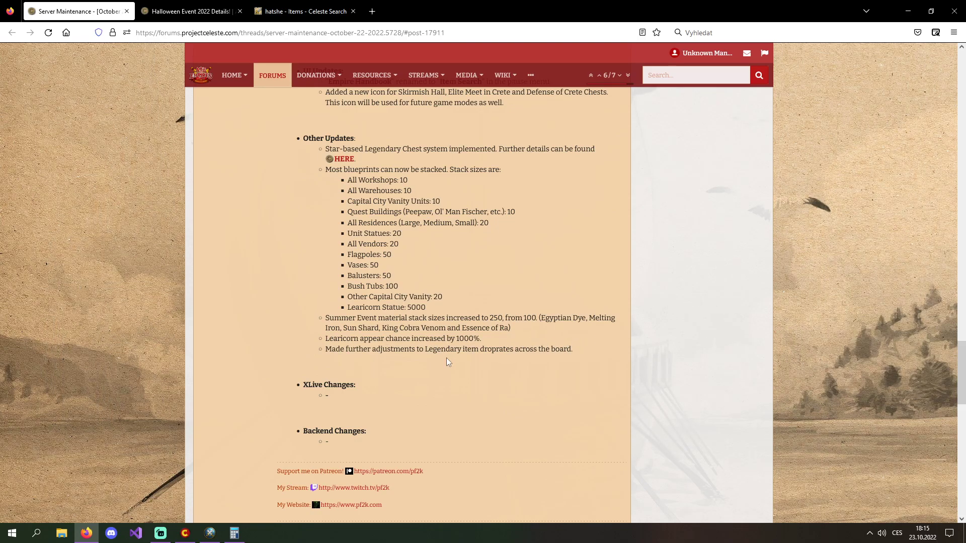
scroll("down", 3)
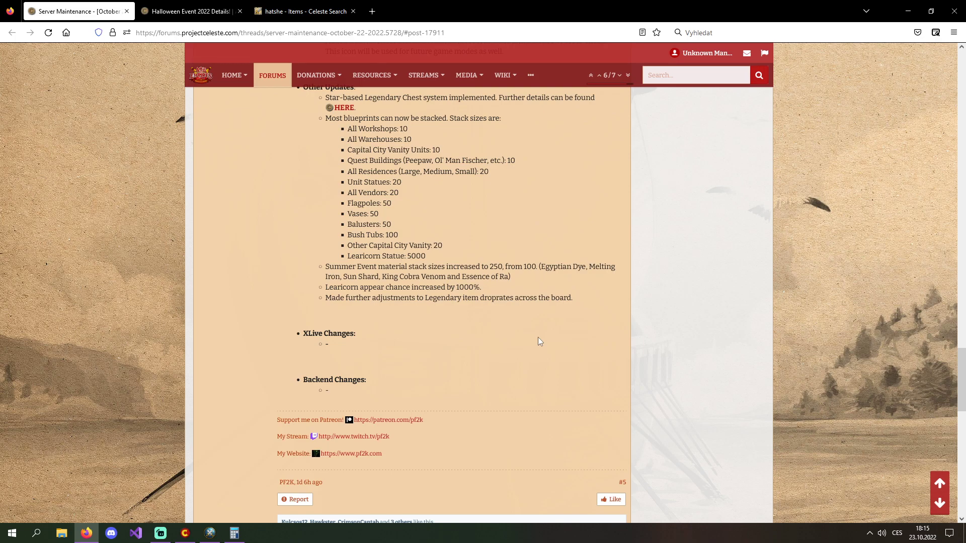
mouse_move(523, 338)
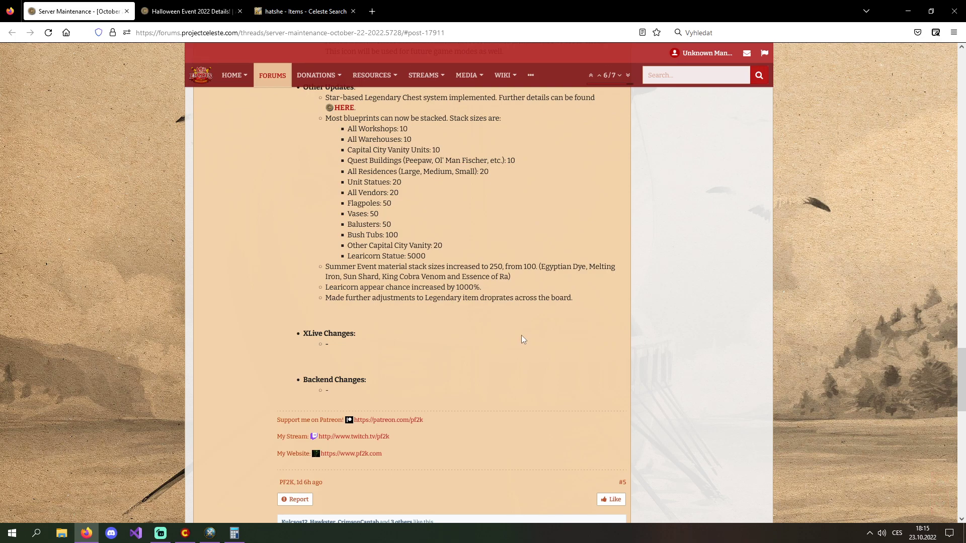
mouse_move(480, 355)
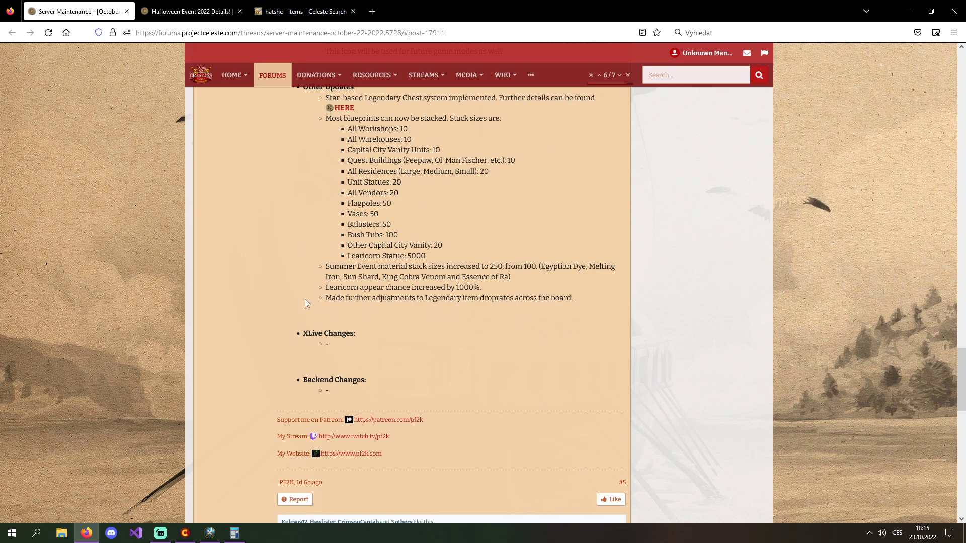
scroll("down", 3)
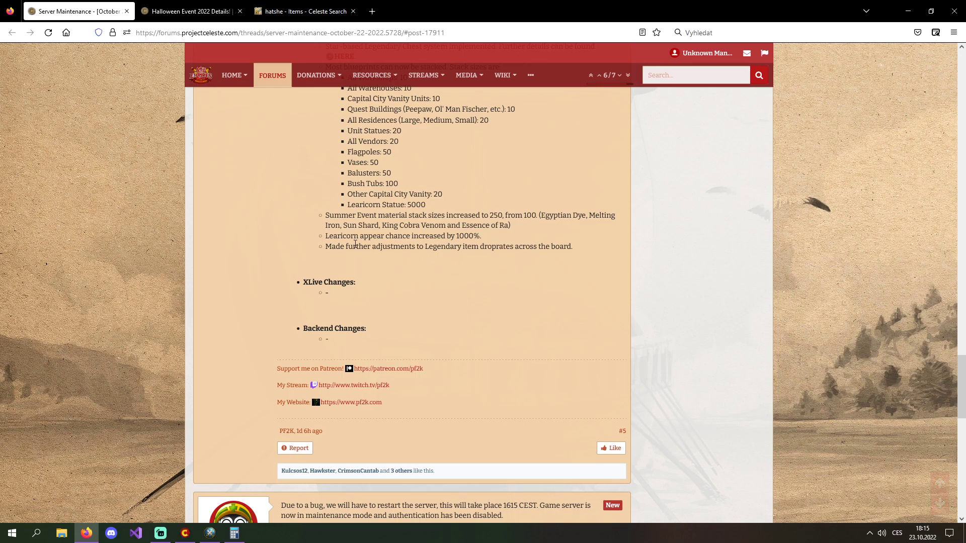
triple_click(404, 236)
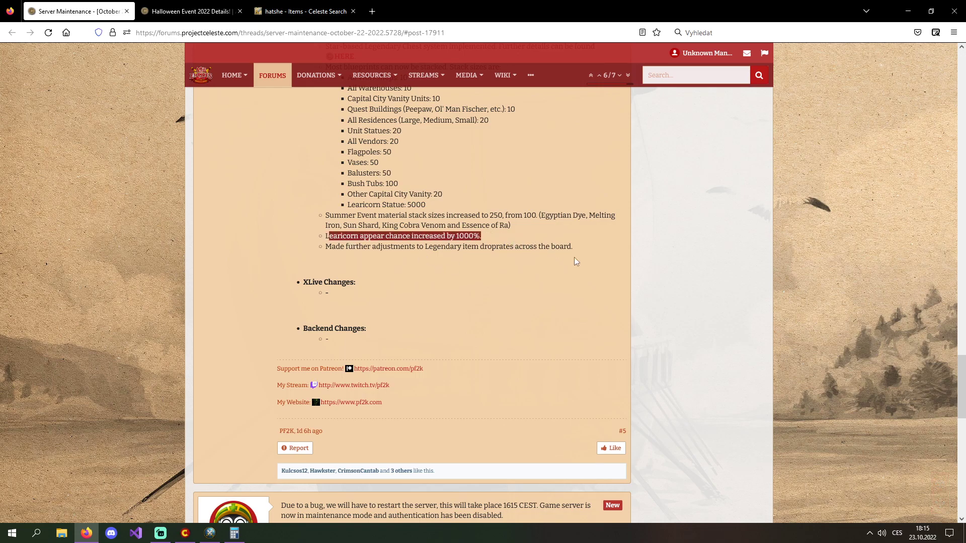
mouse_move(583, 273)
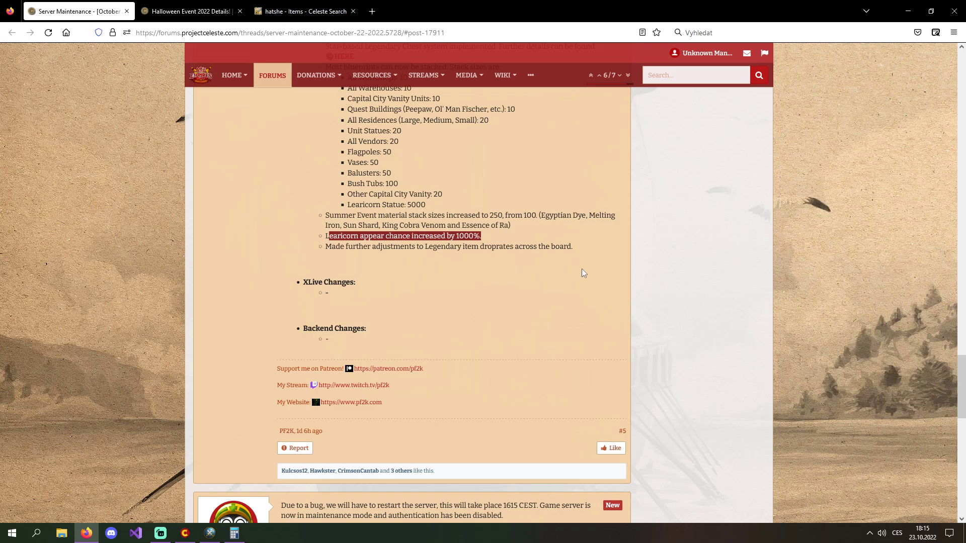
scroll("down", 3)
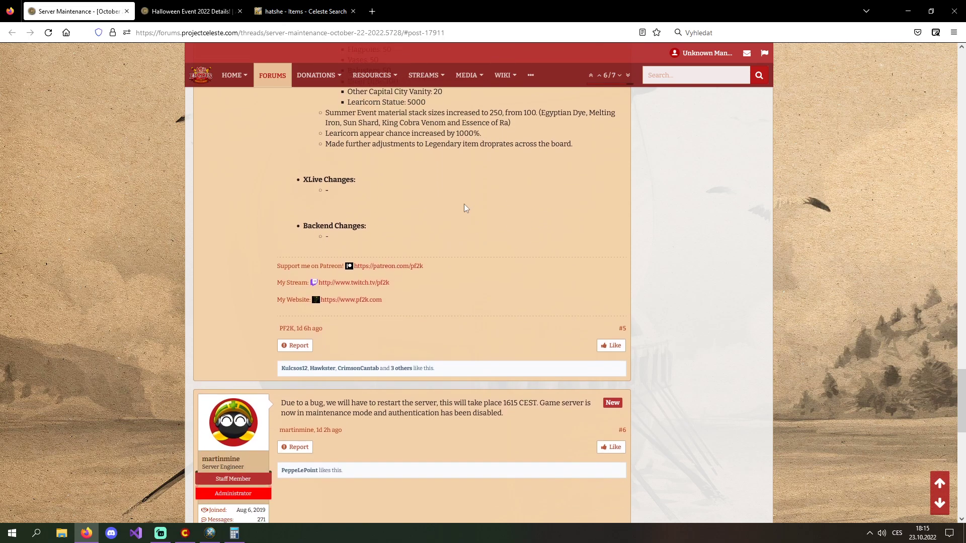
left_click_drag(330, 143, 497, 143)
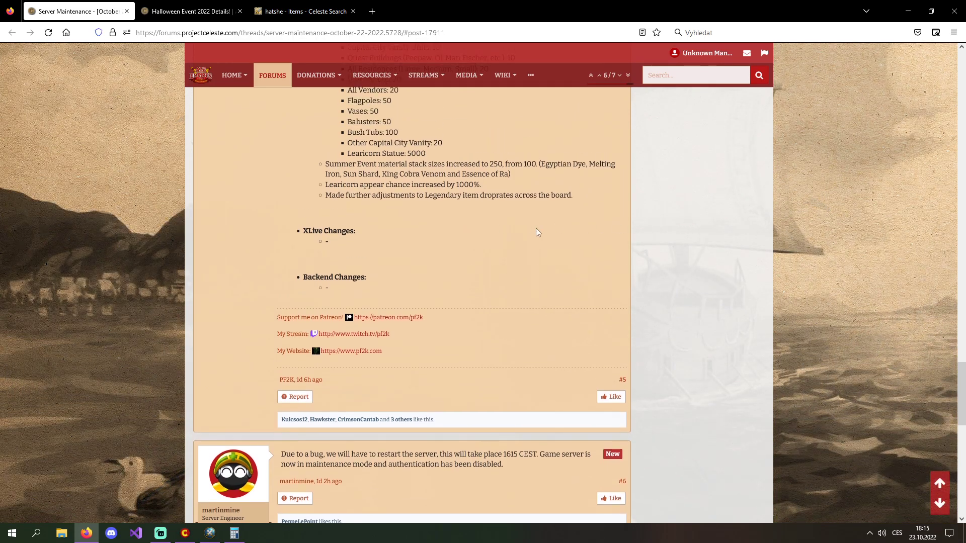
scroll("down", 3)
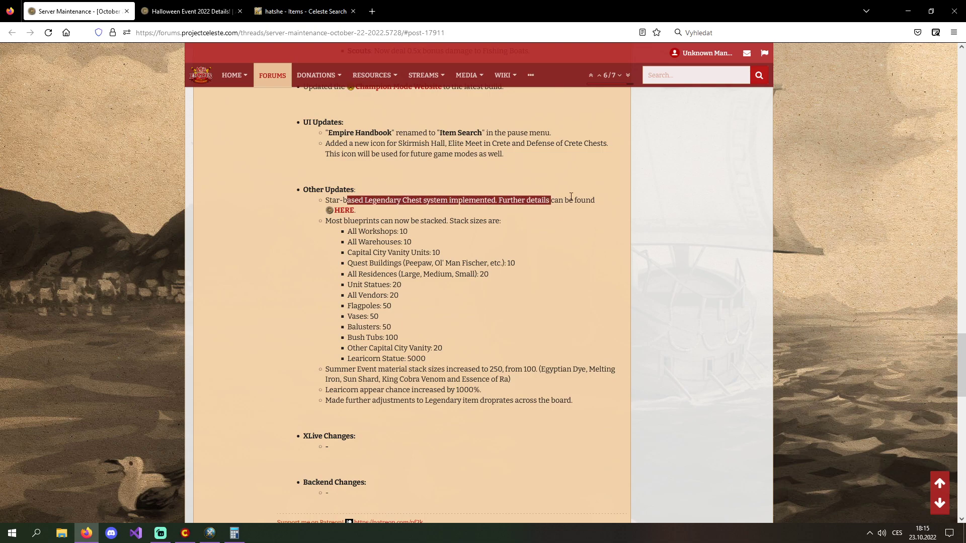
scroll("down", 3)
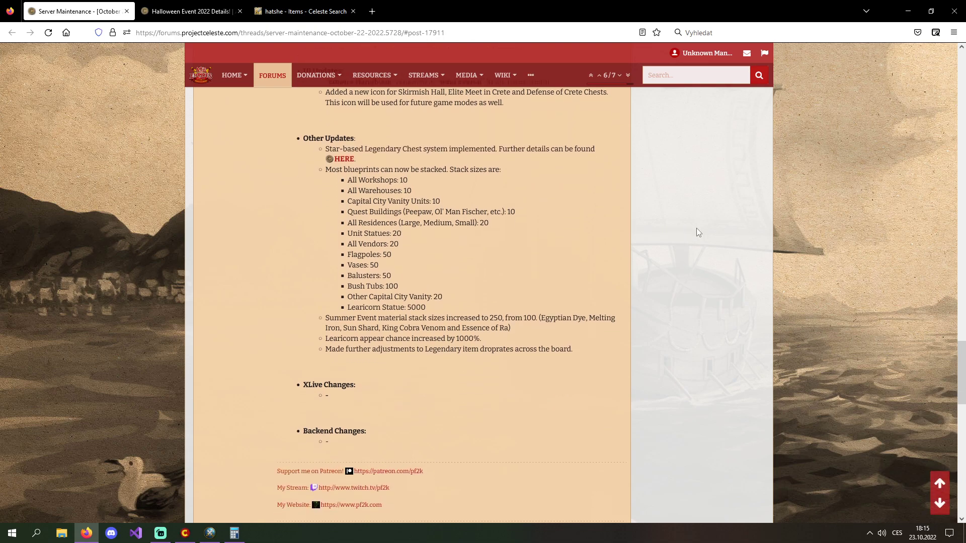
scroll("down", 3)
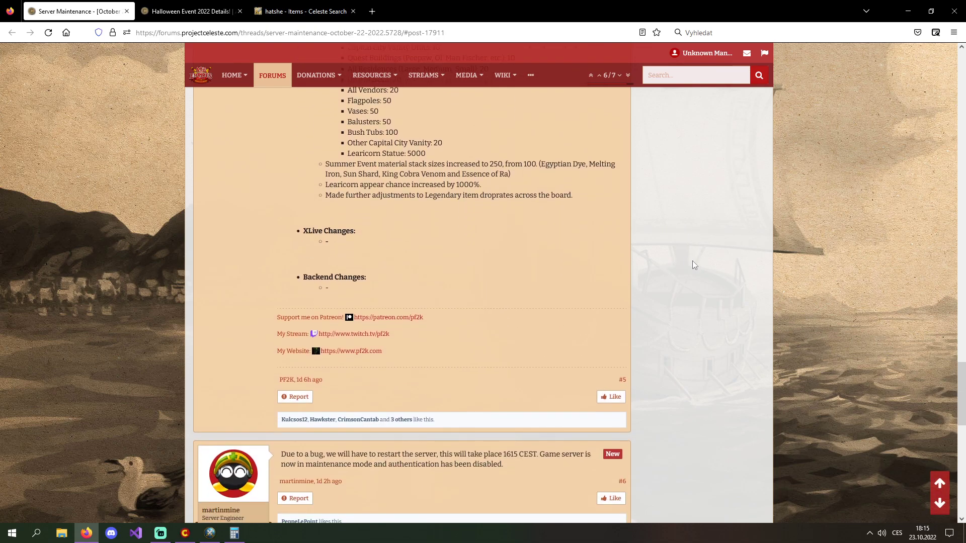
scroll("down", 3)
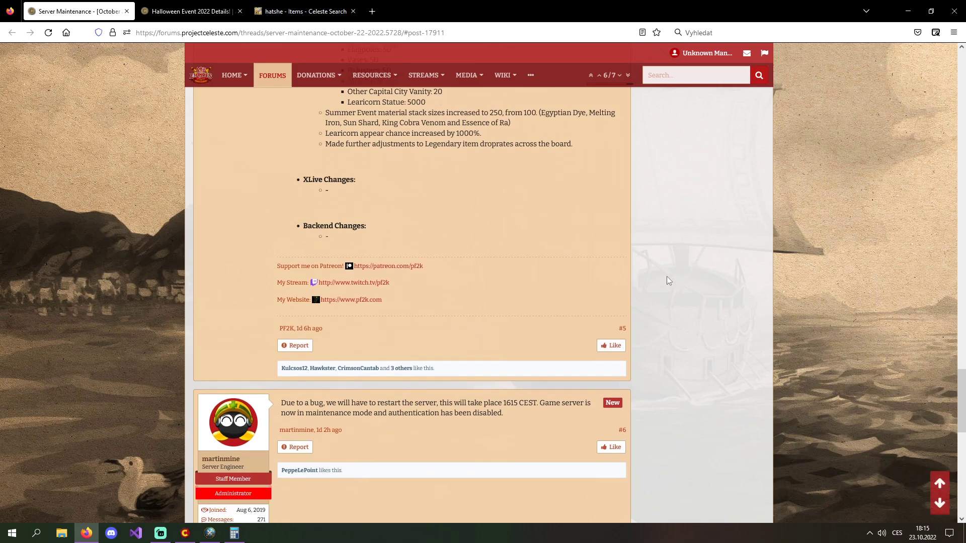
scroll("down", 3)
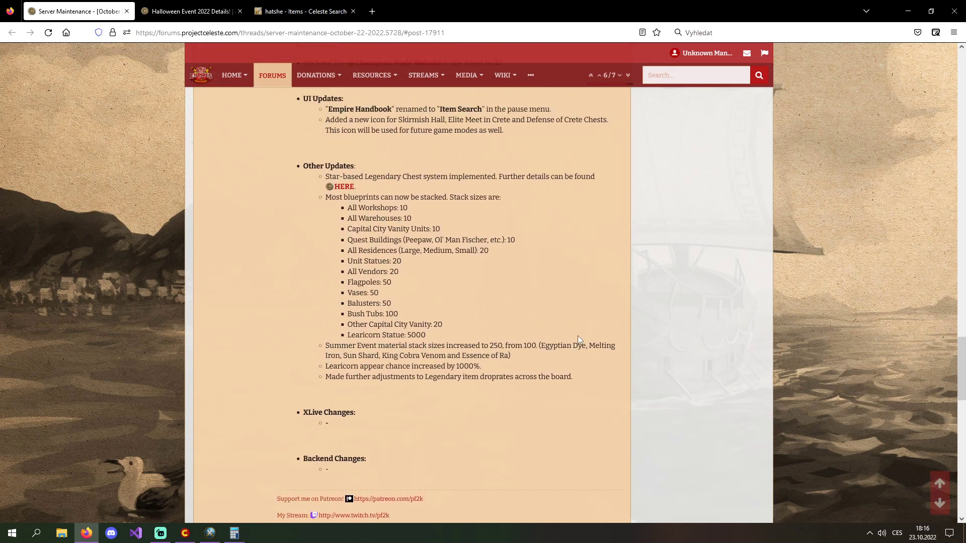
scroll("down", 3)
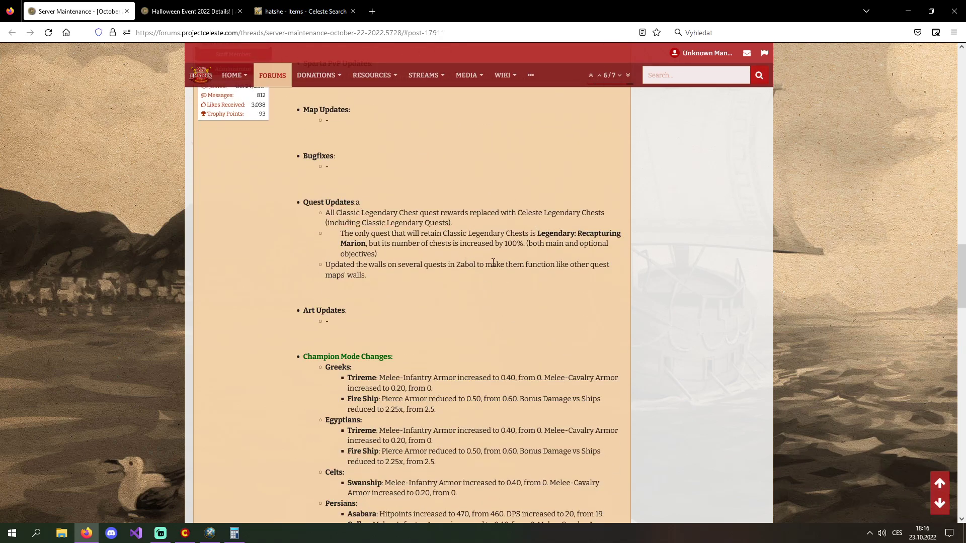
left_click_drag(351, 212, 602, 212)
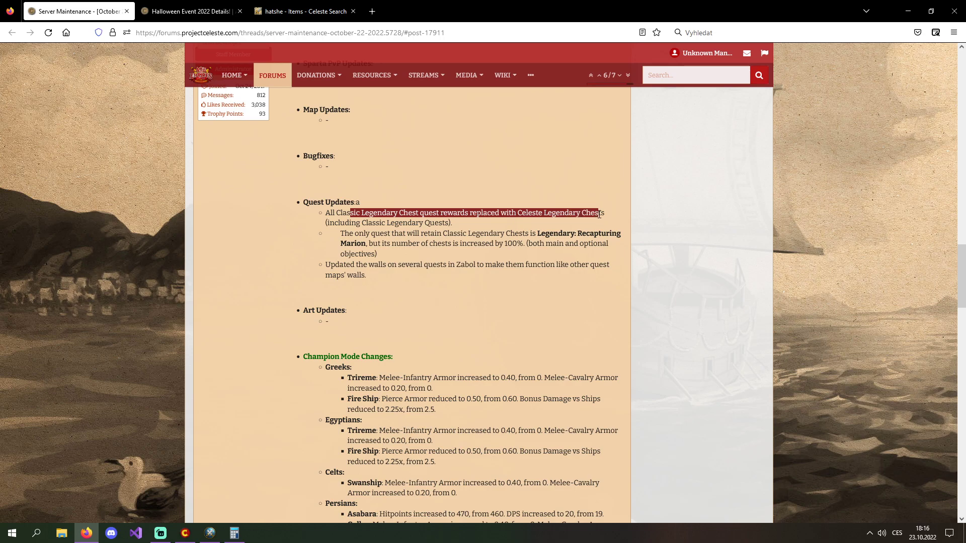
left_click(436, 257)
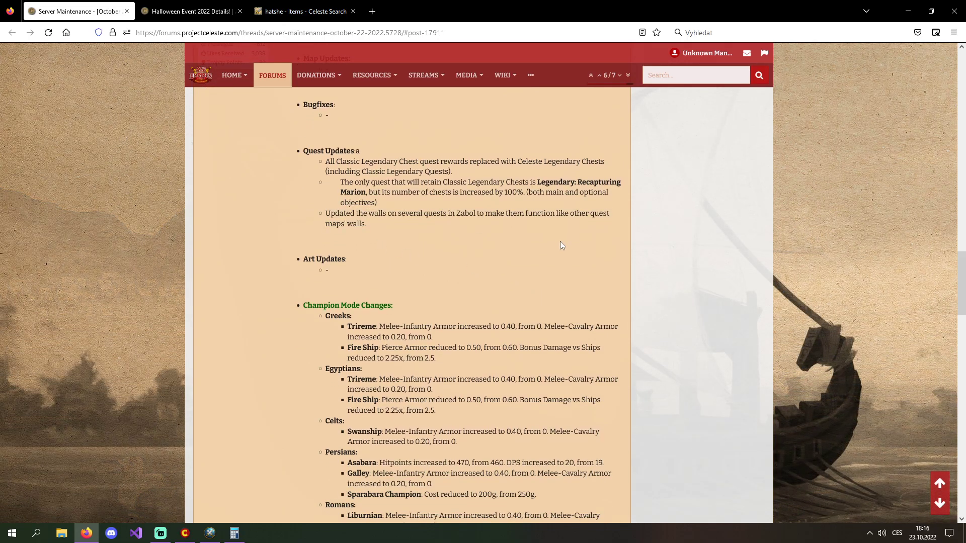
scroll("down", 3)
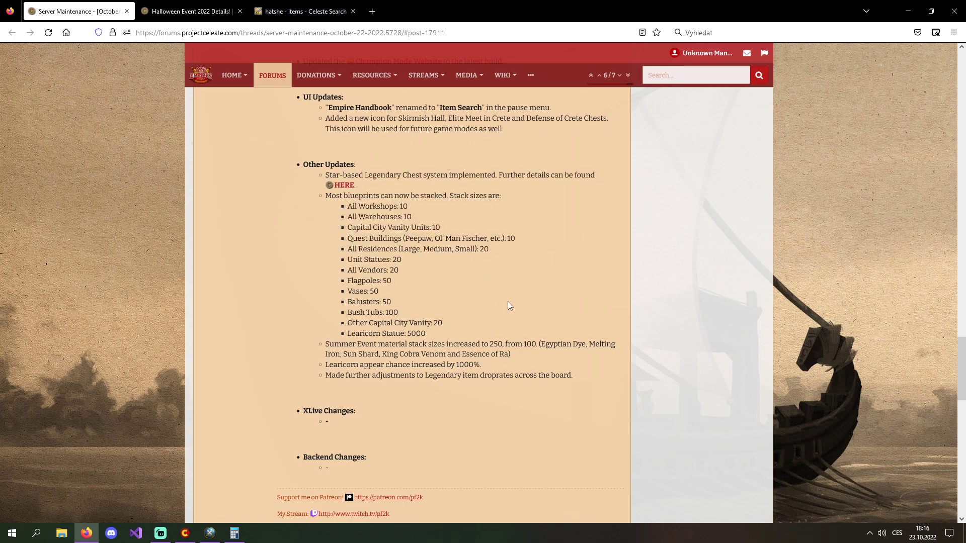
scroll("down", 3)
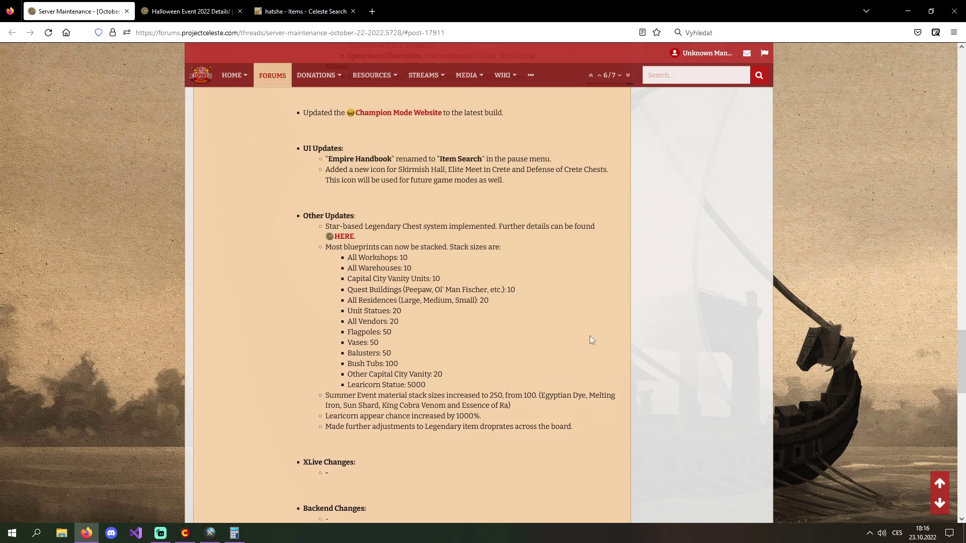
mouse_move(548, 307)
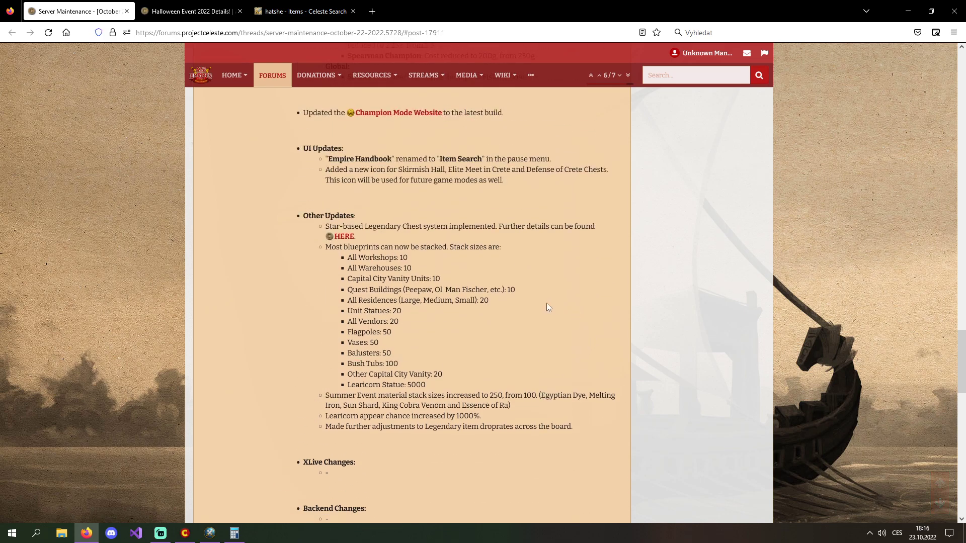
mouse_move(429, 289)
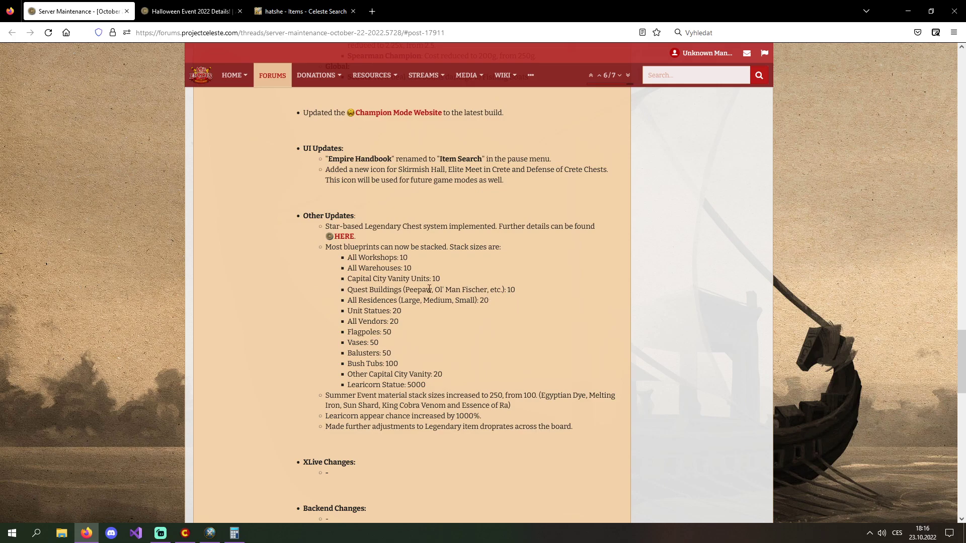
scroll("up", 3)
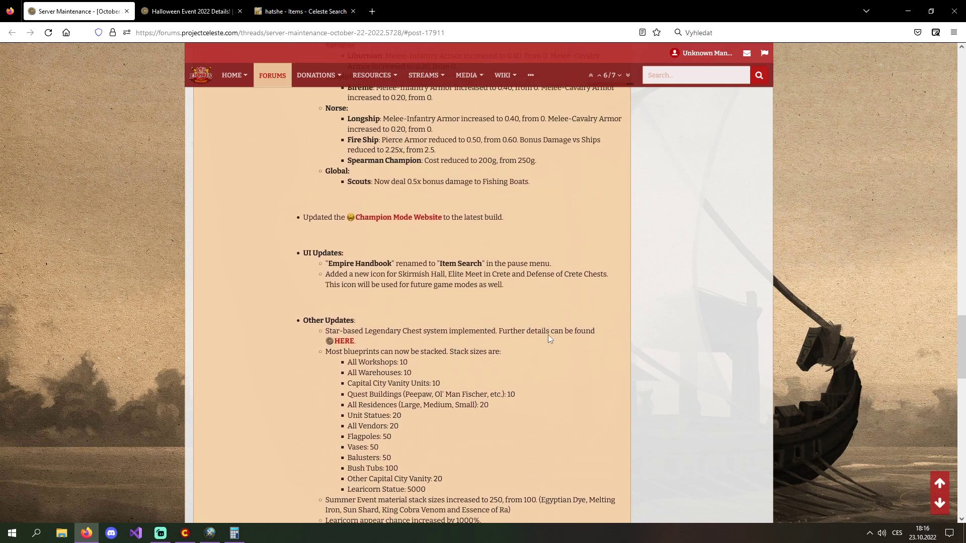
scroll("up", 3)
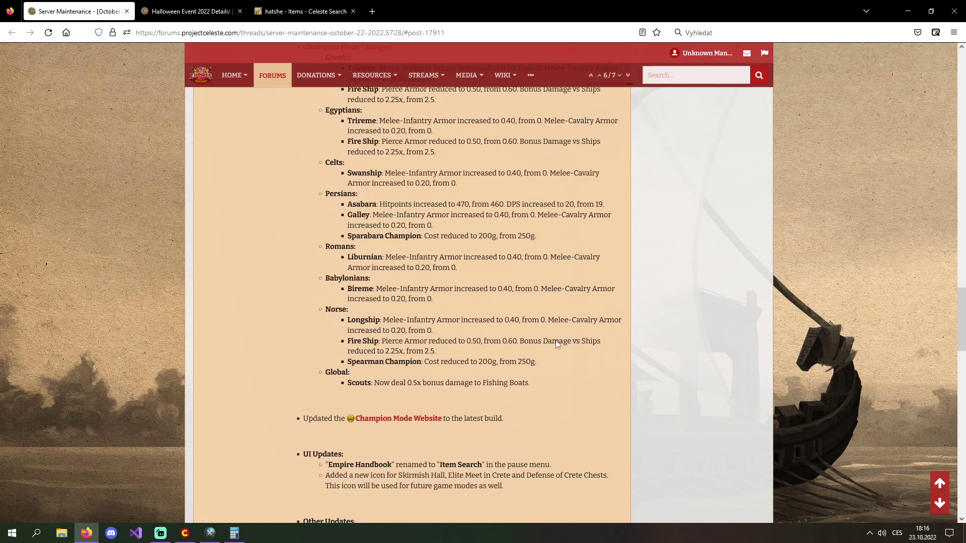
scroll("down", 3)
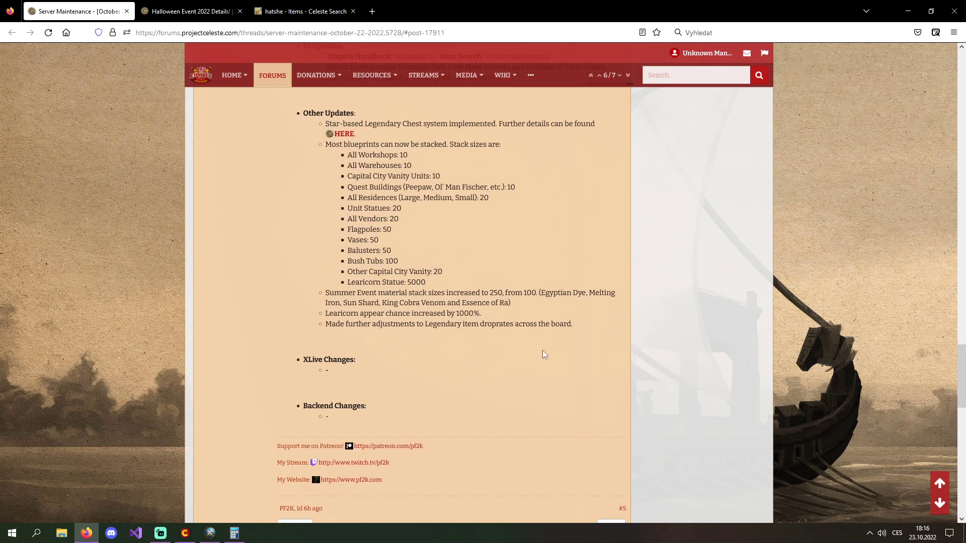
Step: Open the Halloween Event 2022 Details thread and scroll through its opening quest sections
left_click(191, 11)
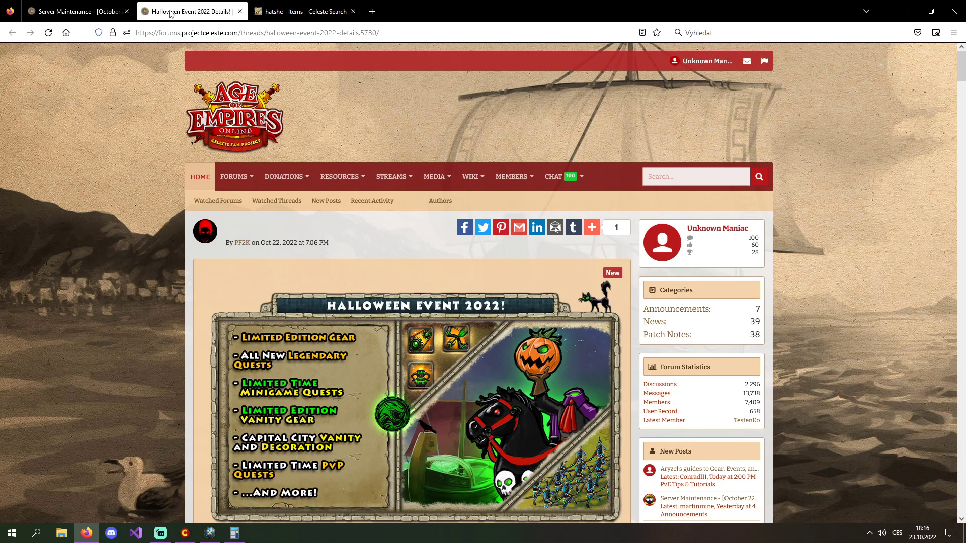
mouse_move(367, 263)
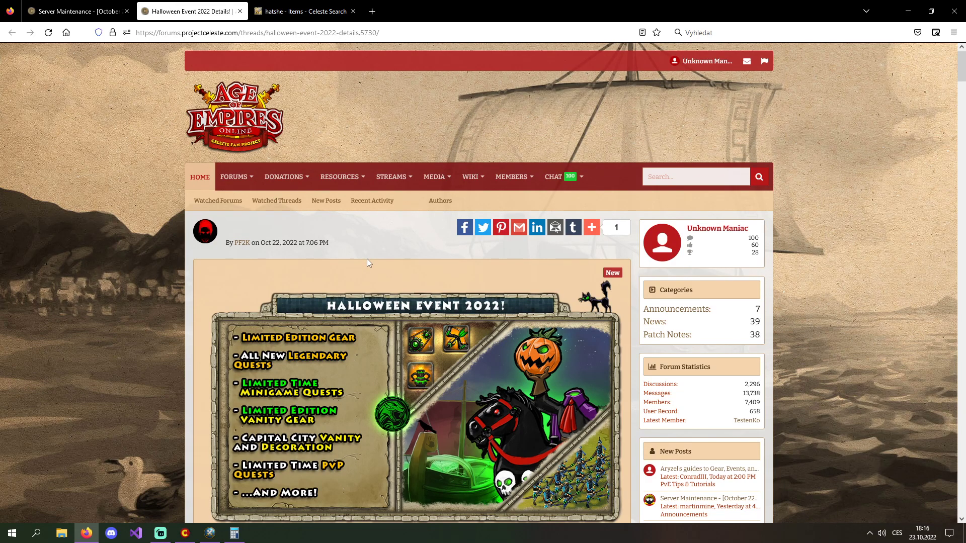
scroll("down", 3)
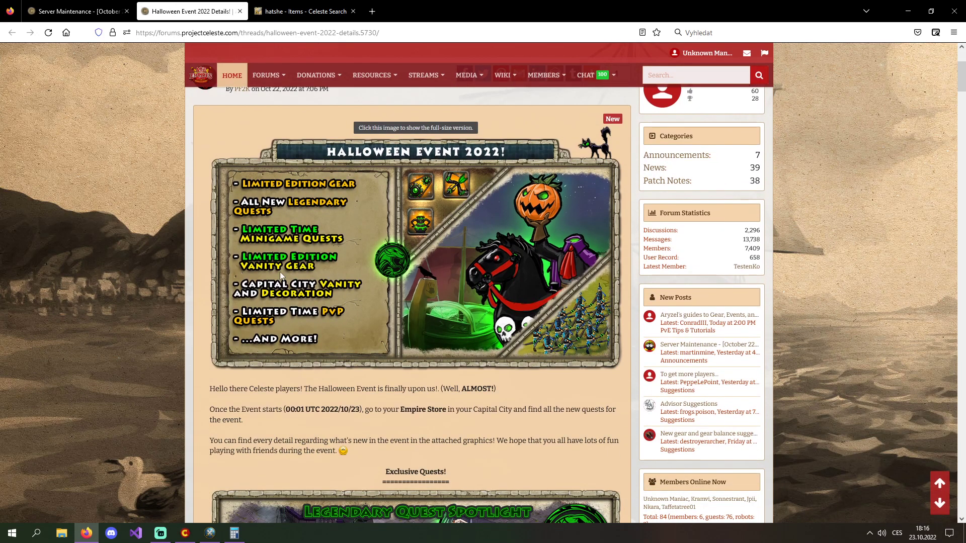
scroll("down", 3)
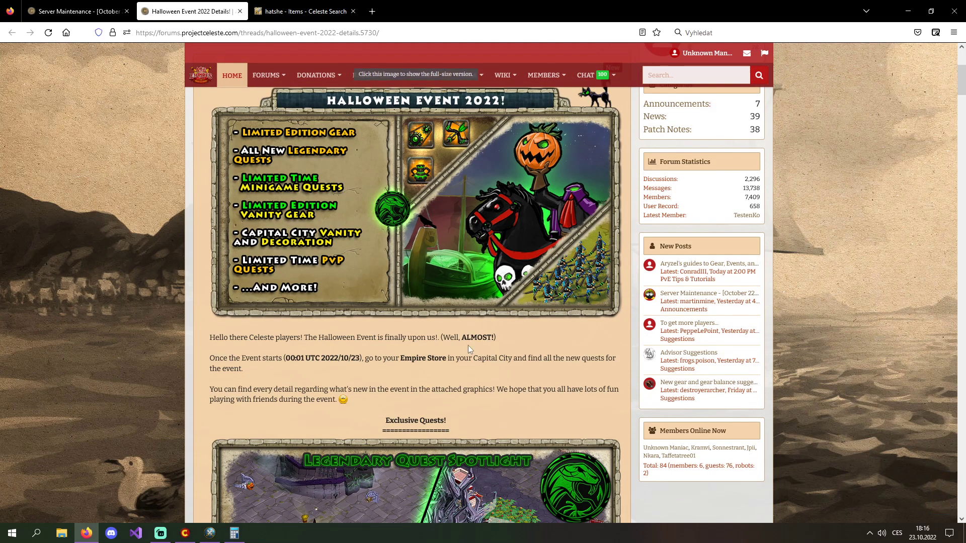
scroll("down", 3)
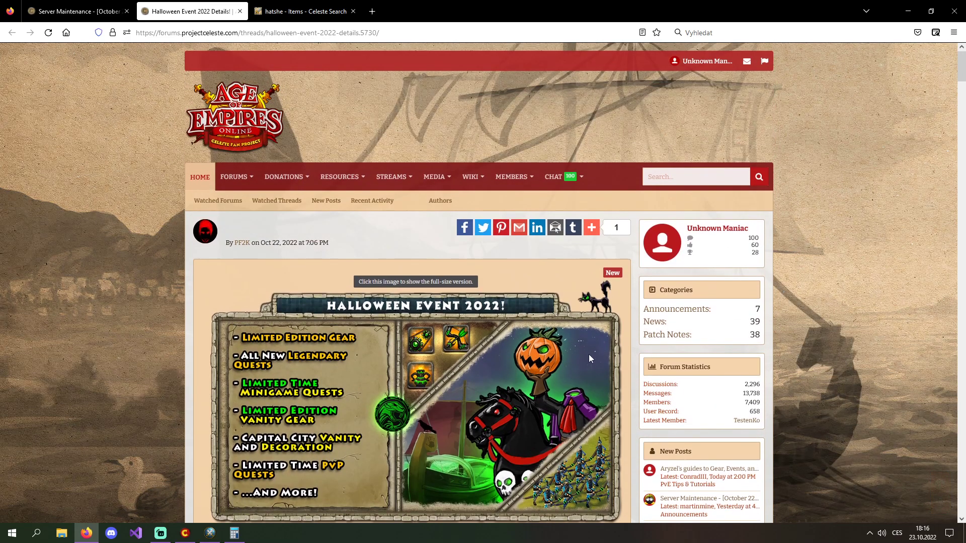
scroll("down", 3)
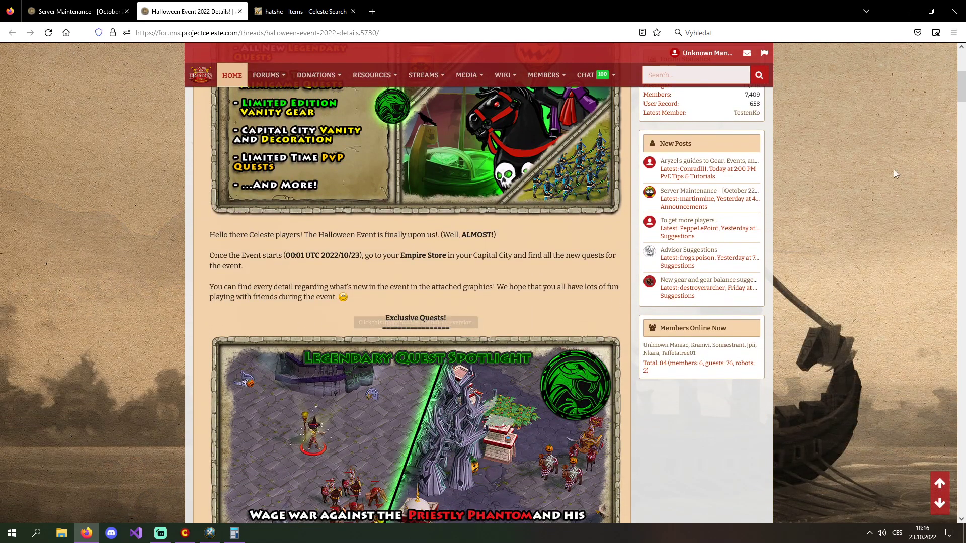
scroll("up", 3)
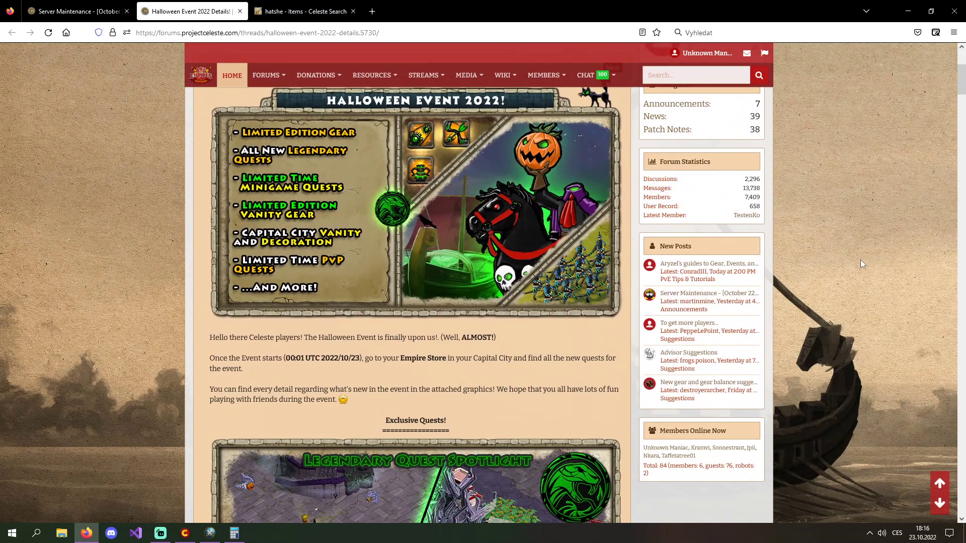
scroll("down", 3)
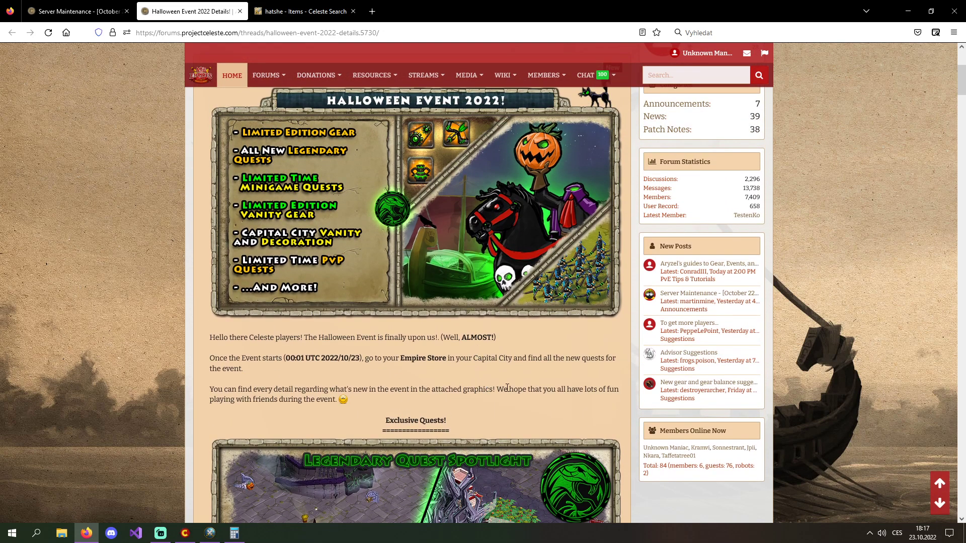
mouse_move(502, 411)
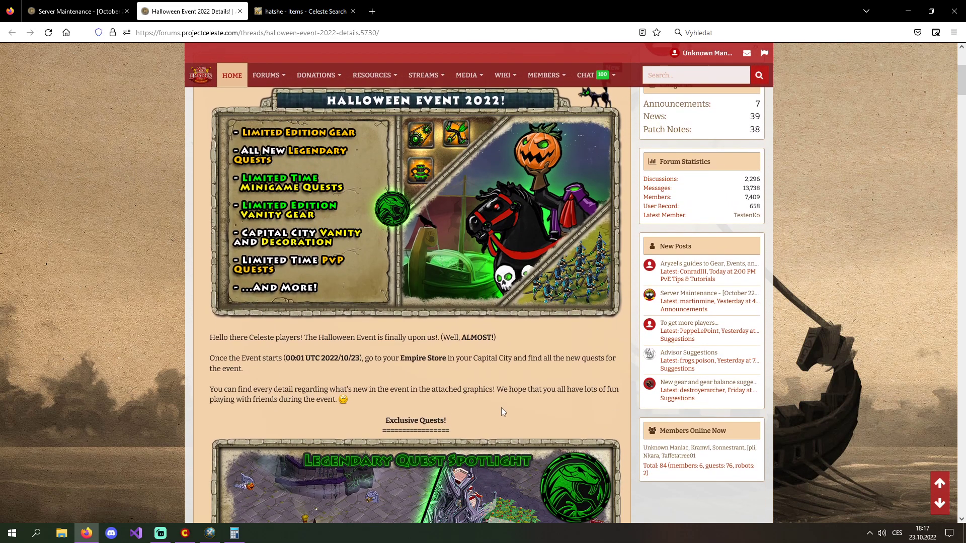
Step: Scroll past the decorations, Prison of Zahhak and 24-slot warehouse sections to Event-exclusive Gear
scroll("down", 3)
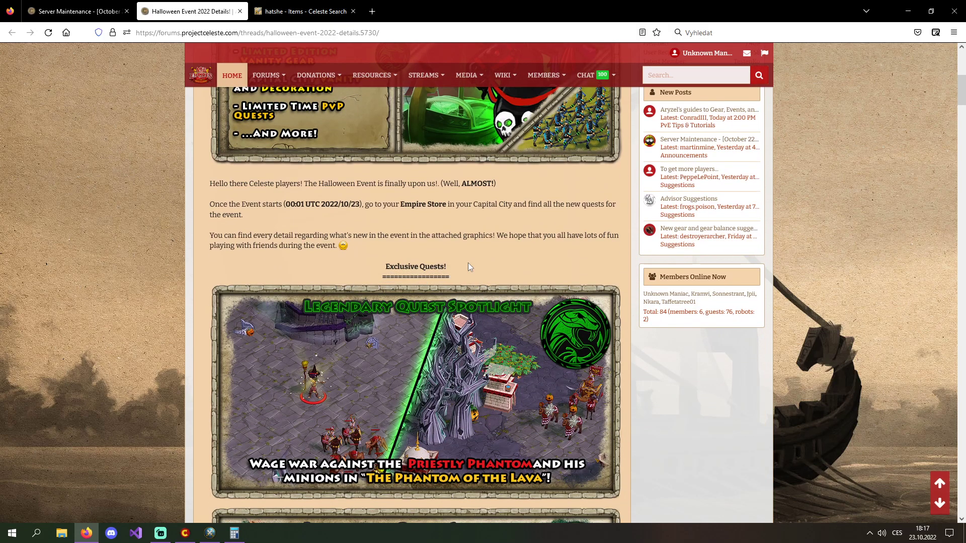
scroll("down", 3)
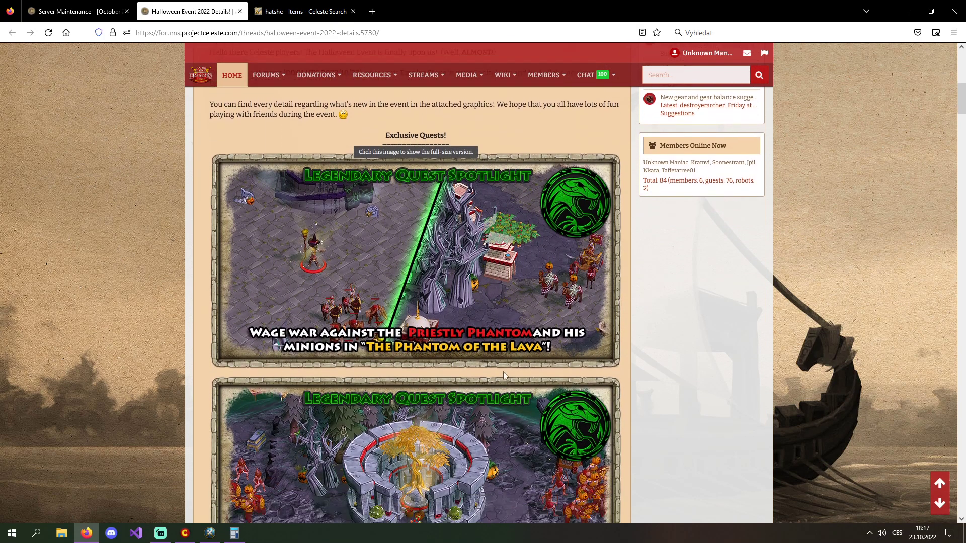
scroll("down", 3)
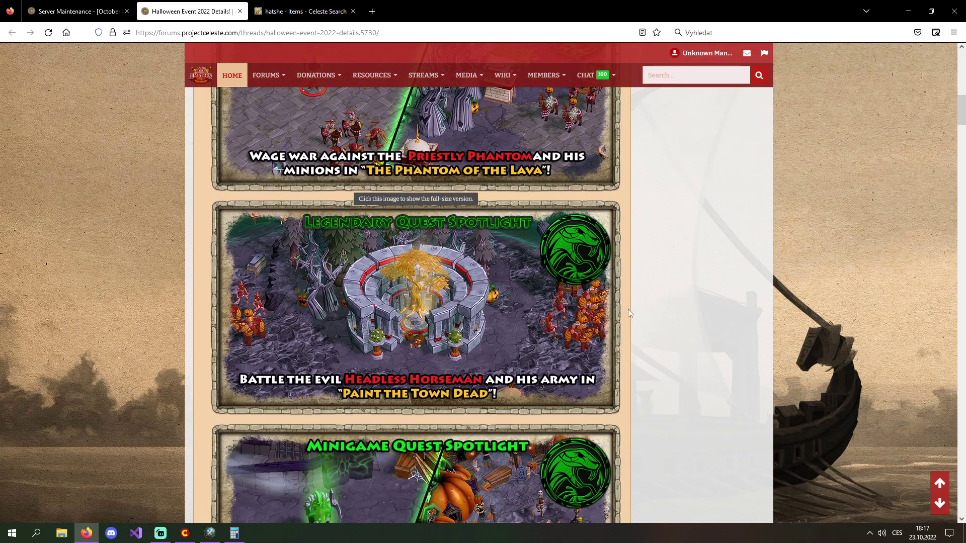
scroll("down", 3)
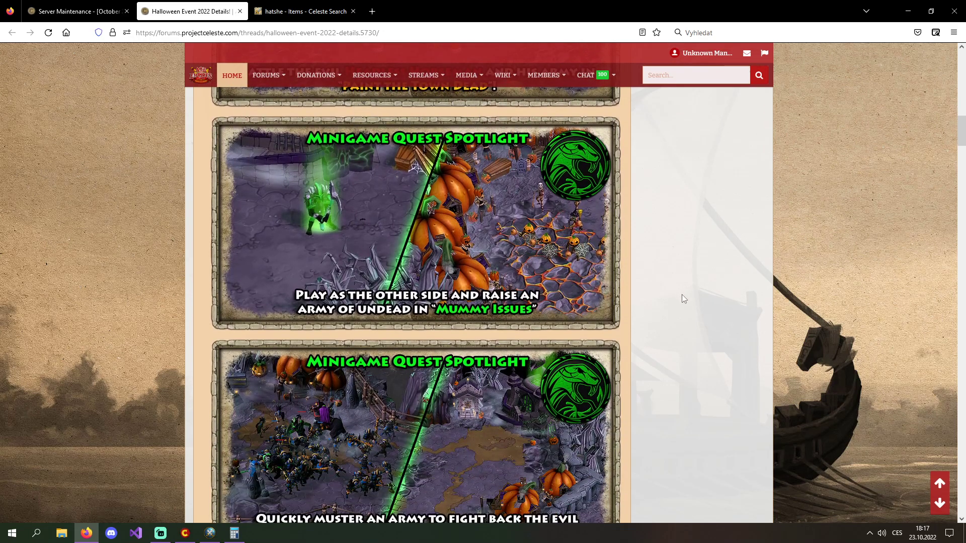
scroll("down", 3)
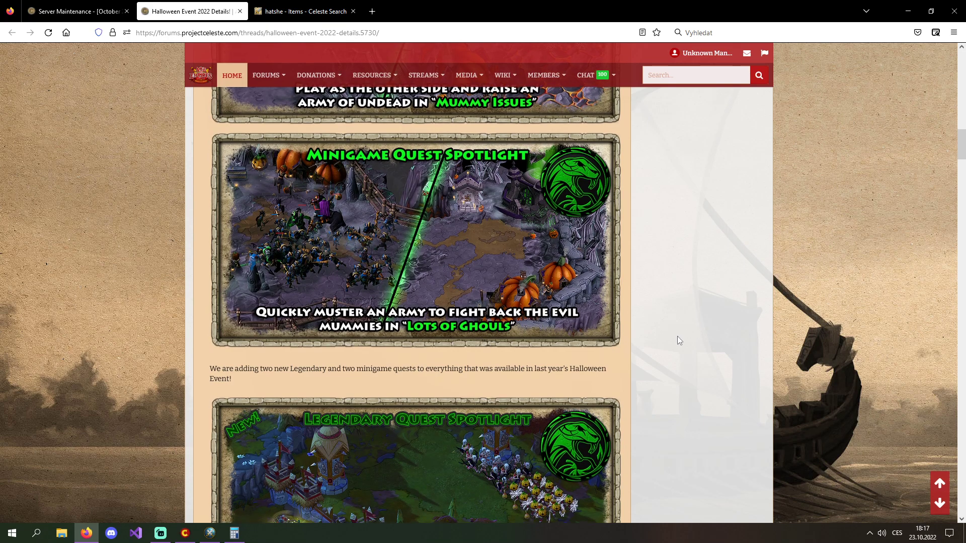
scroll("down", 3)
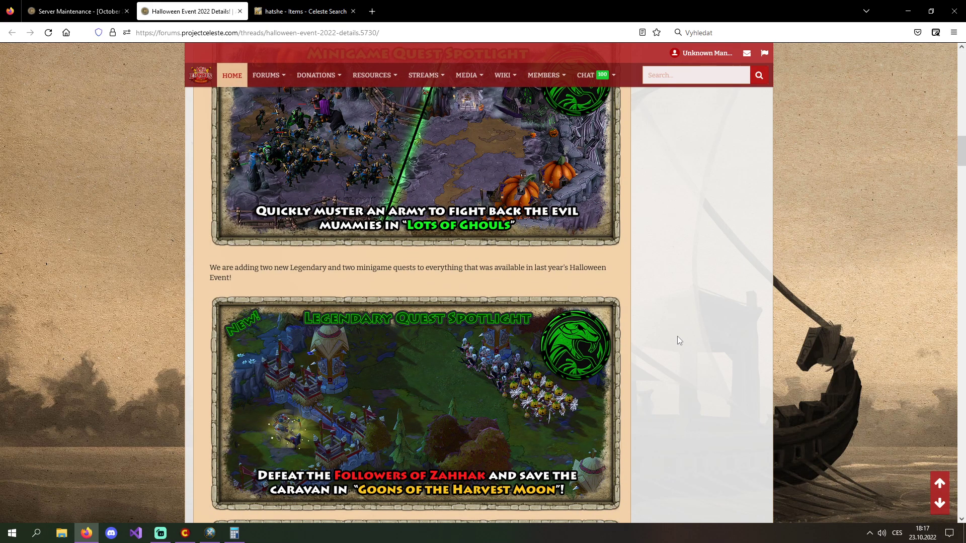
scroll("down", 3)
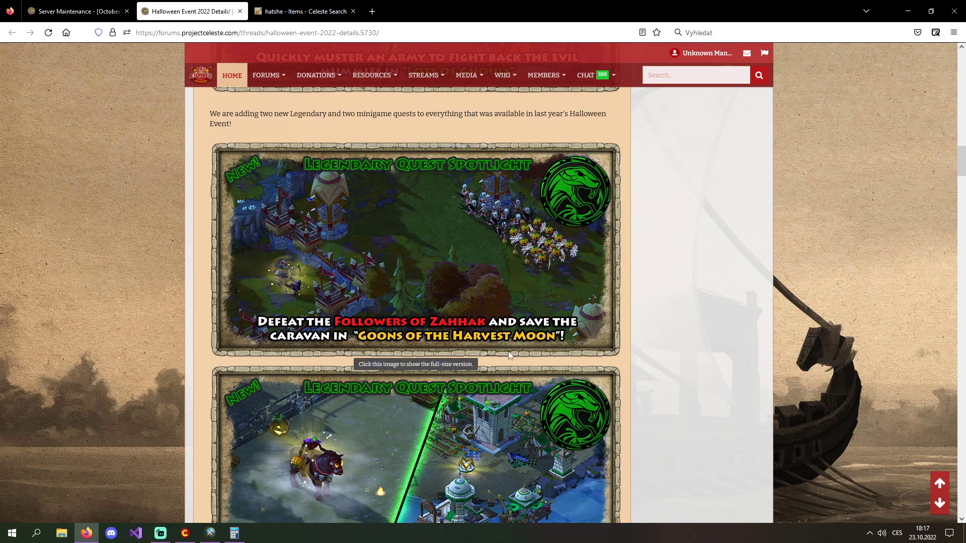
scroll("down", 3)
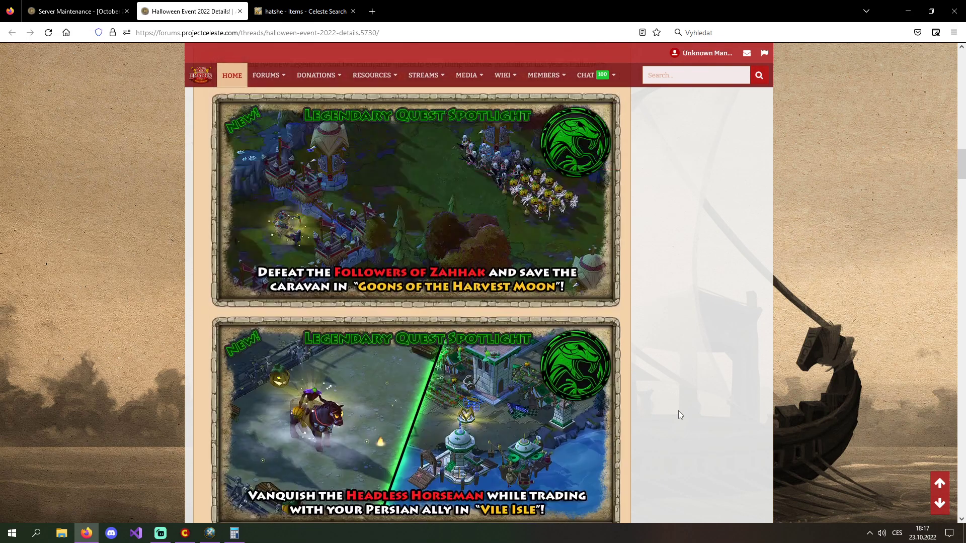
scroll("up", 3)
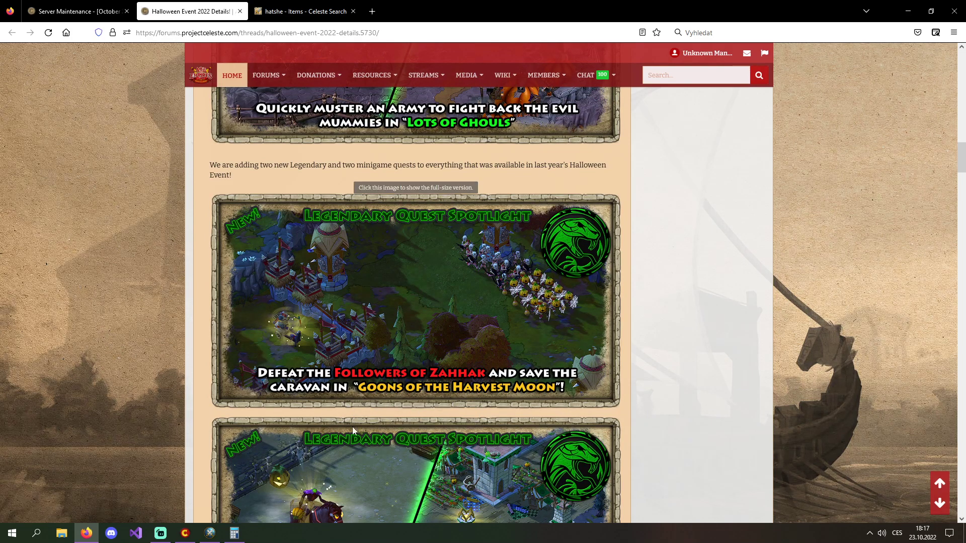
scroll("down", 3)
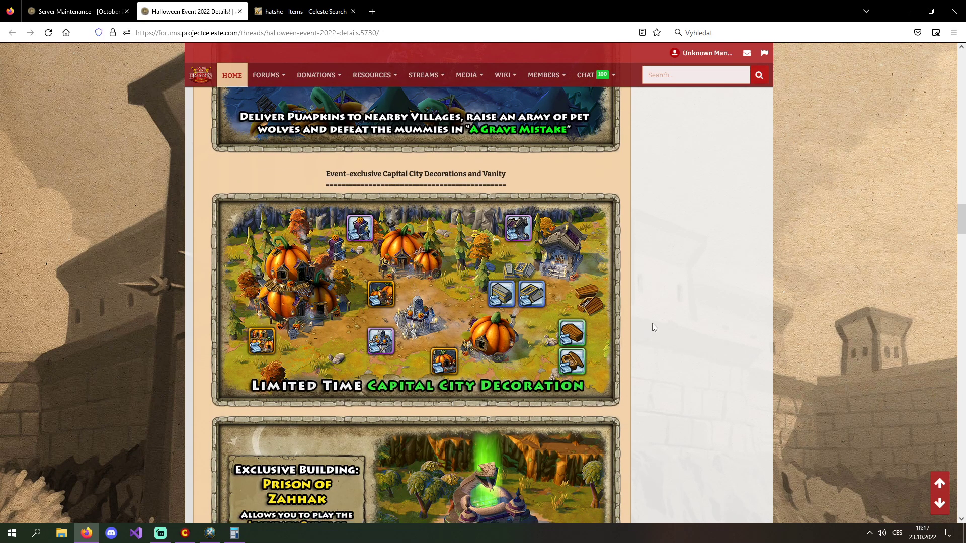
scroll("down", 3)
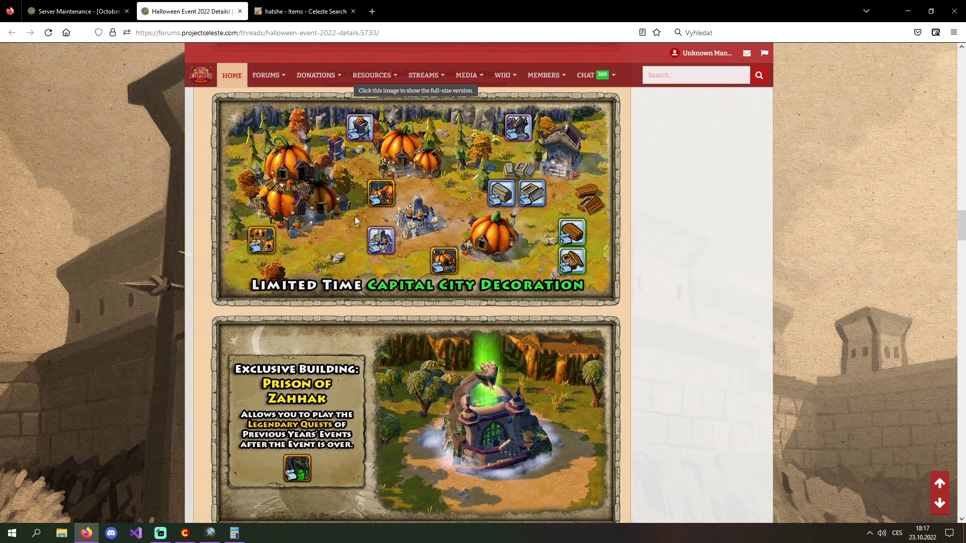
scroll("down", 3)
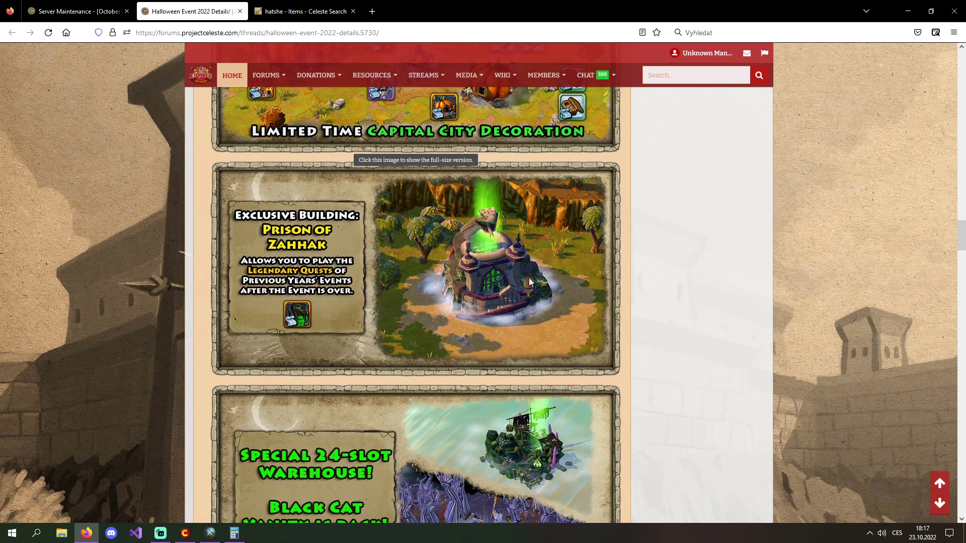
scroll("down", 3)
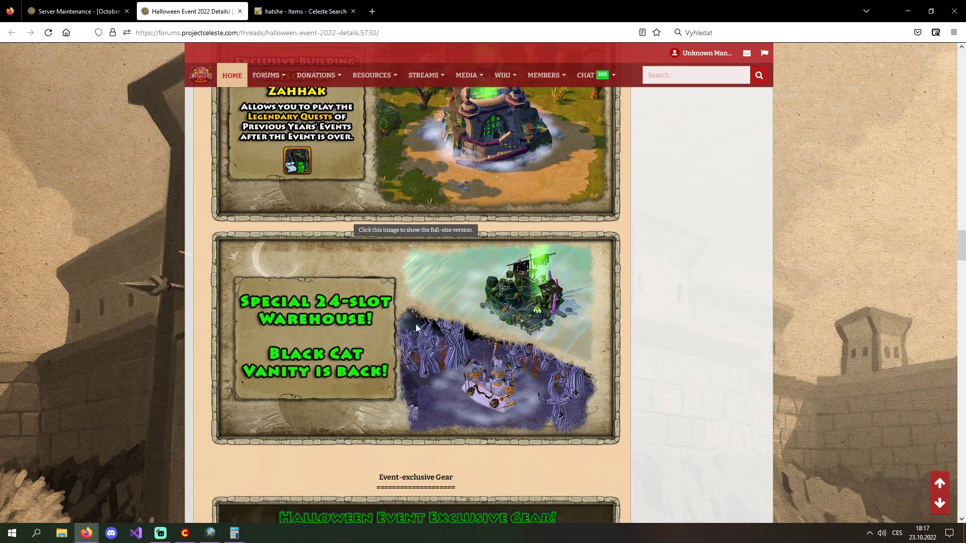
scroll("down", 3)
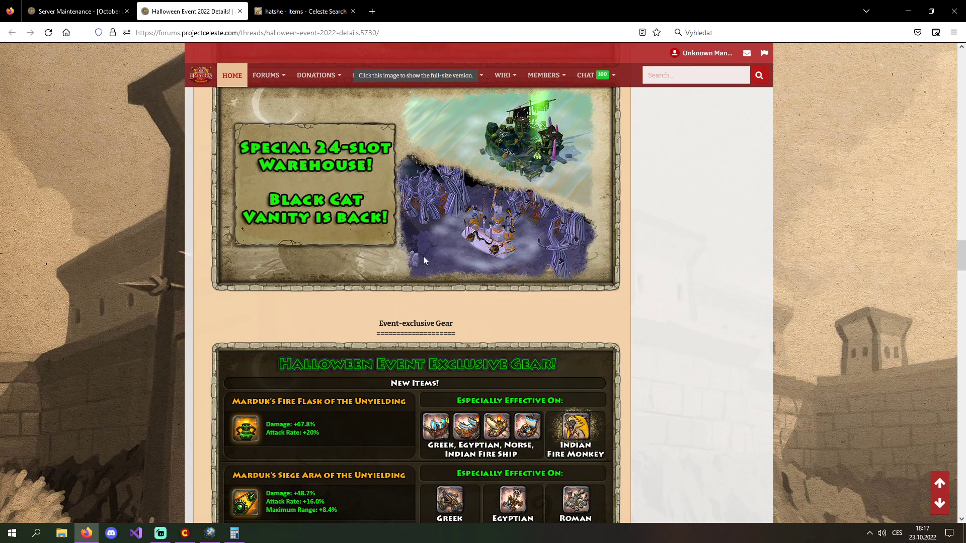
scroll("down", 3)
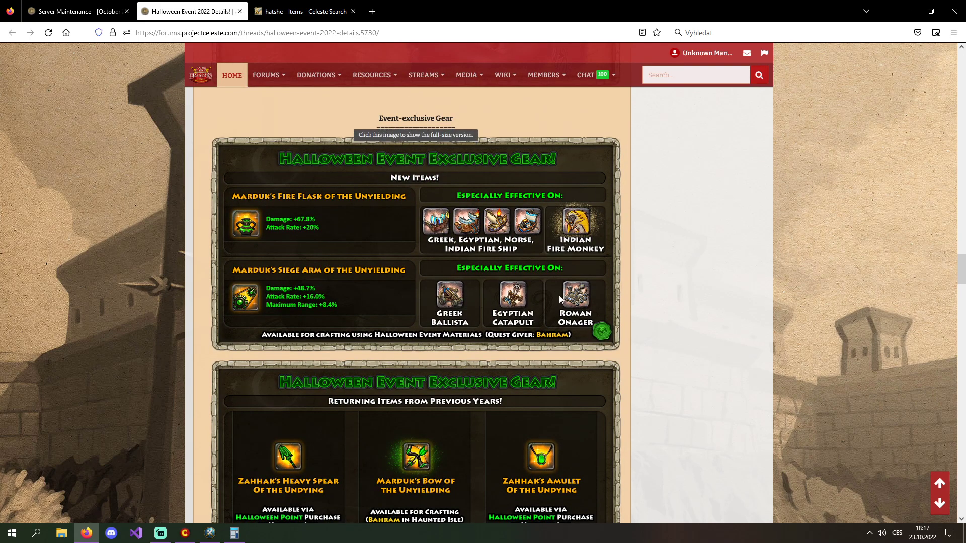
mouse_move(431, 258)
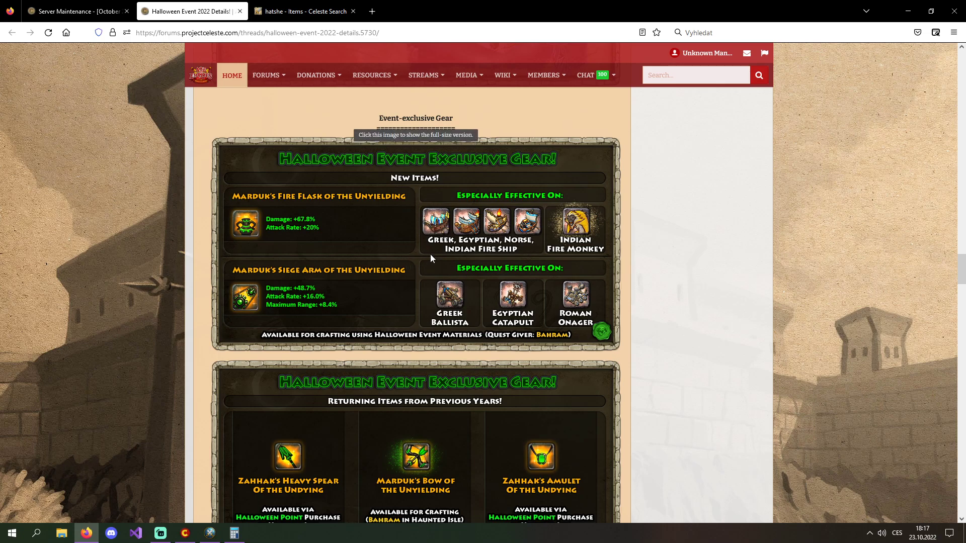
mouse_move(620, 233)
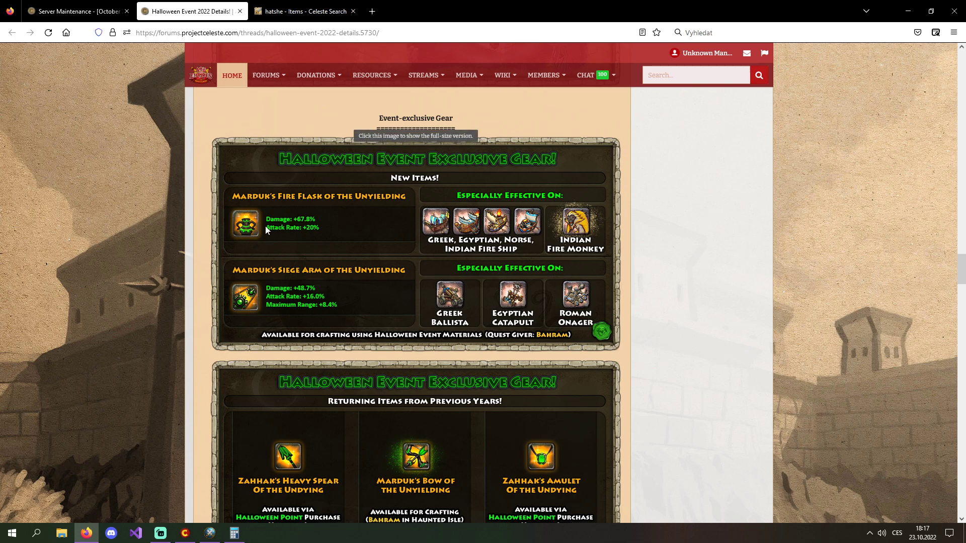
mouse_move(382, 251)
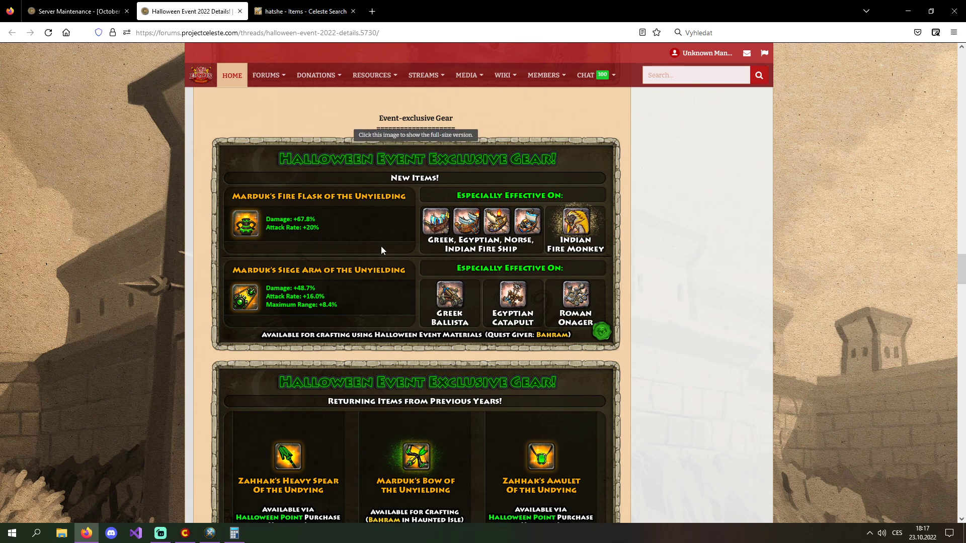
mouse_move(683, 265)
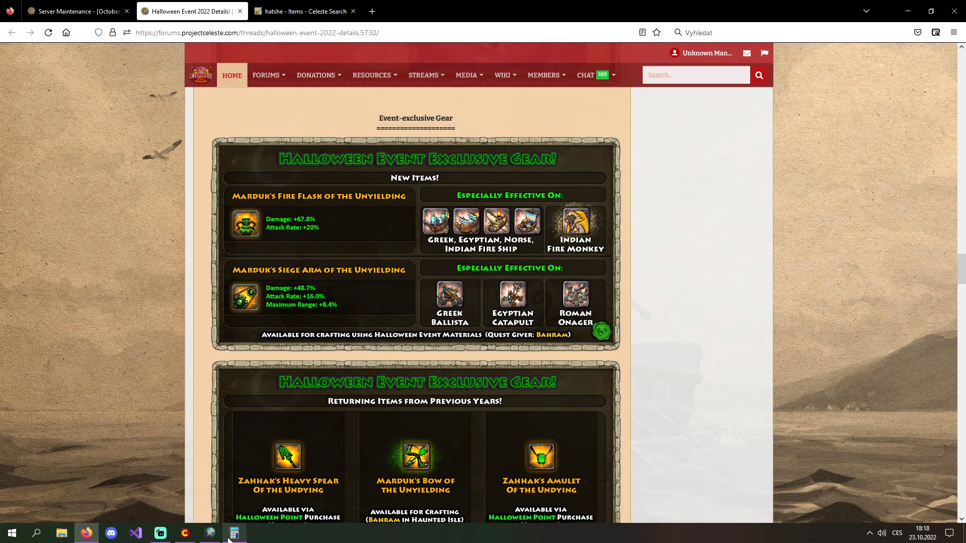
Step: In Scientific mode, compute 1,678 × 1,2 = 2,0136, then move the Calculator window aside
left_click(235, 533)
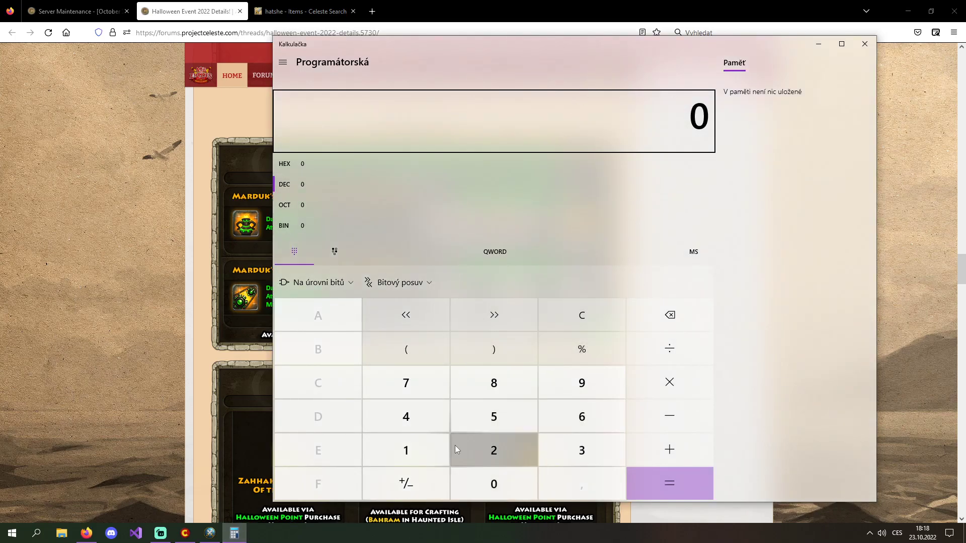
mouse_move(406, 450)
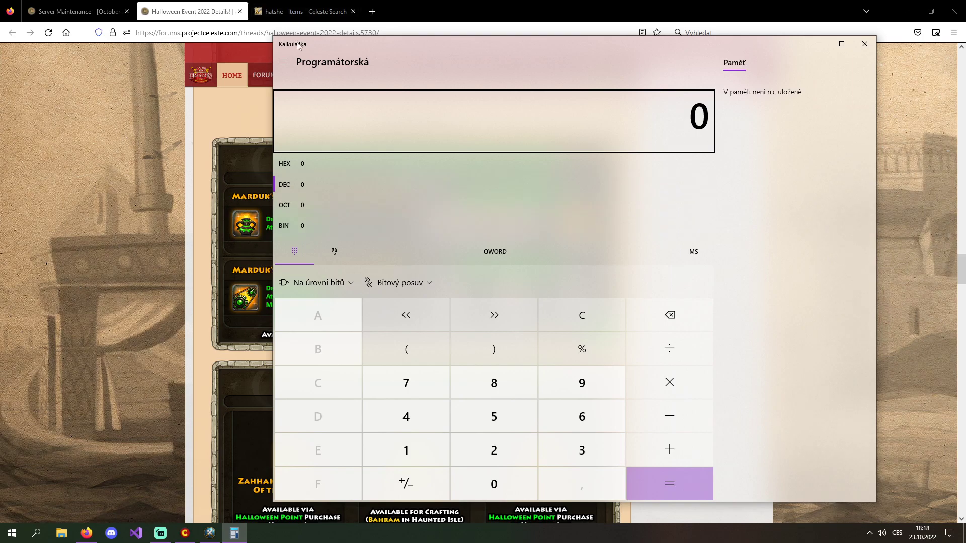
left_click(282, 62)
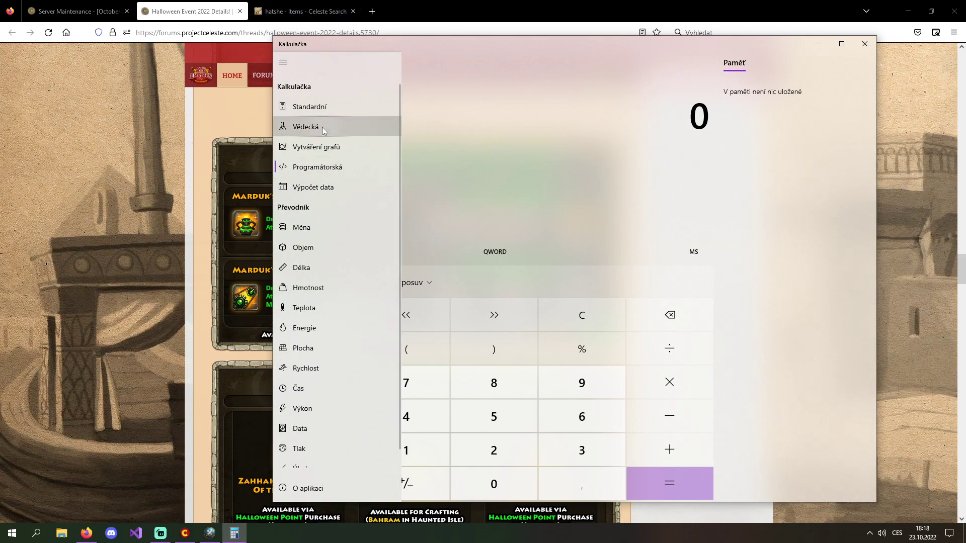
left_click(306, 126)
type("1,678")
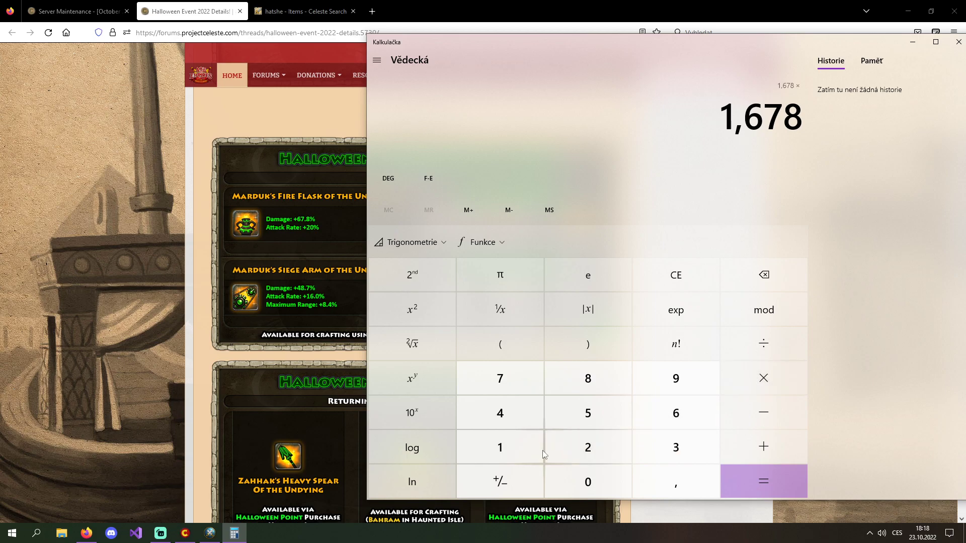
left_click(763, 482)
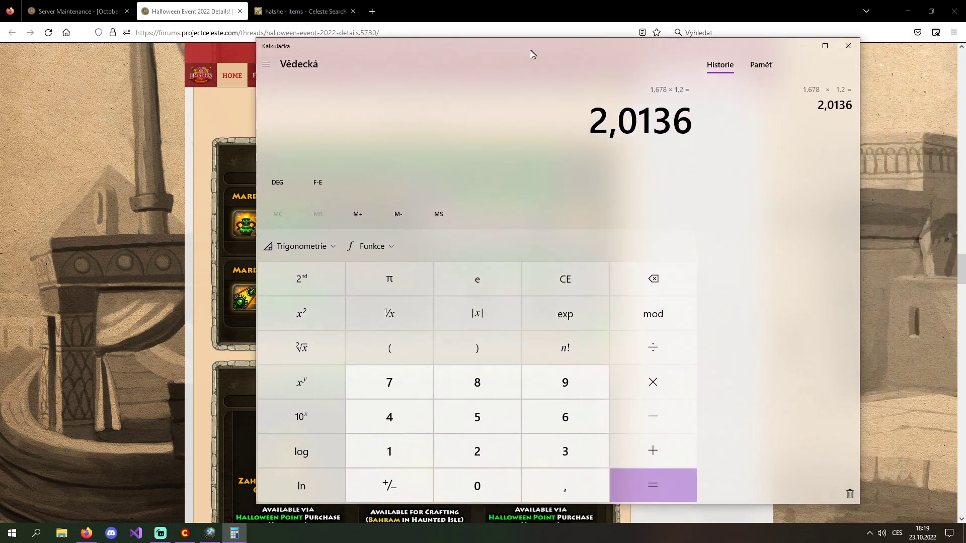
left_click_drag(532, 54, 552, 49)
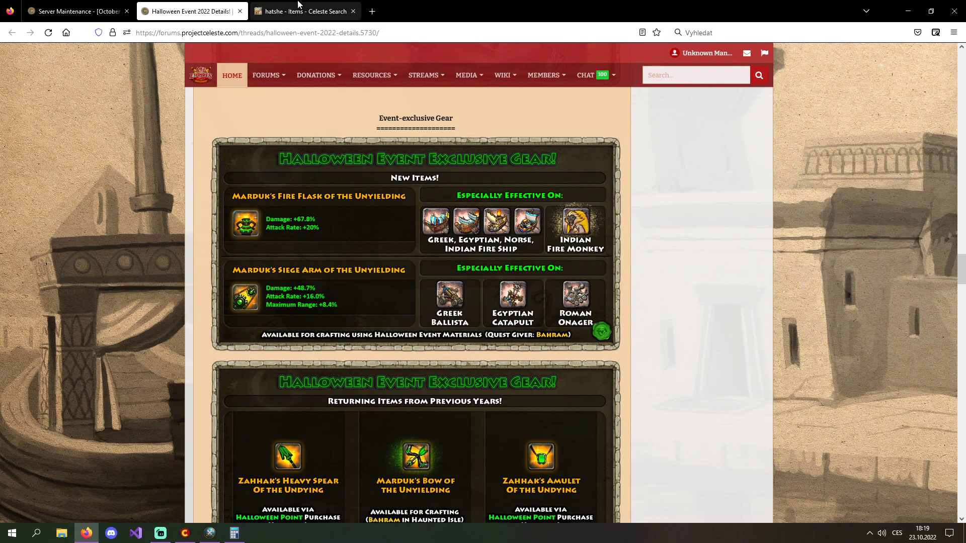
Step: View the 'hatshe' results for Oars and Oil Flask of Hatshepsut, then bring Calculator back
left_click(302, 12)
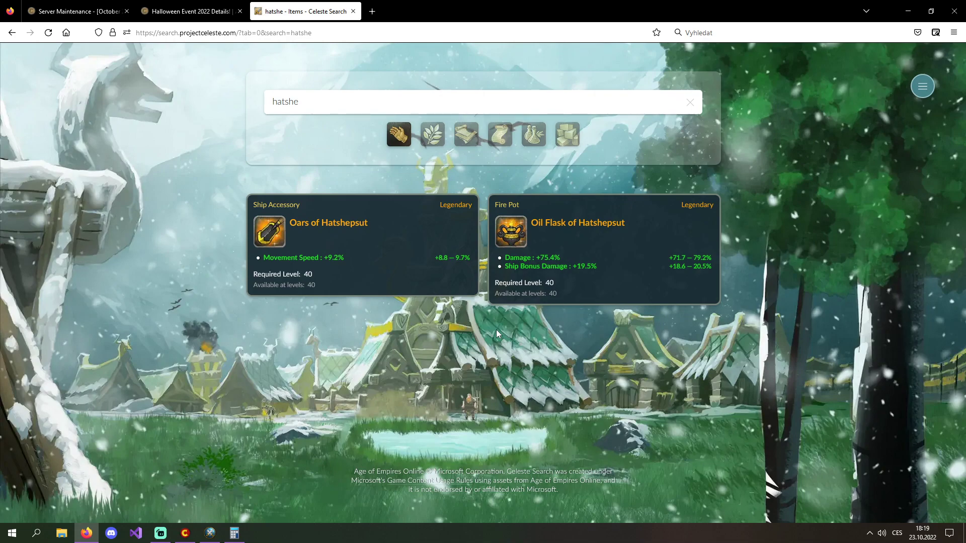
mouse_move(588, 245)
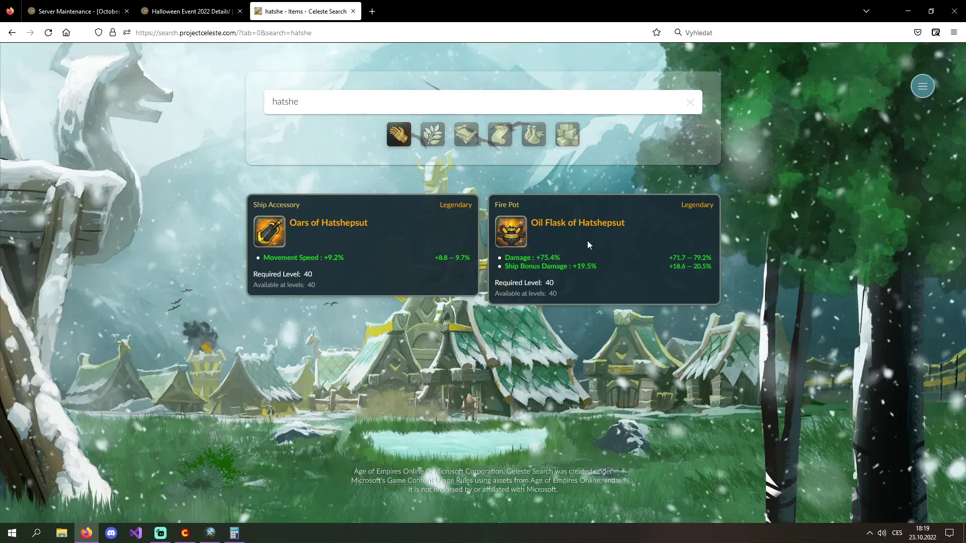
double_click(577, 222)
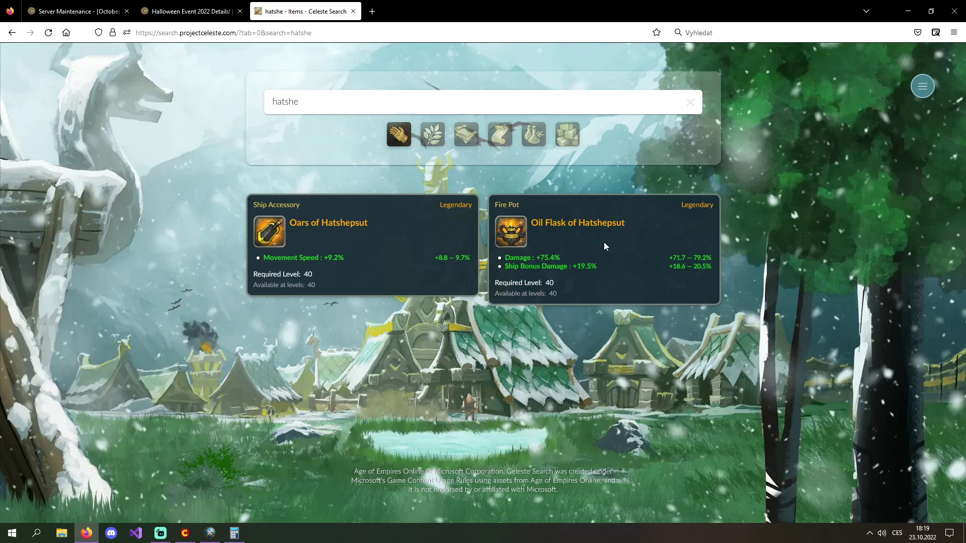
mouse_move(654, 241)
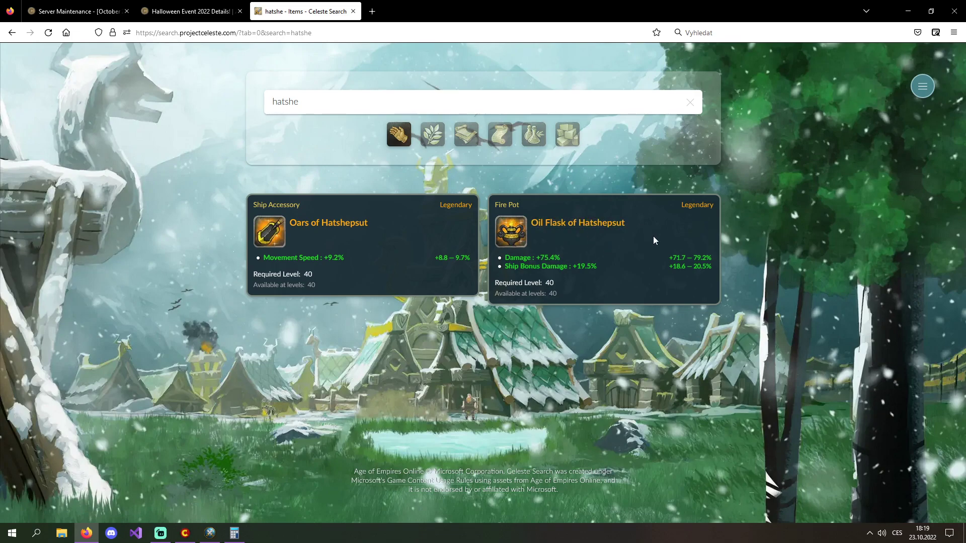
mouse_move(639, 290)
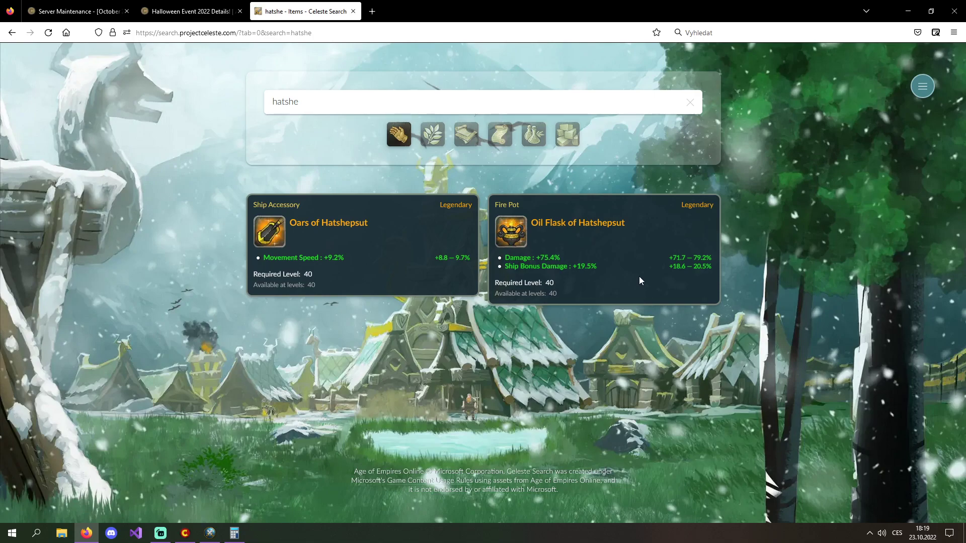
mouse_move(537, 231)
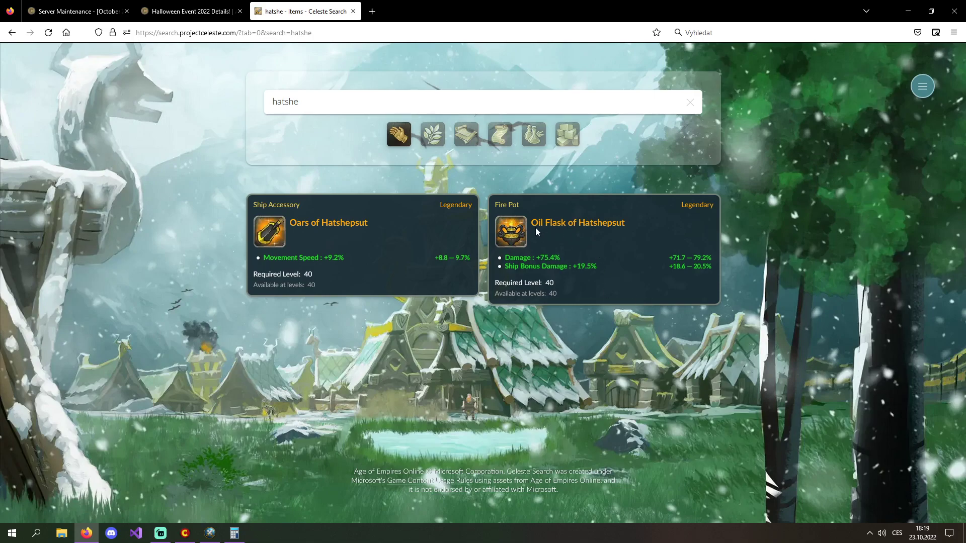
left_click(234, 533)
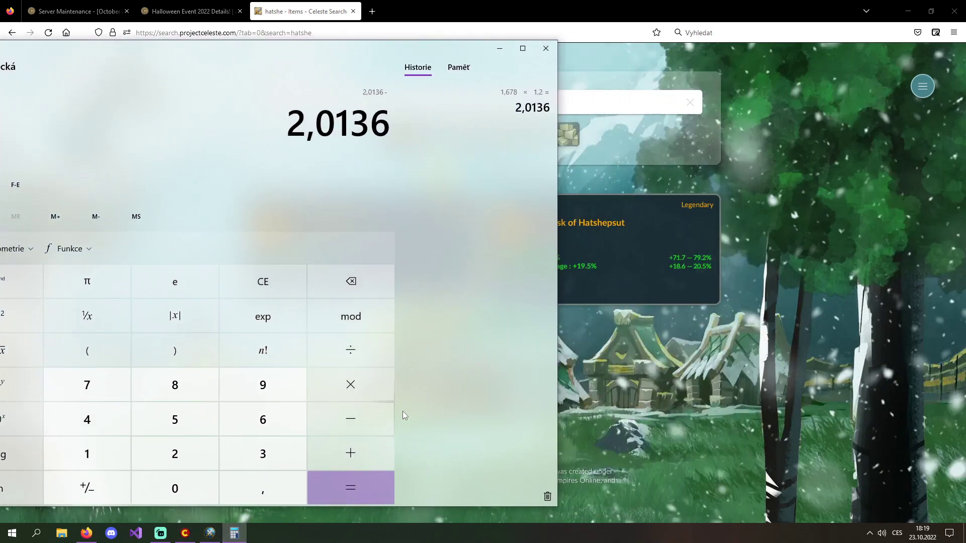
Step: Compute 2,0136 − 1,754 × 1,195 from the previous result, giving -0,08243
left_click(262, 488)
type("1,1")
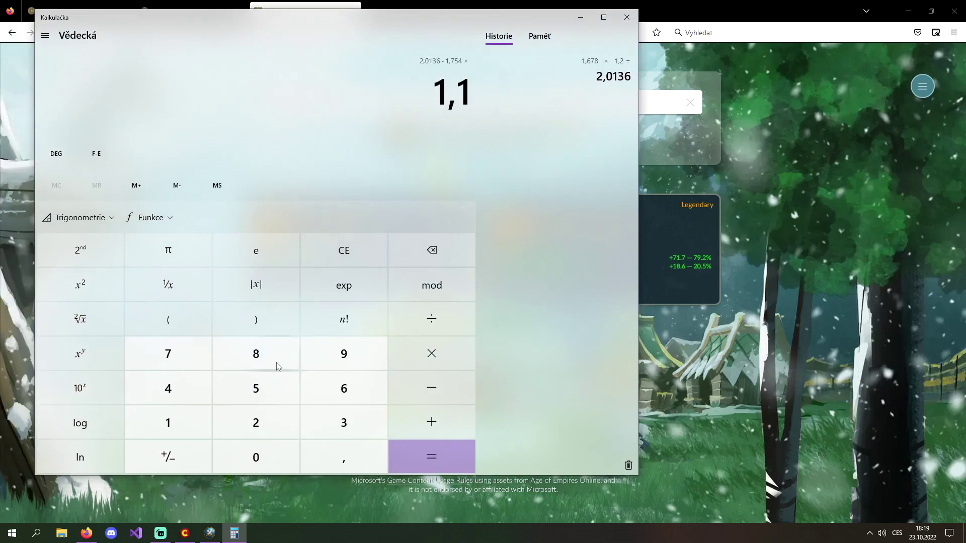
left_click(431, 456)
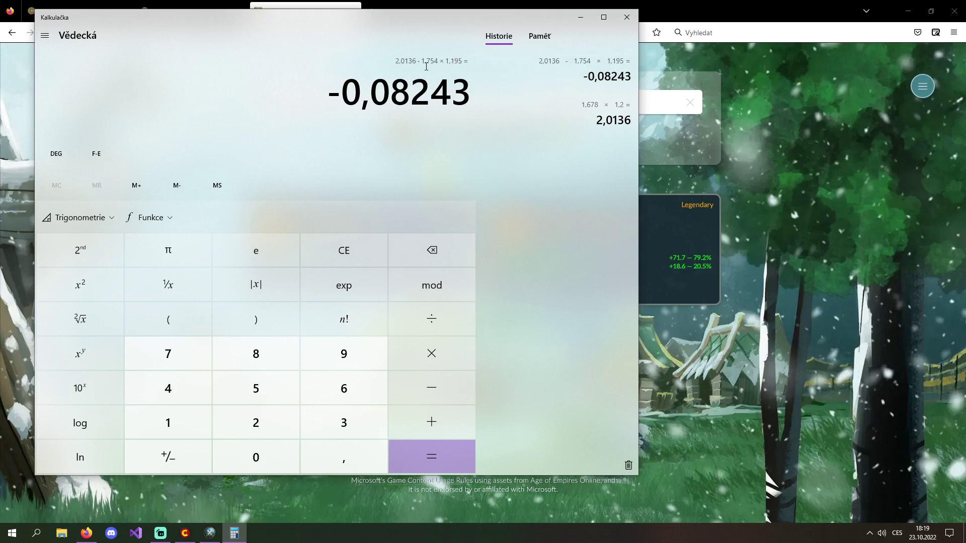
mouse_move(464, 126)
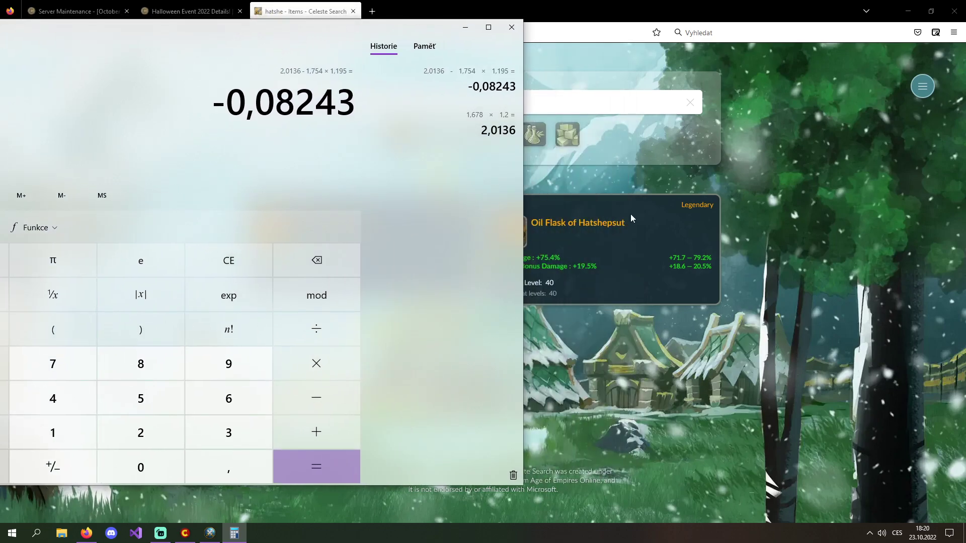
mouse_move(305, 115)
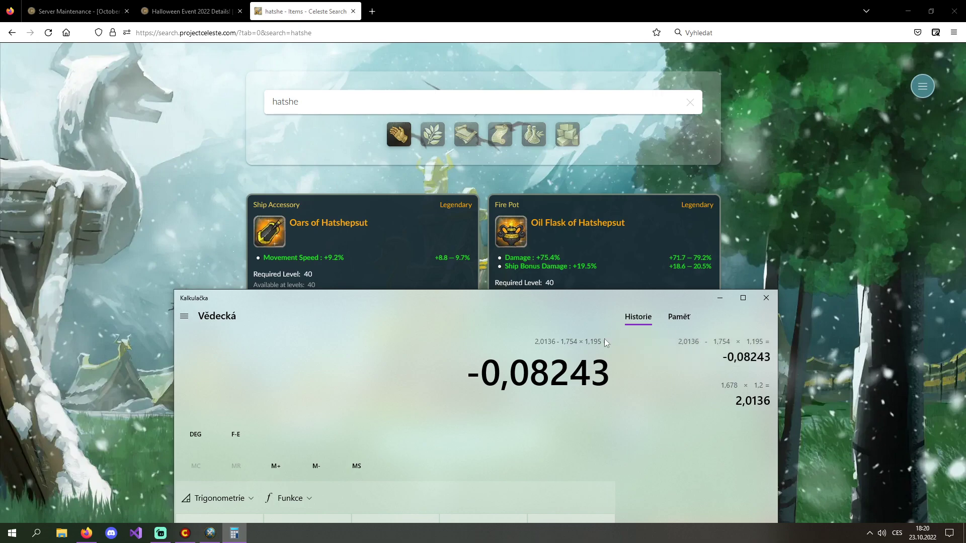
Step: Return to the Halloween Event 2022 Details thread at the Event-exclusive Gear listing
left_click(191, 11)
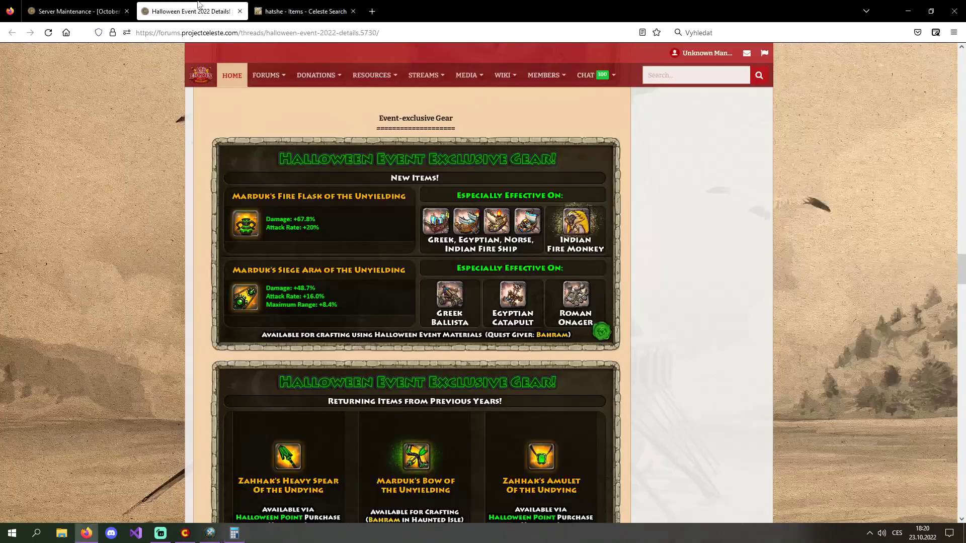
mouse_move(289, 226)
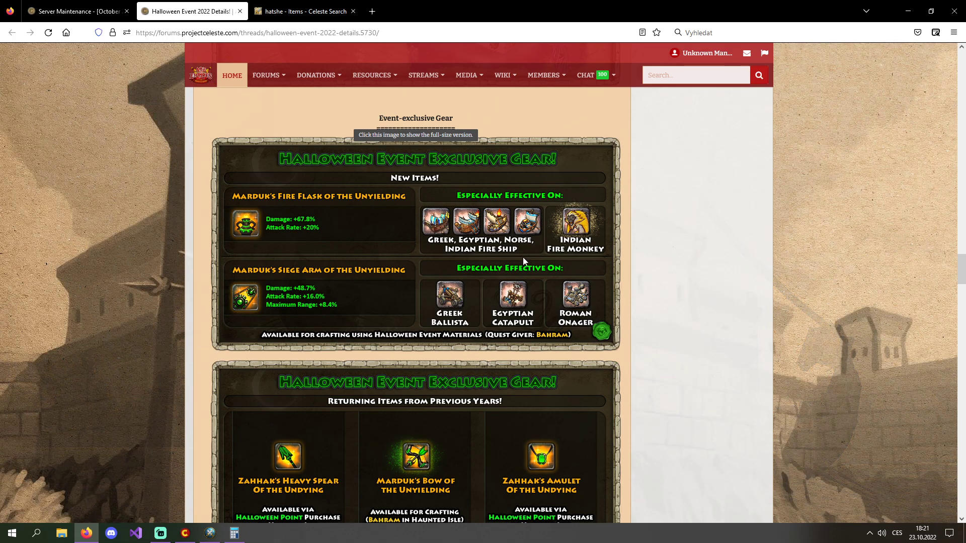
mouse_move(444, 260)
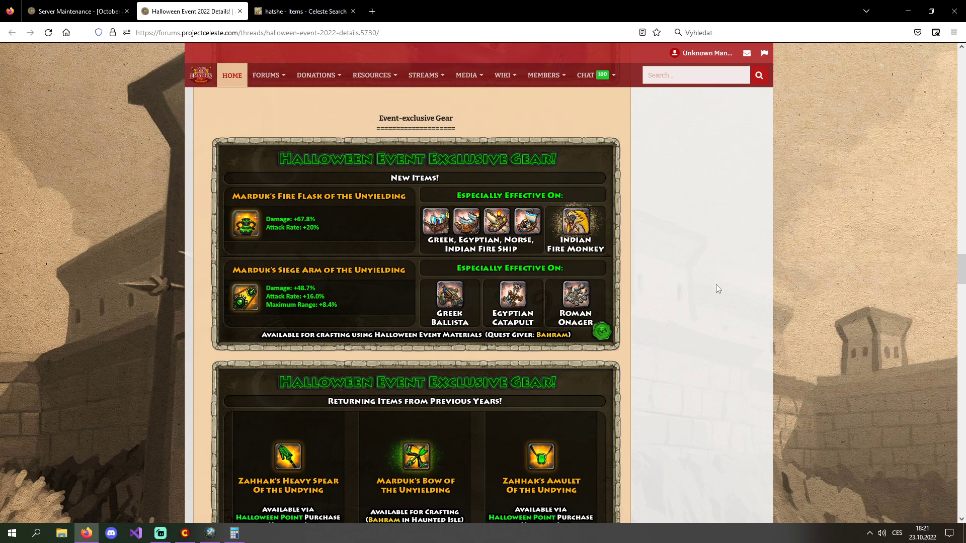
mouse_move(727, 292)
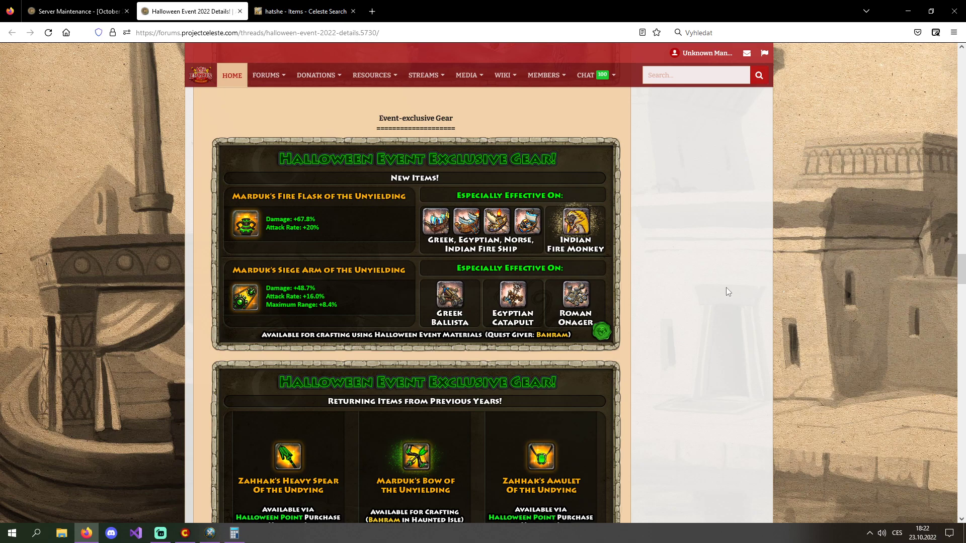
mouse_move(695, 300)
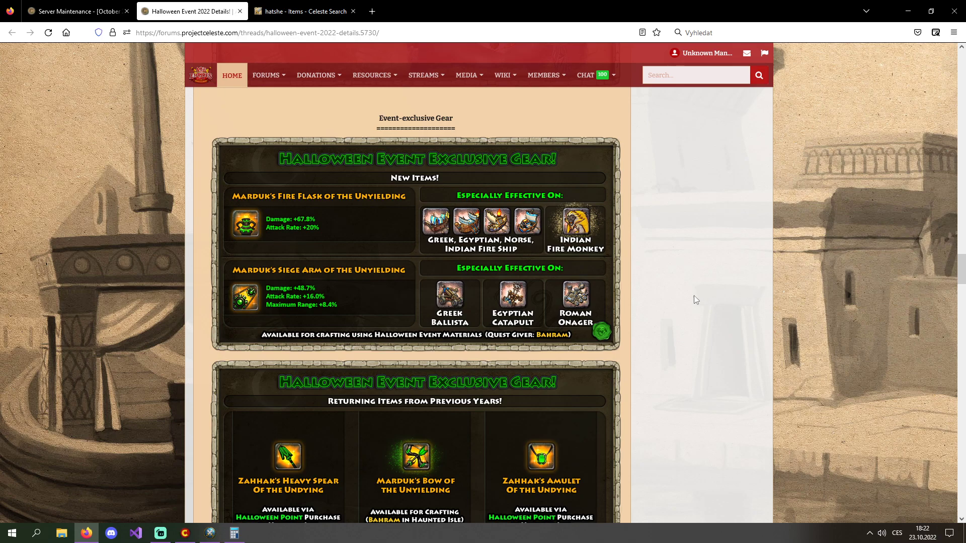
mouse_move(360, 267)
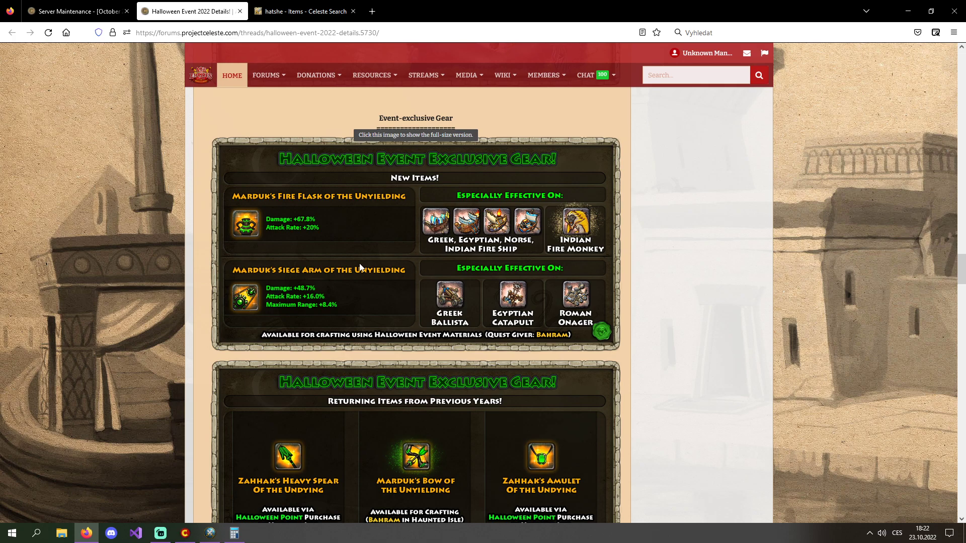
mouse_move(397, 240)
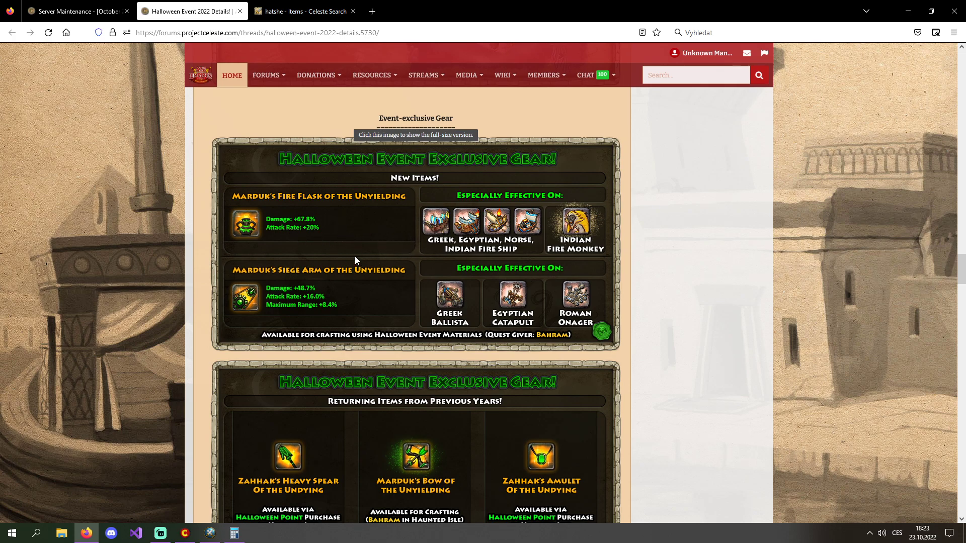
mouse_move(378, 250)
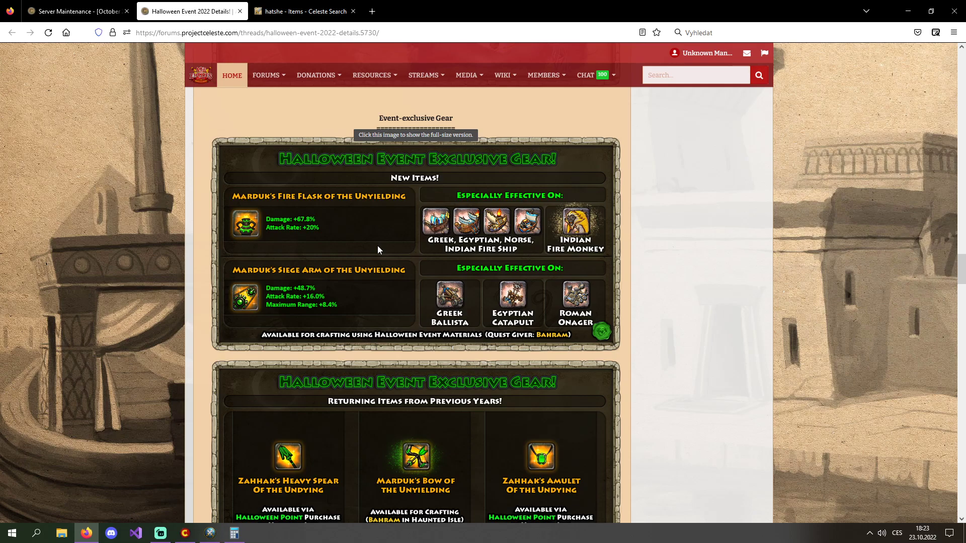
mouse_move(504, 238)
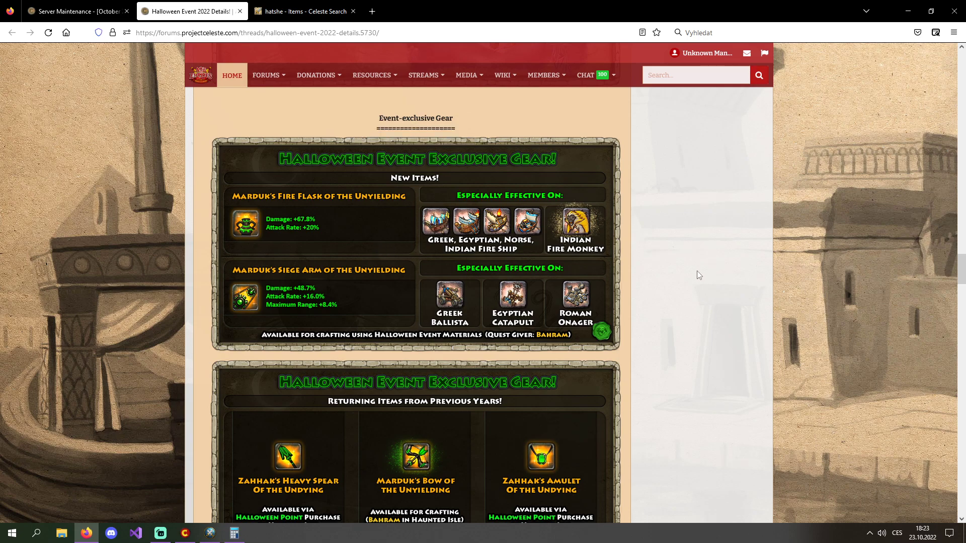
mouse_move(372, 252)
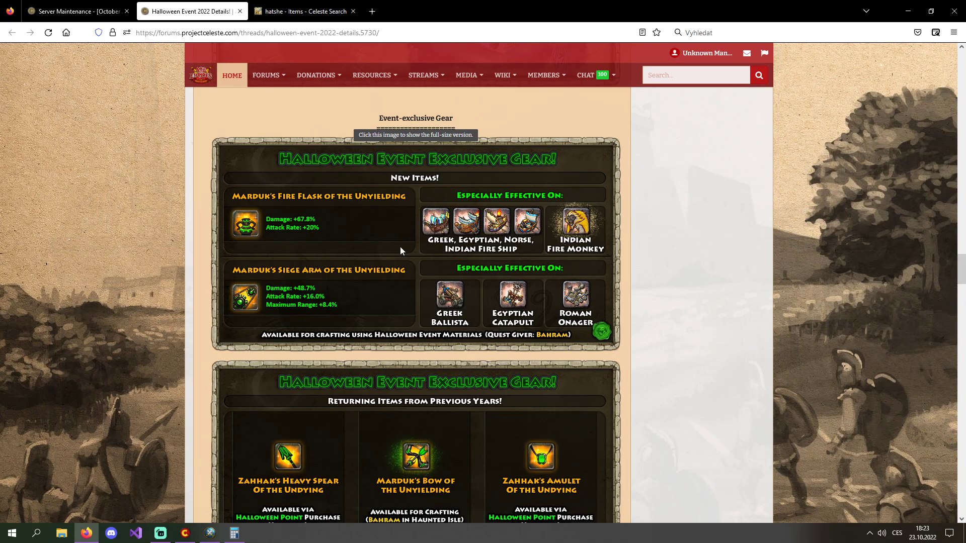
mouse_move(687, 236)
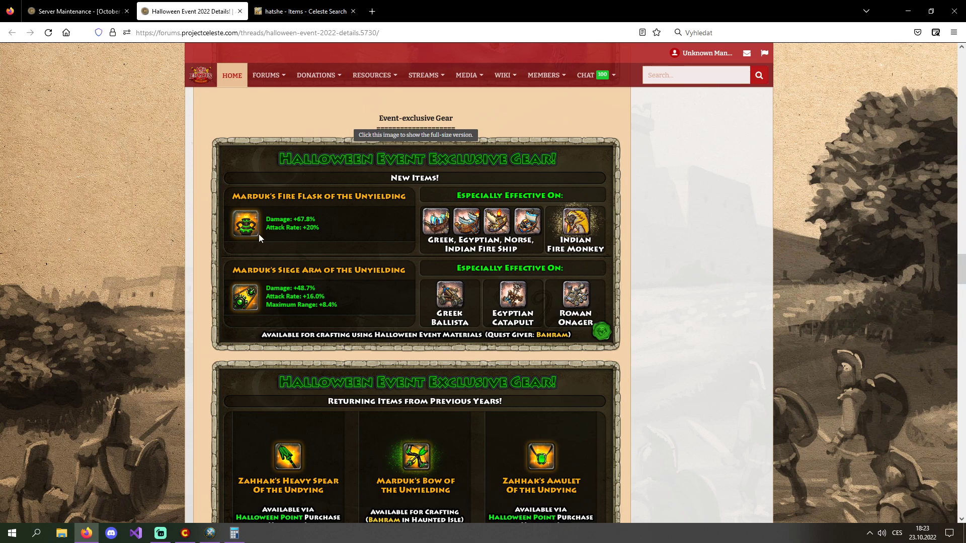
Step: Scroll the gear listing slightly and go back to the 'hatshe' Celeste Search results
scroll("down", 3)
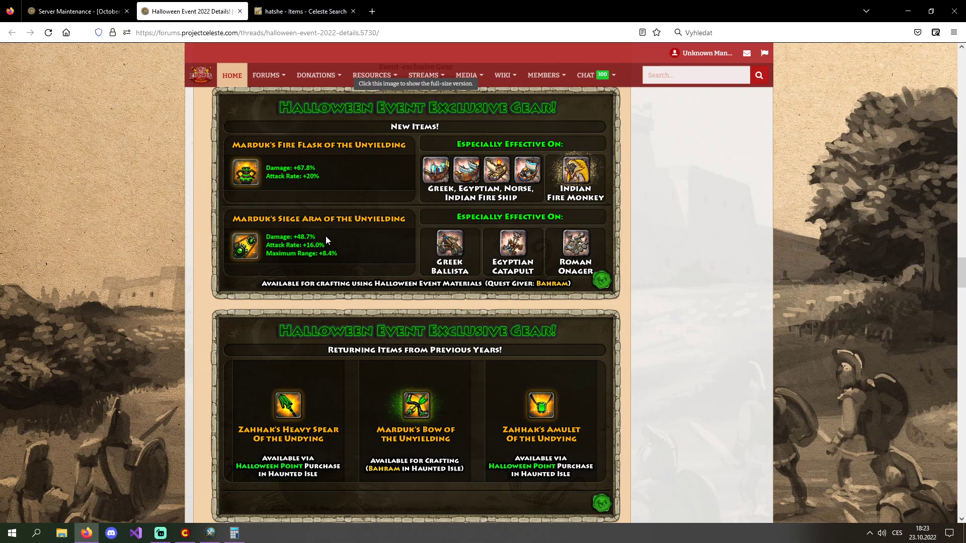
left_click(302, 11)
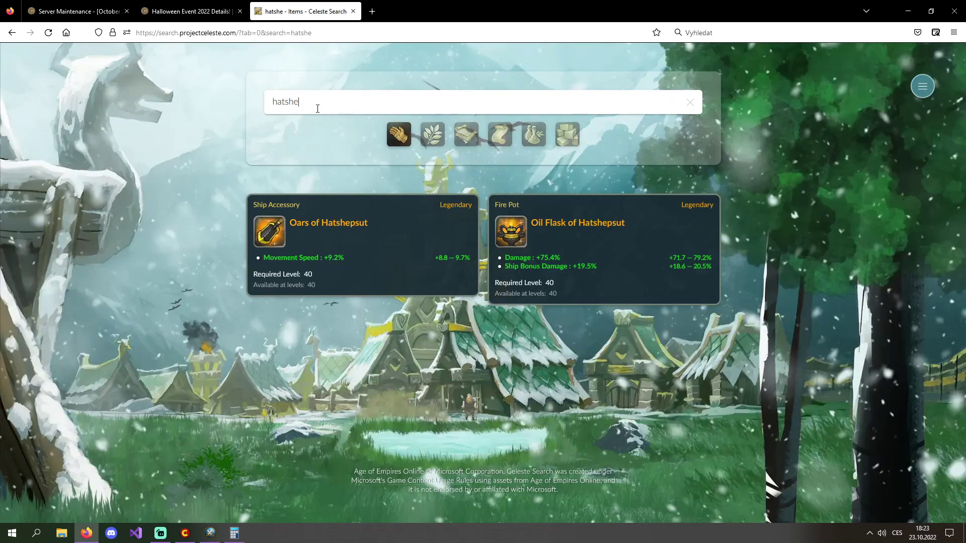
Step: Search Celeste Search for 'rhakotis' and scroll through the Rhakotis store items
type("rhakoti")
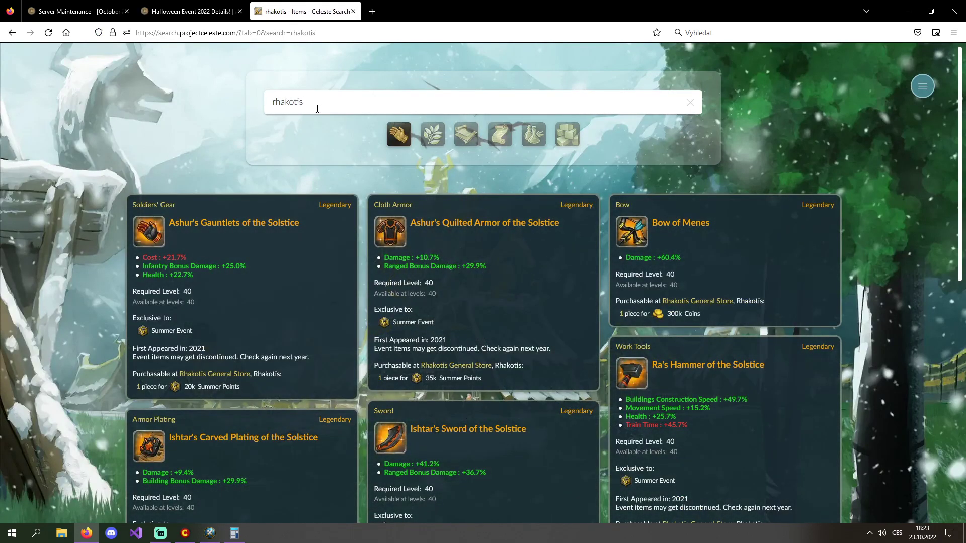
scroll("down", 3)
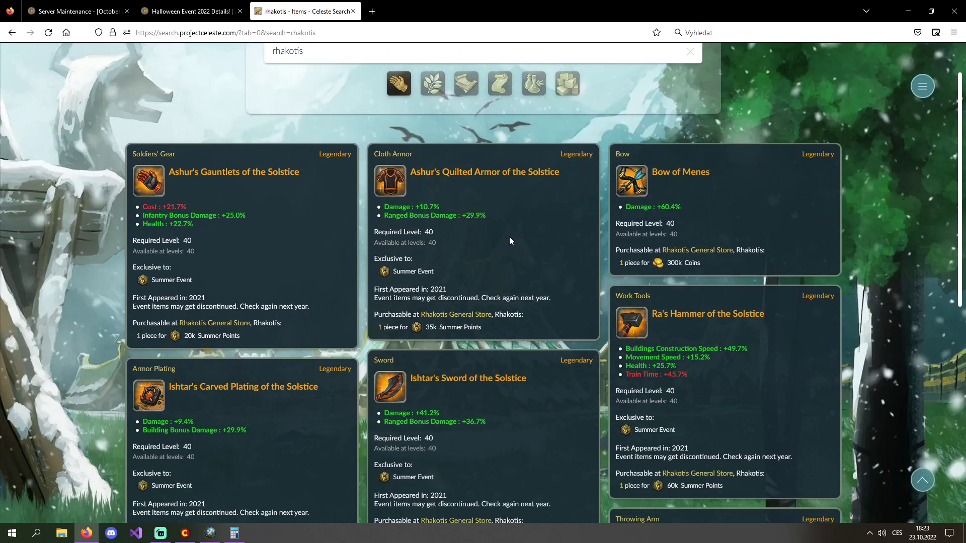
scroll("down", 3)
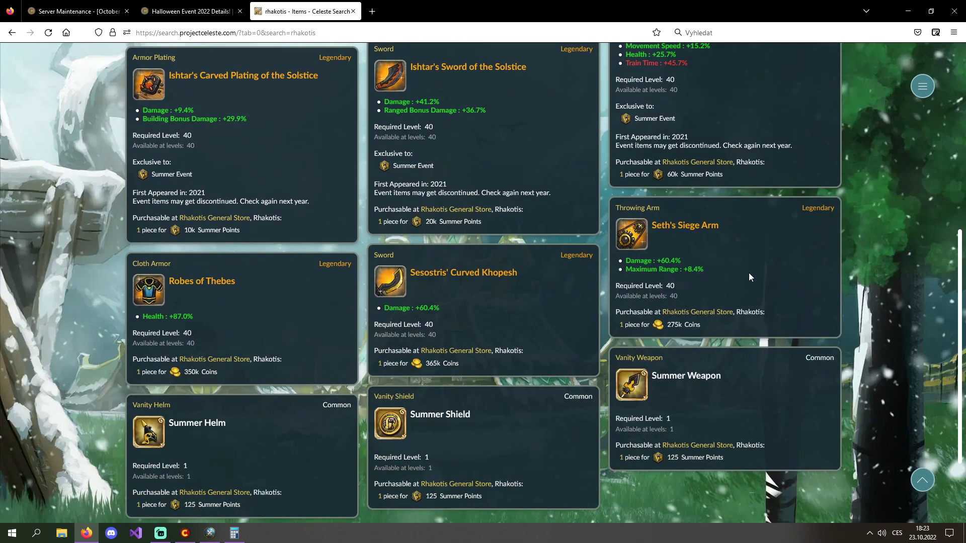
scroll("down", 3)
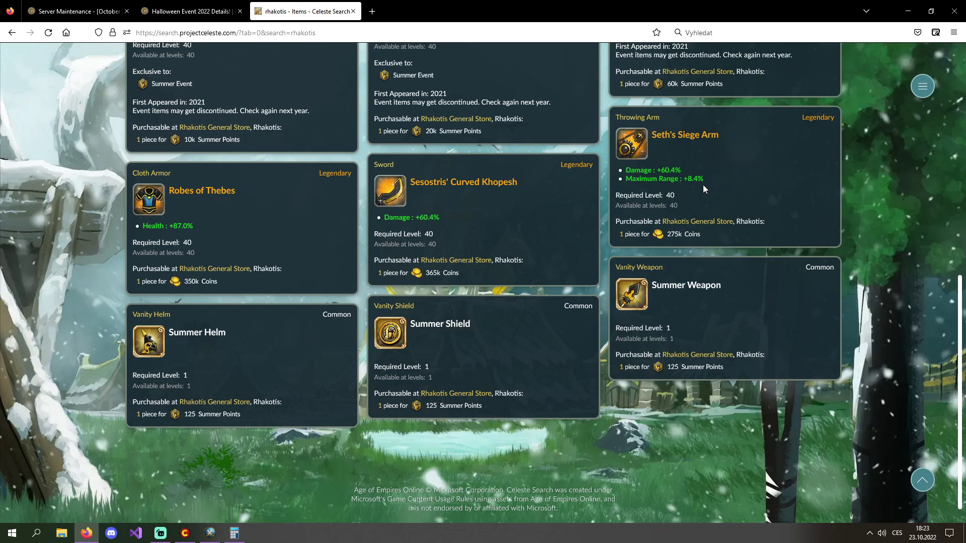
Step: Compare the Rhakotis results with the forum's Halloween gear listing, ending on the calculator
left_click(191, 11)
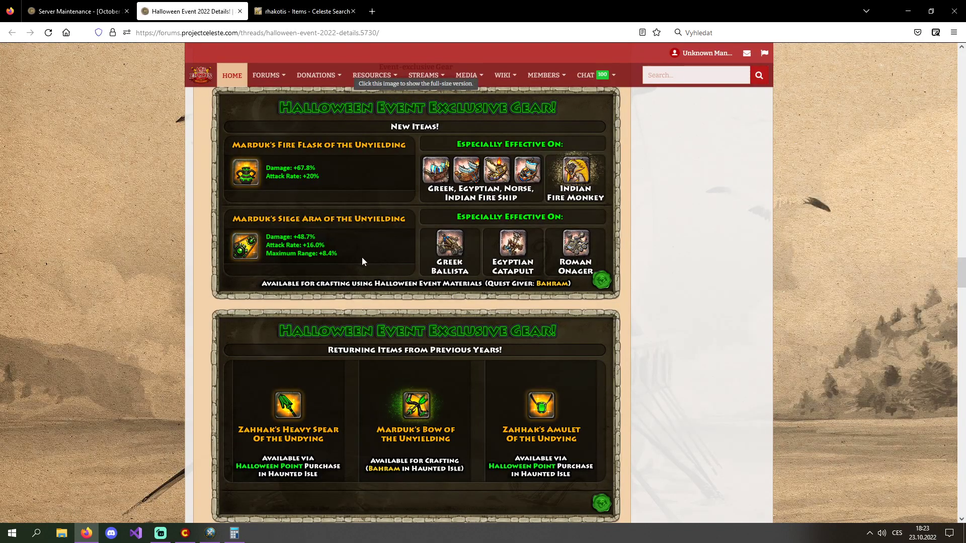
left_click(302, 11)
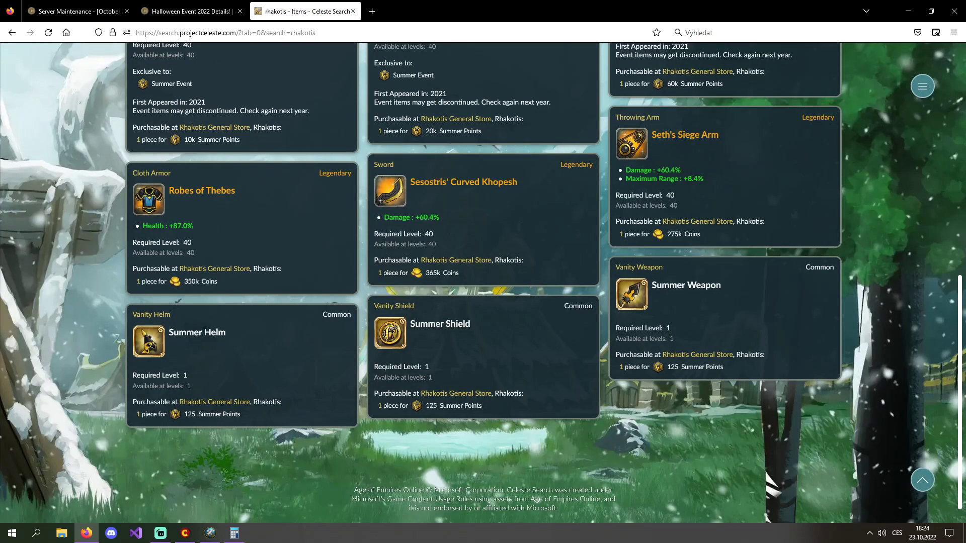
left_click(191, 11)
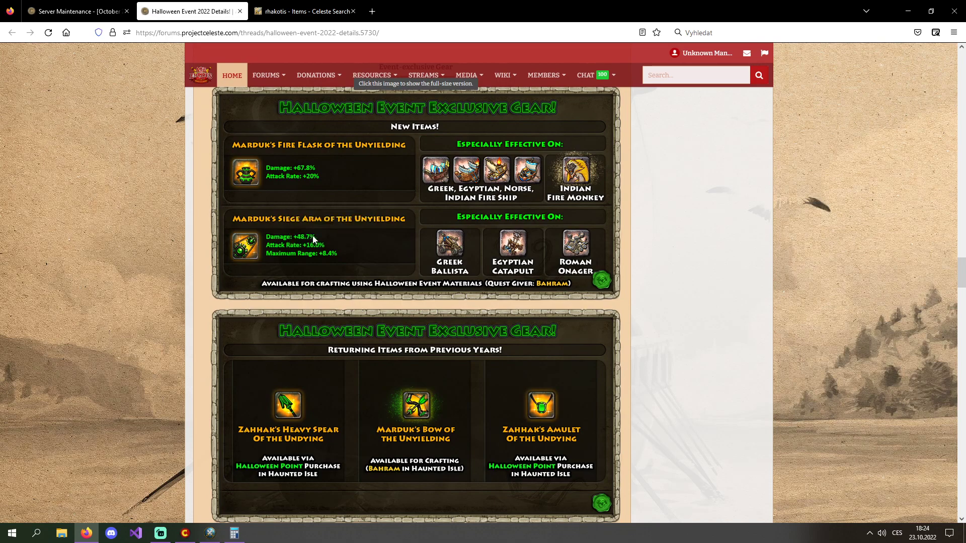
mouse_move(339, 248)
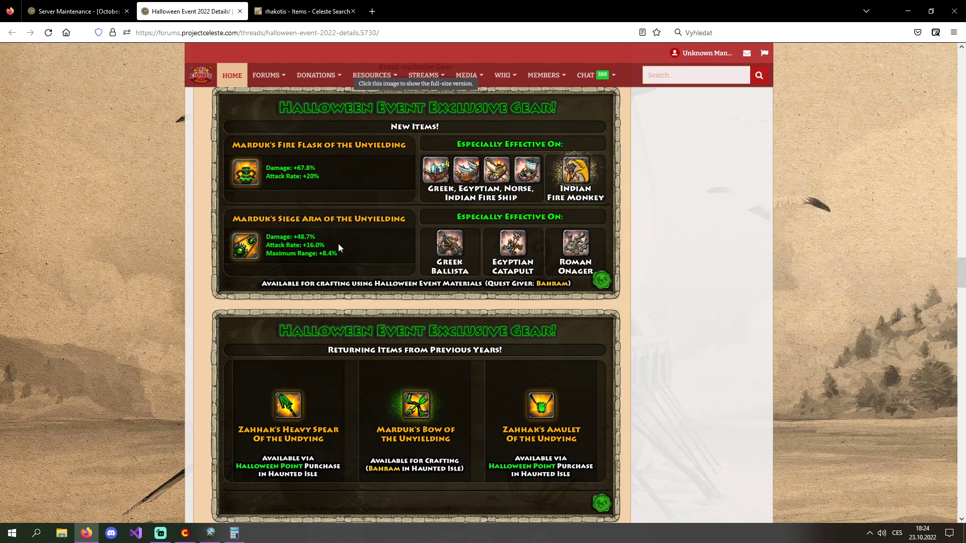
mouse_move(338, 352)
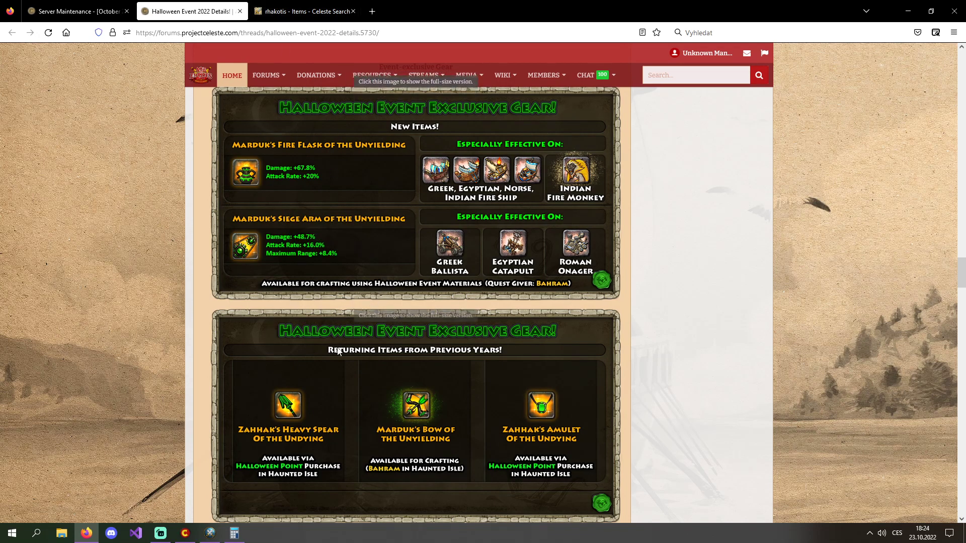
left_click(302, 12)
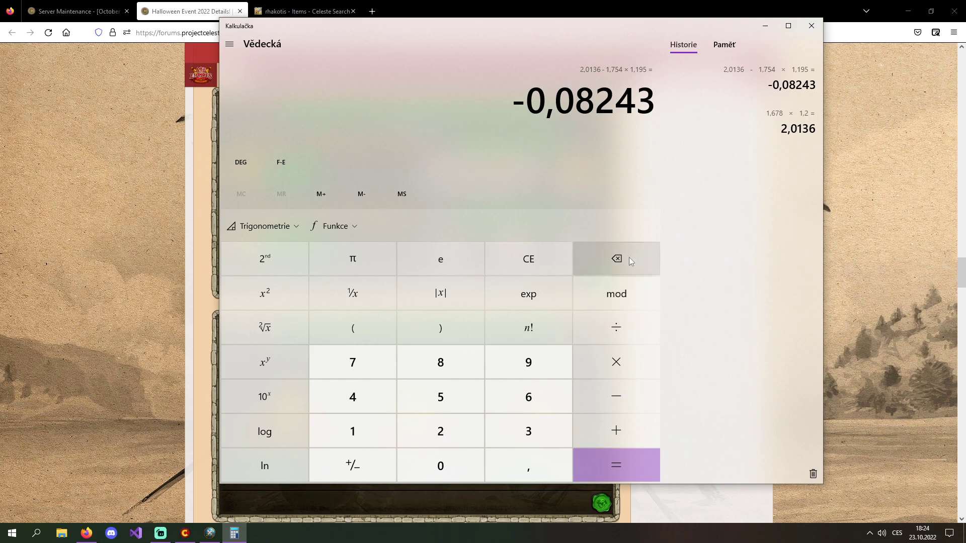
Step: Multiply 1.487 by 1.16 and select the decimal digits of the 1.72492 result
left_click(527, 259)
type("1,487 × 1,16")
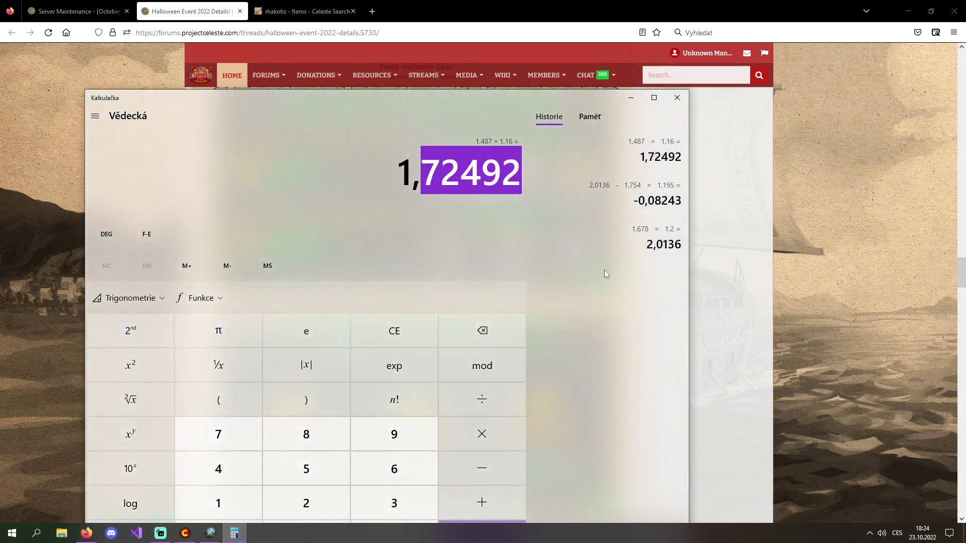
left_click_drag(104, 97, 484, 80)
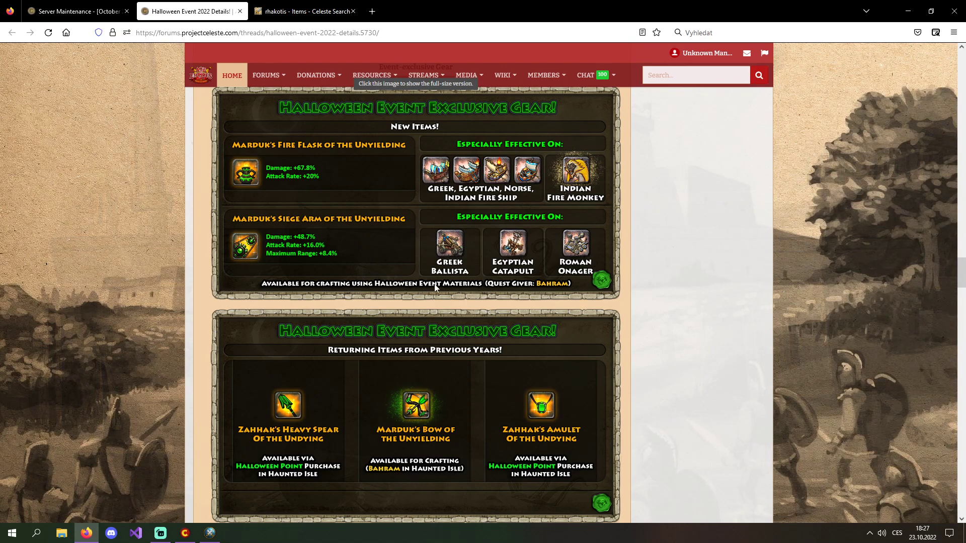
mouse_move(308, 195)
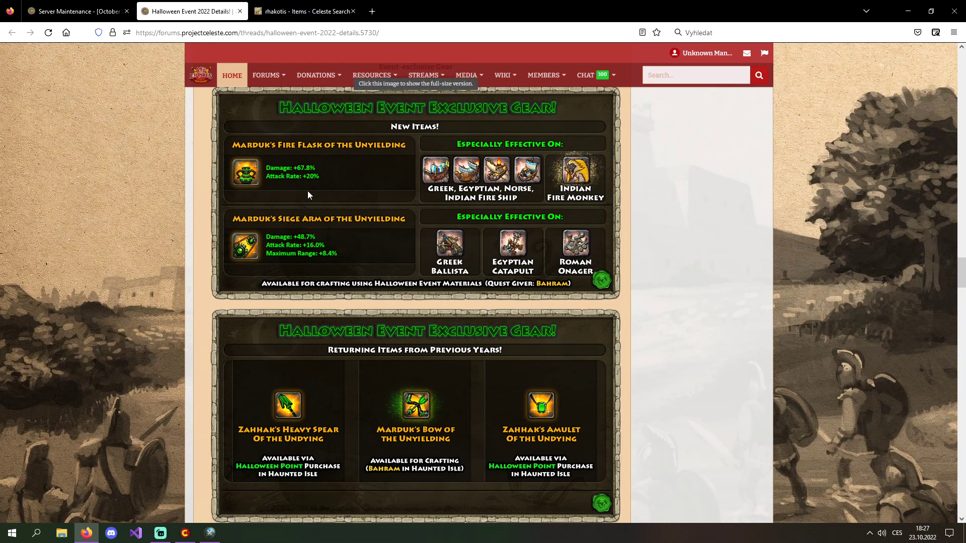
mouse_move(719, 313)
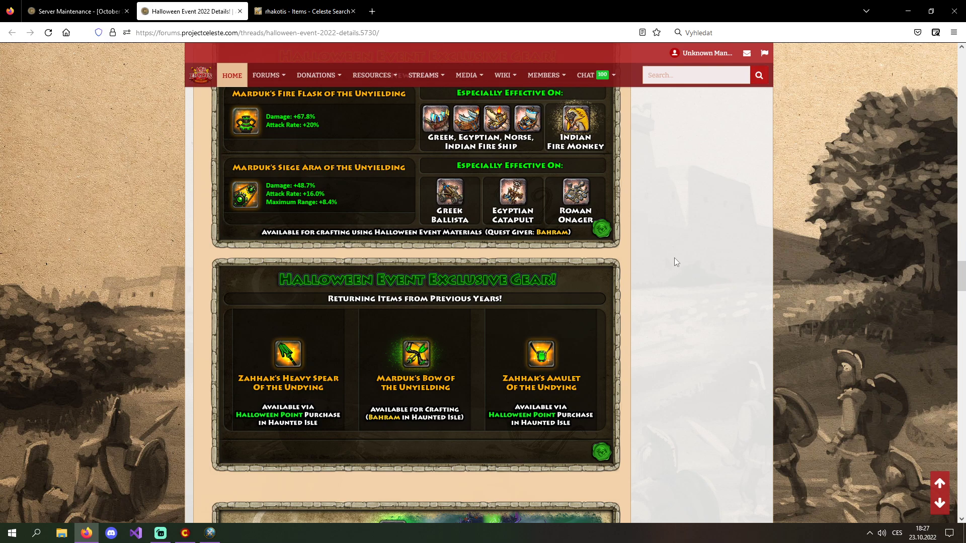
mouse_move(708, 272)
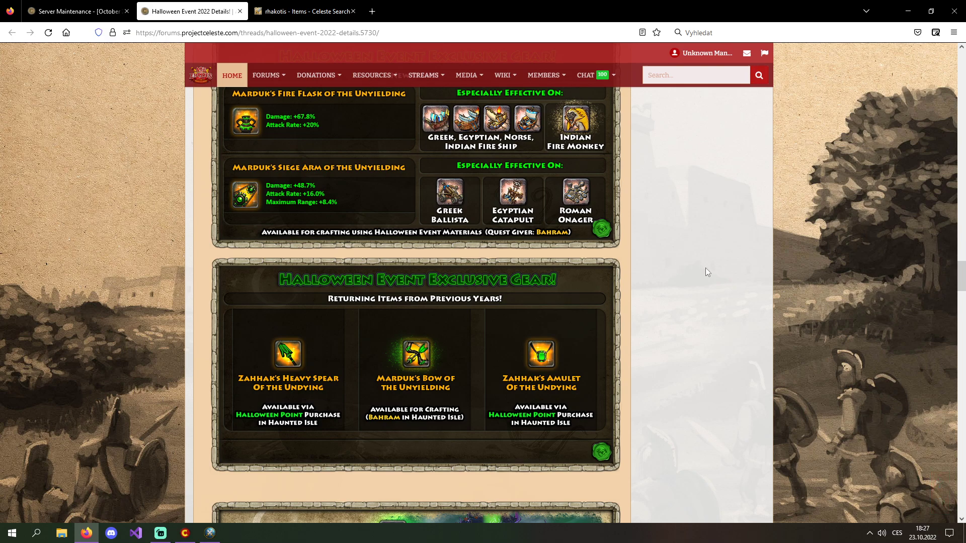
scroll("down", 3)
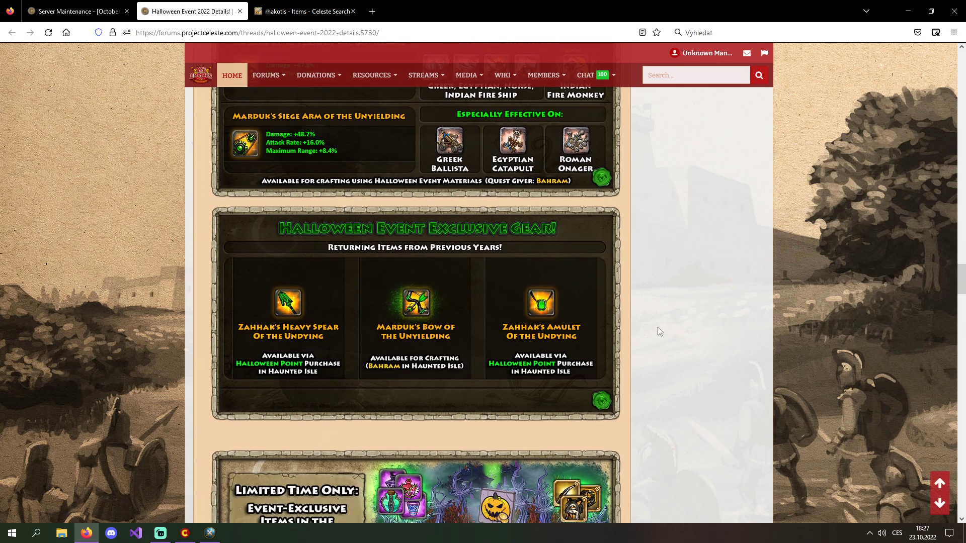
scroll("down", 3)
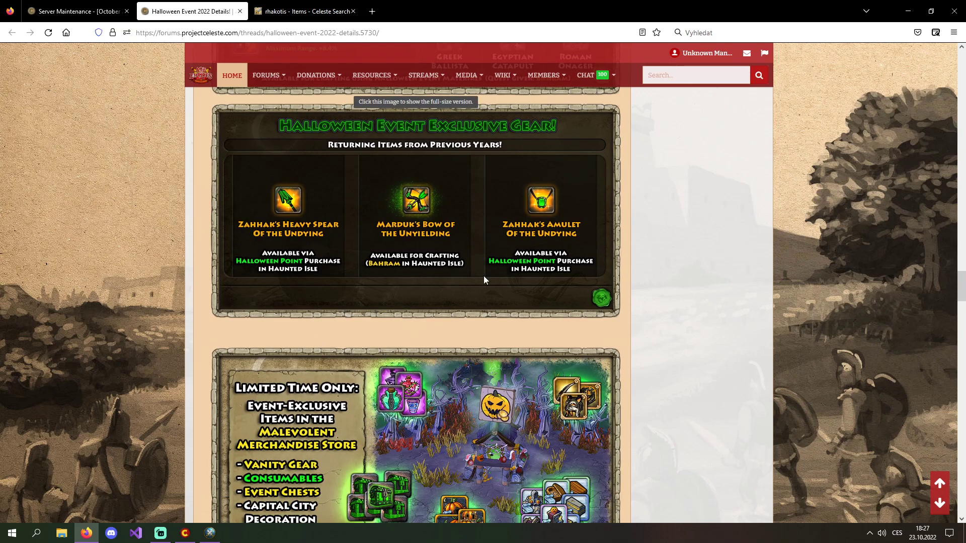
mouse_move(314, 267)
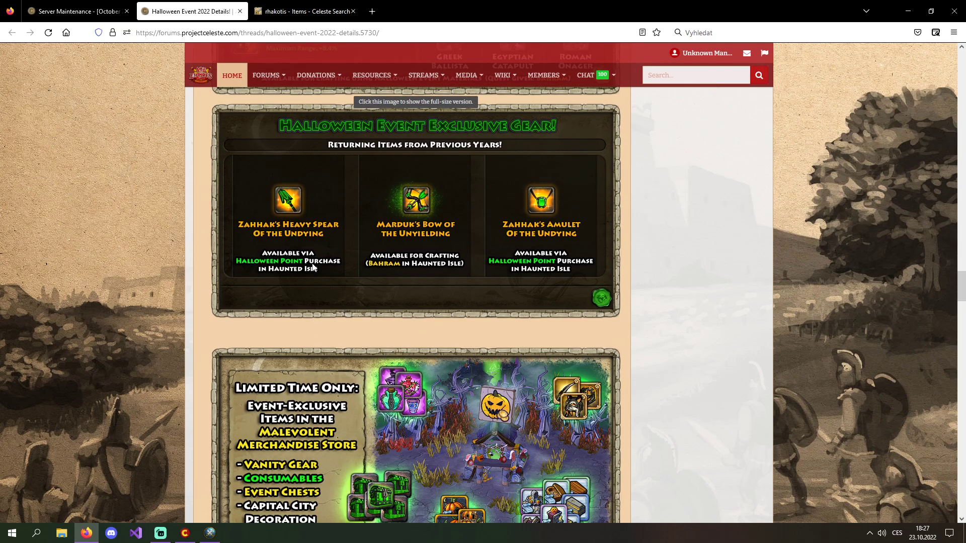
mouse_move(461, 202)
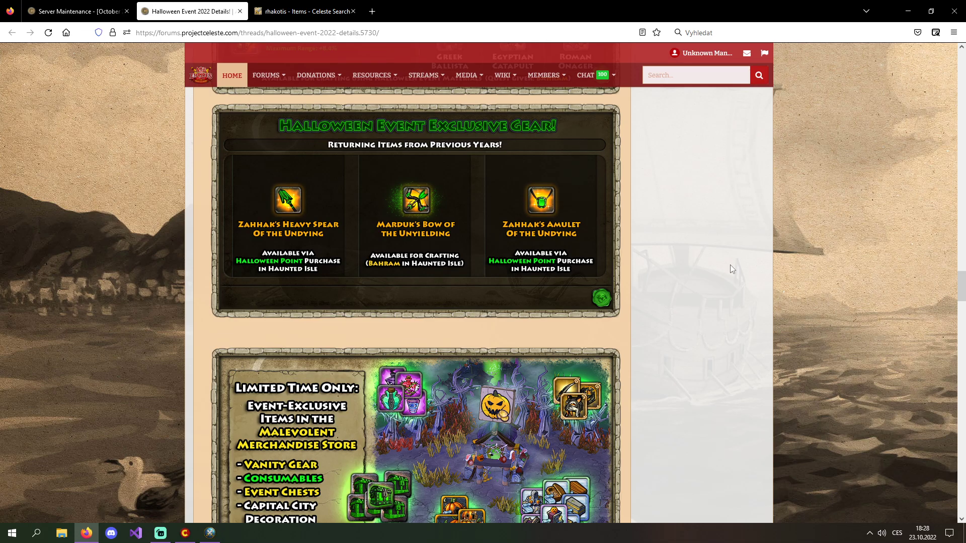
mouse_move(742, 249)
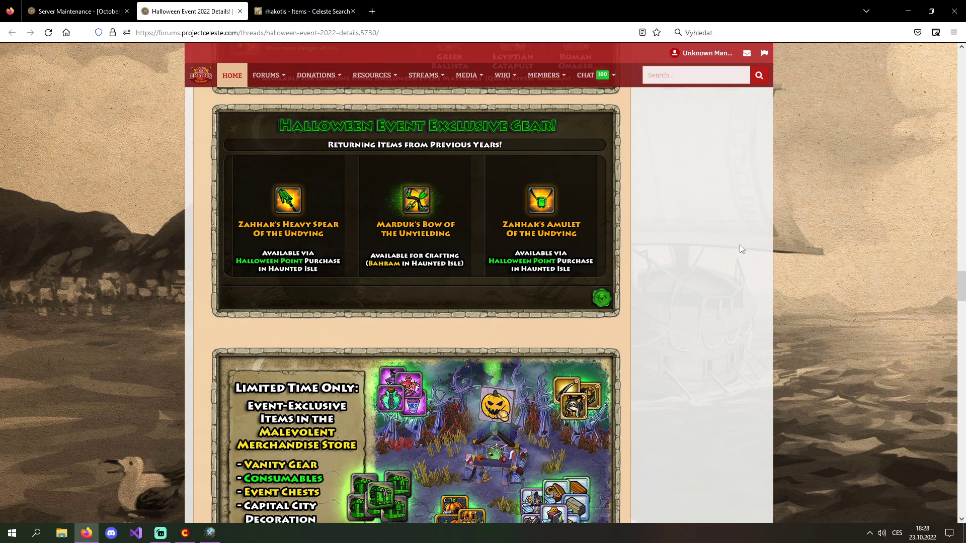
mouse_move(954, 293)
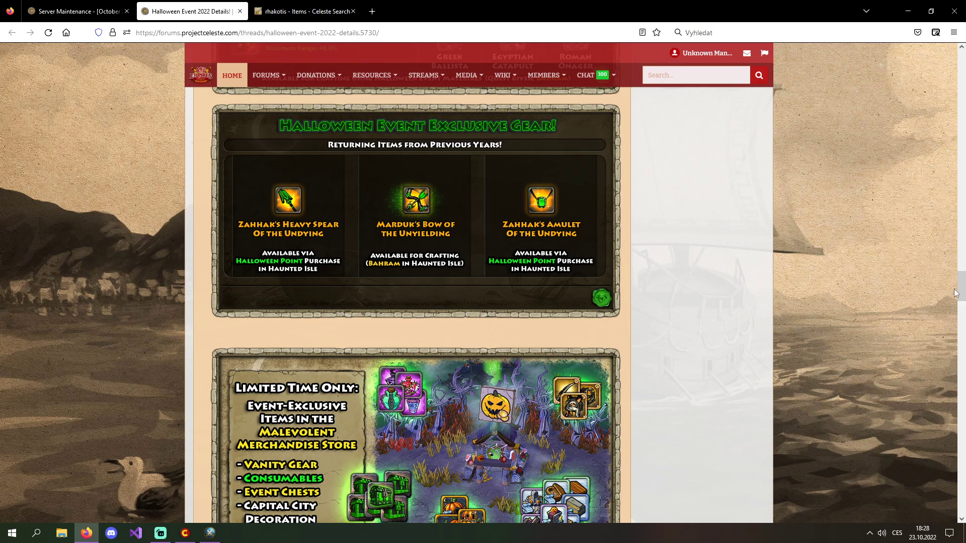
mouse_move(615, 343)
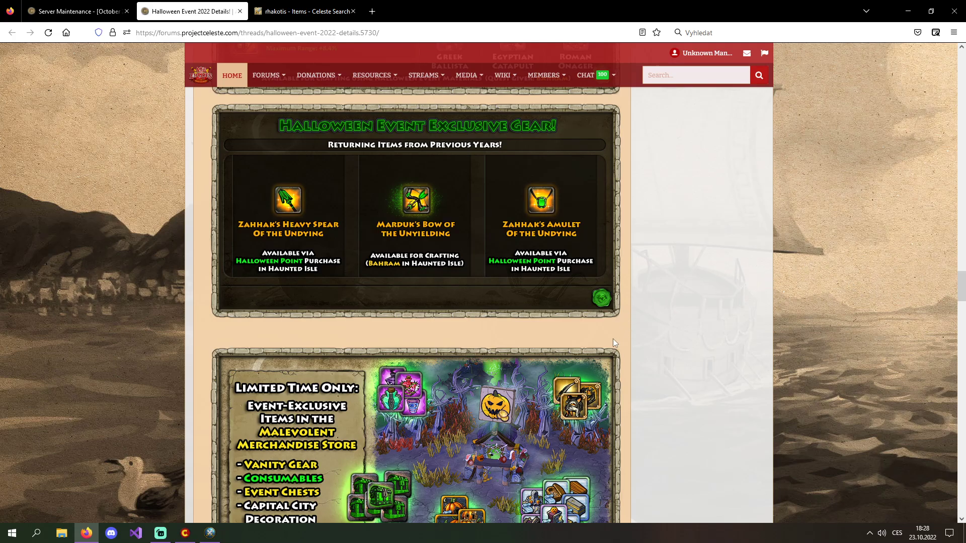
mouse_move(422, 246)
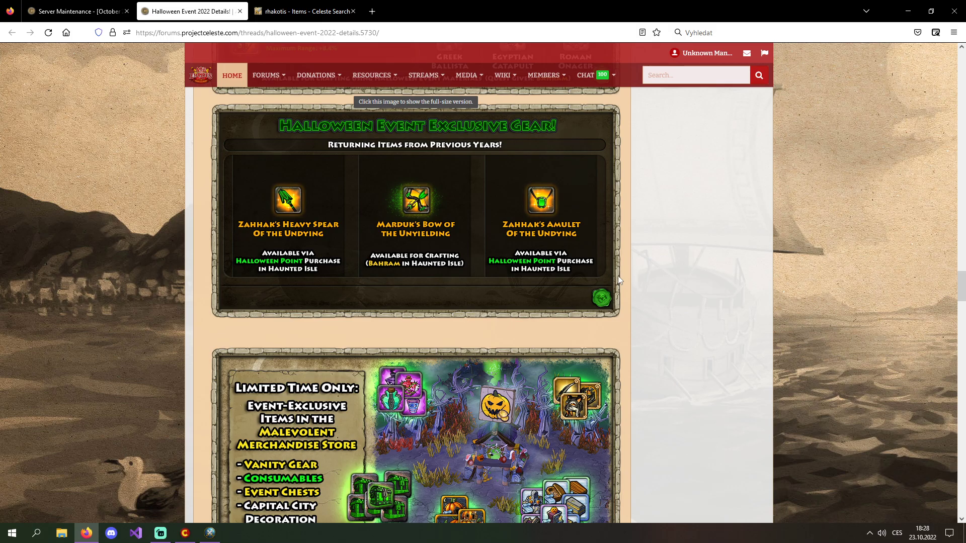
mouse_move(621, 277)
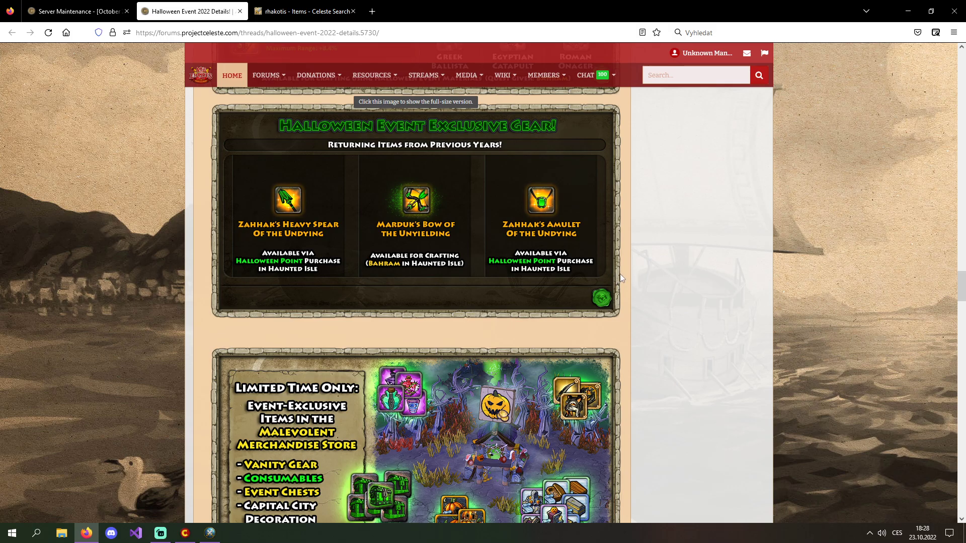
mouse_move(431, 257)
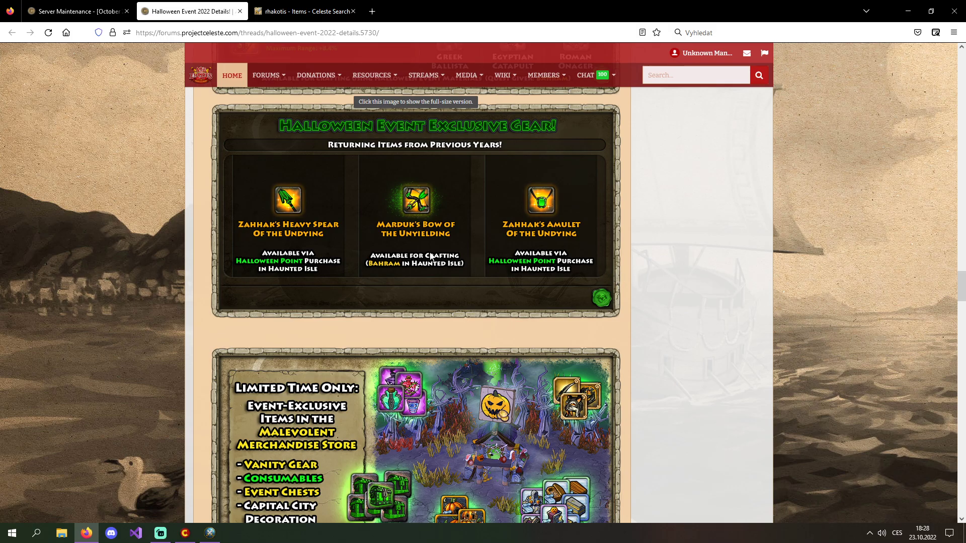
mouse_move(686, 308)
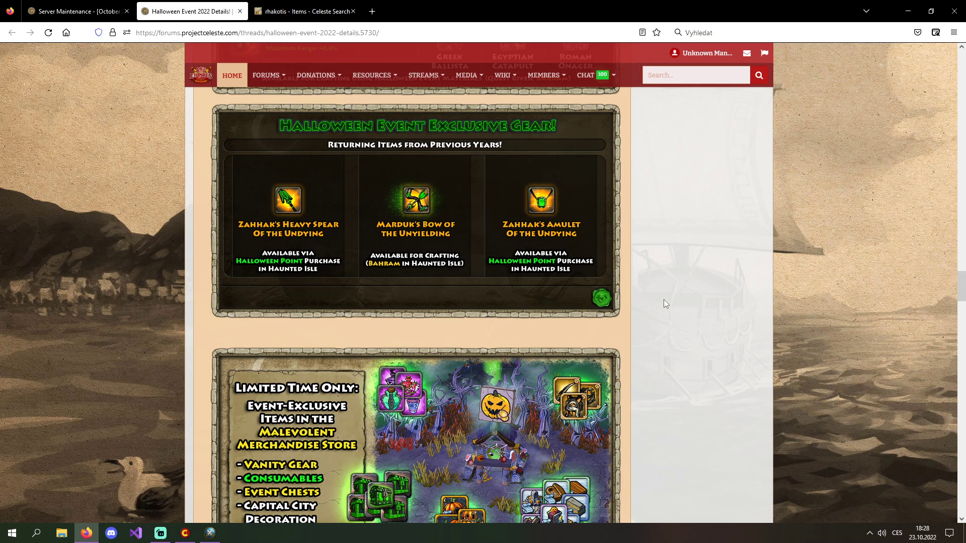
mouse_move(639, 265)
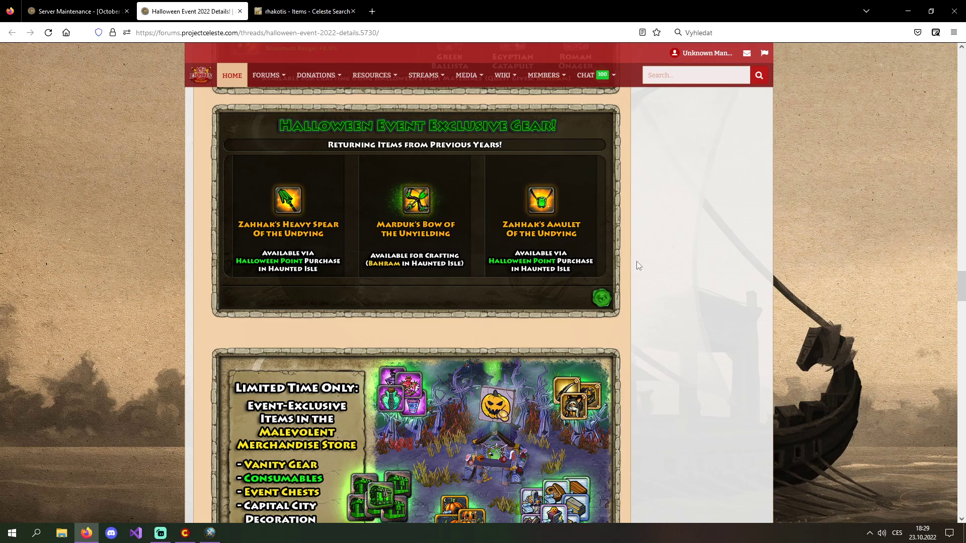
mouse_move(589, 254)
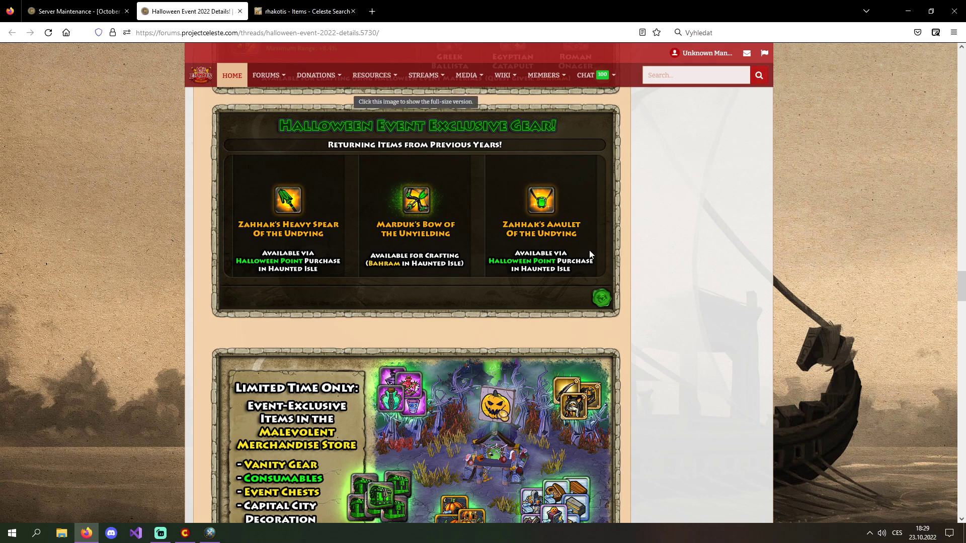
mouse_move(684, 293)
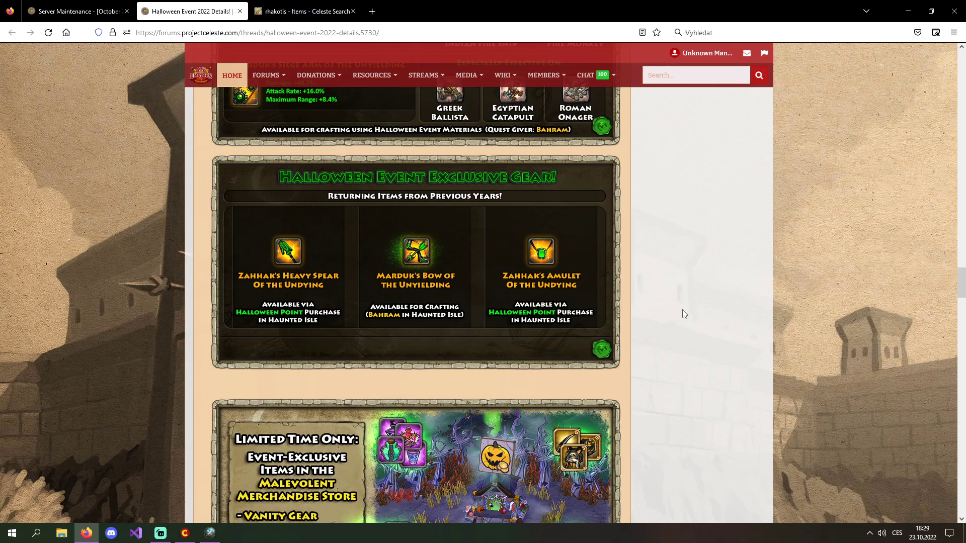
scroll("down", 3)
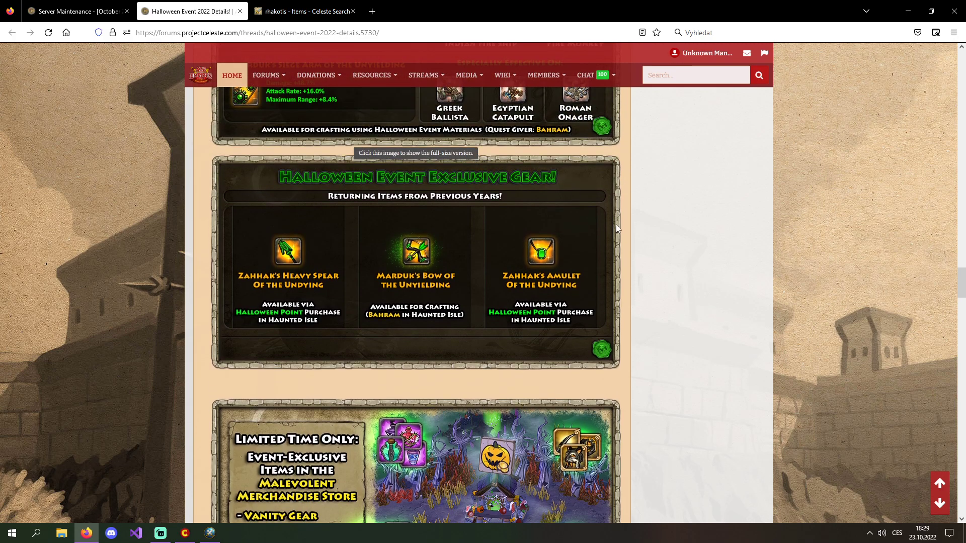
mouse_move(567, 305)
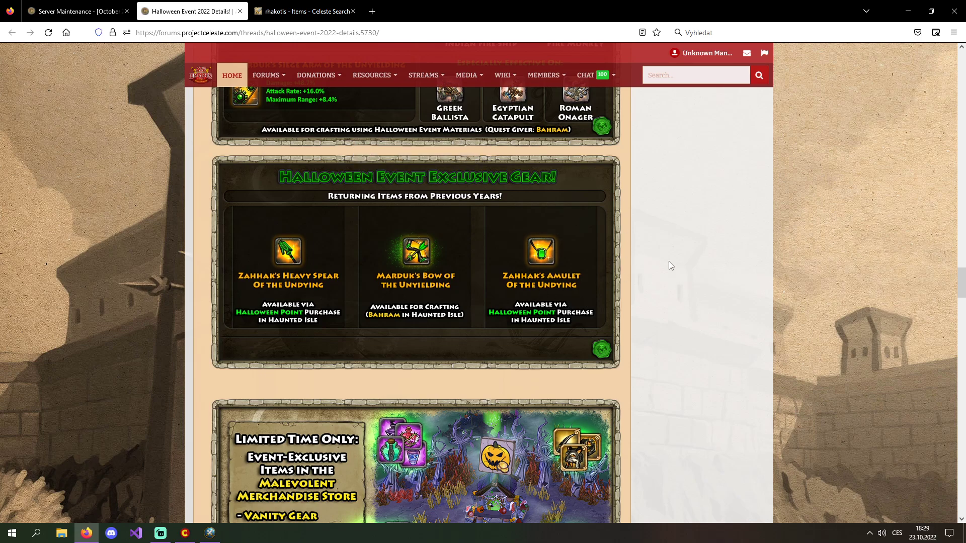
scroll("down", 3)
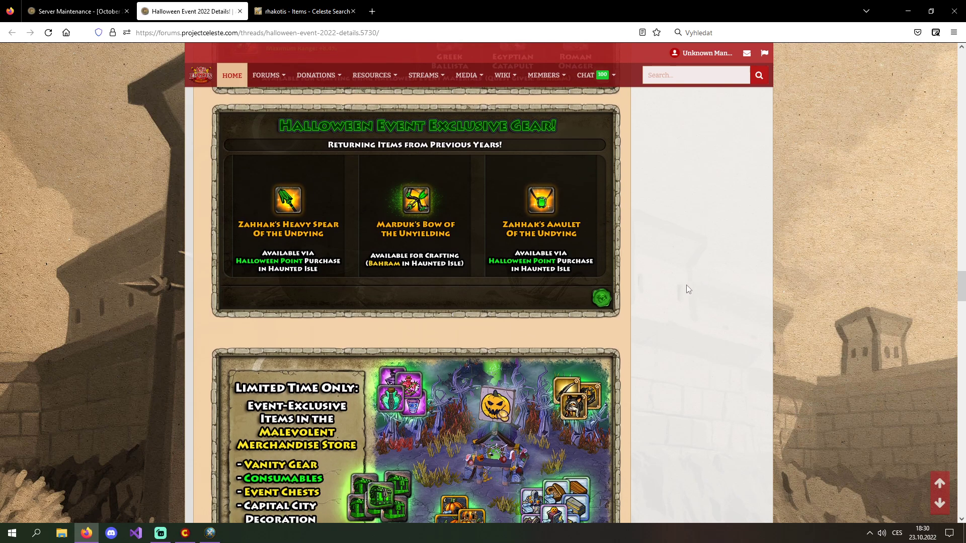
Step: Scroll past the Merchandise Store and Main Quest Giver images to the PvP Quest Givers image
scroll("down", 3)
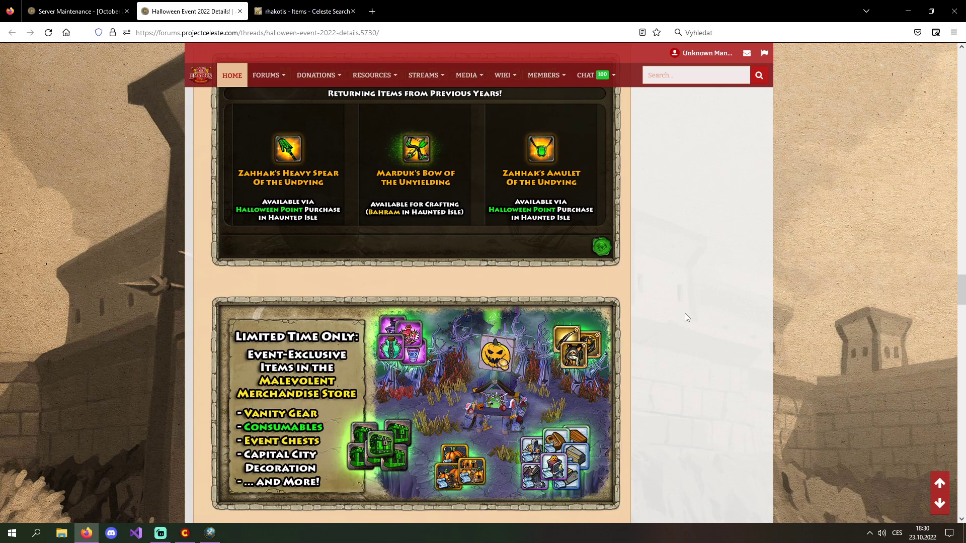
scroll("down", 3)
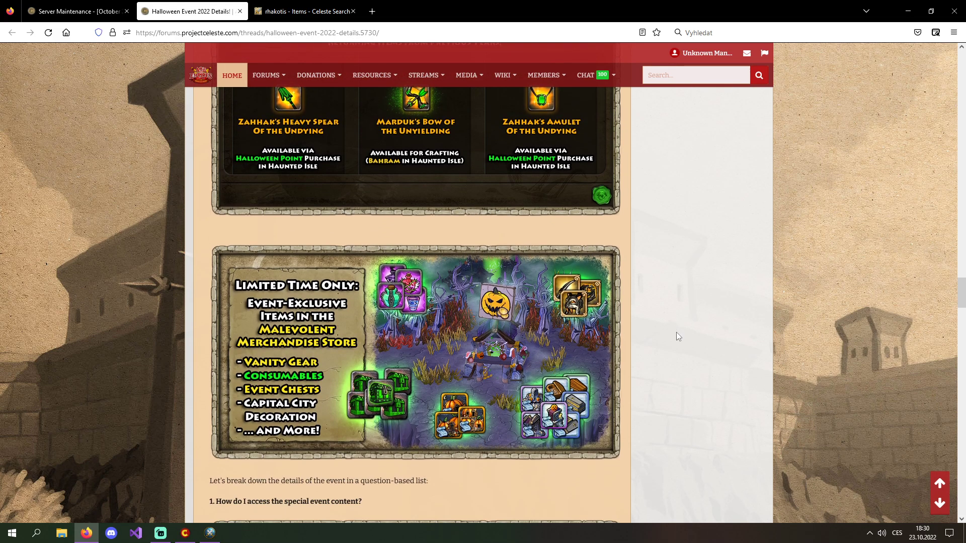
scroll("down", 3)
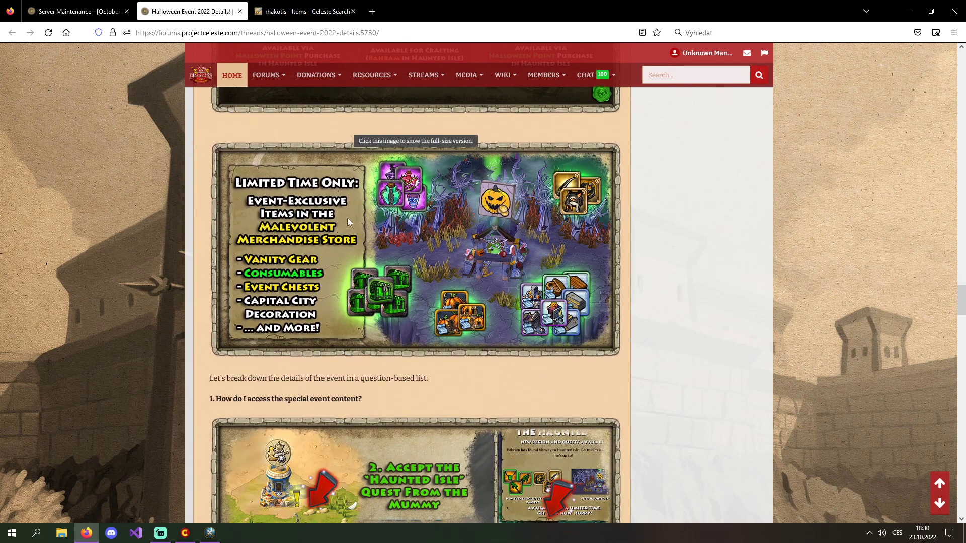
mouse_move(381, 144)
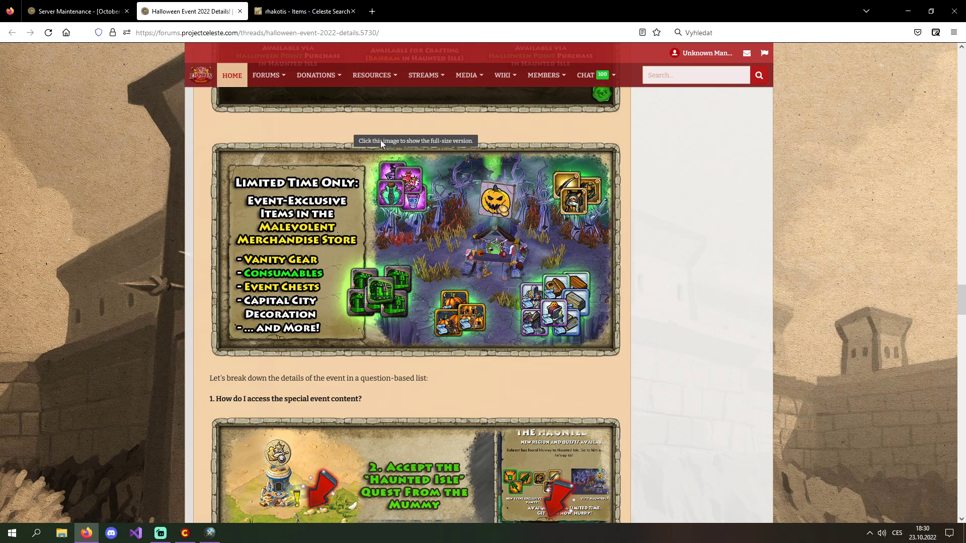
mouse_move(519, 359)
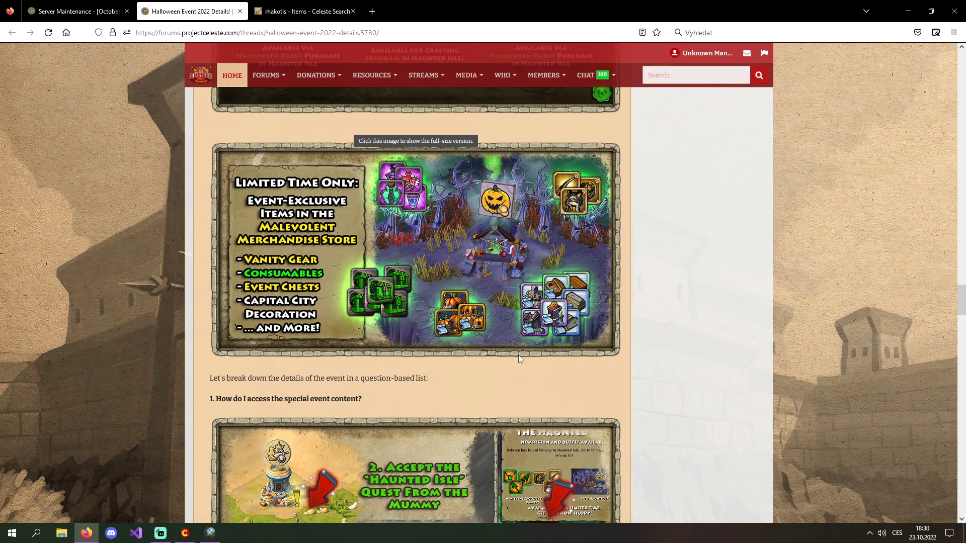
scroll("down", 3)
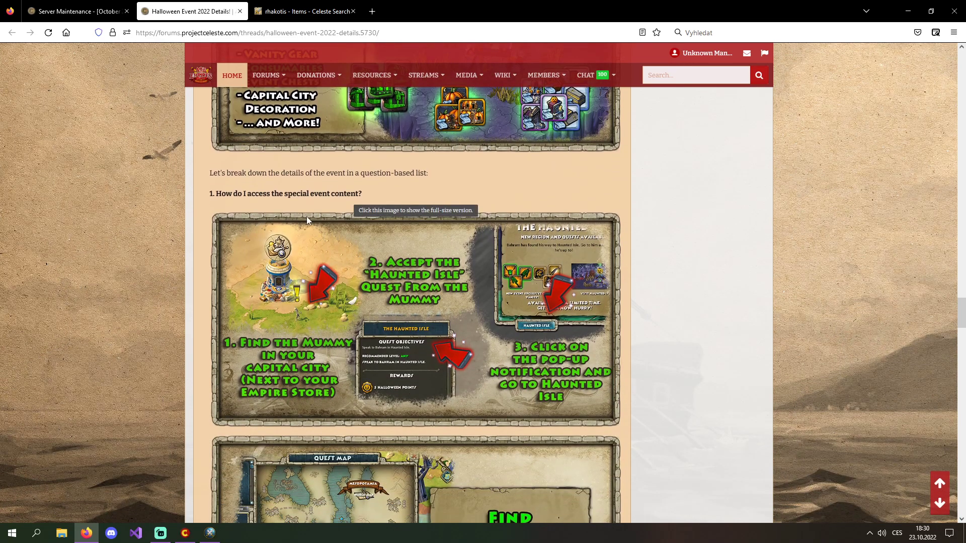
scroll("down", 3)
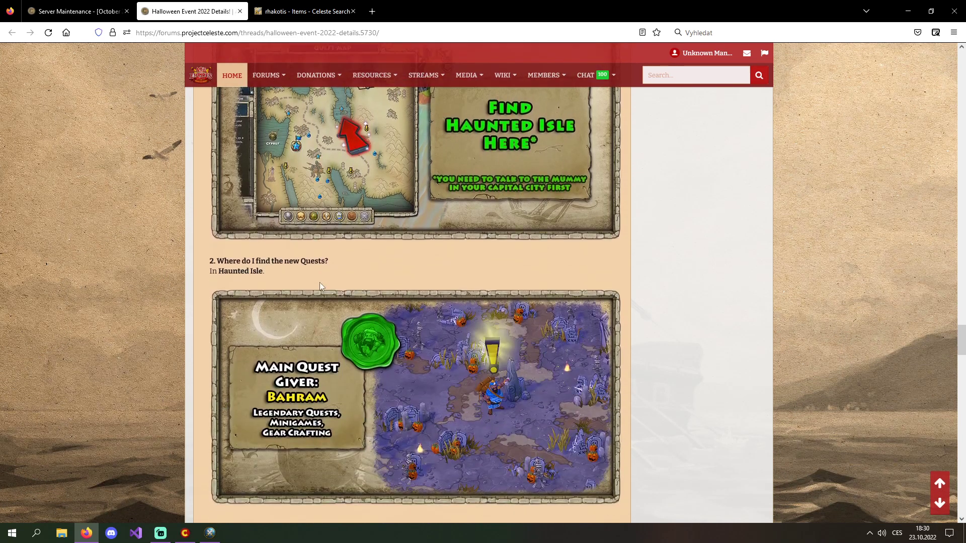
scroll("down", 3)
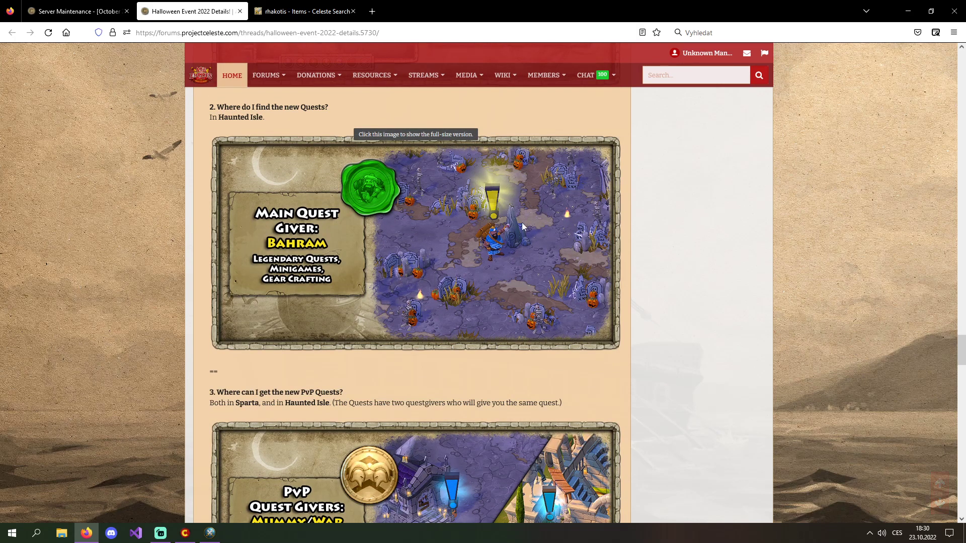
mouse_move(643, 300)
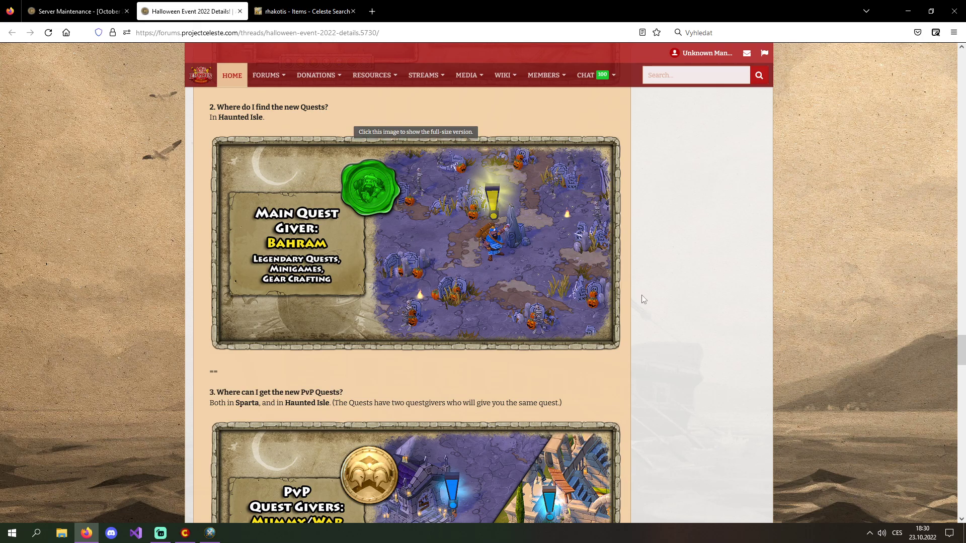
scroll("down", 3)
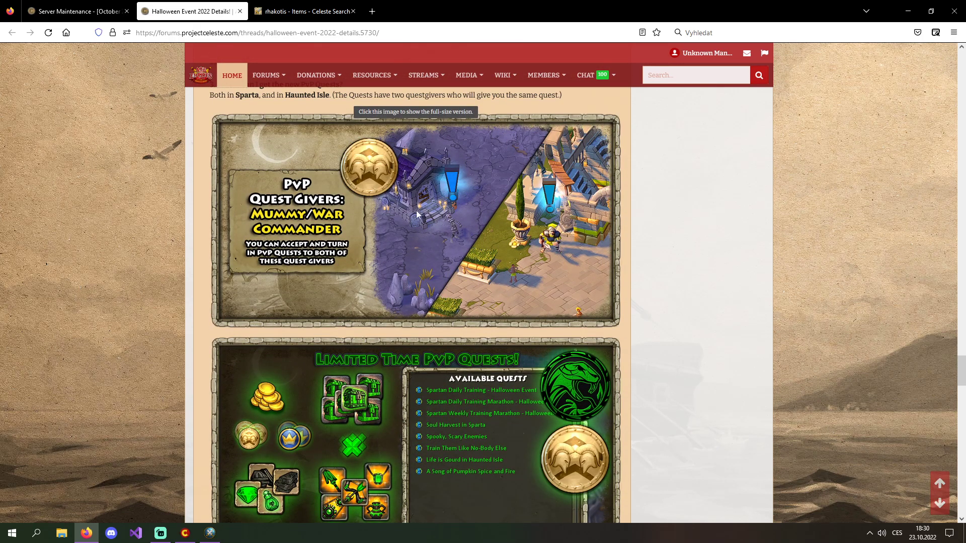
mouse_move(566, 162)
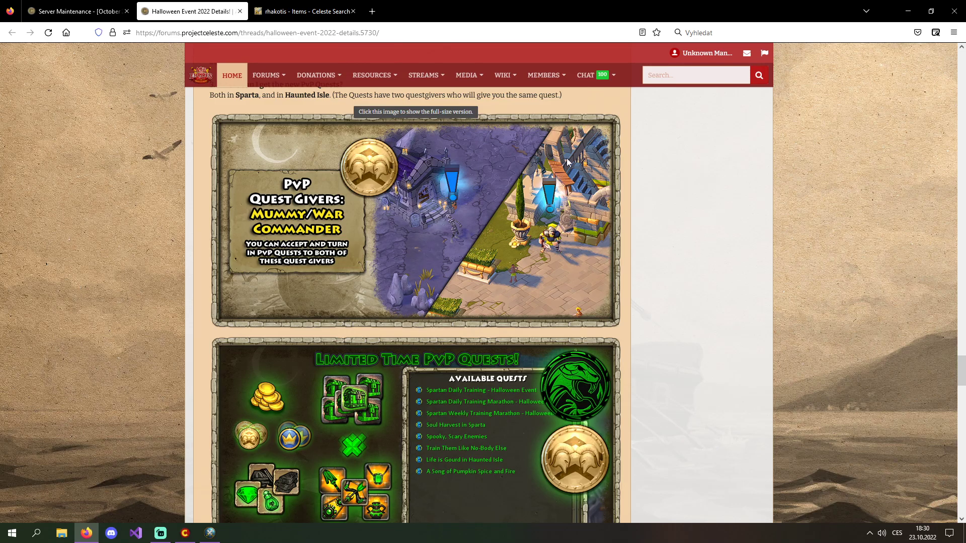
mouse_move(700, 308)
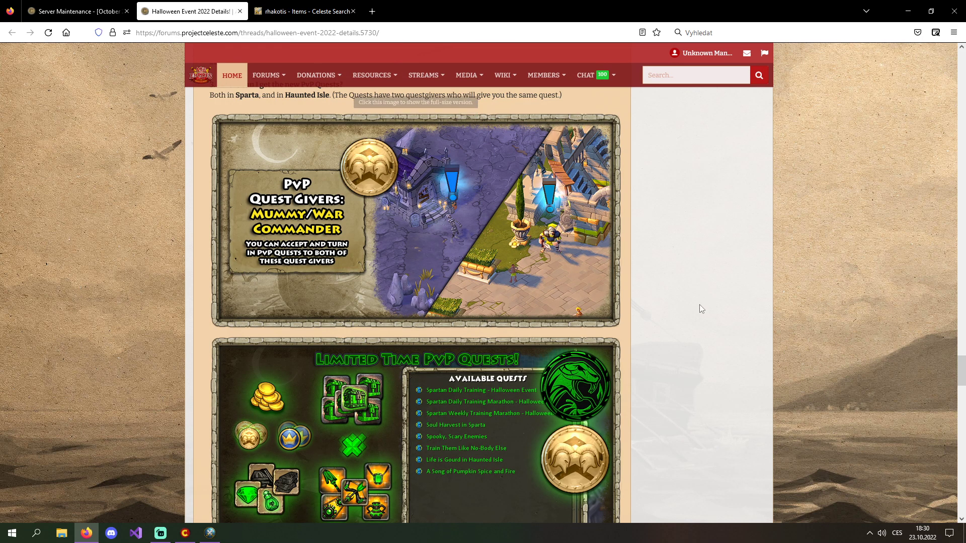
Step: Scroll to the Sparta conduct rules and highlight the phrase about matchfixing
scroll("down", 3)
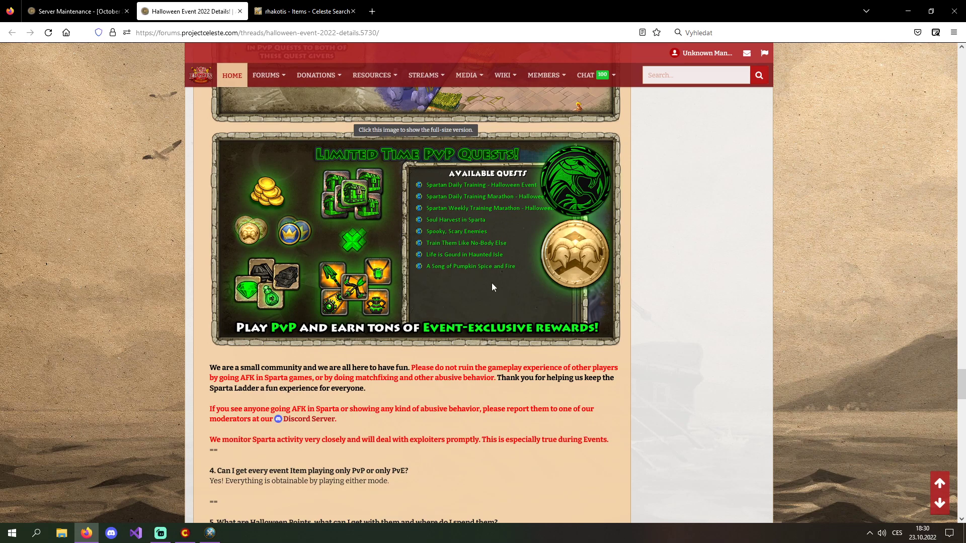
mouse_move(664, 309)
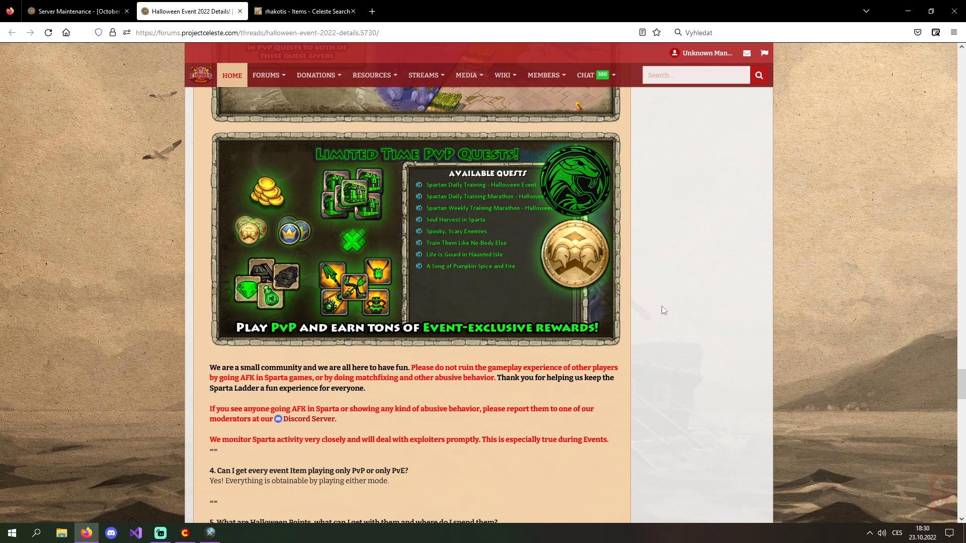
mouse_move(672, 308)
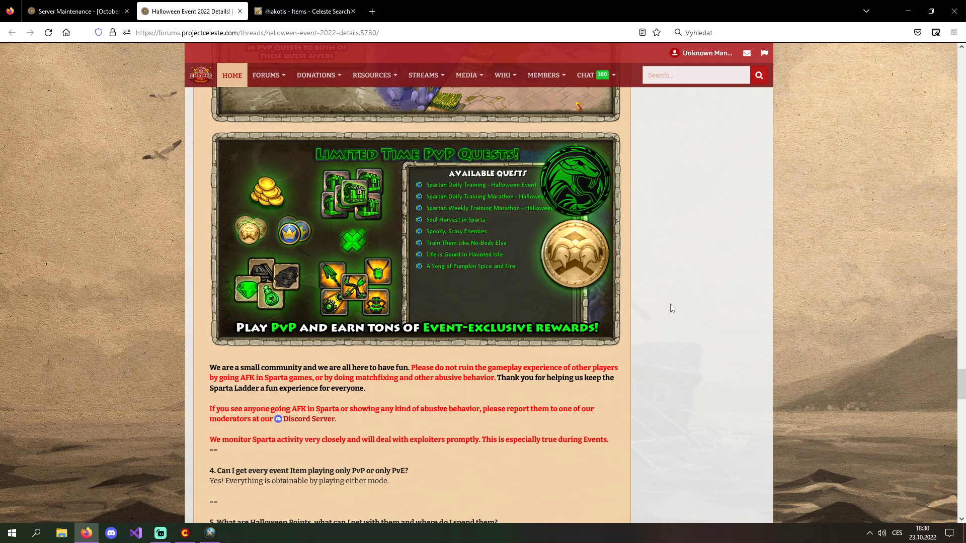
scroll("down", 3)
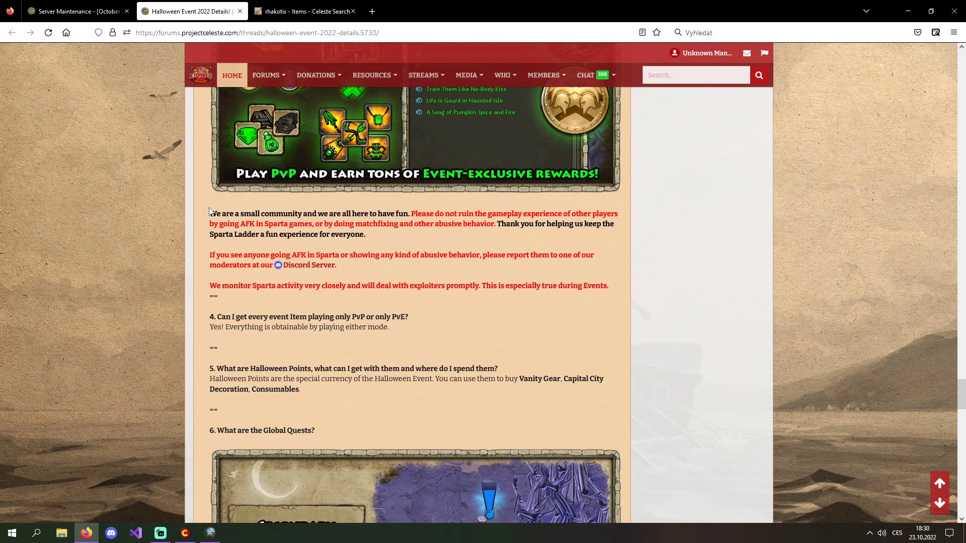
left_click_drag(210, 214, 524, 214)
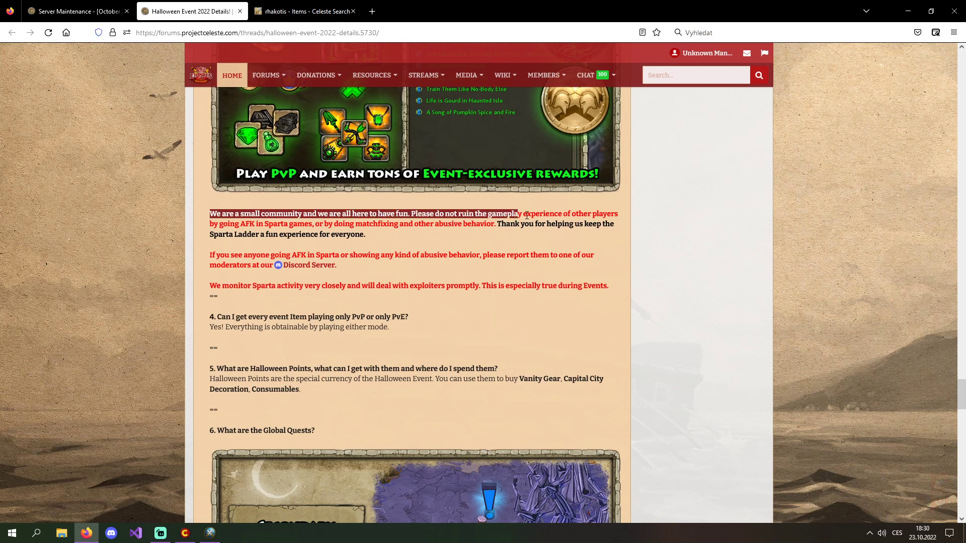
left_click_drag(523, 214, 614, 215)
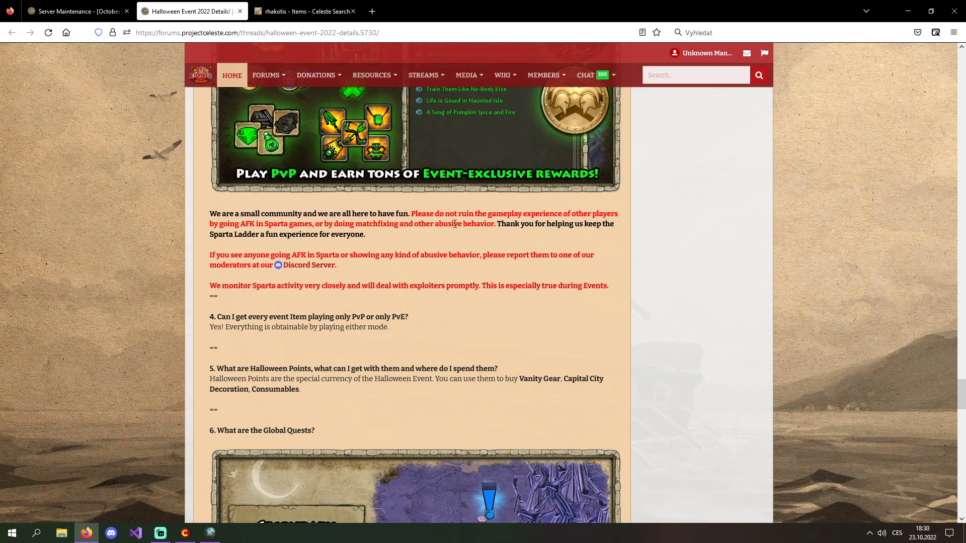
left_click_drag(209, 214, 283, 214)
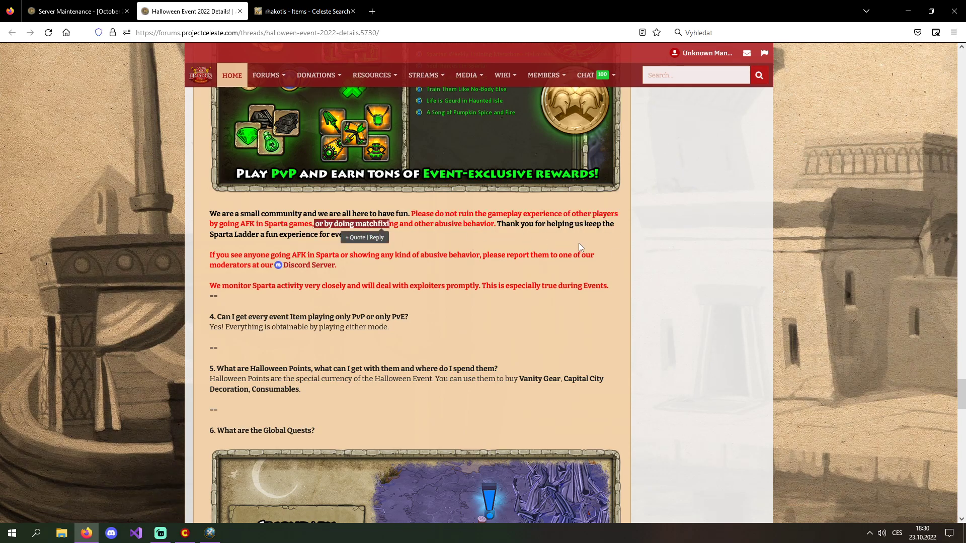
mouse_move(603, 251)
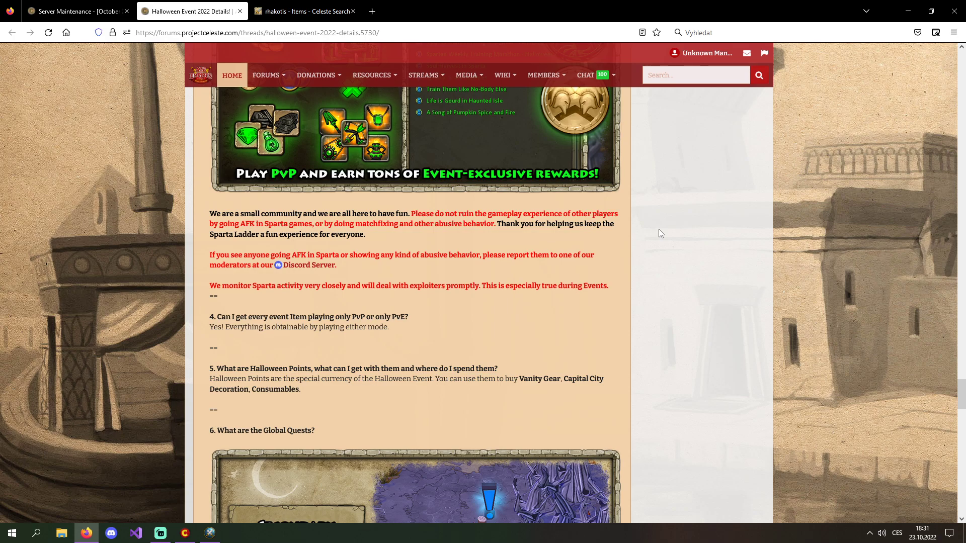
mouse_move(669, 248)
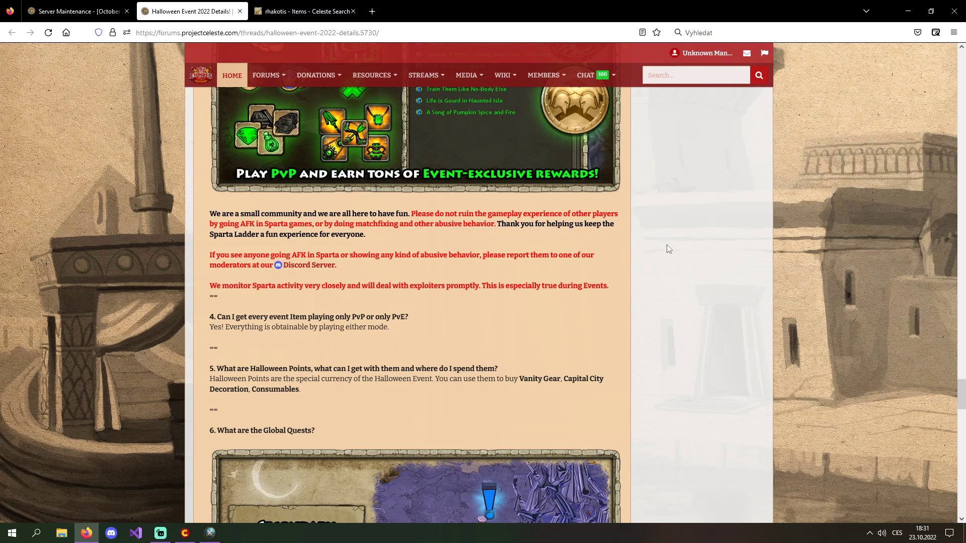
mouse_move(684, 253)
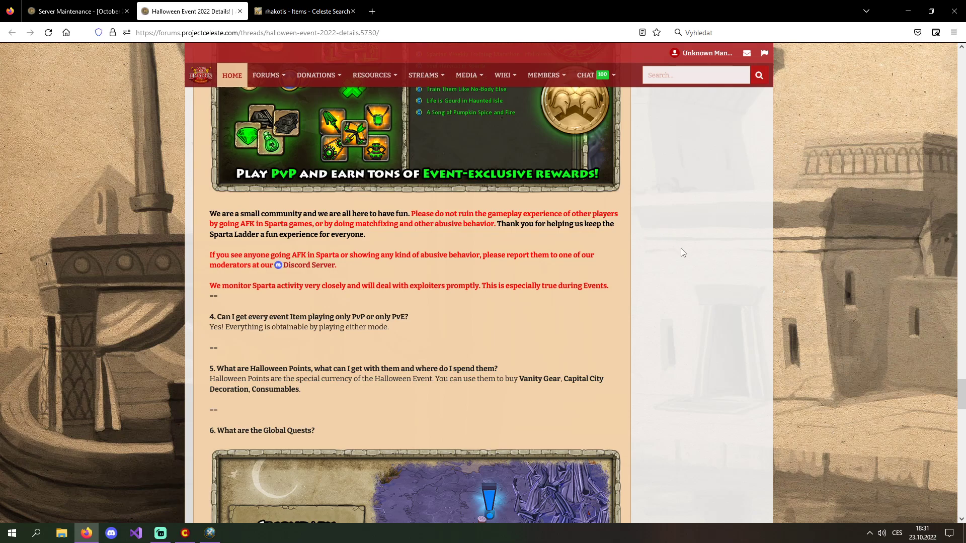
mouse_move(694, 255)
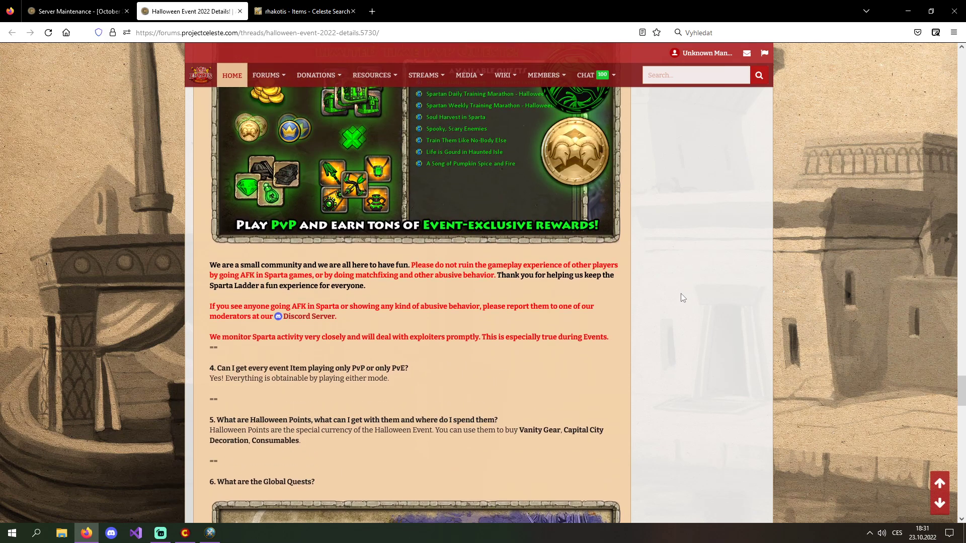
Step: Scroll on to the Halloween Points answer and the start of Global Quests
scroll("down", 3)
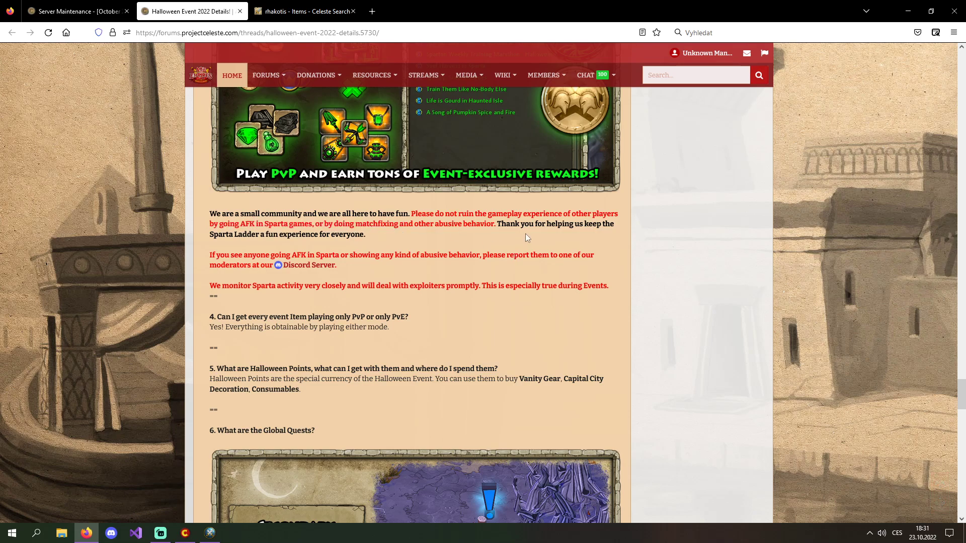
double_click(242, 223)
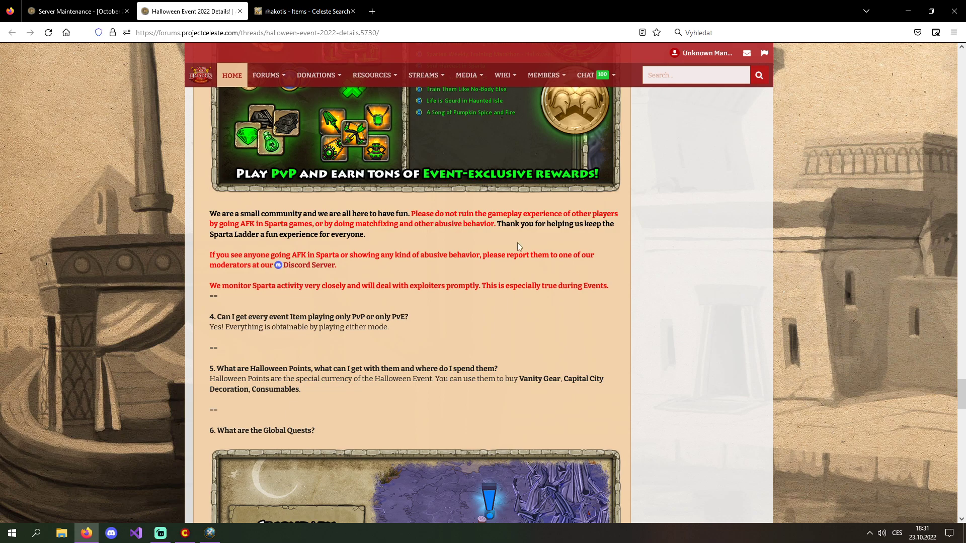
scroll("down", 3)
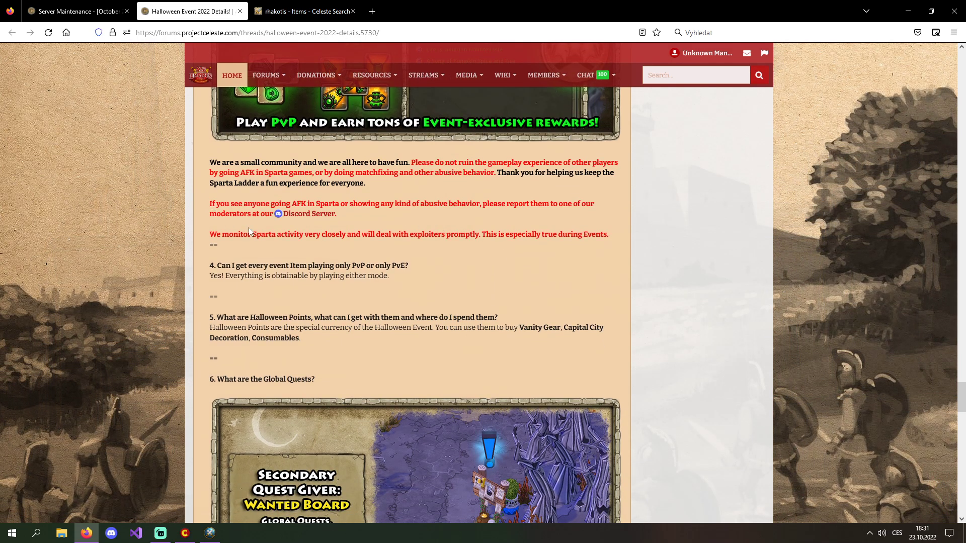
Step: Scroll past the Wanted Board image to question 7's event dates and the Credits banner
scroll("down", 3)
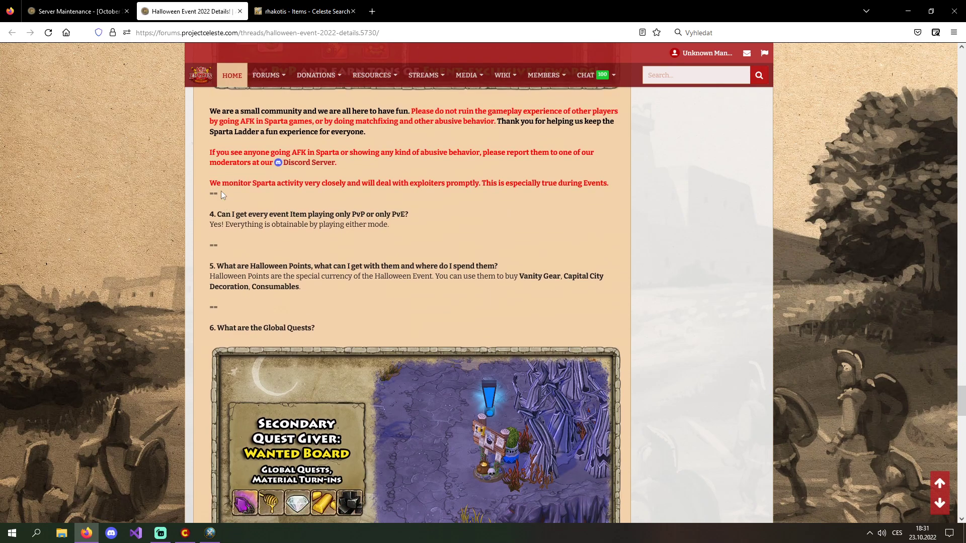
scroll("down", 3)
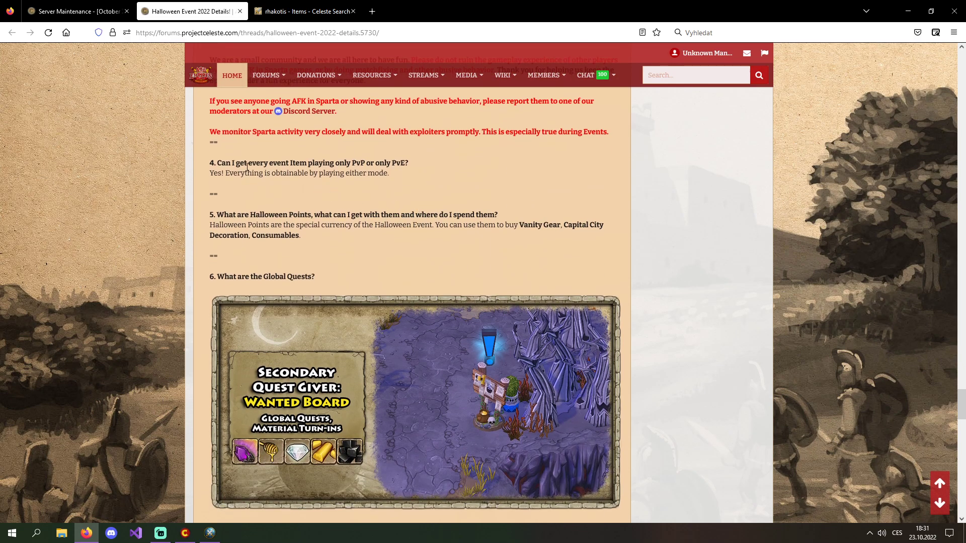
scroll("down", 3)
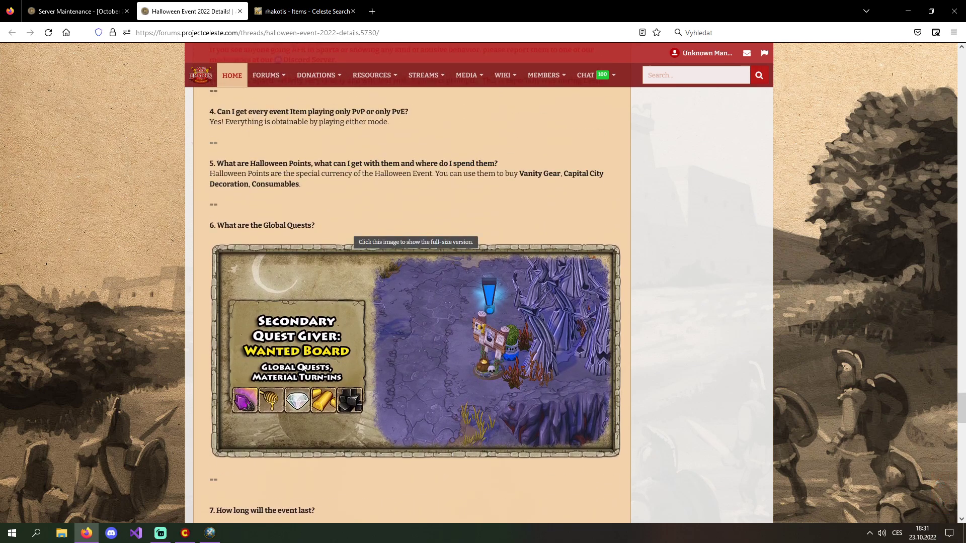
scroll("down", 3)
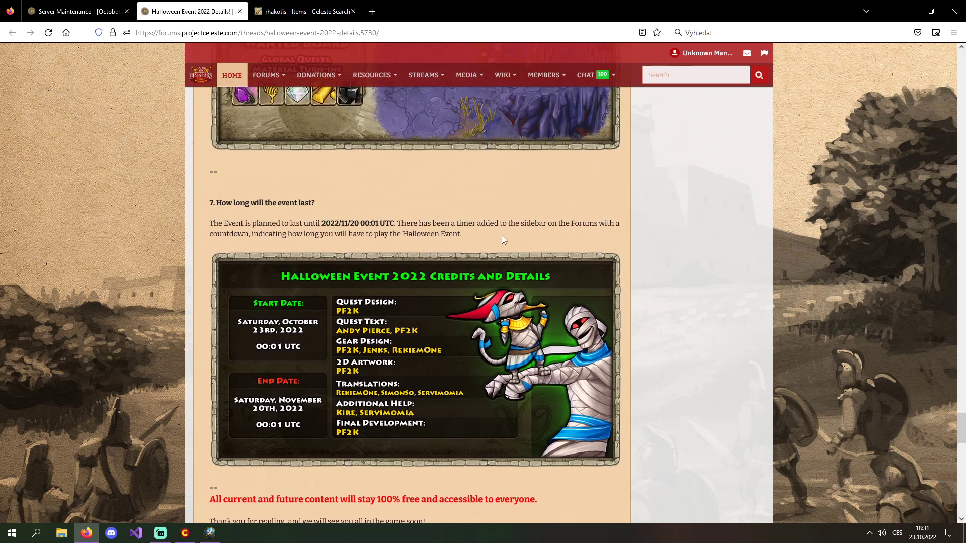
mouse_move(623, 261)
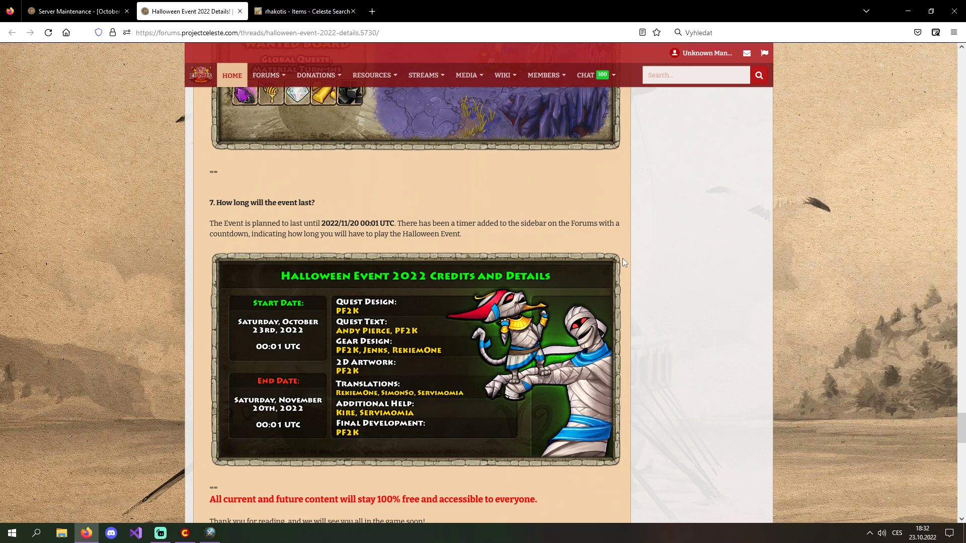
mouse_move(603, 343)
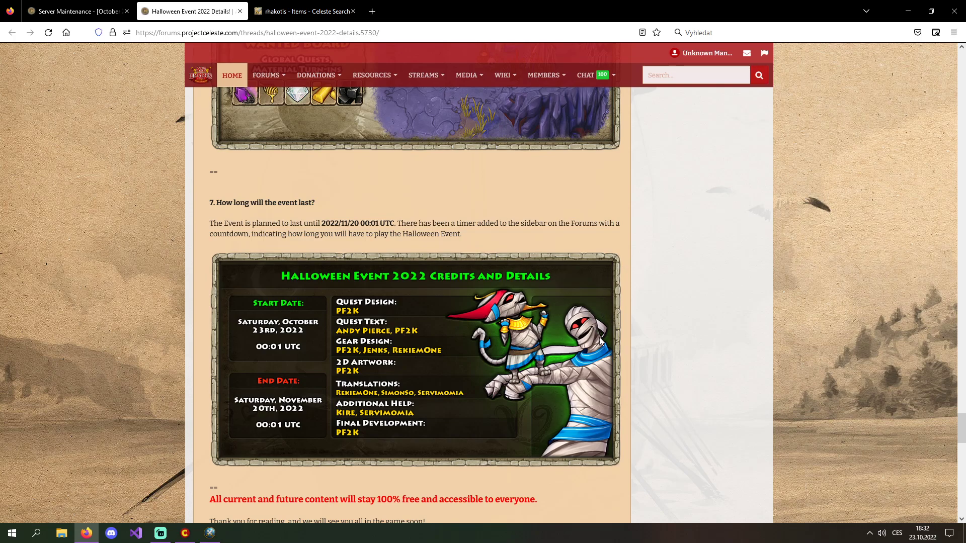
scroll("down", 3)
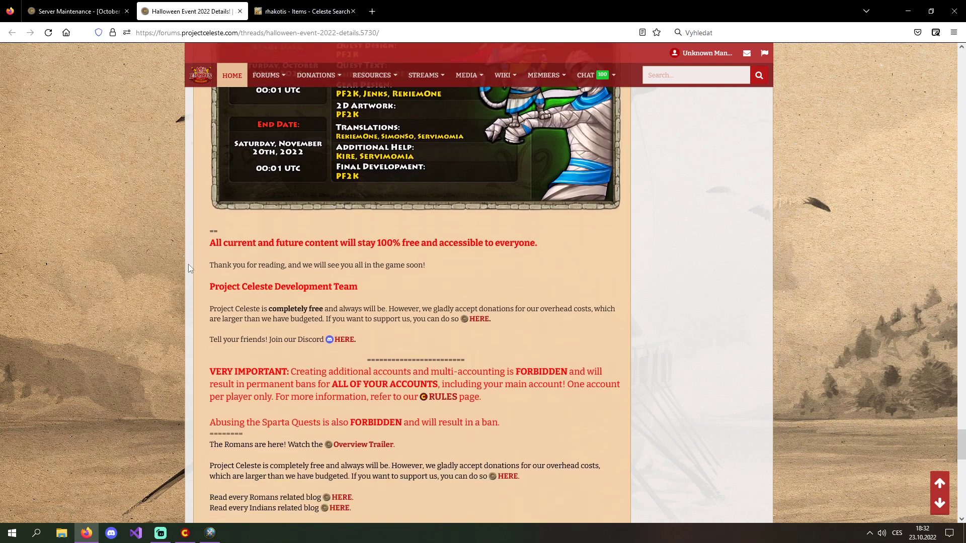
Step: Scroll past the rules notice to the end of the post and Similar Threads list
scroll("down", 3)
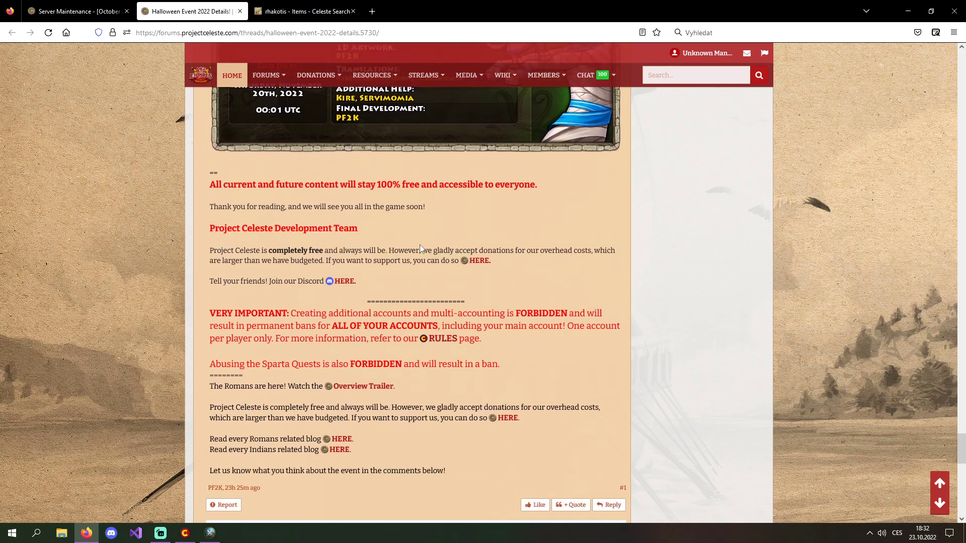
scroll("down", 3)
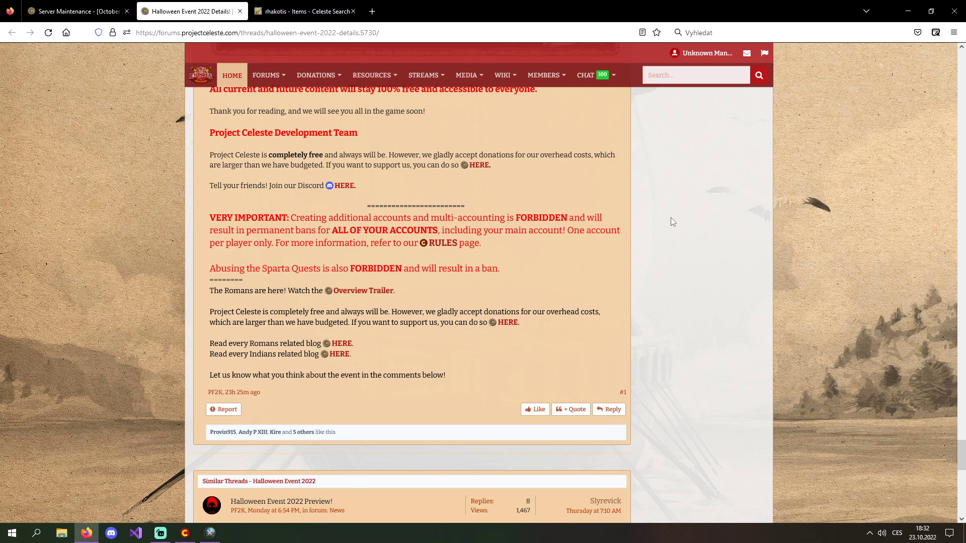
mouse_move(669, 246)
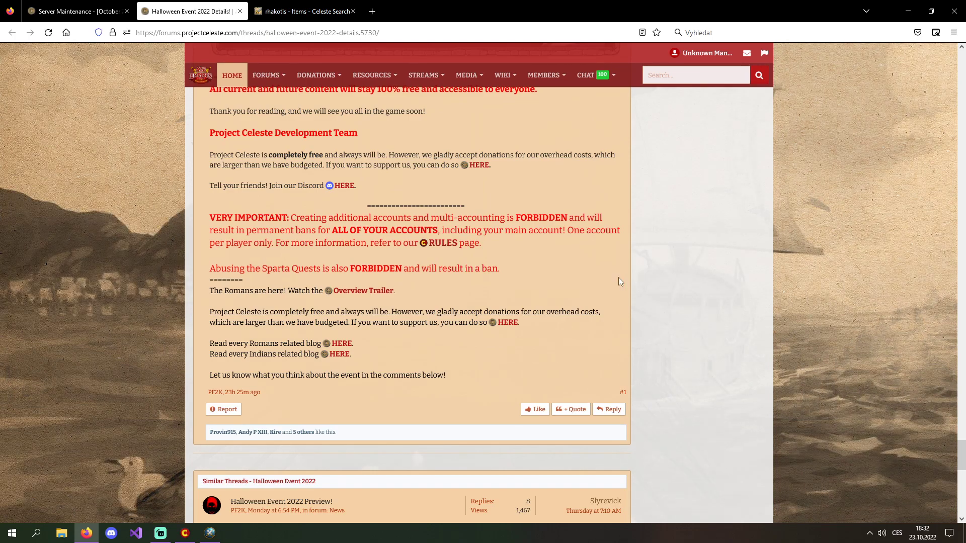
mouse_move(639, 269)
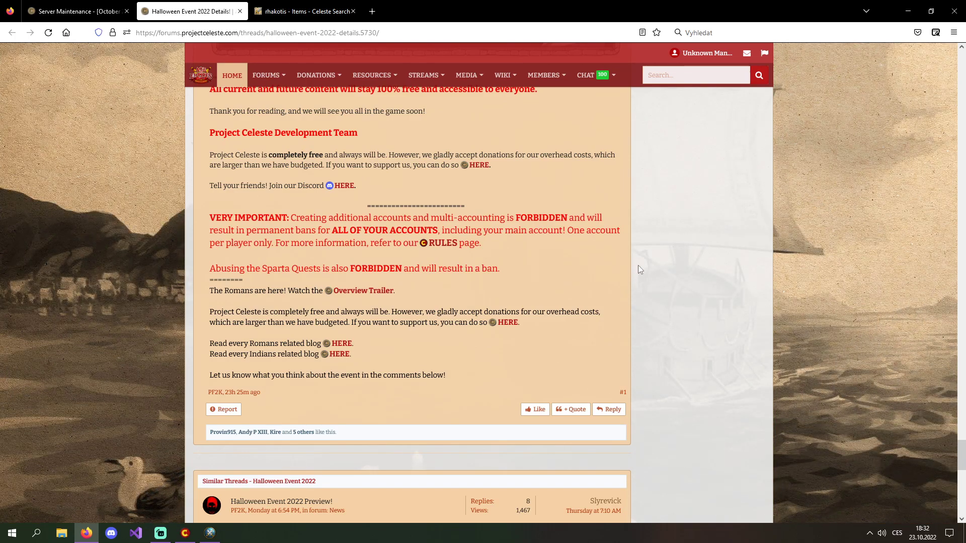
mouse_move(655, 251)
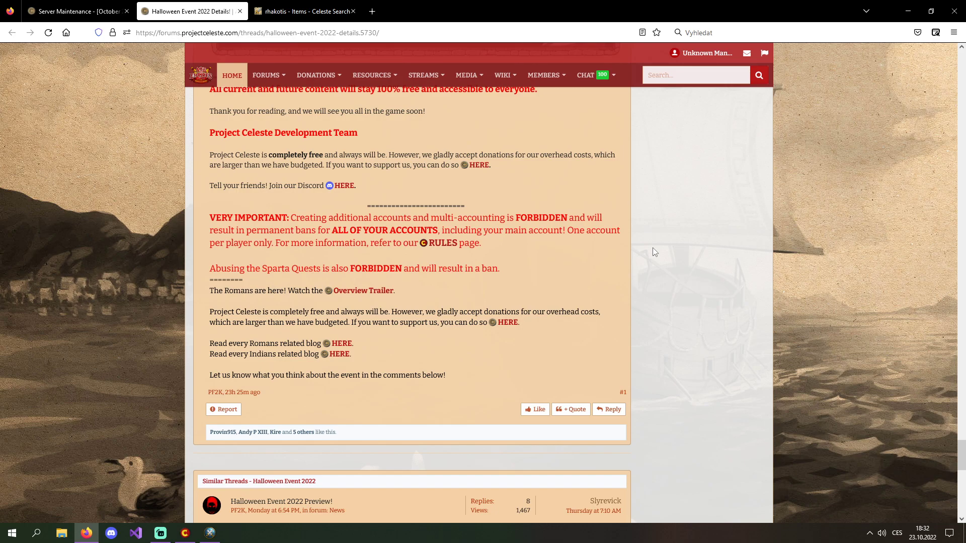
mouse_move(299, 228)
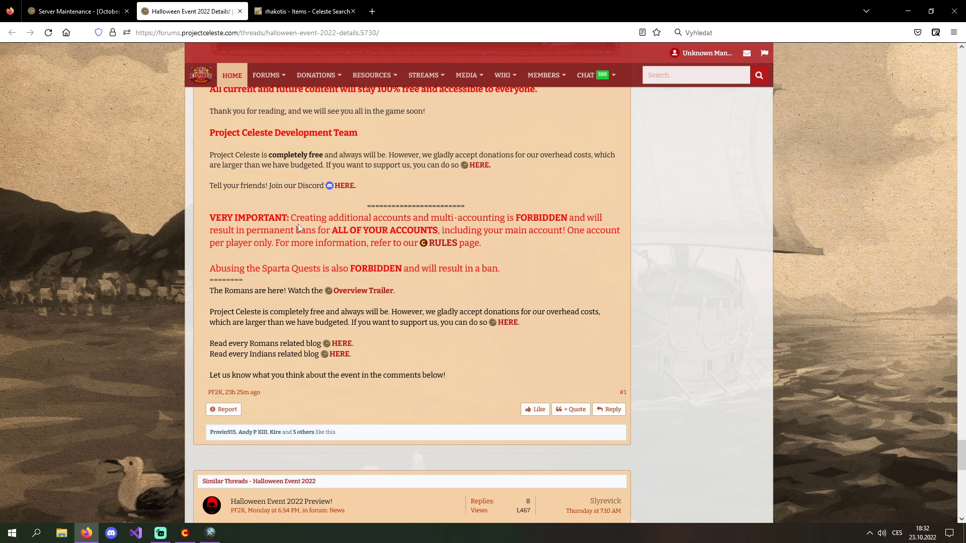
scroll("down", 3)
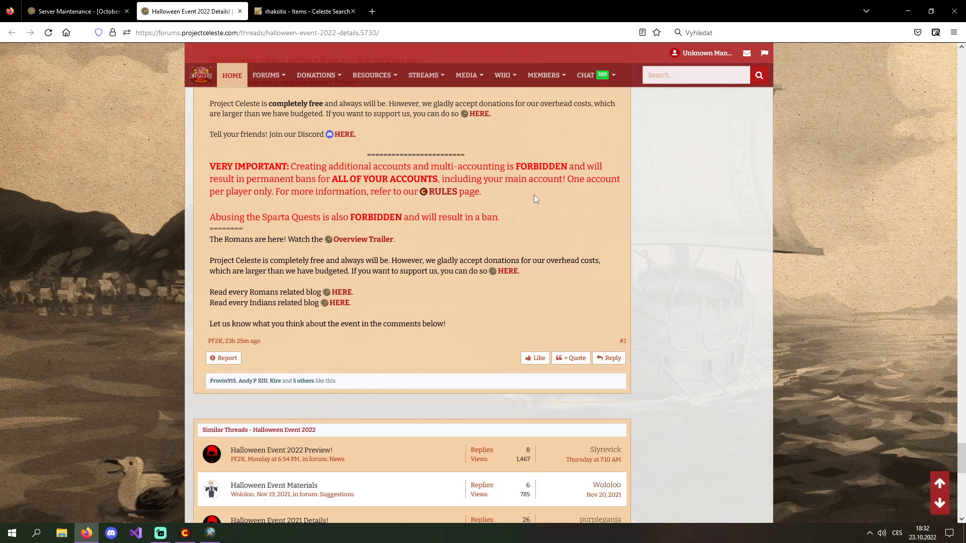
scroll("down", 3)
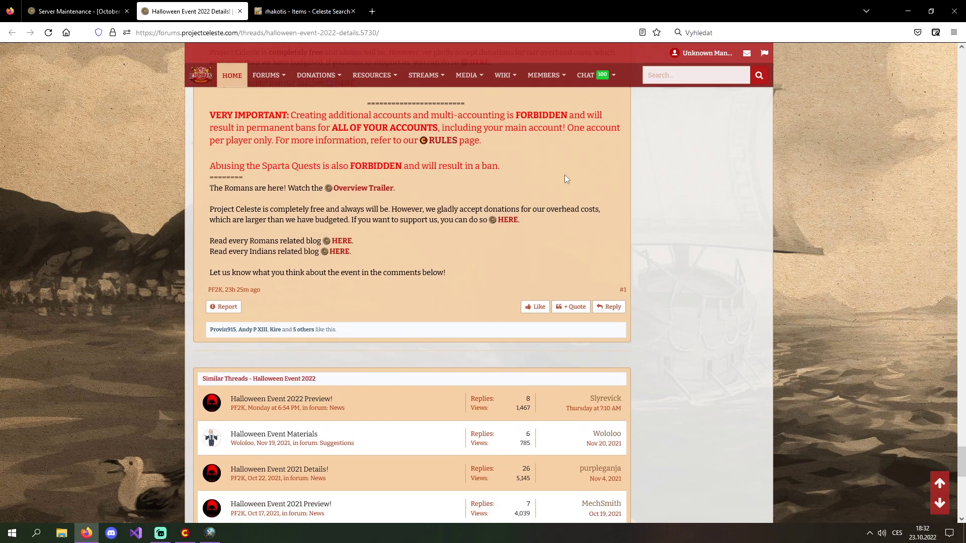
scroll("down", 3)
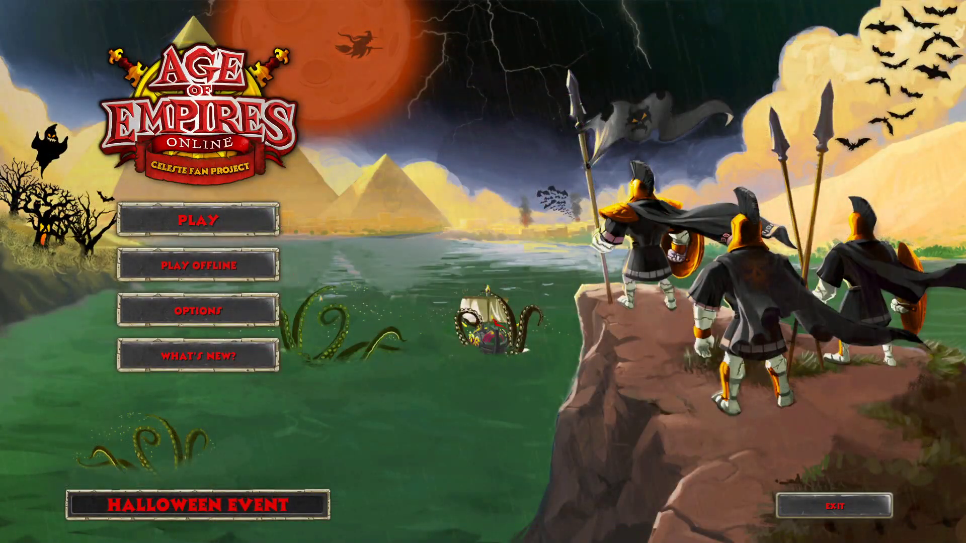
Step: Start playing from the main menu and choose the Roman character Psychome
left_click(208, 221)
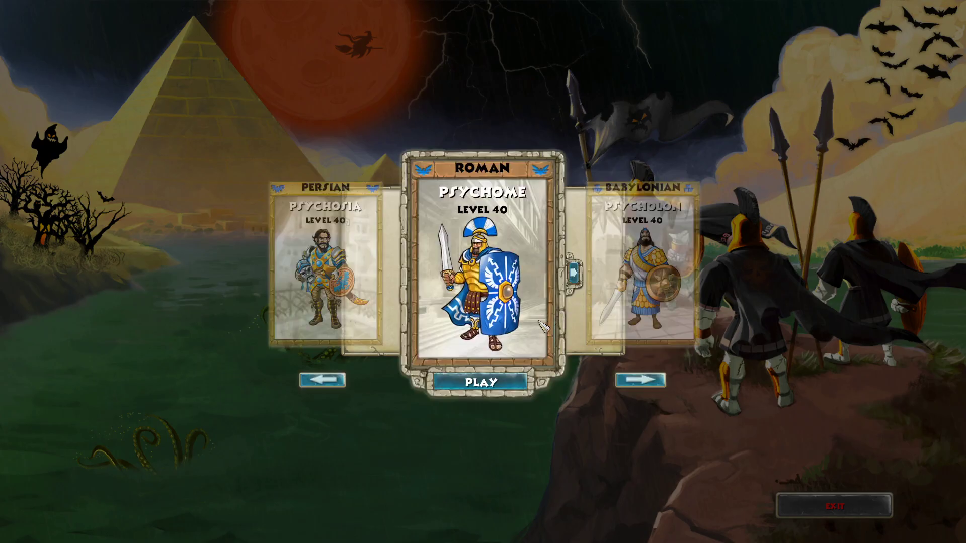
left_click(483, 381)
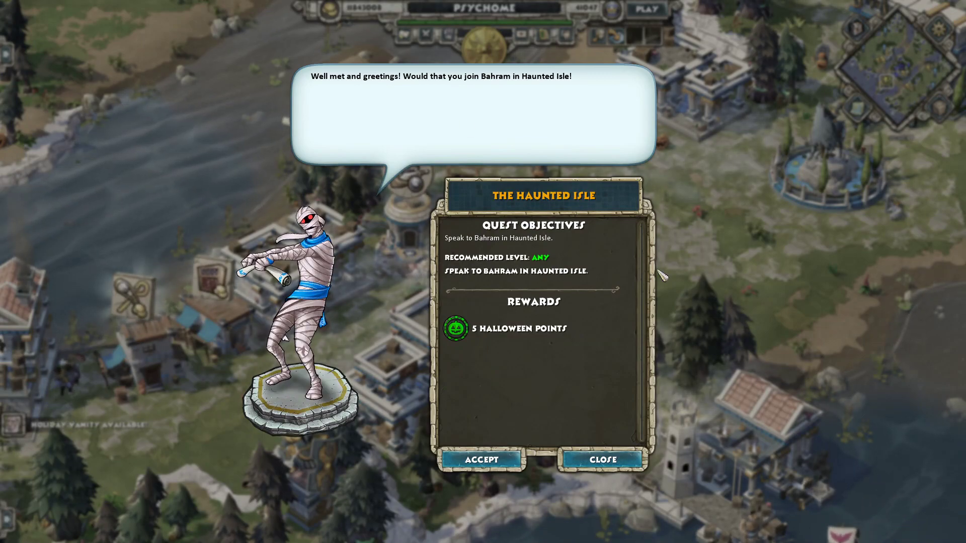
Step: Dismiss the Holiday of Horrors popup, accept The Haunted Isle, and view the Halloween Event notice
left_click(602, 459)
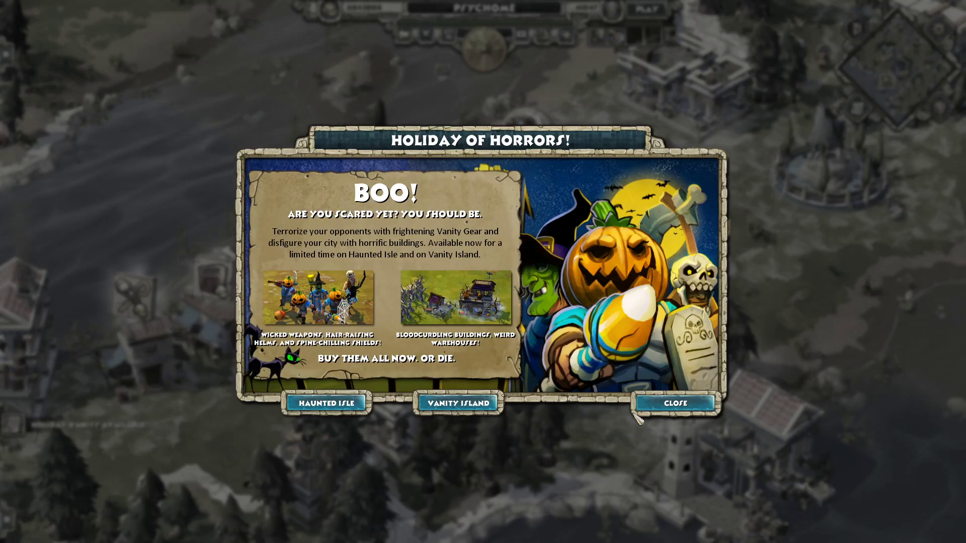
left_click(675, 403)
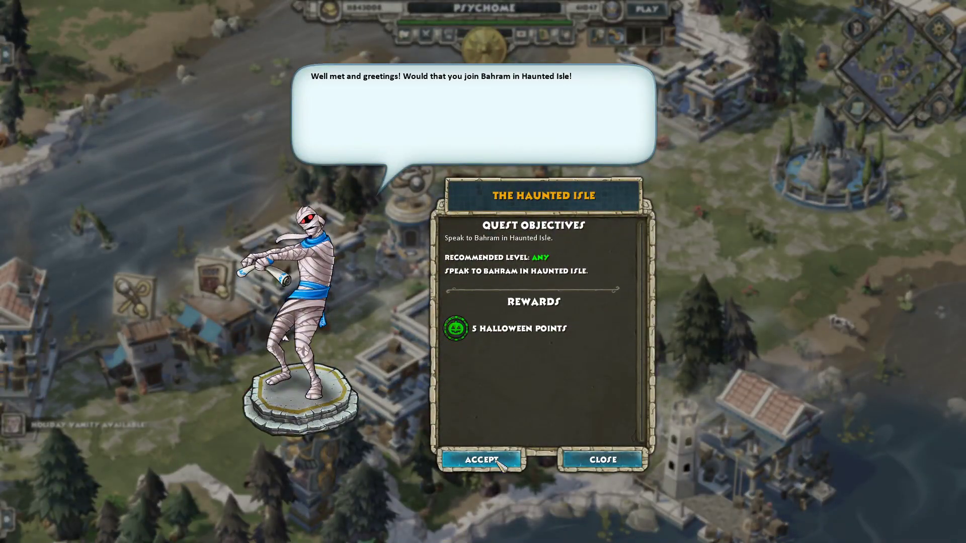
left_click(482, 459)
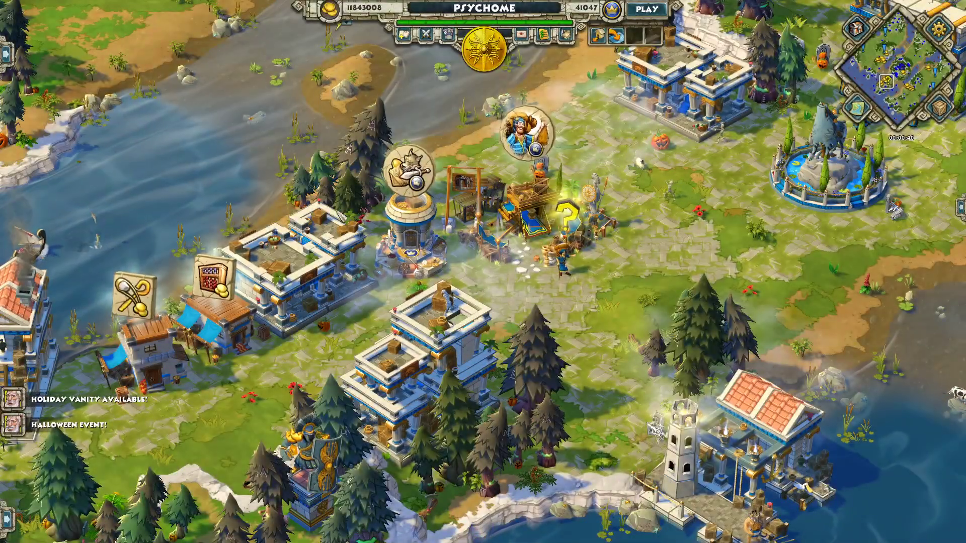
left_click(73, 425)
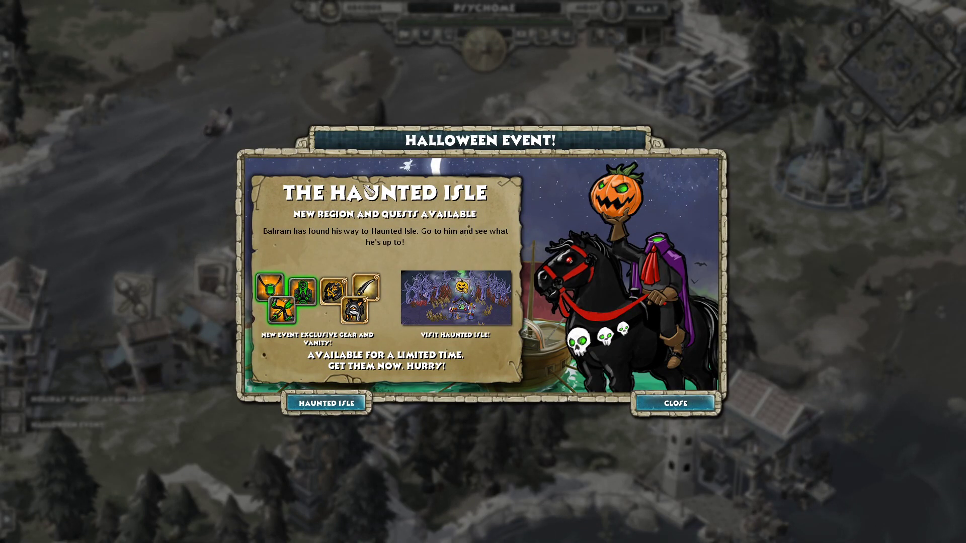
mouse_move(326, 419)
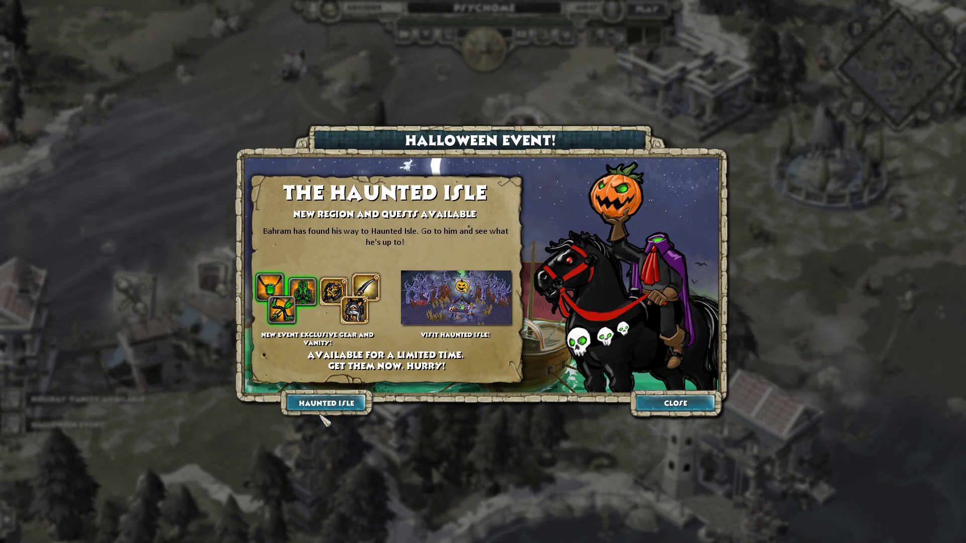
left_click(675, 403)
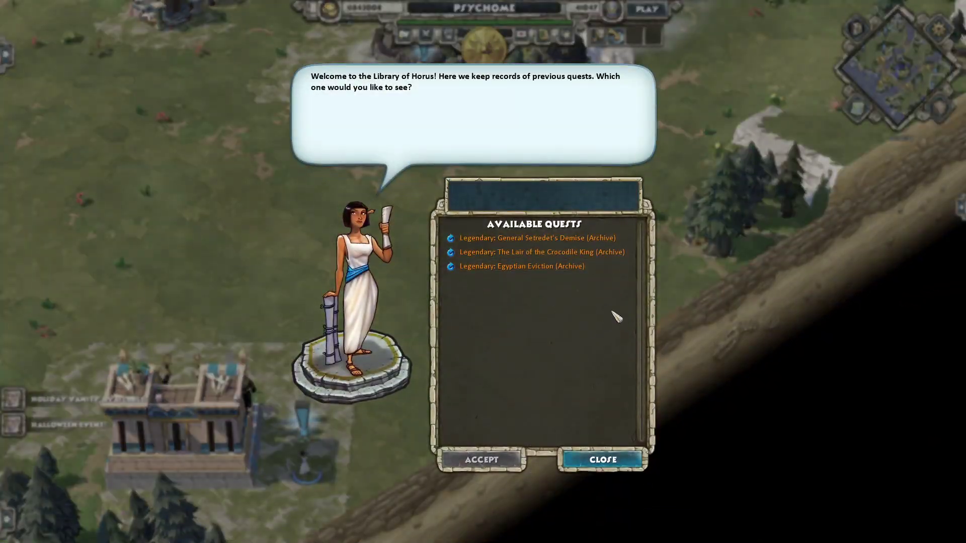
Step: View the archived Lair of the Crocodile King quest, close the archives, and dismiss Bella, Come Home
left_click(545, 252)
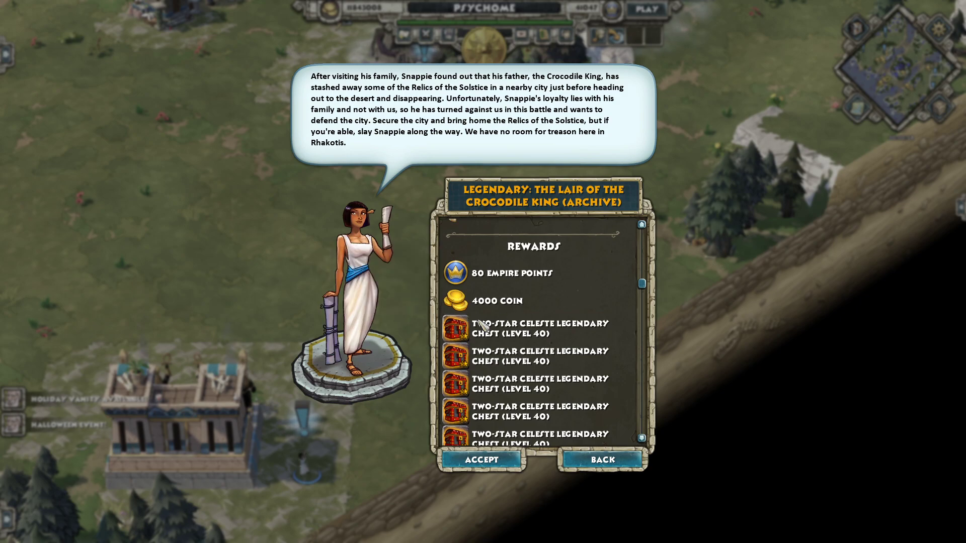
scroll("down", 3)
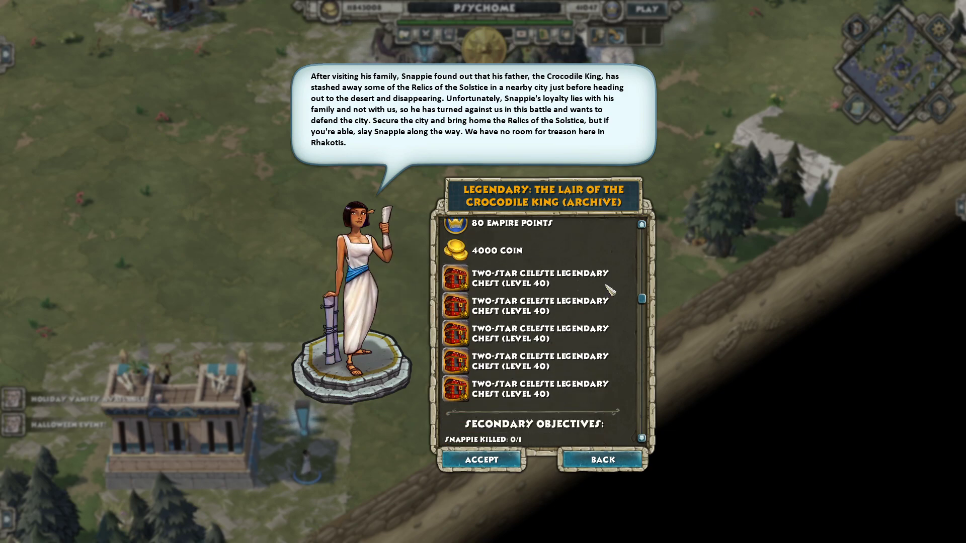
left_click(601, 459)
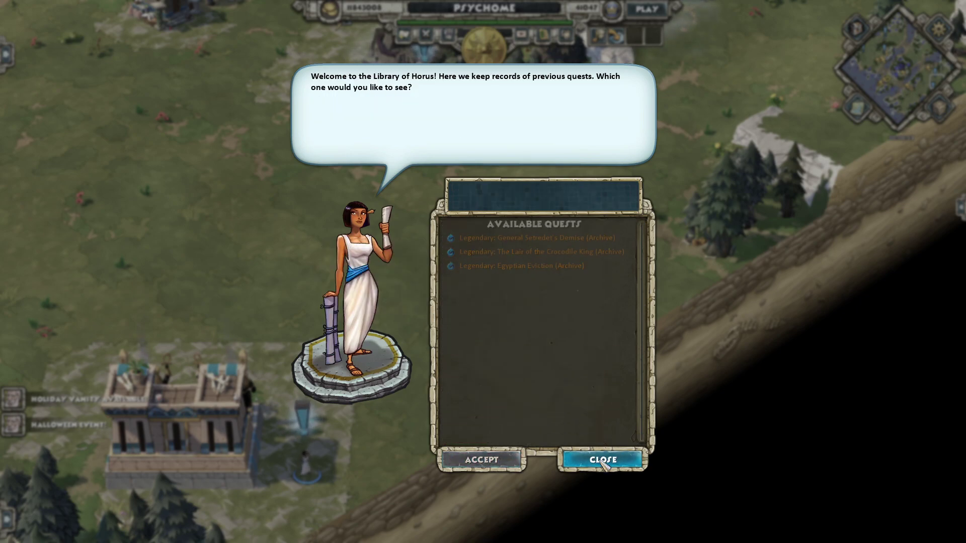
left_click(603, 459)
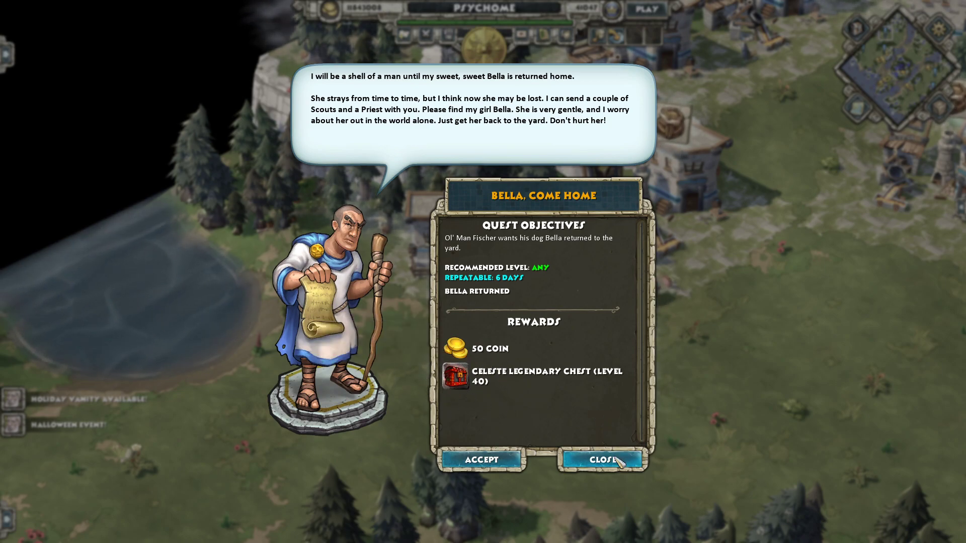
left_click(604, 459)
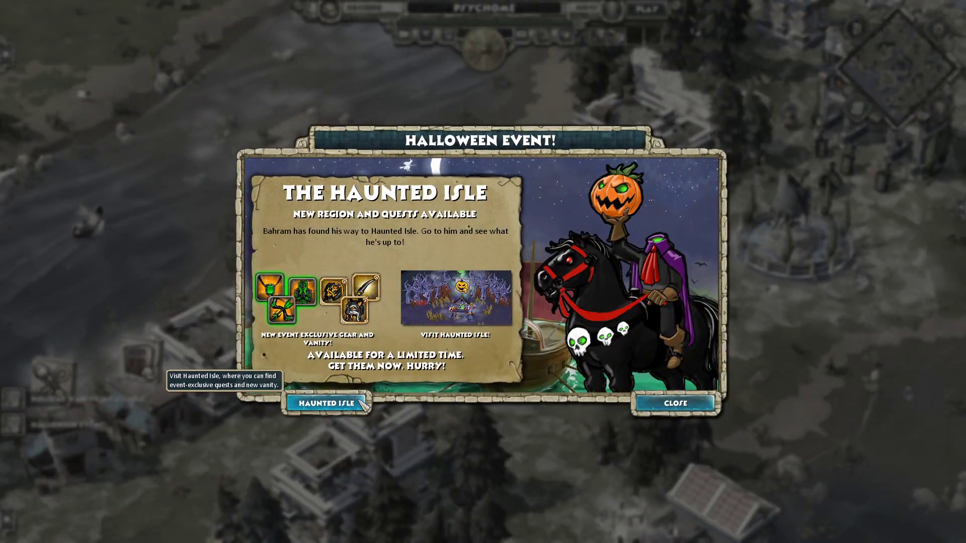
Step: Travel to Haunted Isle, talk to Bahram, and turn in The Haunted Isle quest
left_click(328, 404)
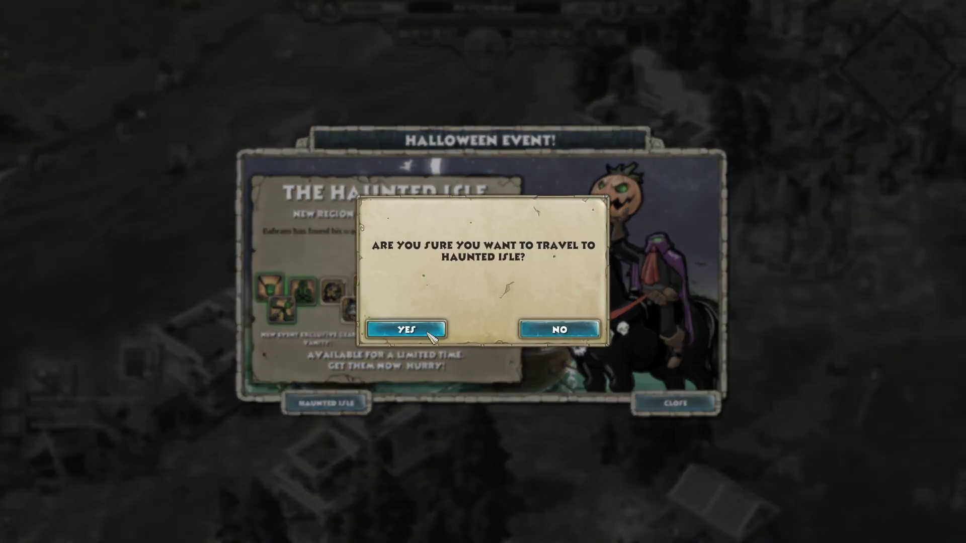
left_click(409, 329)
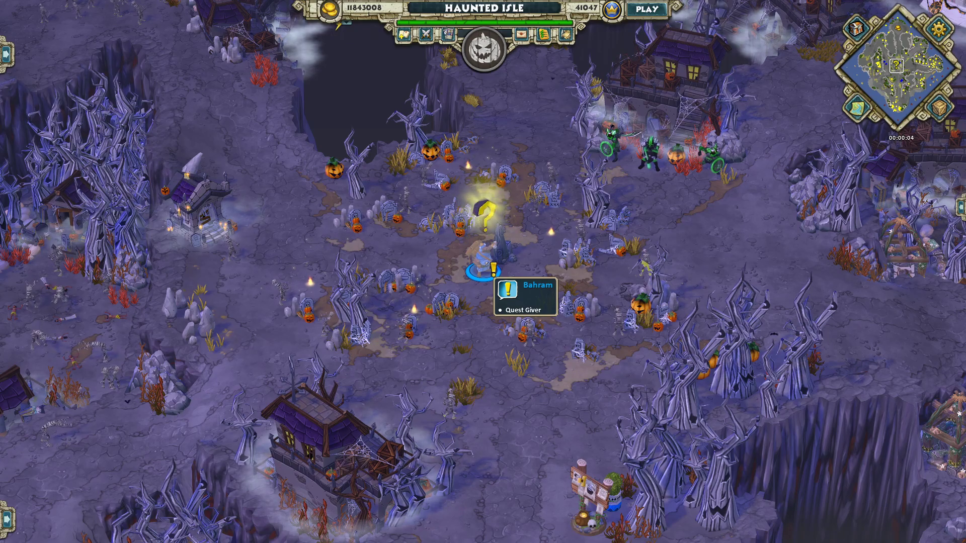
left_click(488, 272)
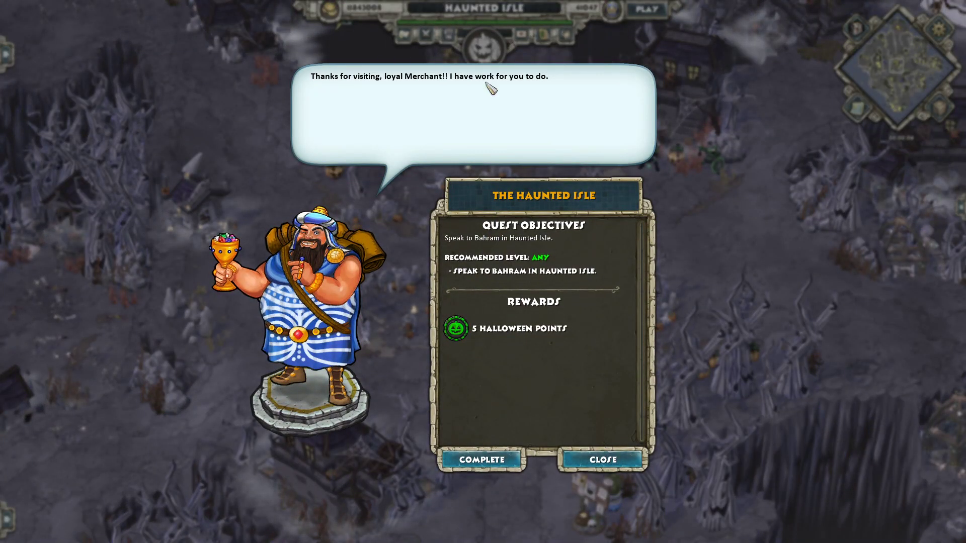
mouse_move(623, 173)
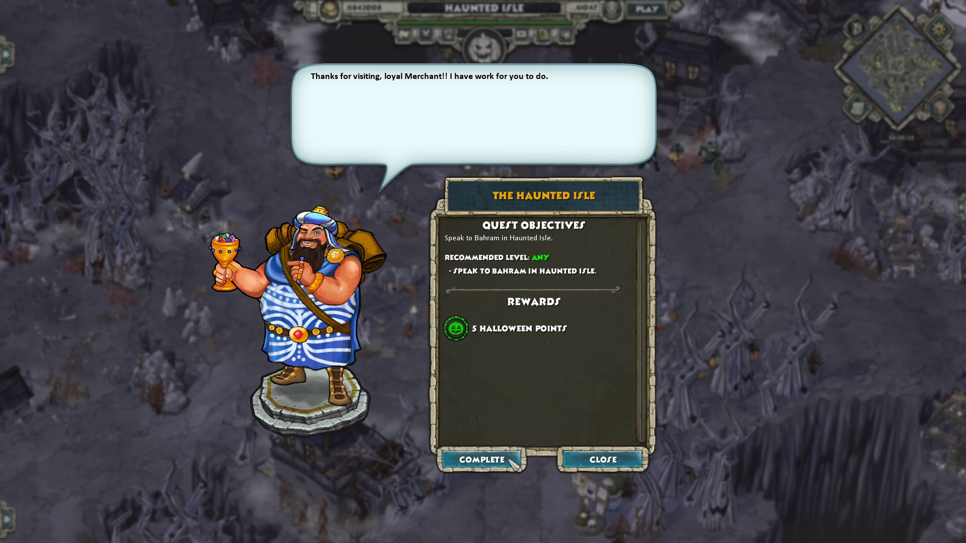
left_click(482, 460)
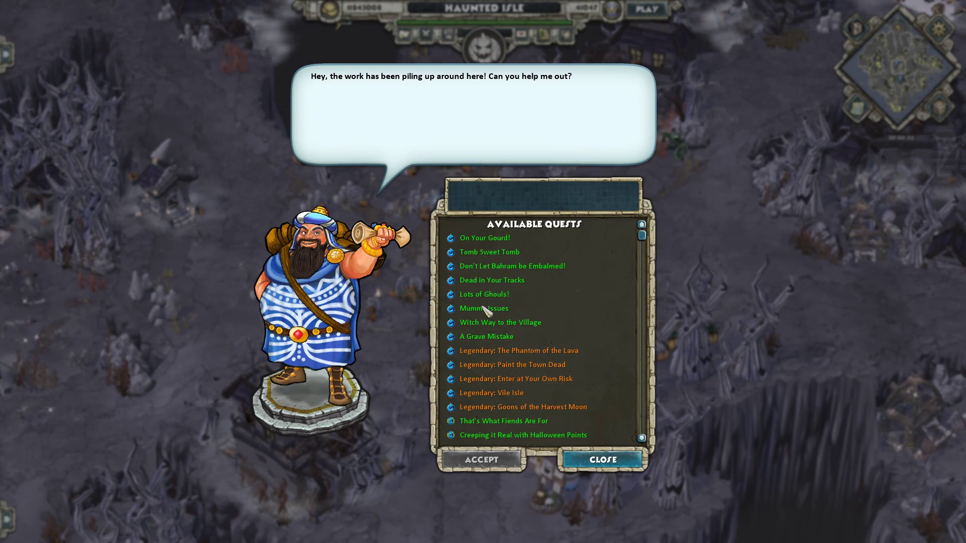
mouse_move(505, 283)
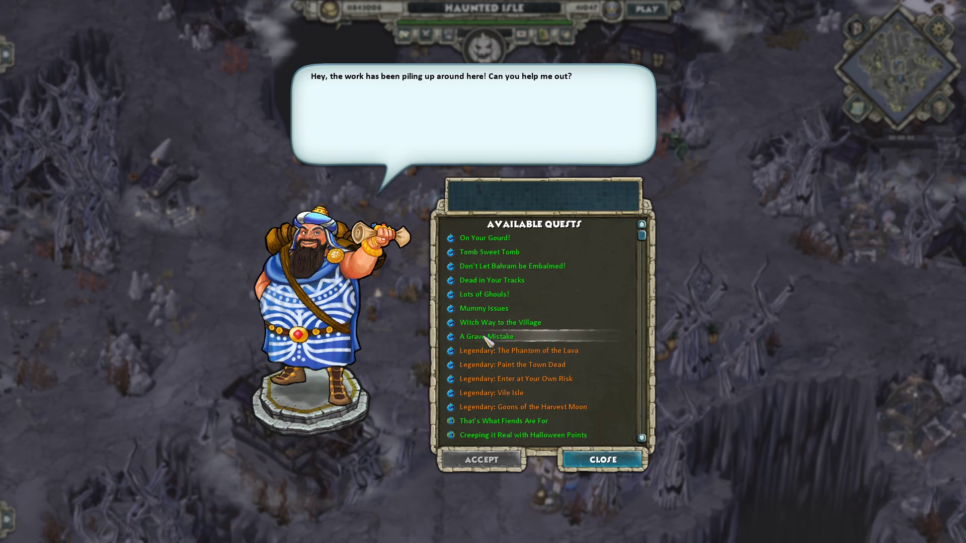
scroll("down", 3)
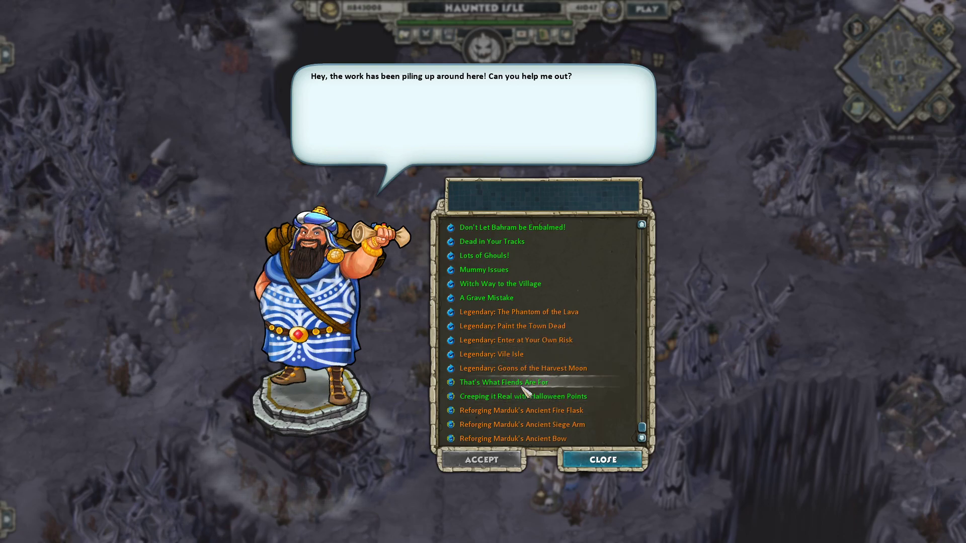
left_click(523, 396)
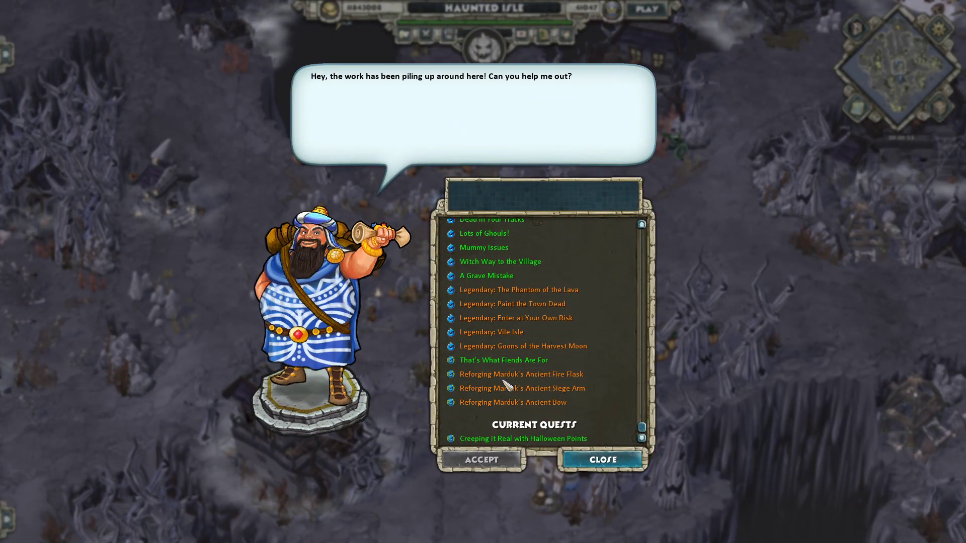
left_click(520, 374)
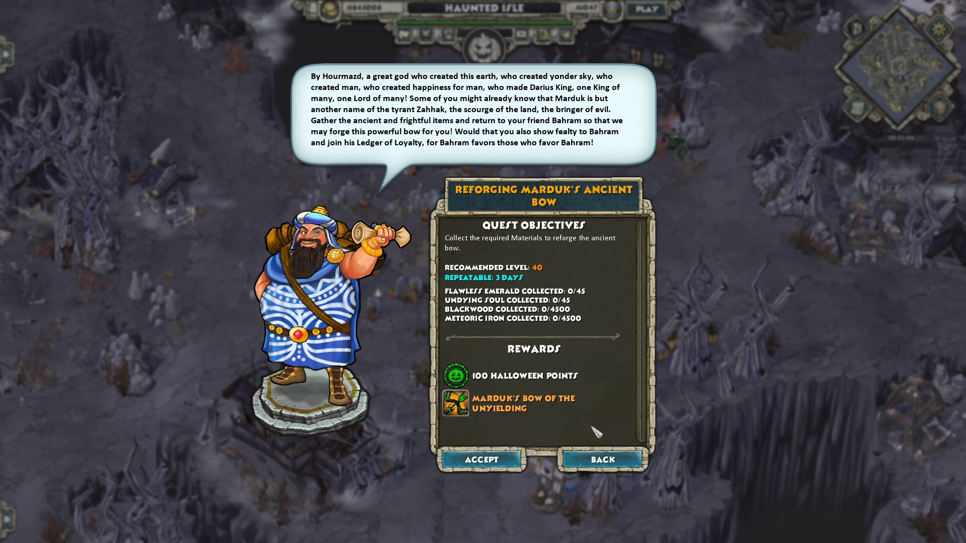
left_click(603, 459)
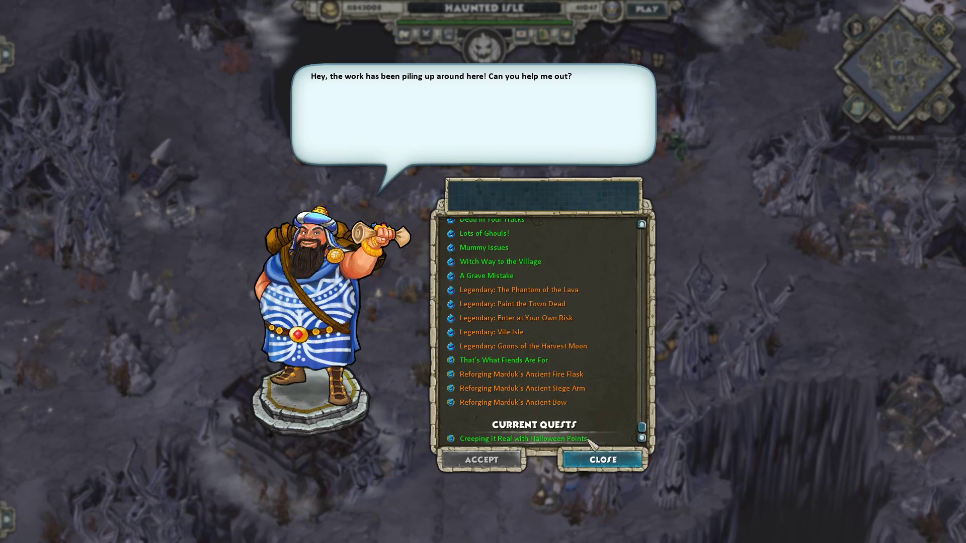
left_click(512, 402)
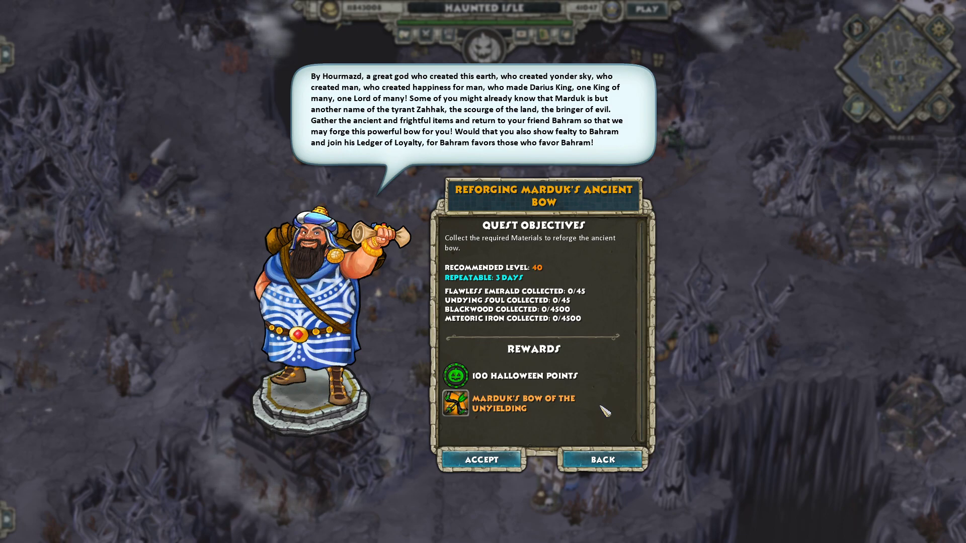
left_click(602, 459)
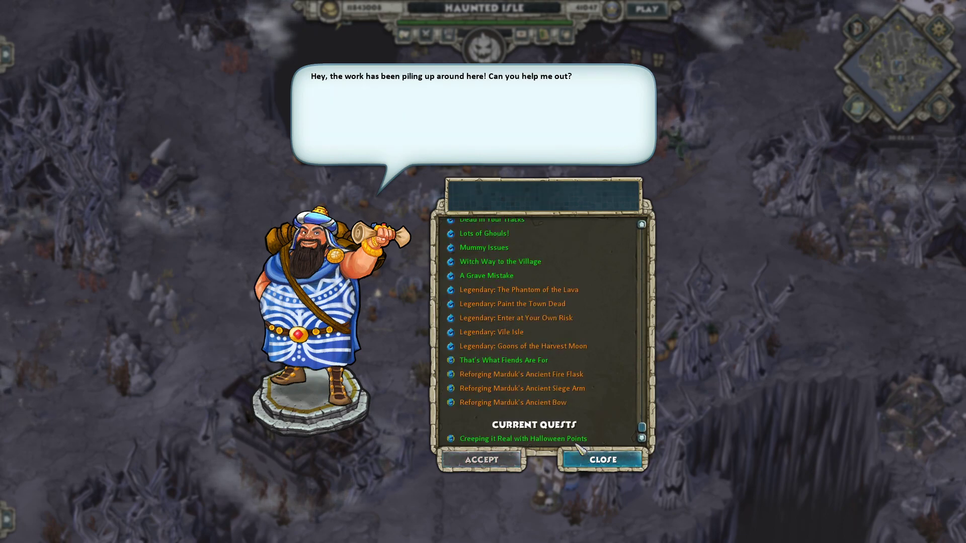
left_click(521, 346)
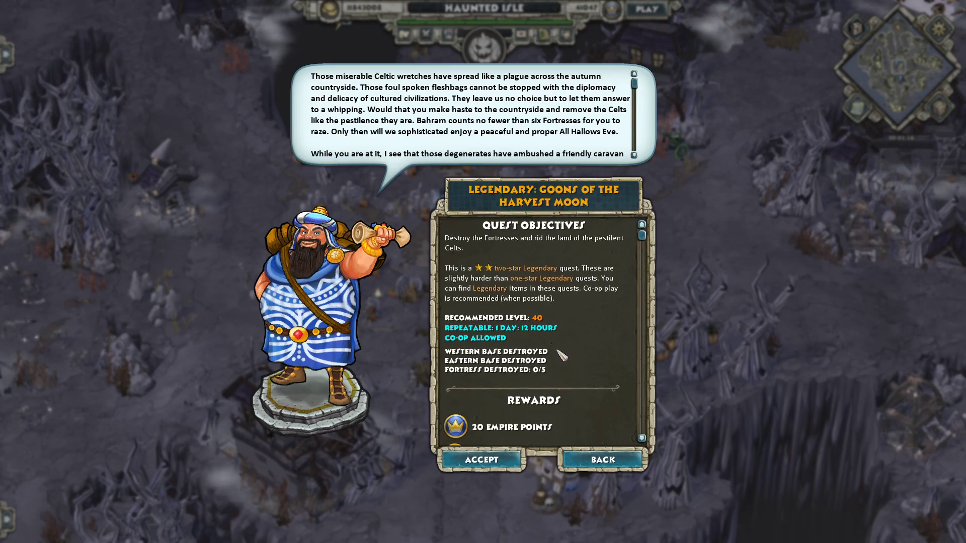
scroll("down", 3)
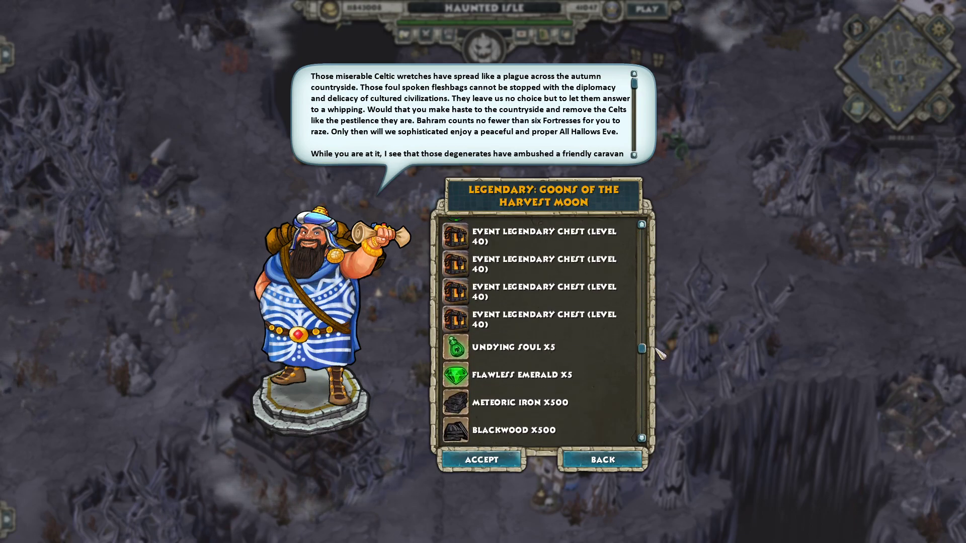
left_click(603, 459)
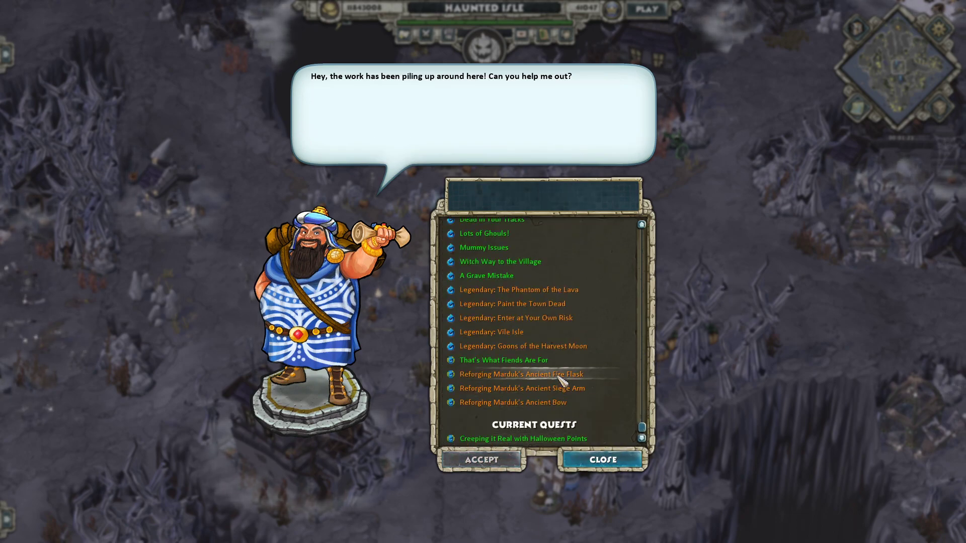
left_click(521, 374)
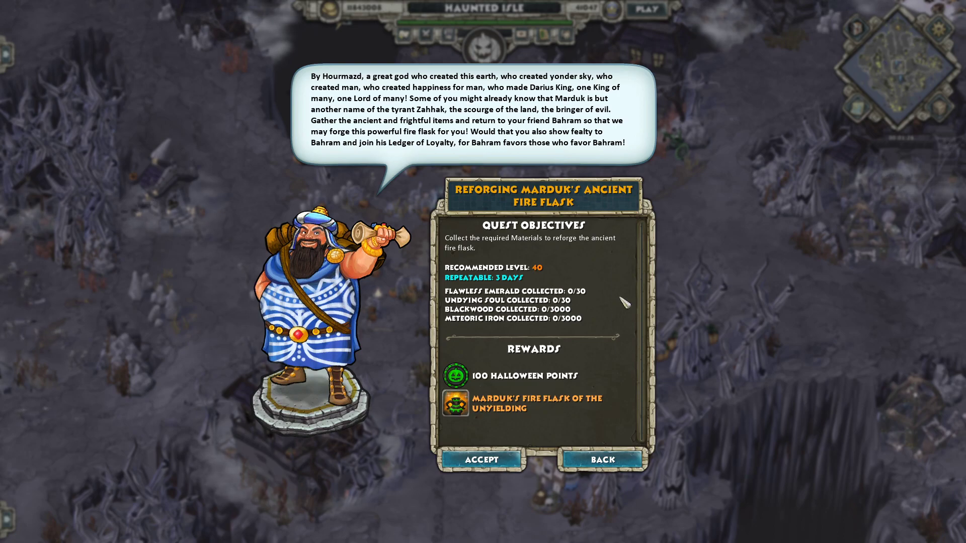
mouse_move(532, 330)
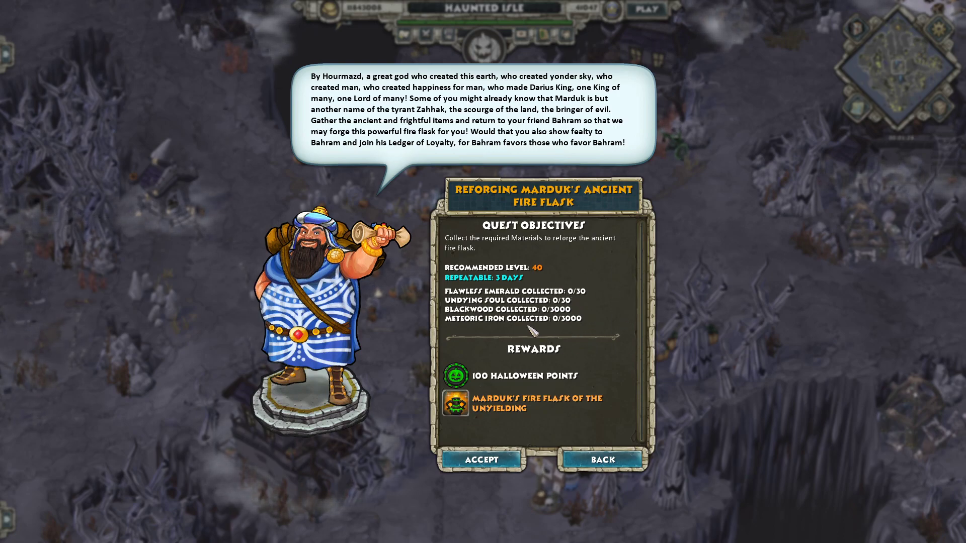
left_click(605, 459)
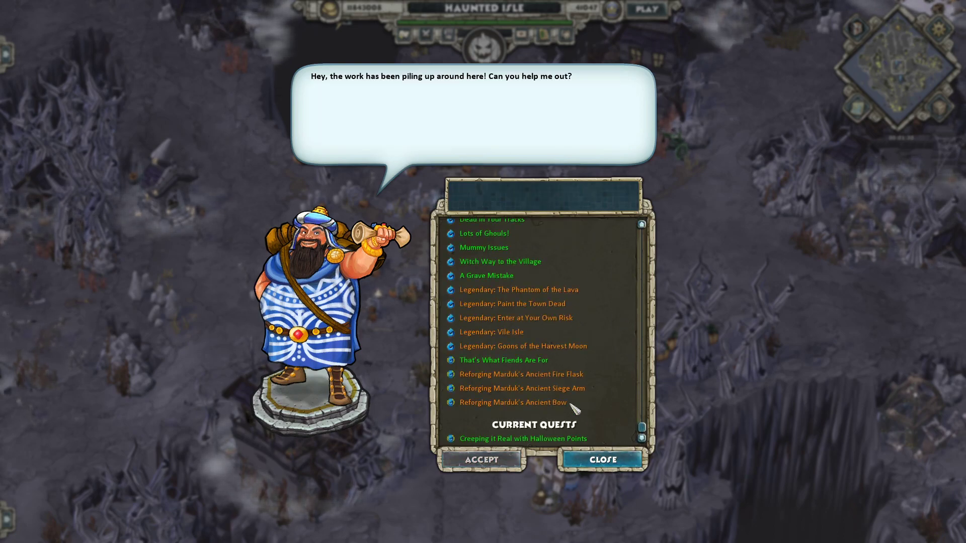
left_click(491, 332)
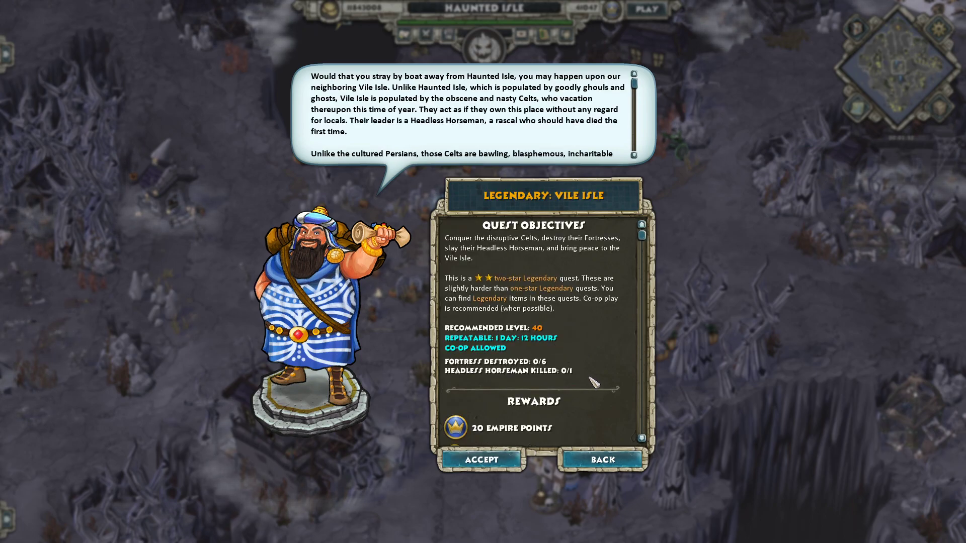
scroll("down", 3)
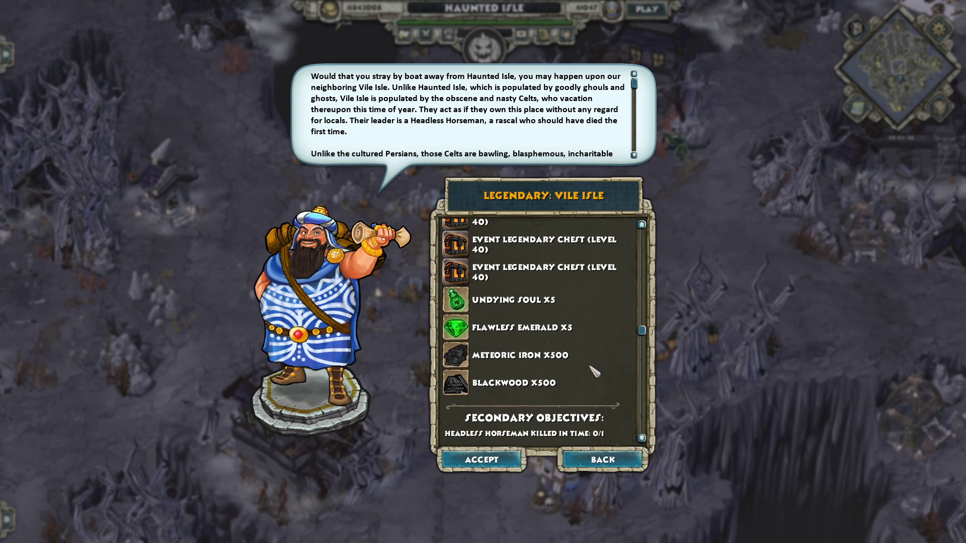
left_click(602, 460)
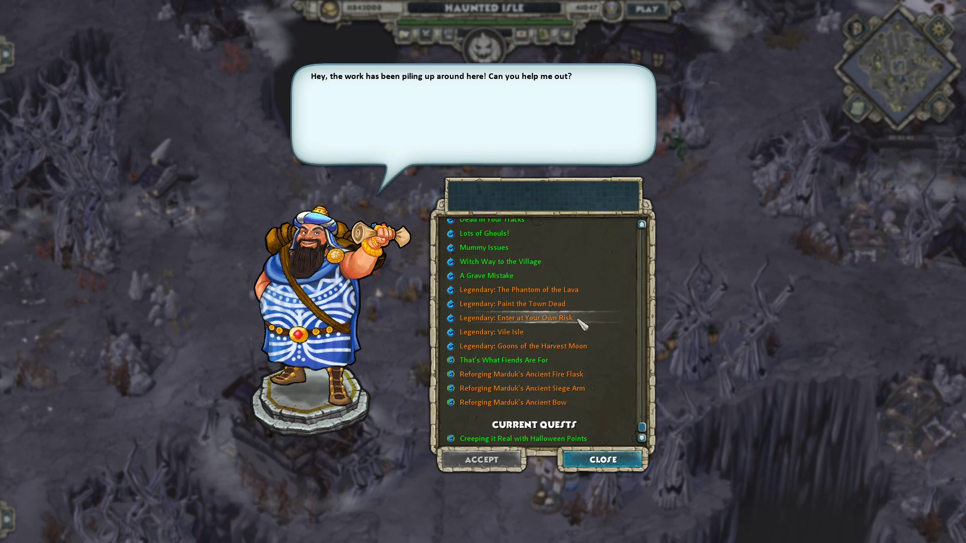
left_click(520, 373)
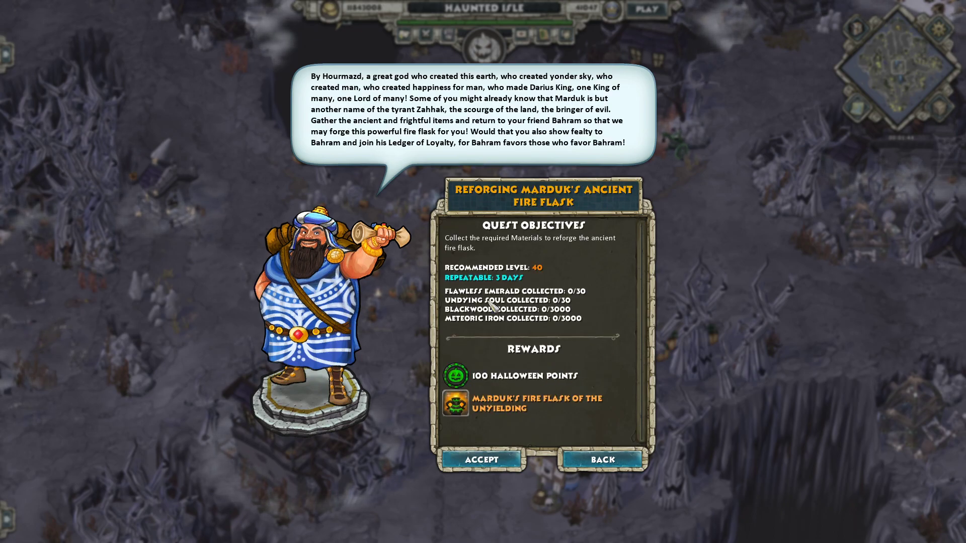
mouse_move(637, 355)
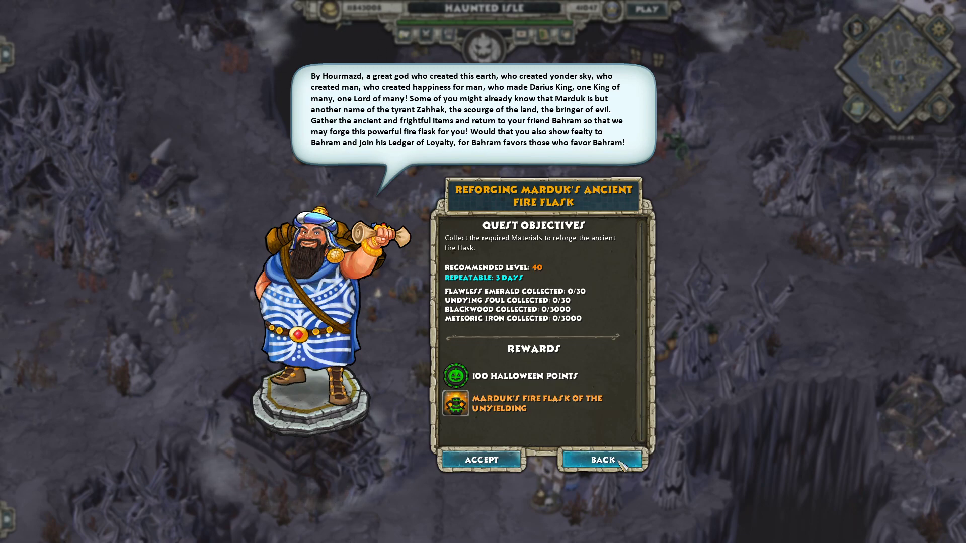
left_click(604, 459)
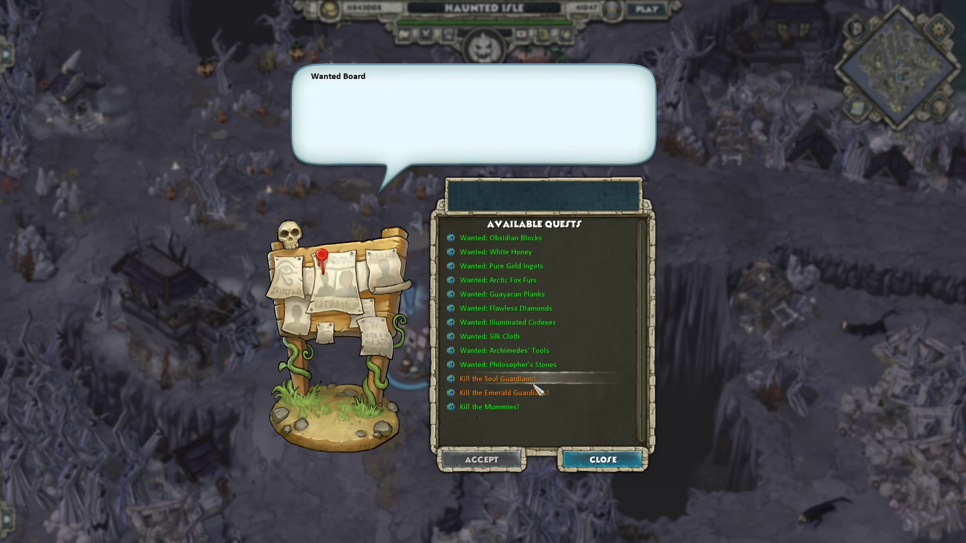
Step: Preview Kill the Mummies!, then accept Kill the Emerald Guardians! from the Wanted Board
left_click(488, 407)
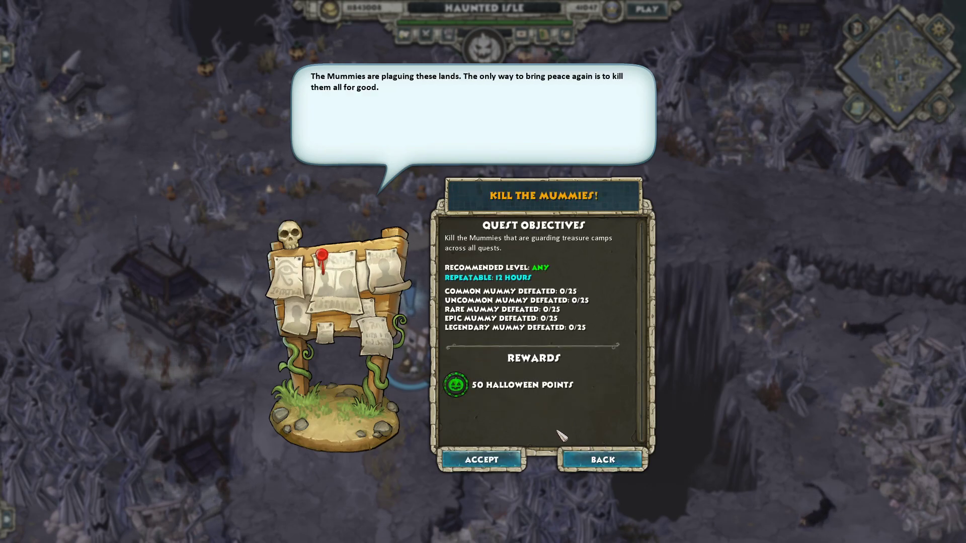
left_click(602, 459)
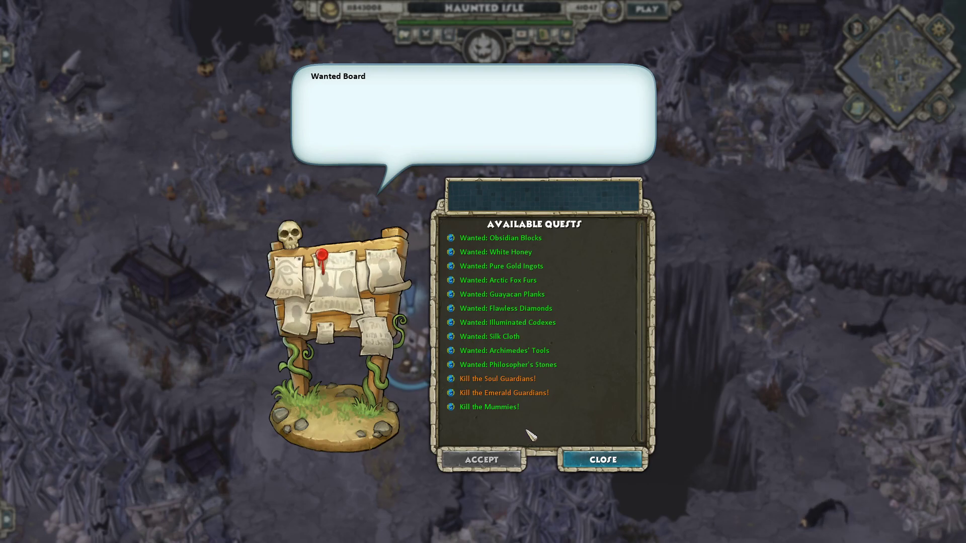
mouse_move(539, 437)
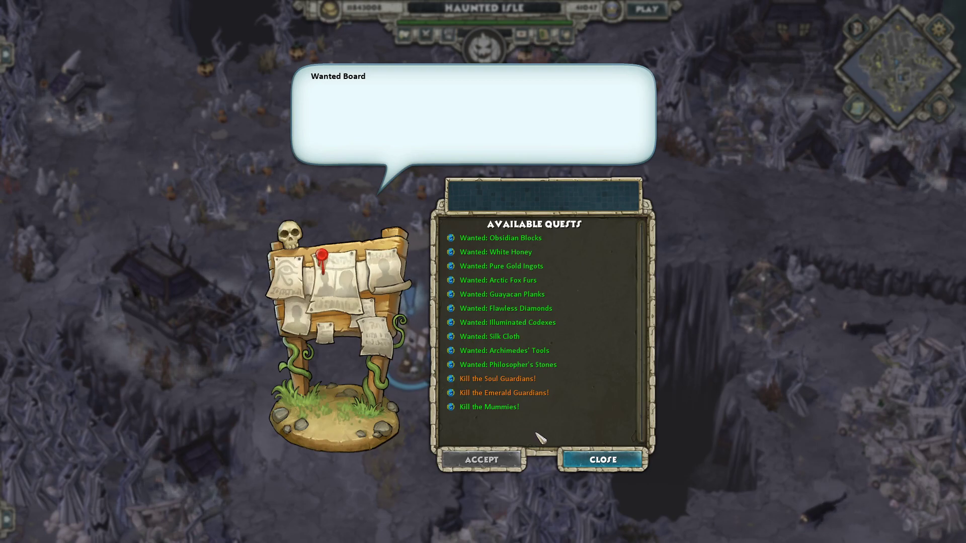
left_click(603, 460)
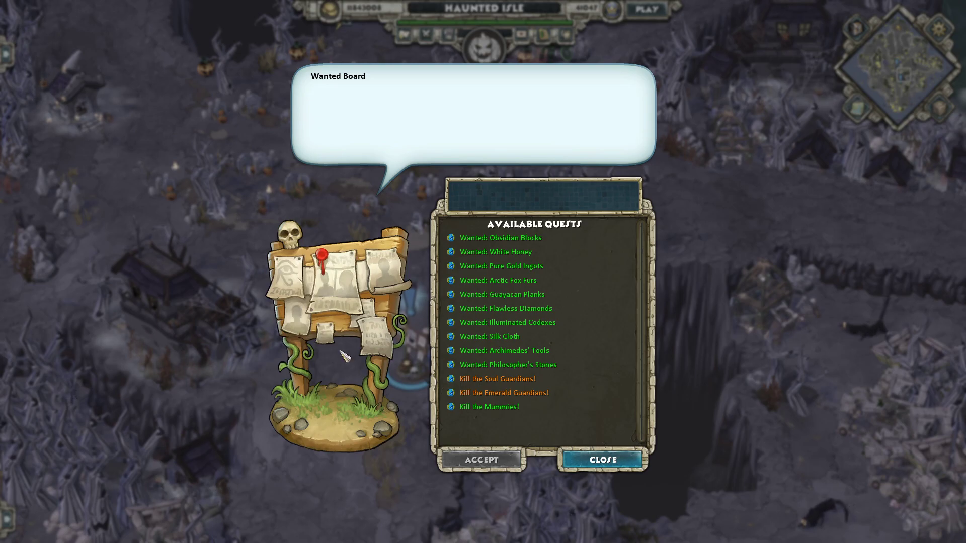
mouse_move(208, 326)
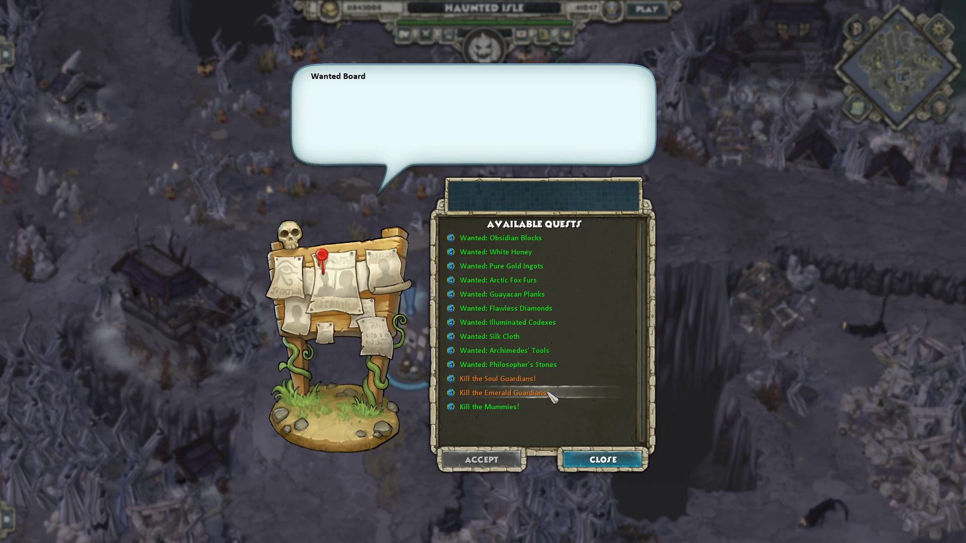
left_click(603, 459)
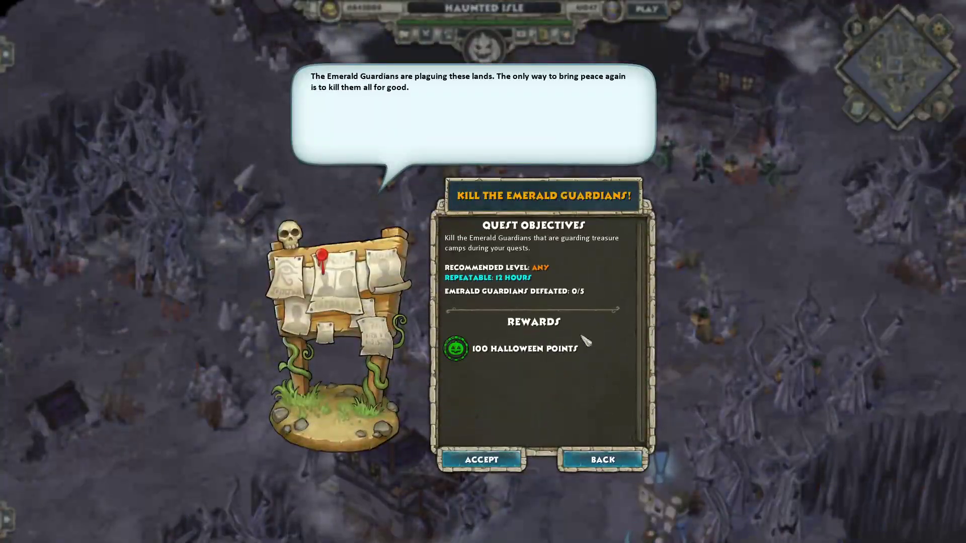
left_click(601, 460)
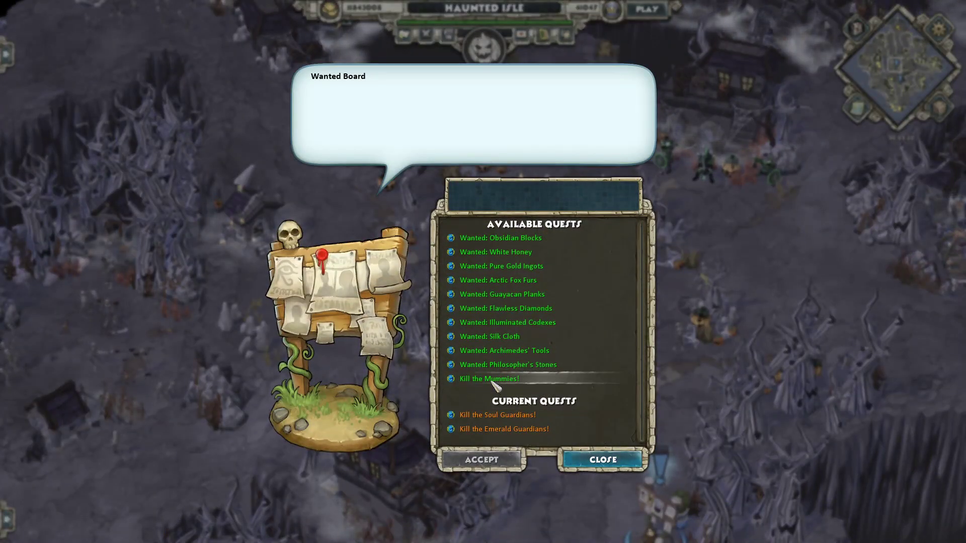
Step: Accept Kill the Mummies! and read a wanted-material quest before returning to the list
left_click(602, 459)
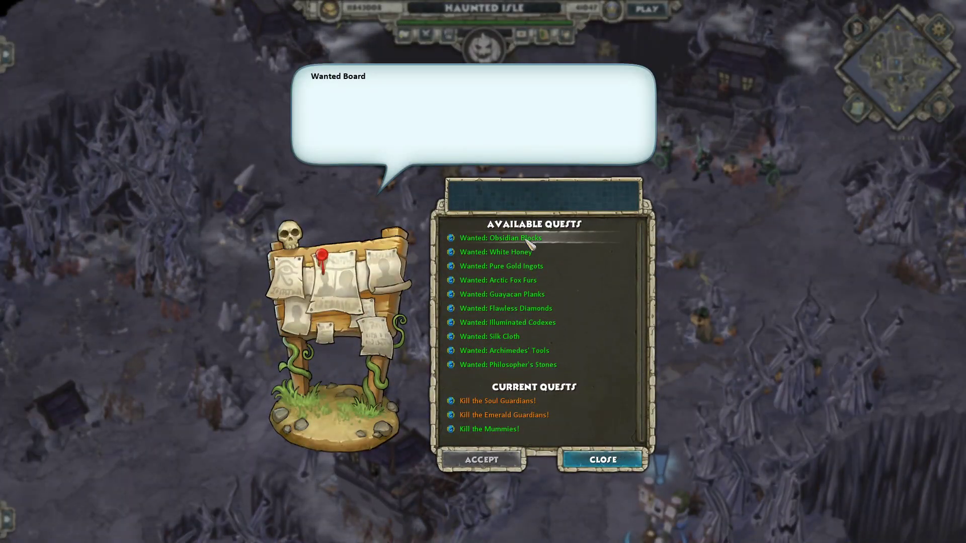
left_click(503, 238)
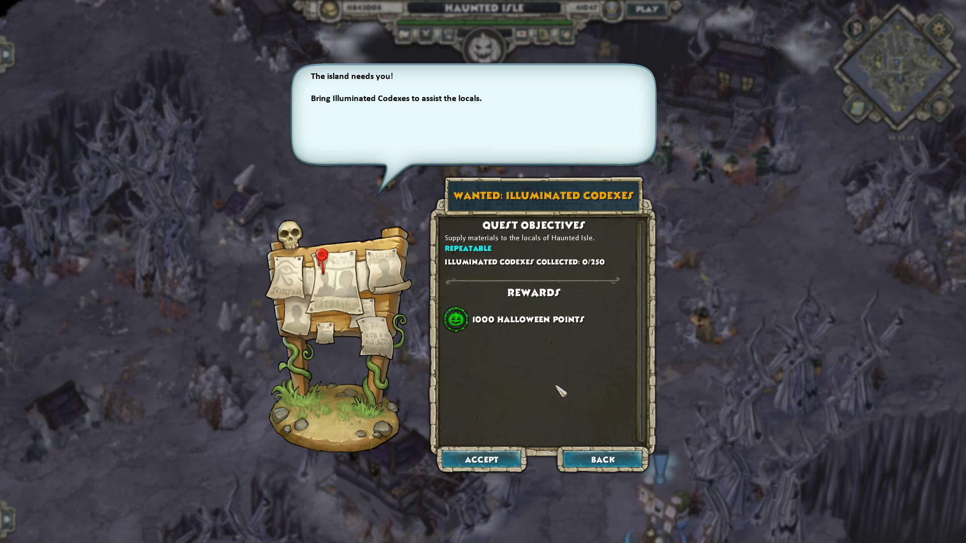
mouse_move(628, 437)
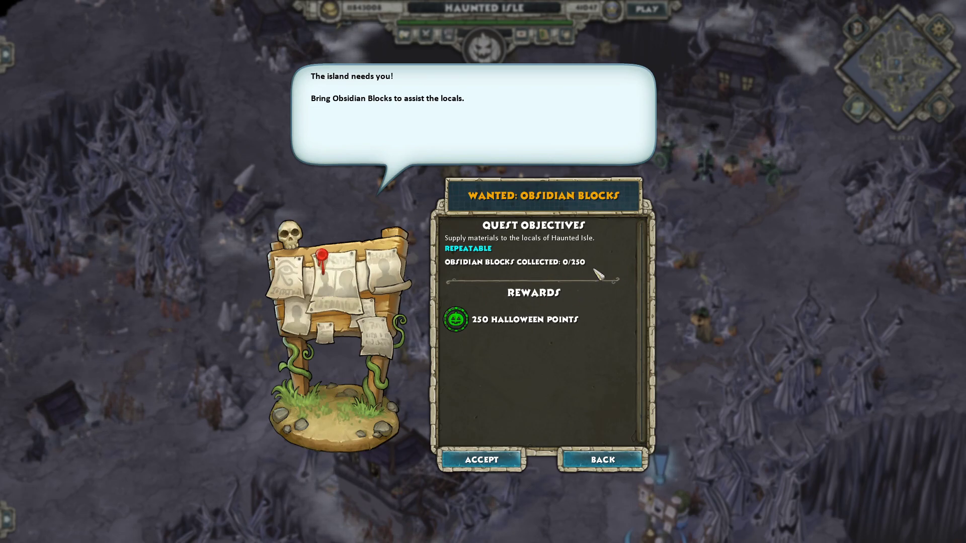
mouse_move(585, 299)
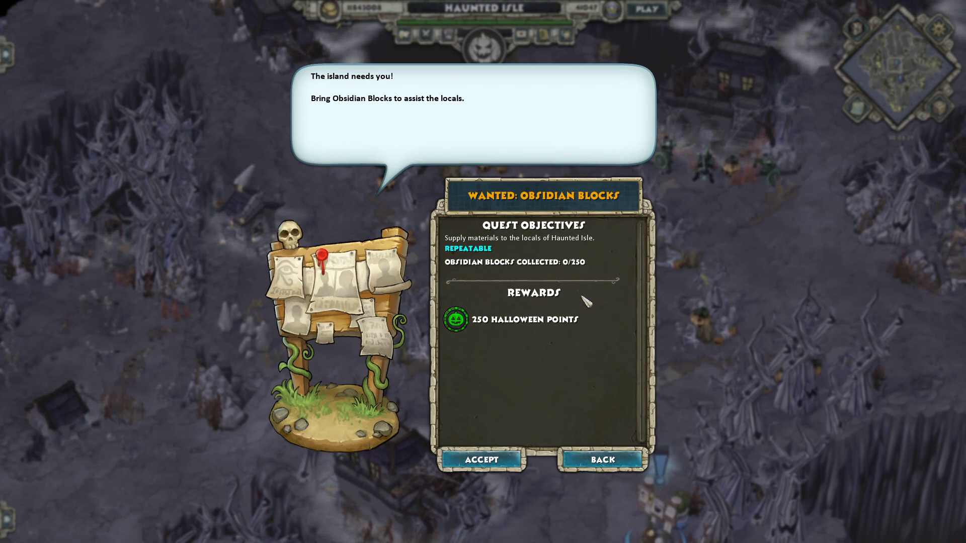
mouse_move(547, 380)
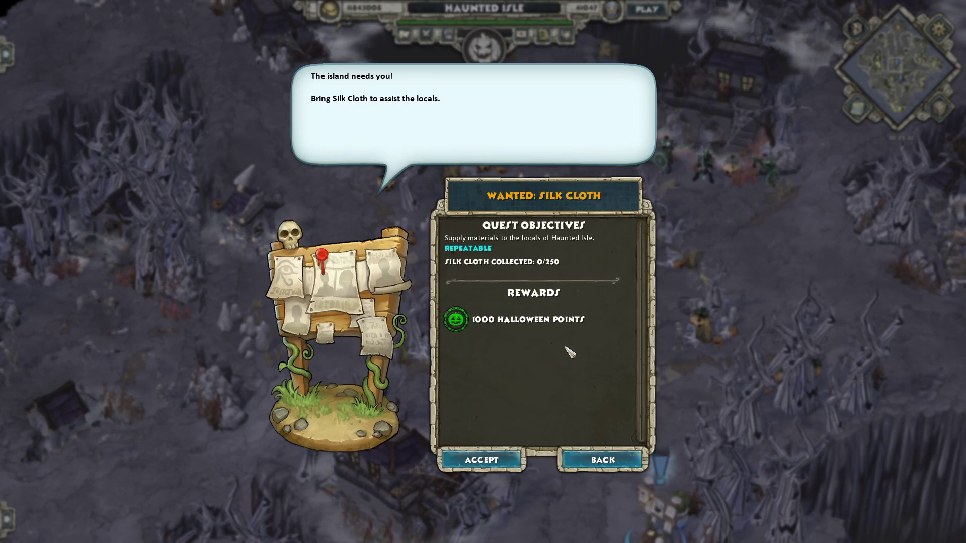
mouse_move(527, 333)
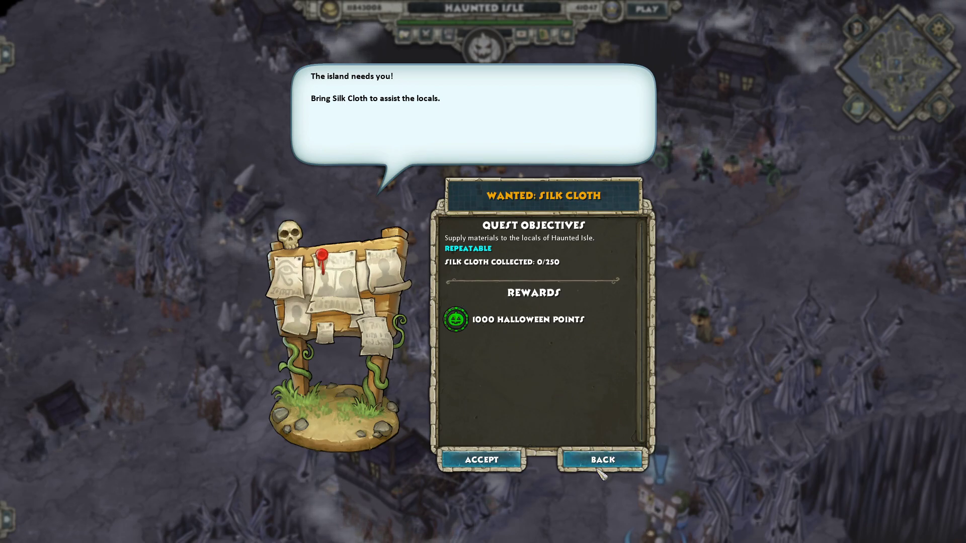
left_click(601, 459)
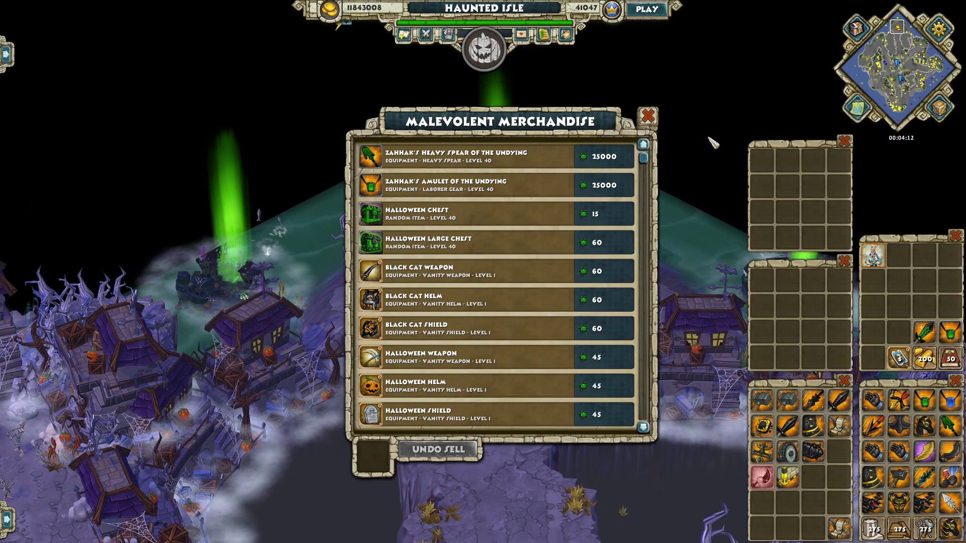
Step: Read Legendary: Paint the Town Dead's objectives and rewards in Bahram's list, then go back
left_click(647, 116)
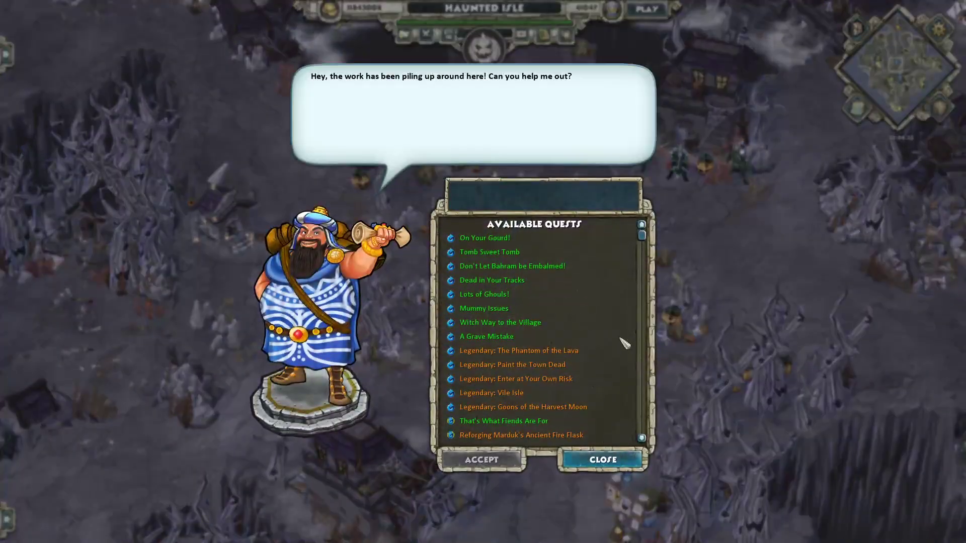
scroll("down", 3)
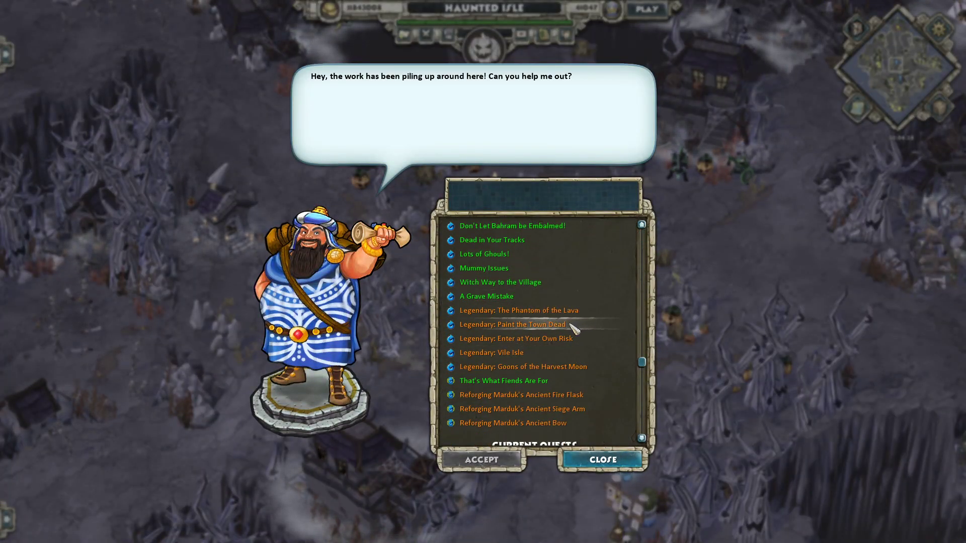
left_click(514, 325)
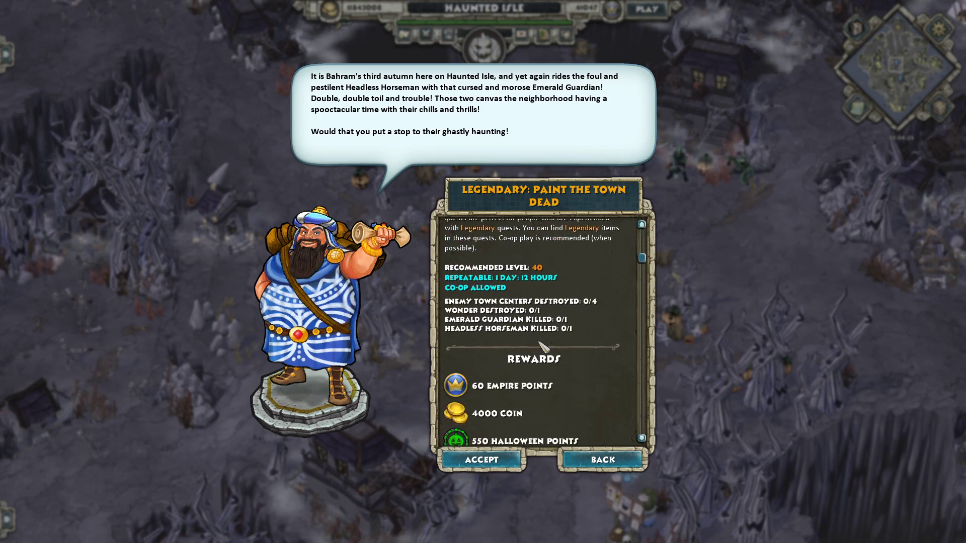
scroll("down", 3)
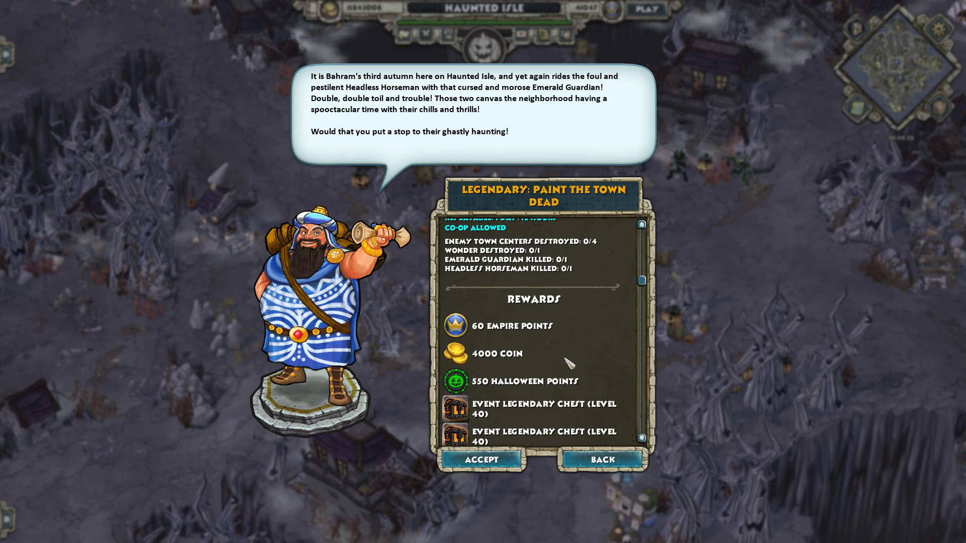
scroll("down", 3)
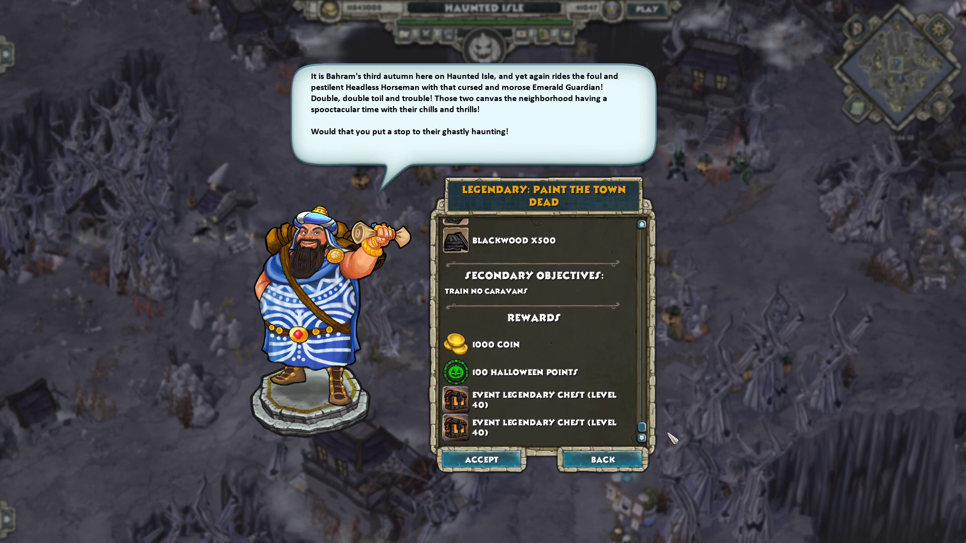
mouse_move(456, 373)
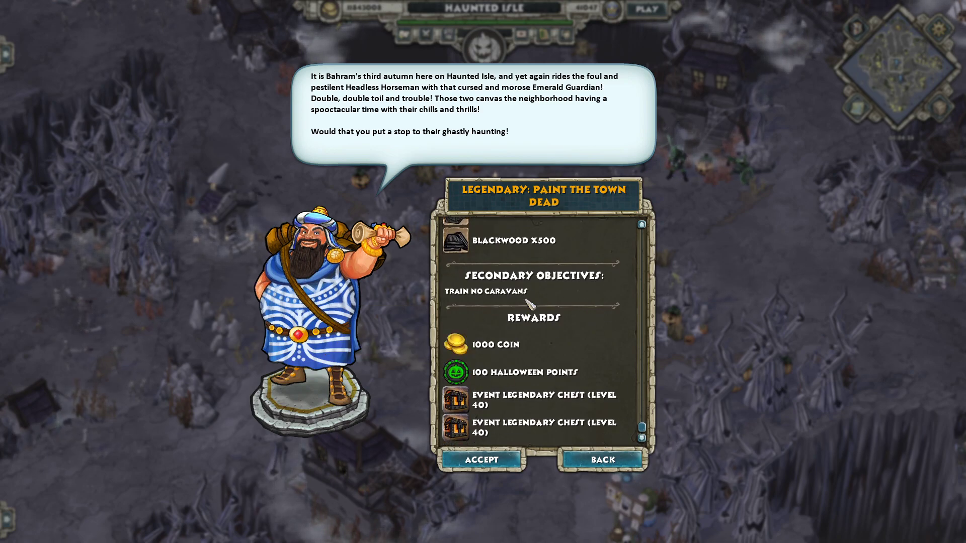
mouse_move(592, 437)
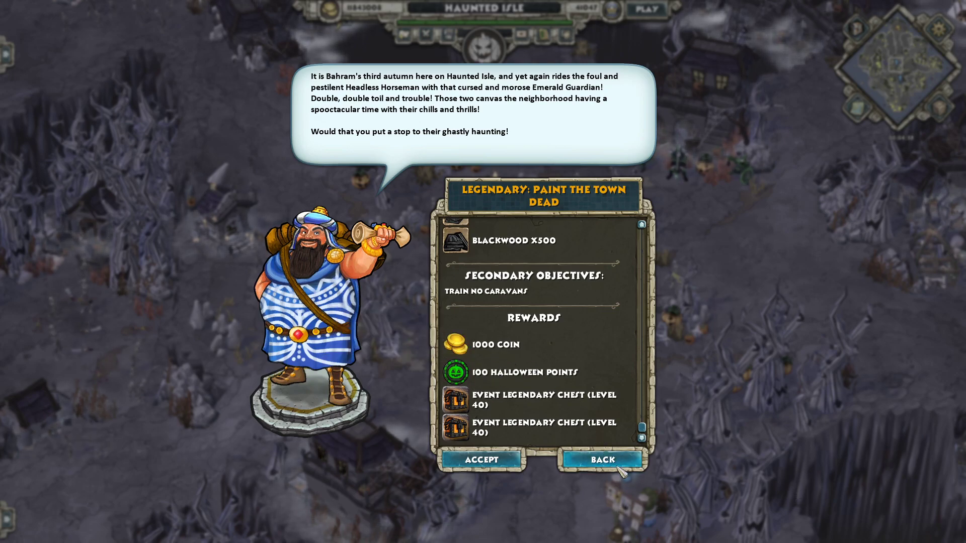
left_click(601, 459)
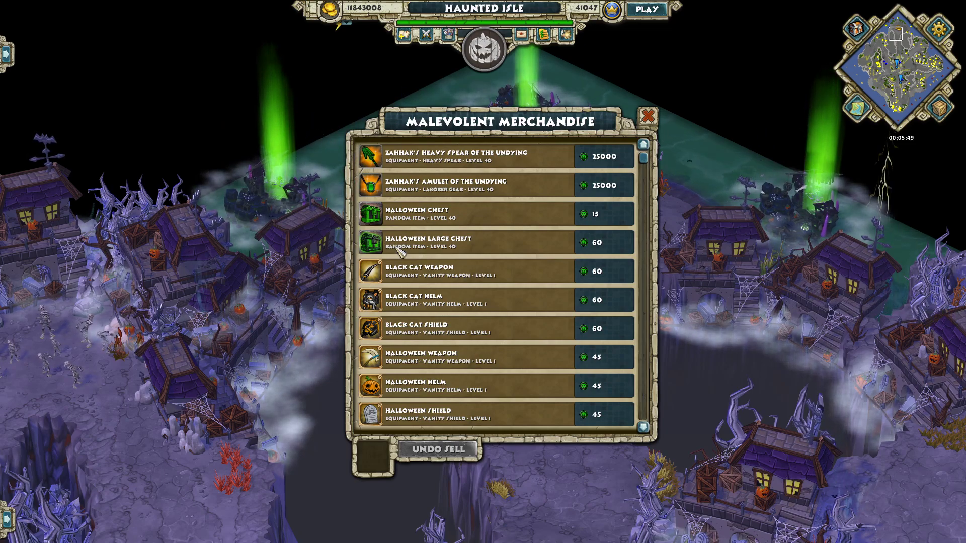
mouse_move(536, 245)
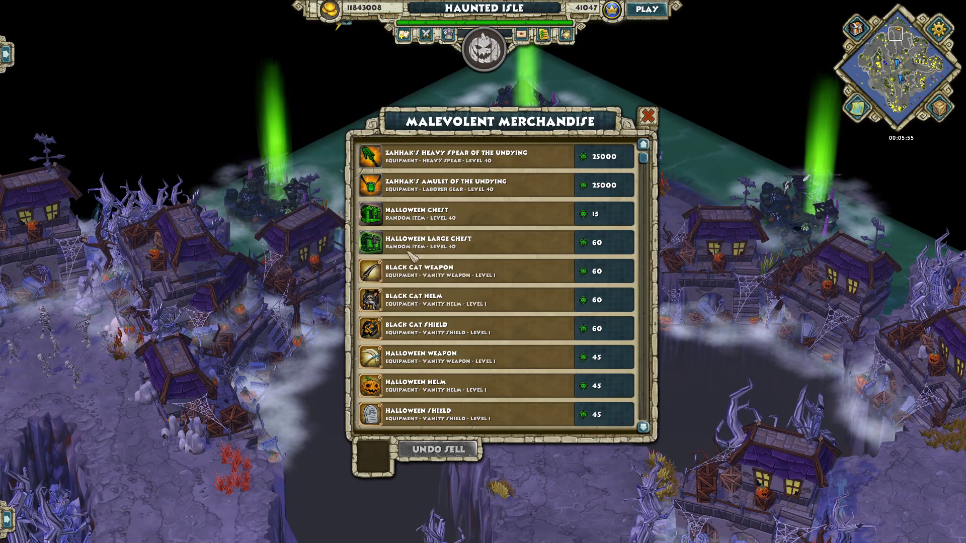
mouse_move(514, 253)
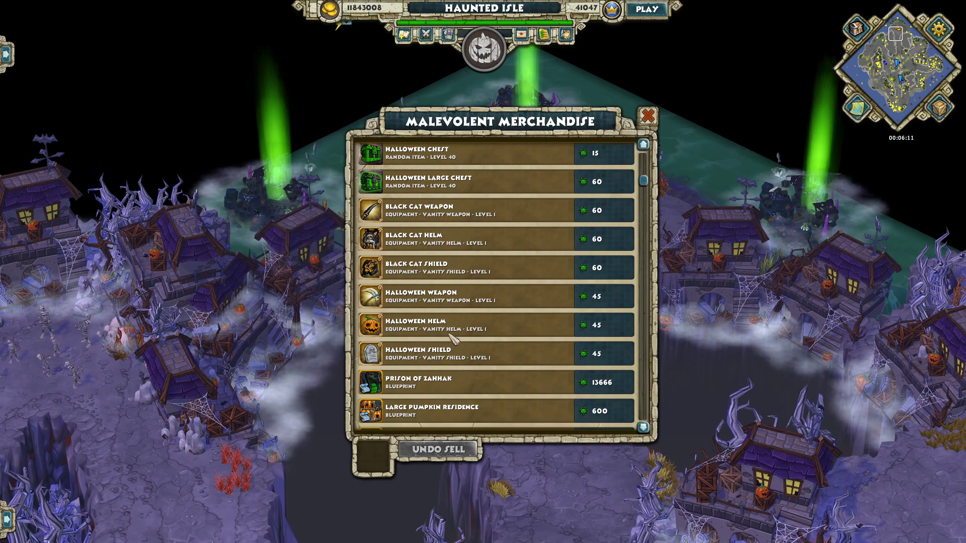
Step: Scroll past pumpkin residences and coffins to the Special Ability consumables
scroll("down", 3)
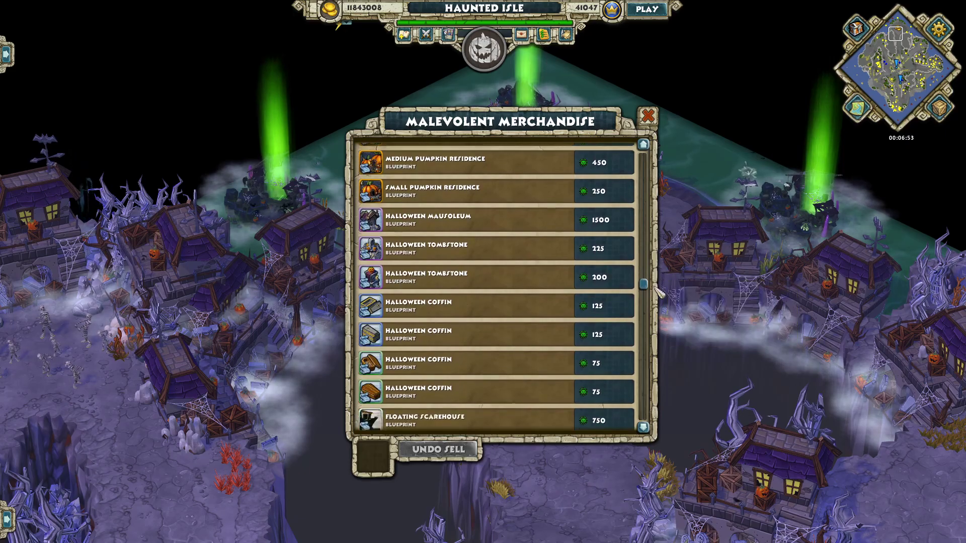
scroll("down", 3)
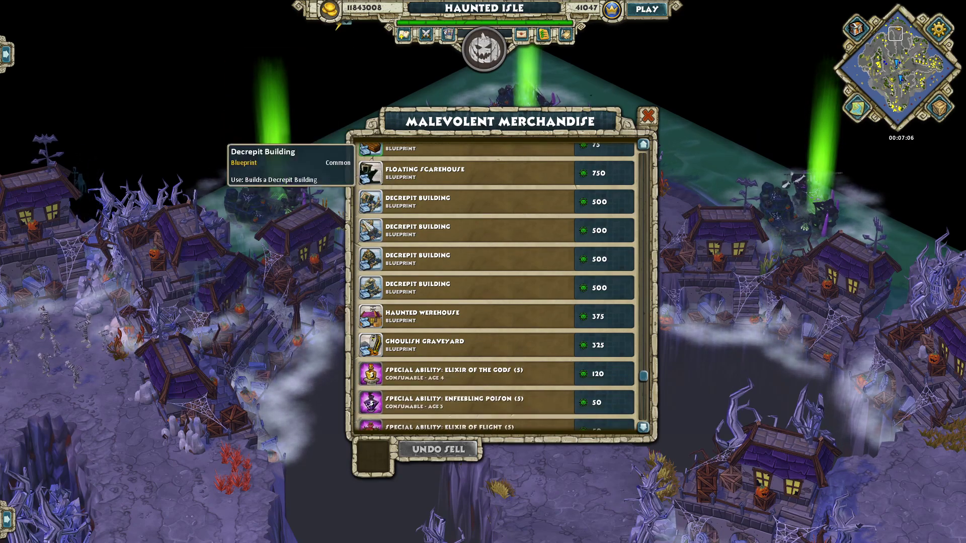
scroll("down", 3)
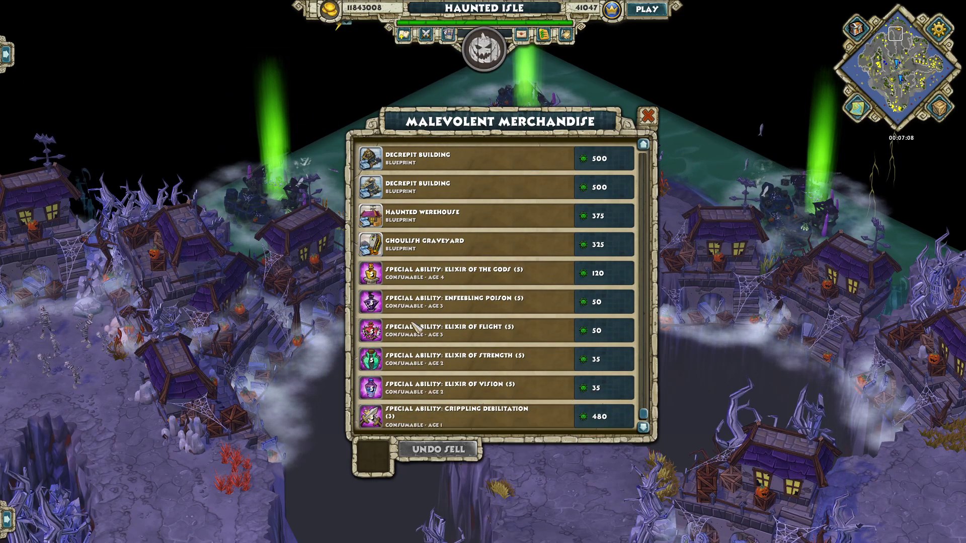